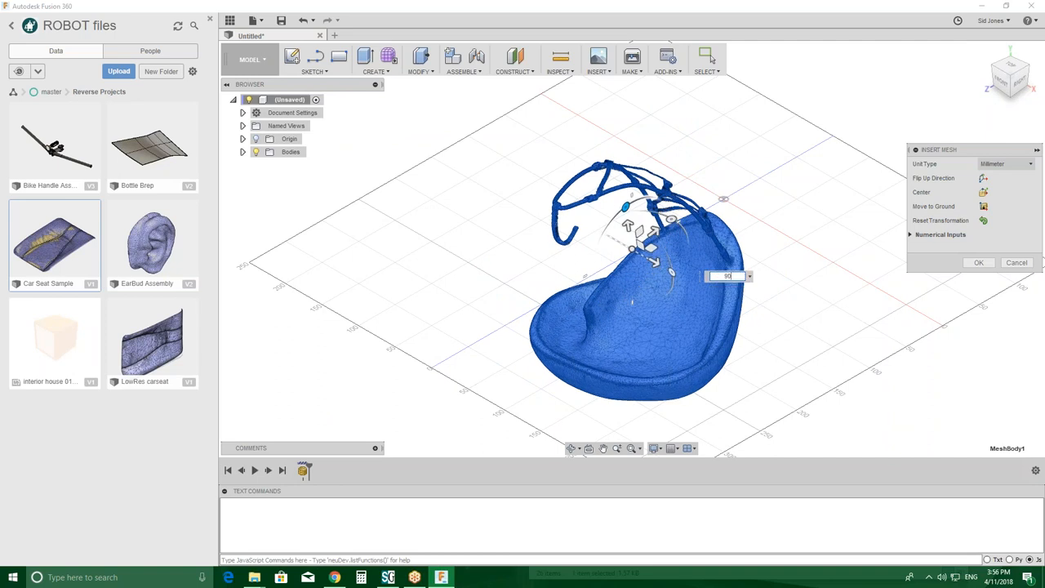
- Place the imported head mesh and rotate it upright about the X axis with Move/Copy
{"action": "left_click", "coordinate": [980, 262]}
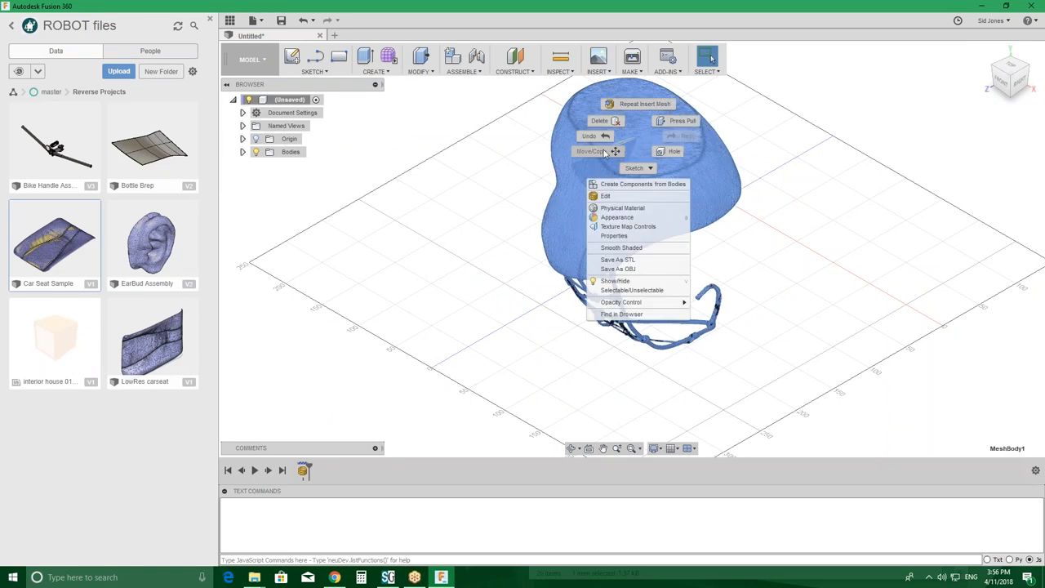
{"action": "left_click", "coordinate": [593, 151]}
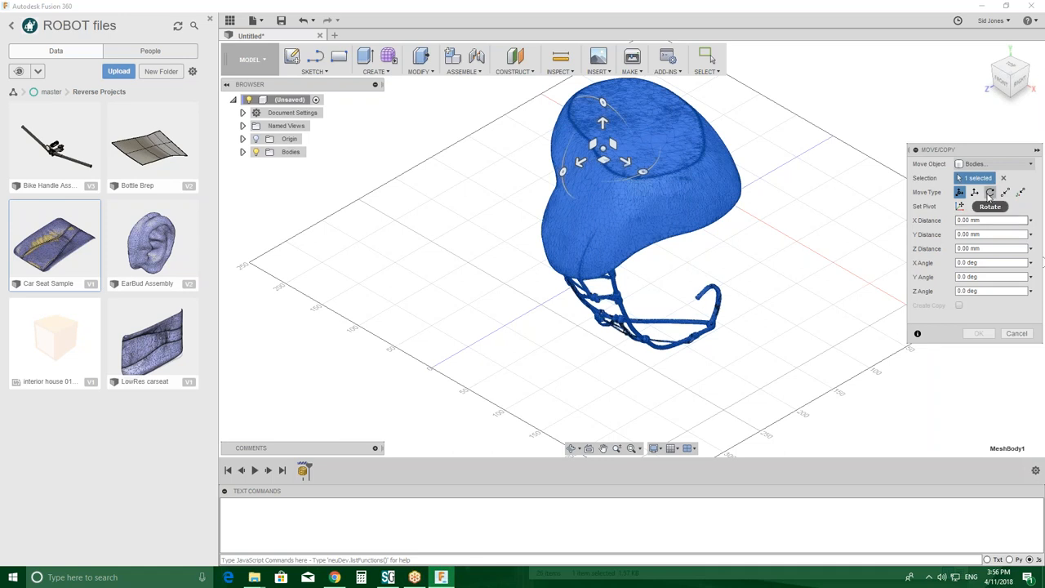
{"action": "left_click", "coordinate": [990, 192]}
{"action": "type", "text": "180"}
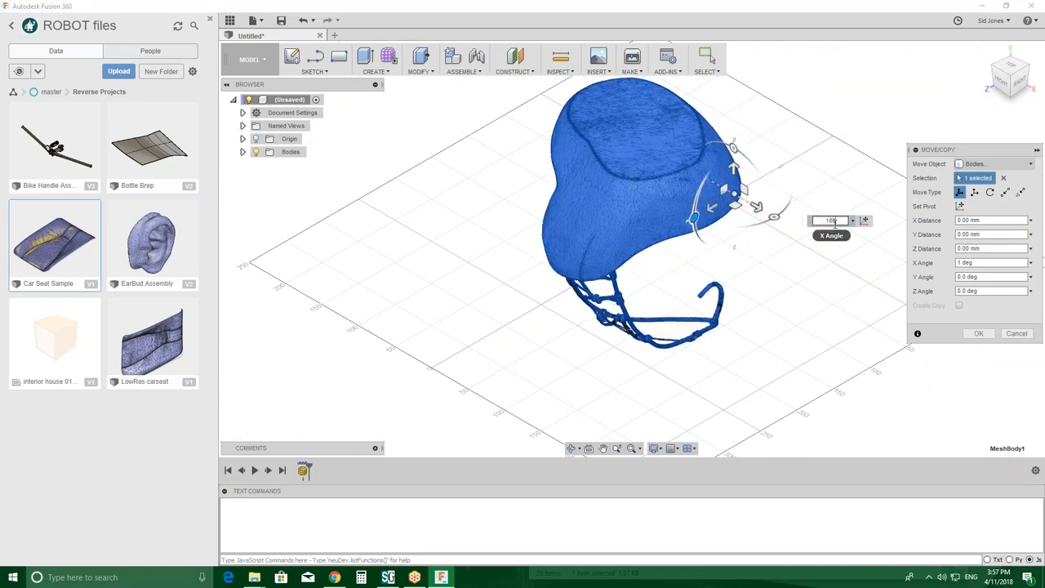
{"action": "left_click", "coordinate": [978, 333]}
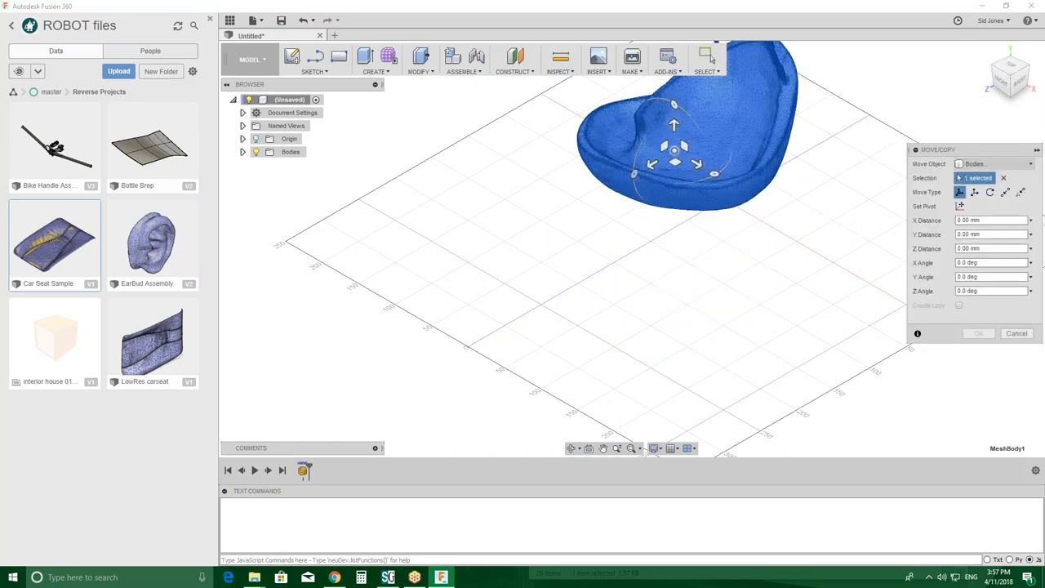
- Lower the mesh about 138 mm along Y, checking its position from the front view
{"action": "left_click_drag", "start_coordinate": [675, 147], "coordinate": [675, 237]}
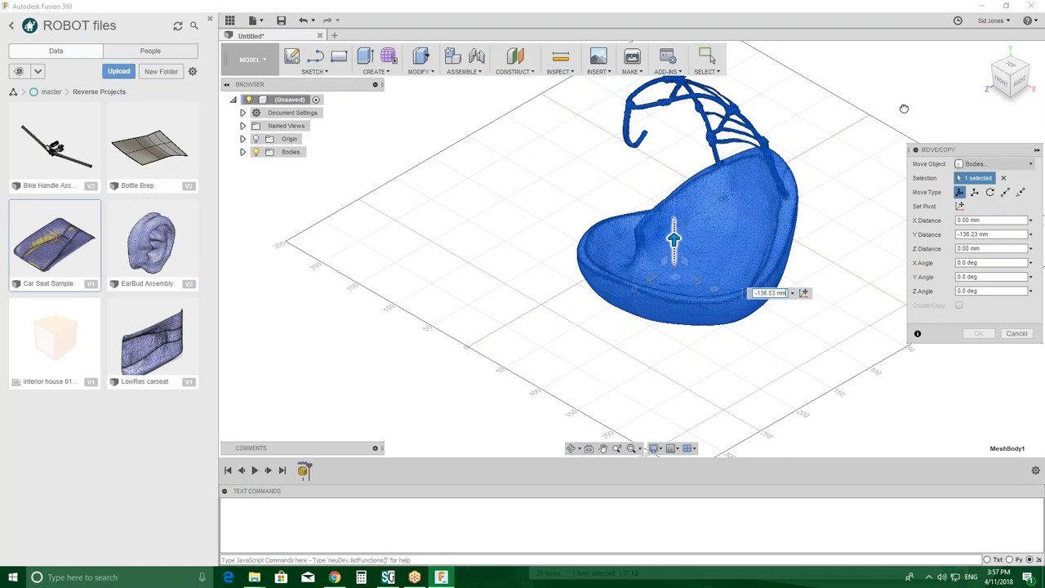
{"action": "left_click", "coordinate": [1011, 74]}
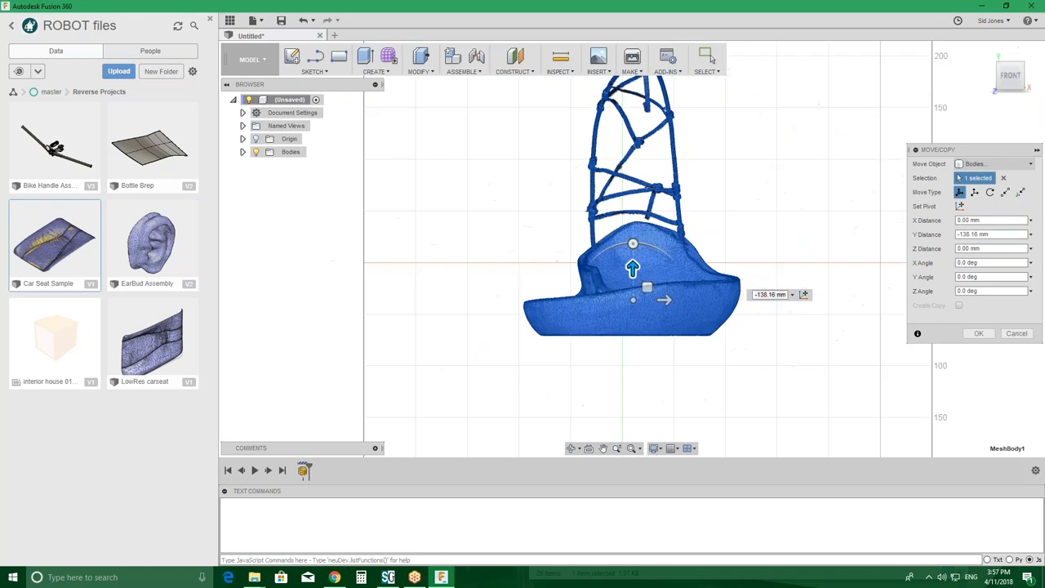
{"action": "mouse_move", "coordinate": [779, 324]}
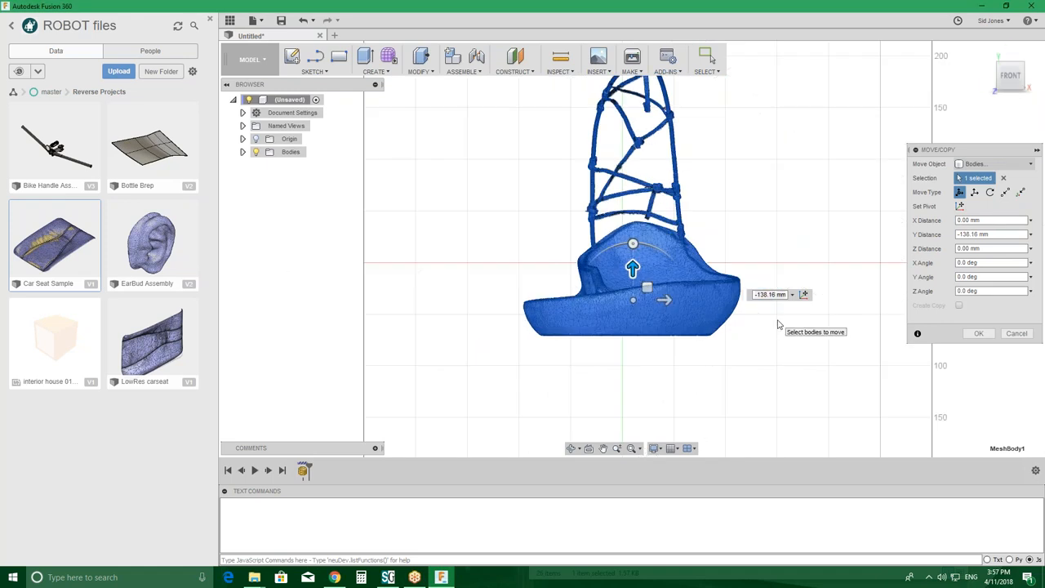
{"action": "left_click_drag", "start_coordinate": [633, 245], "coordinate": [708, 362]}
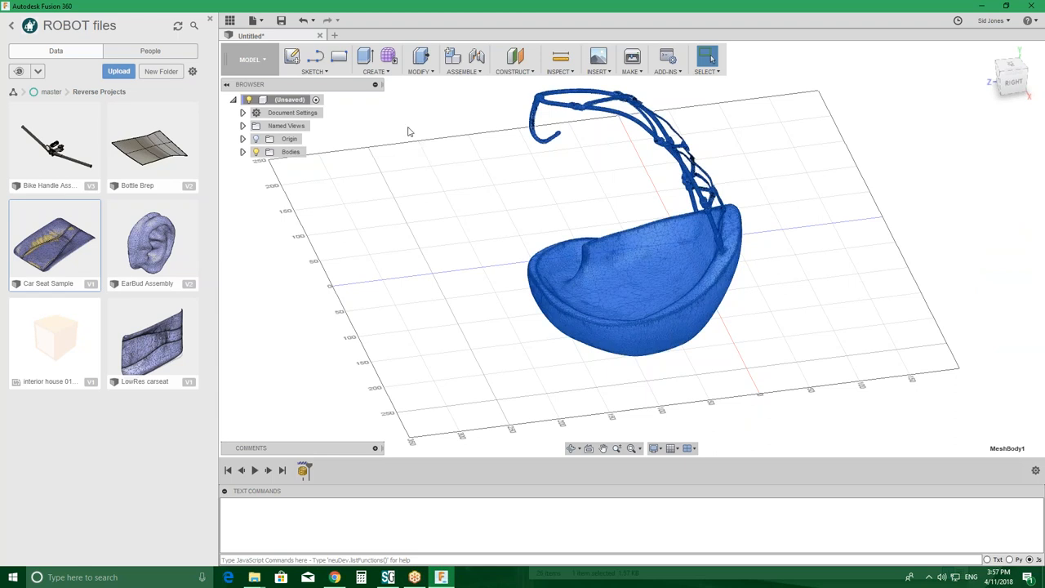
- Browse the Sketch and Create tool lists, then bring up the workspace list
{"action": "left_click", "coordinate": [314, 61]}
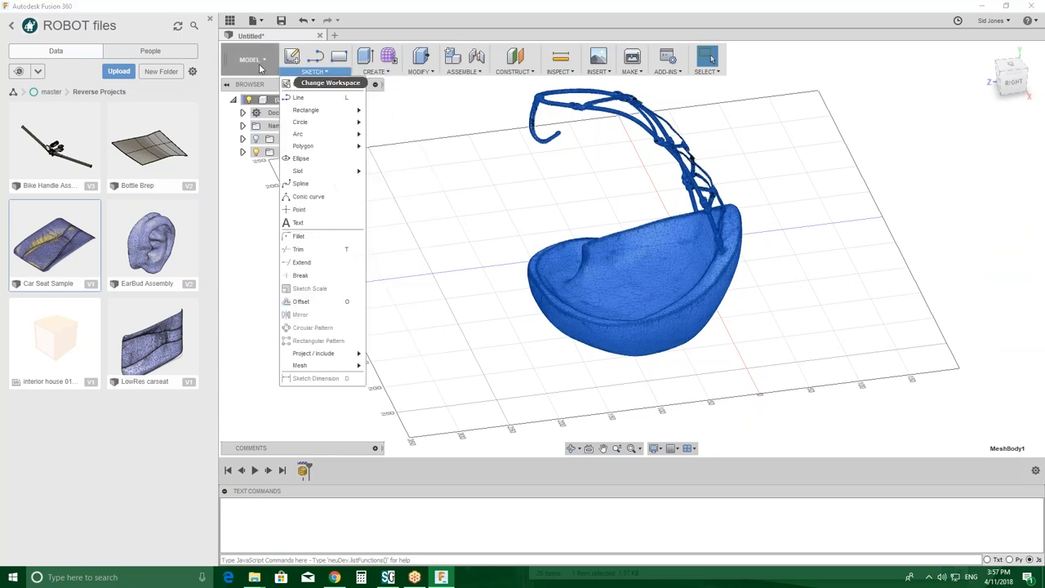
{"action": "left_click", "coordinate": [375, 58]}
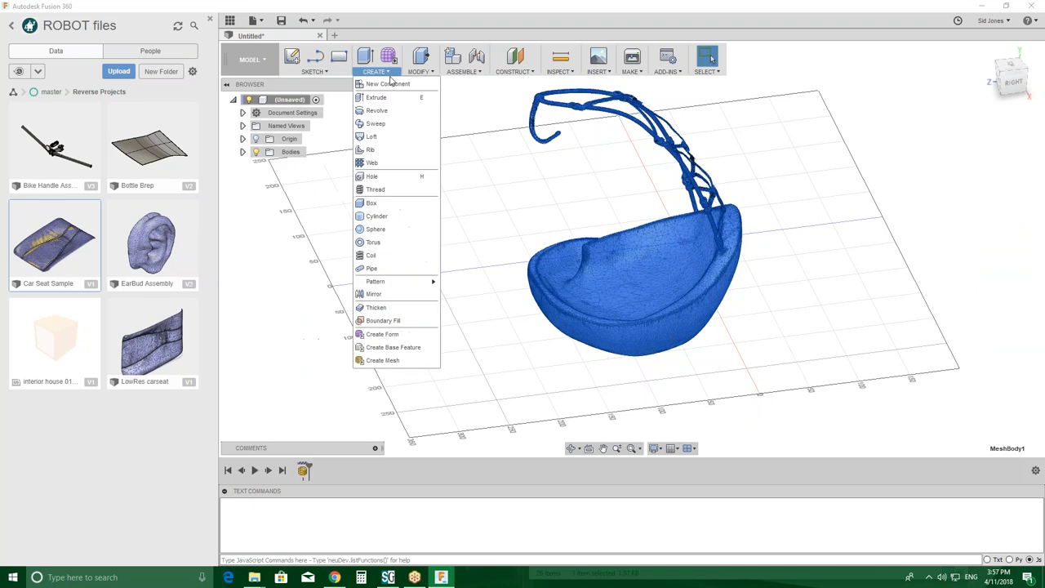
{"action": "mouse_move", "coordinate": [377, 110]}
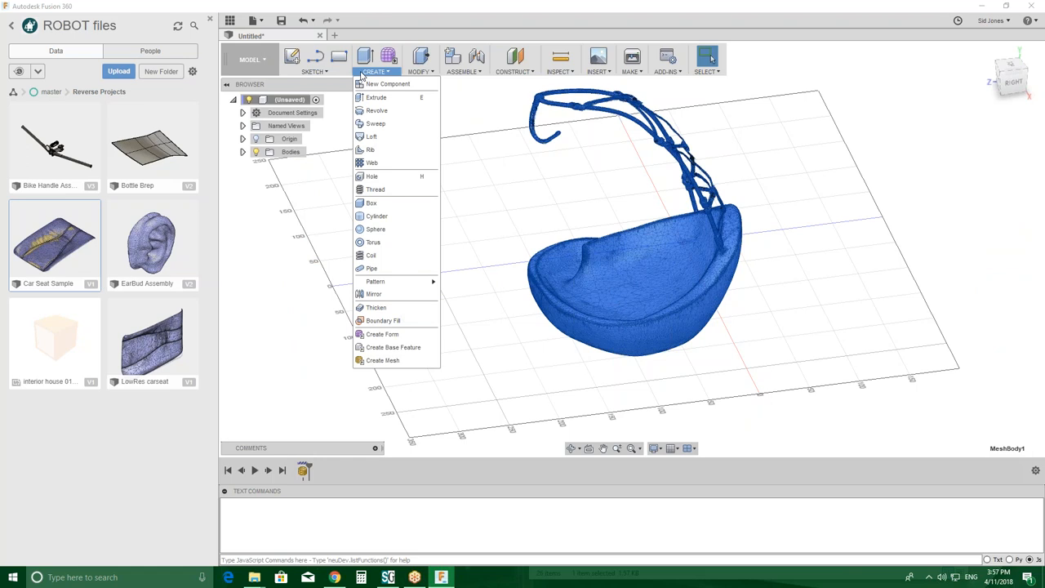
{"action": "mouse_move", "coordinate": [383, 360]}
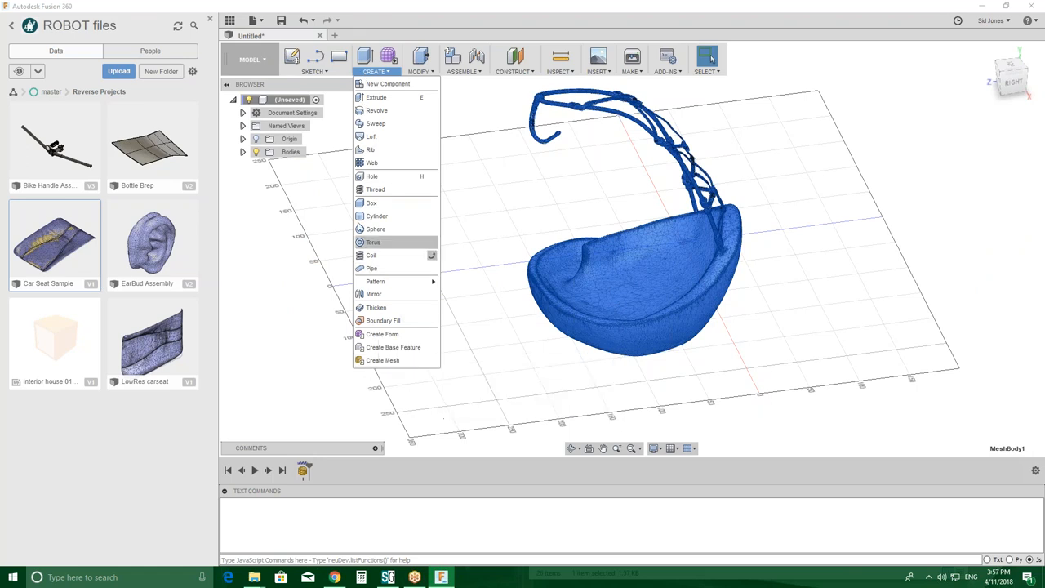
{"action": "left_click", "coordinate": [314, 71]}
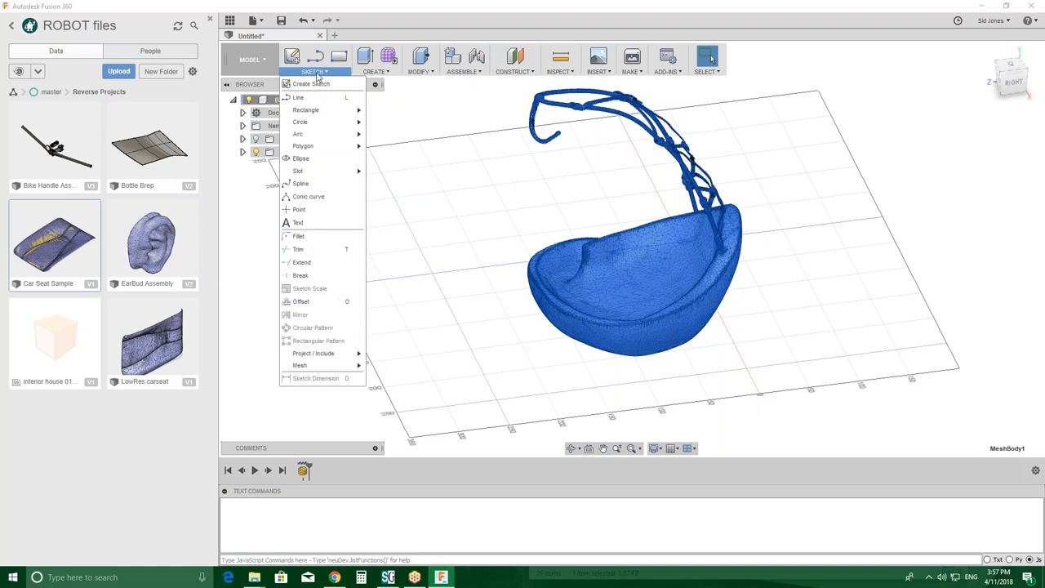
{"action": "left_click", "coordinate": [374, 59]}
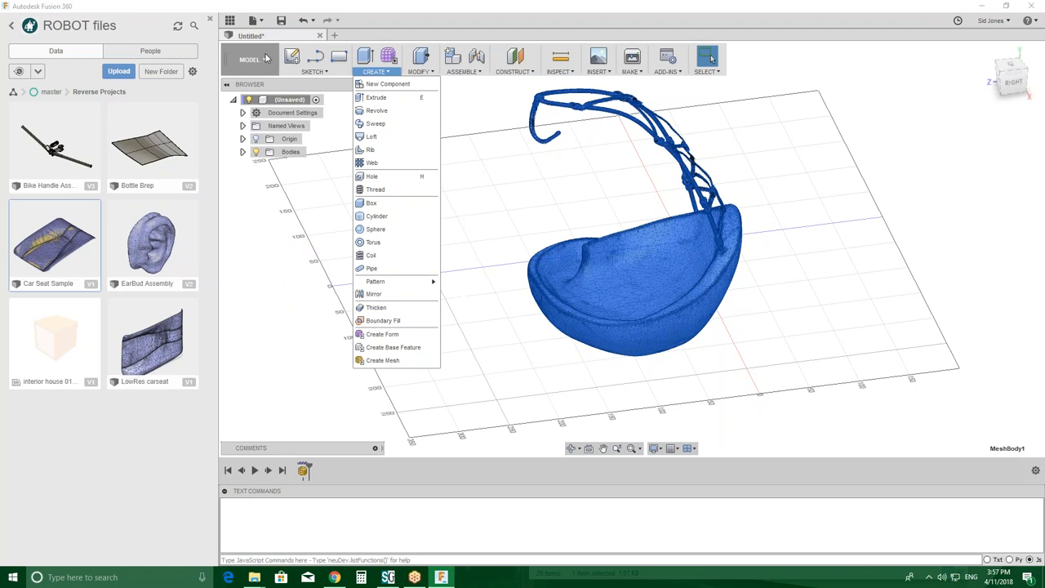
{"action": "left_click", "coordinate": [252, 59]}
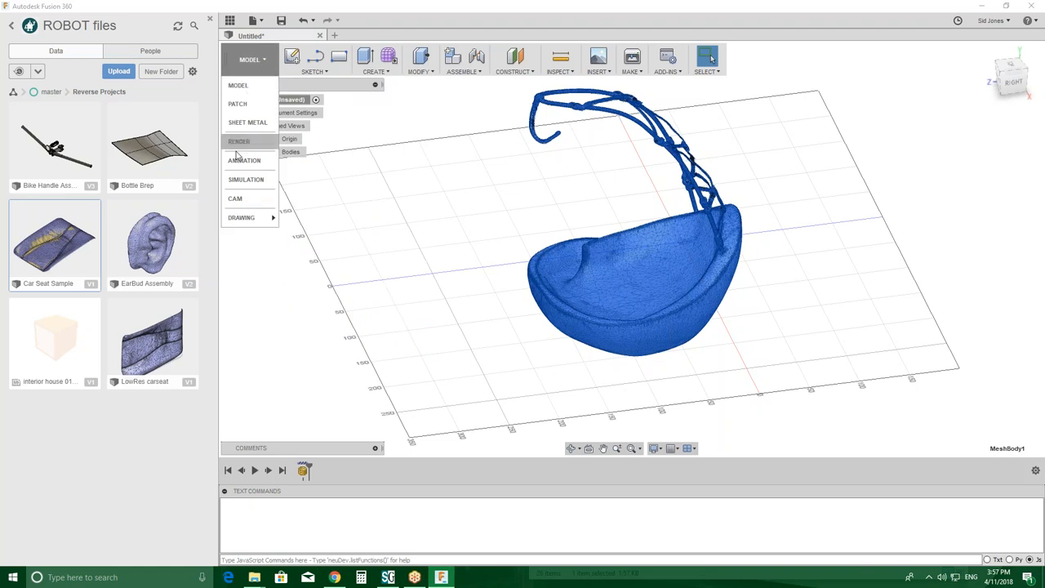
{"action": "mouse_move", "coordinate": [248, 123]}
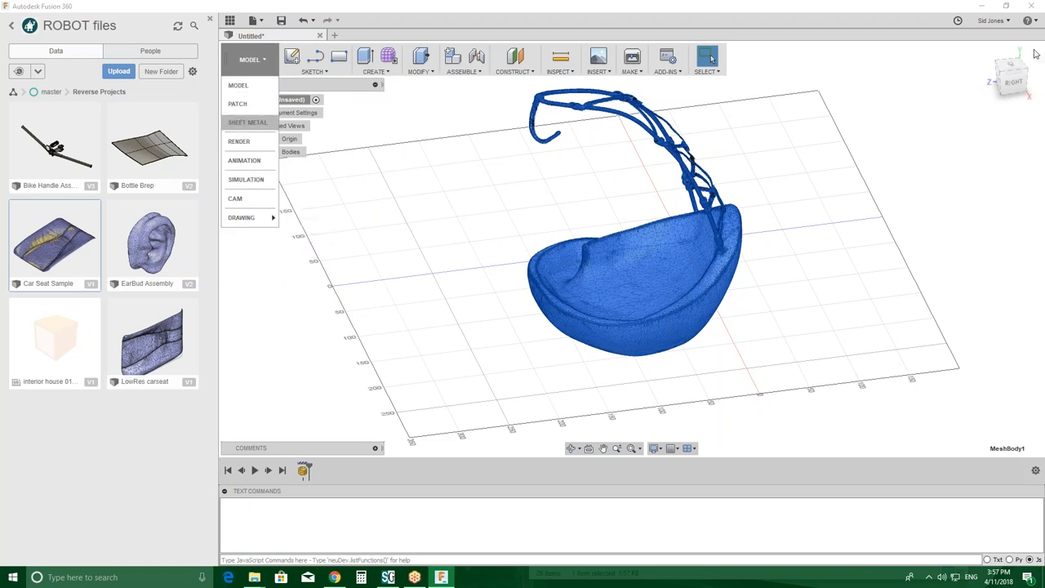
- Visit Preferences, then choose Do not capture Design History and confirm removing the timeline
{"action": "left_click", "coordinate": [988, 23]}
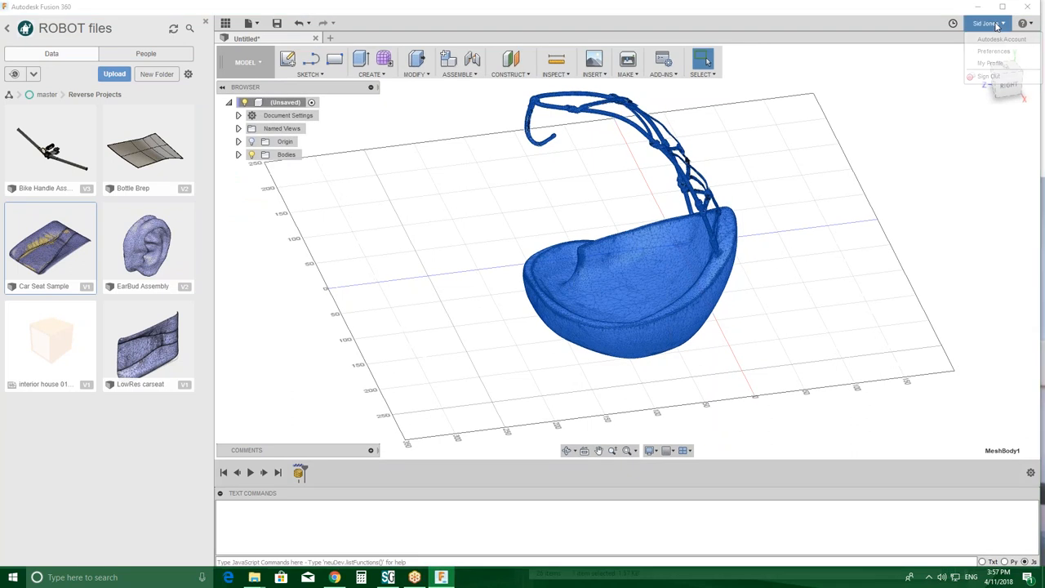
{"action": "mouse_move", "coordinate": [993, 50]}
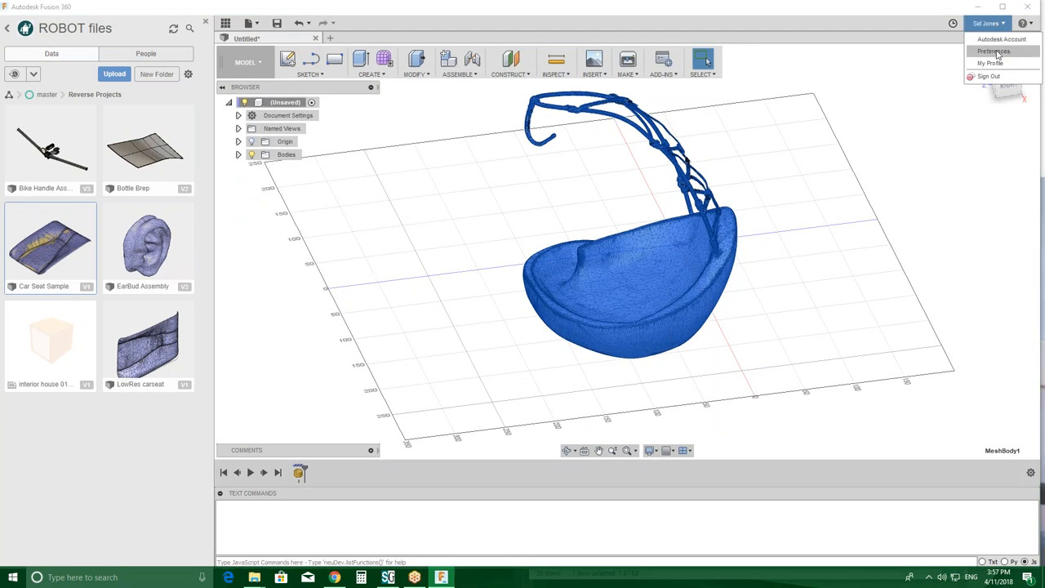
{"action": "left_click", "coordinate": [994, 50]}
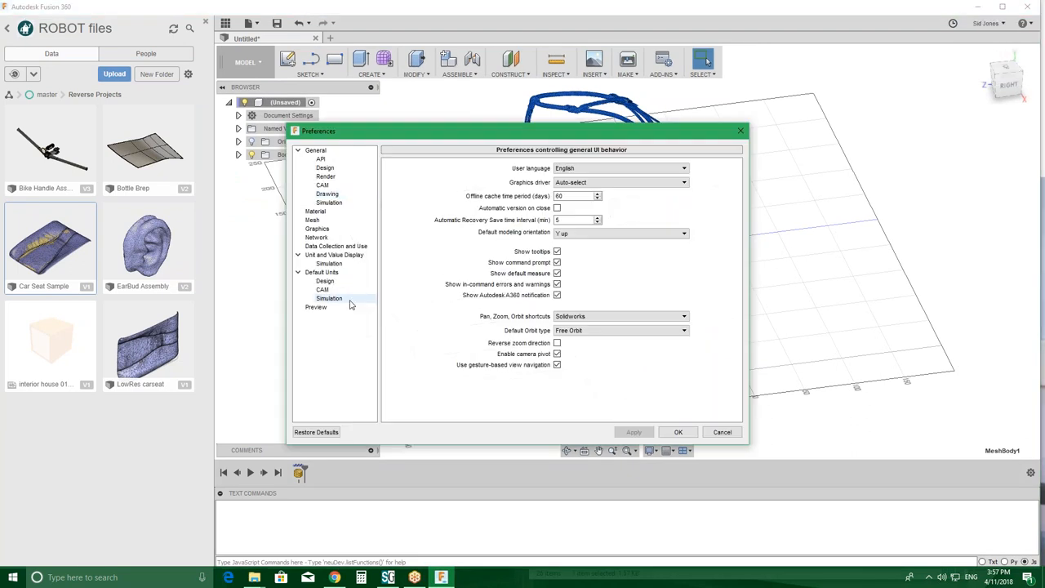
{"action": "left_click", "coordinate": [316, 307]}
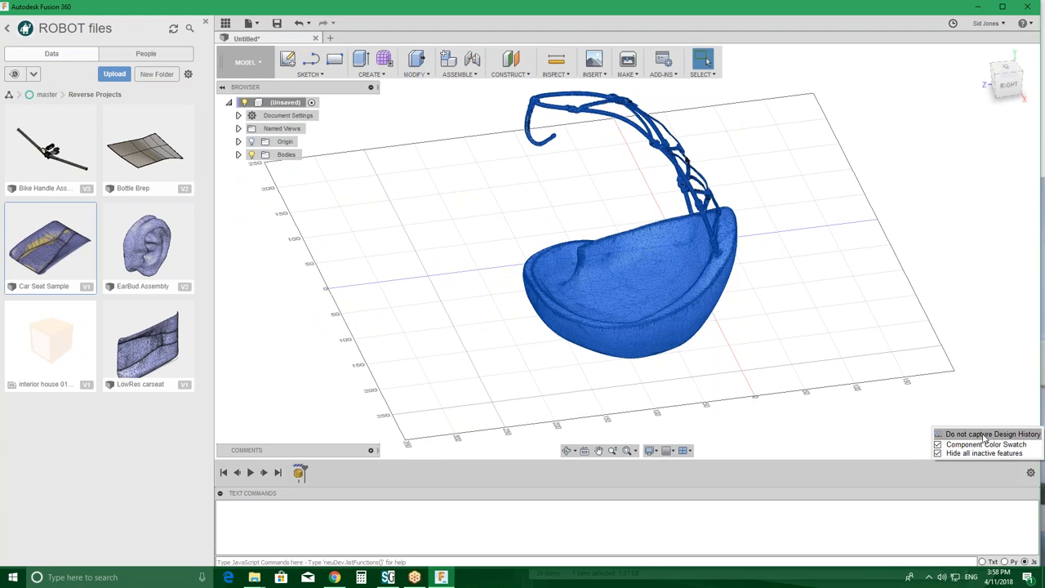
{"action": "left_click", "coordinate": [988, 434]}
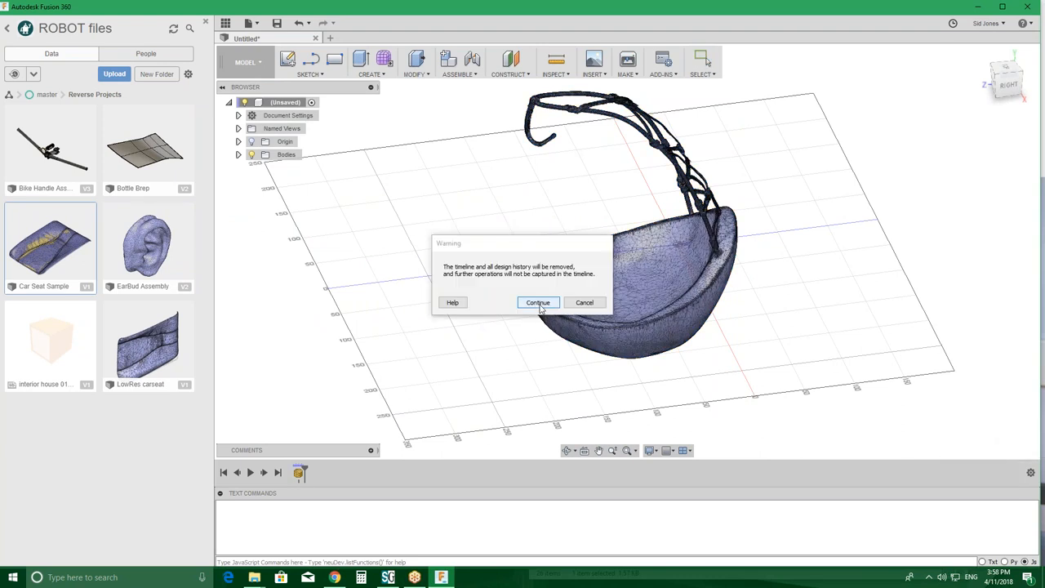
{"action": "left_click", "coordinate": [537, 302]}
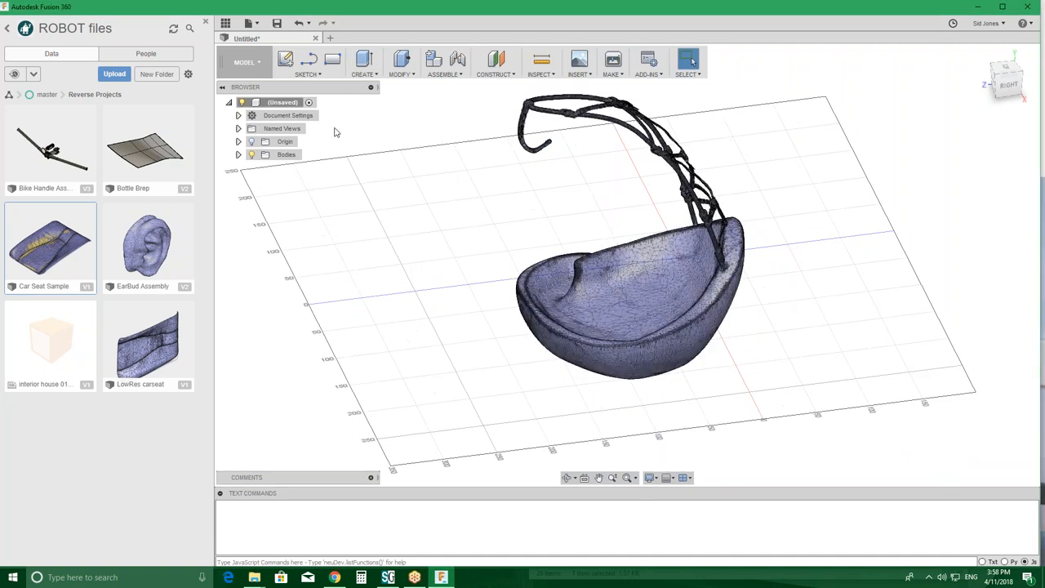
- Bring up the Sketch tool list to reach the mesh section commands
{"action": "left_click", "coordinate": [307, 62]}
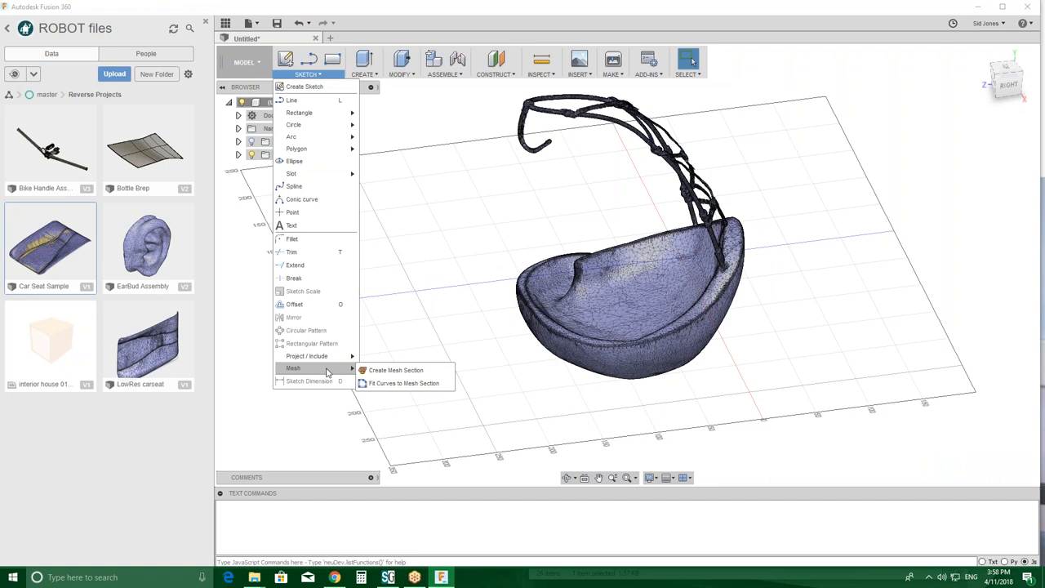
{"action": "mouse_move", "coordinate": [396, 370]}
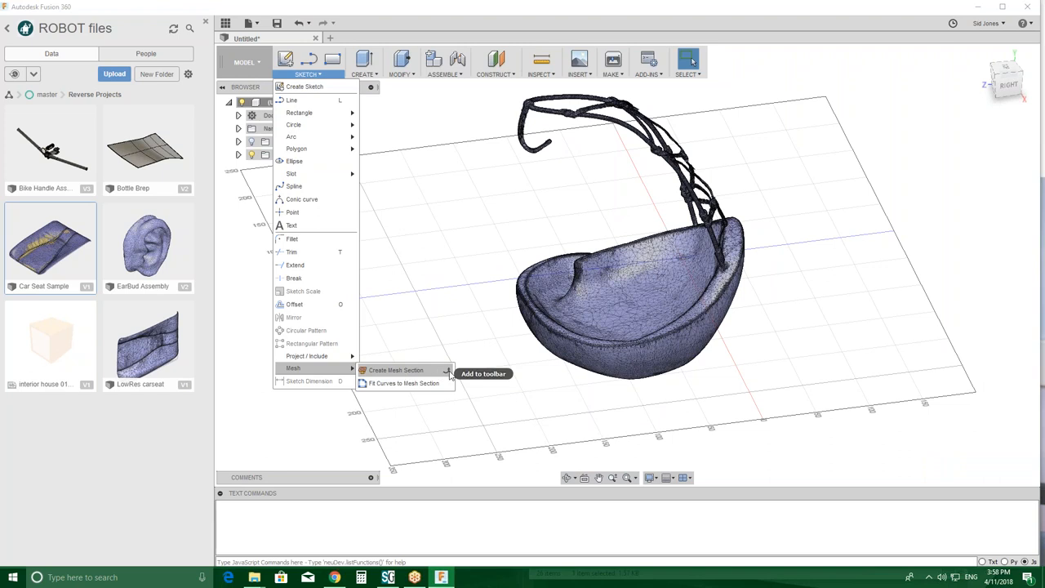
{"action": "mouse_move", "coordinate": [403, 383]}
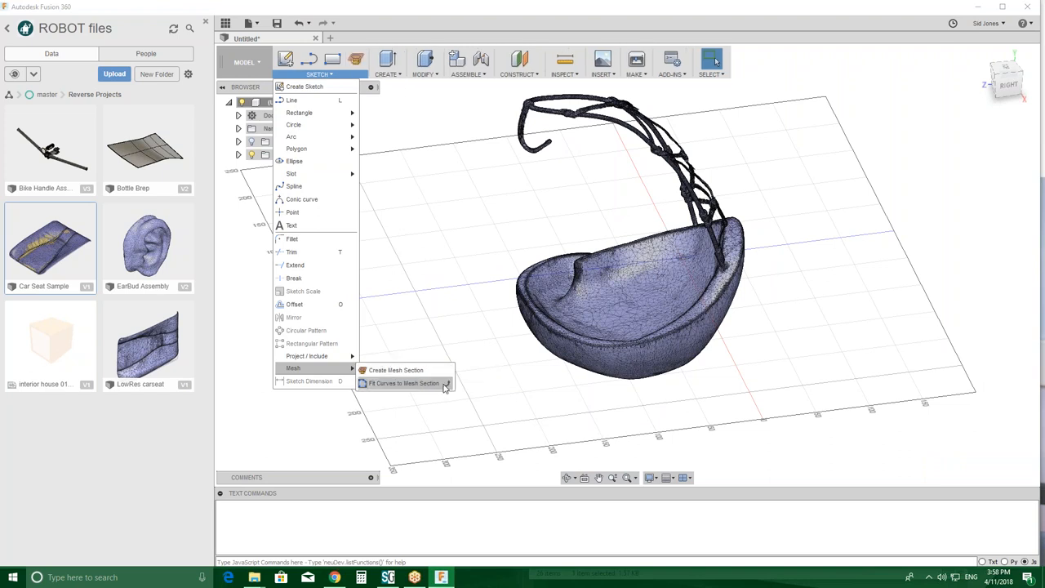
{"action": "mouse_move", "coordinate": [379, 59]}
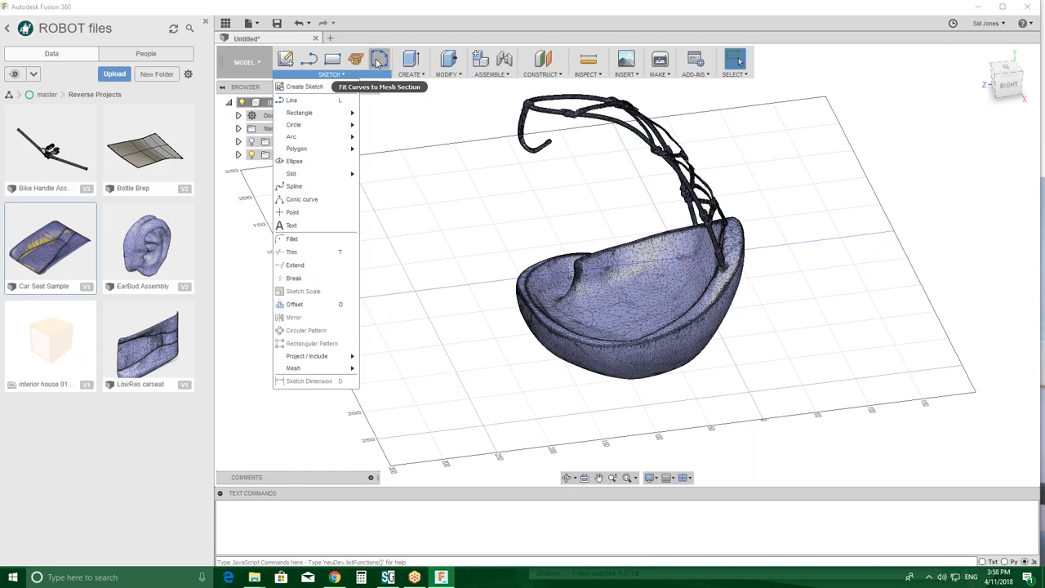
{"action": "mouse_move", "coordinate": [374, 71]}
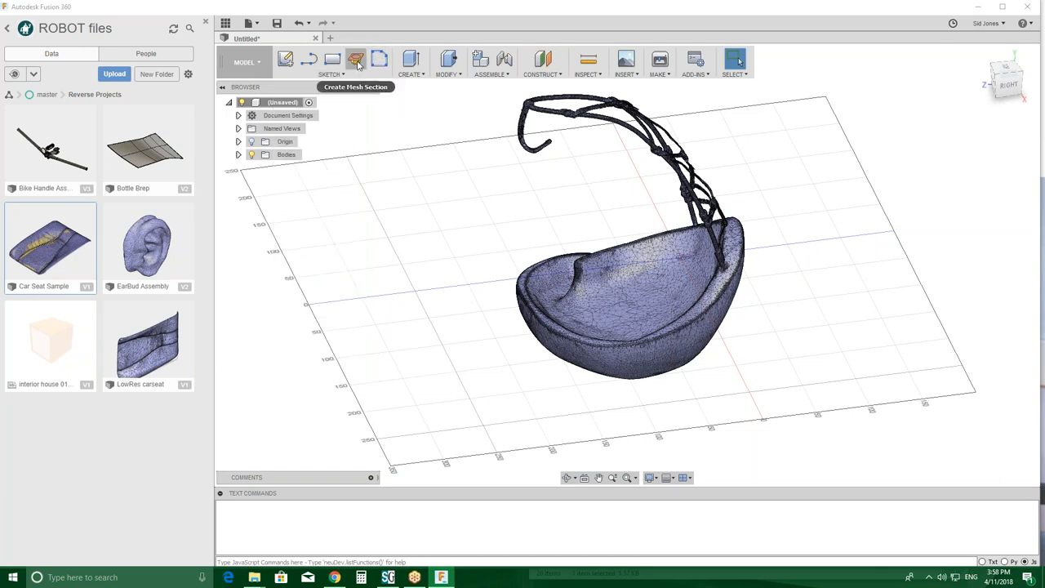
{"action": "mouse_move", "coordinate": [357, 60]}
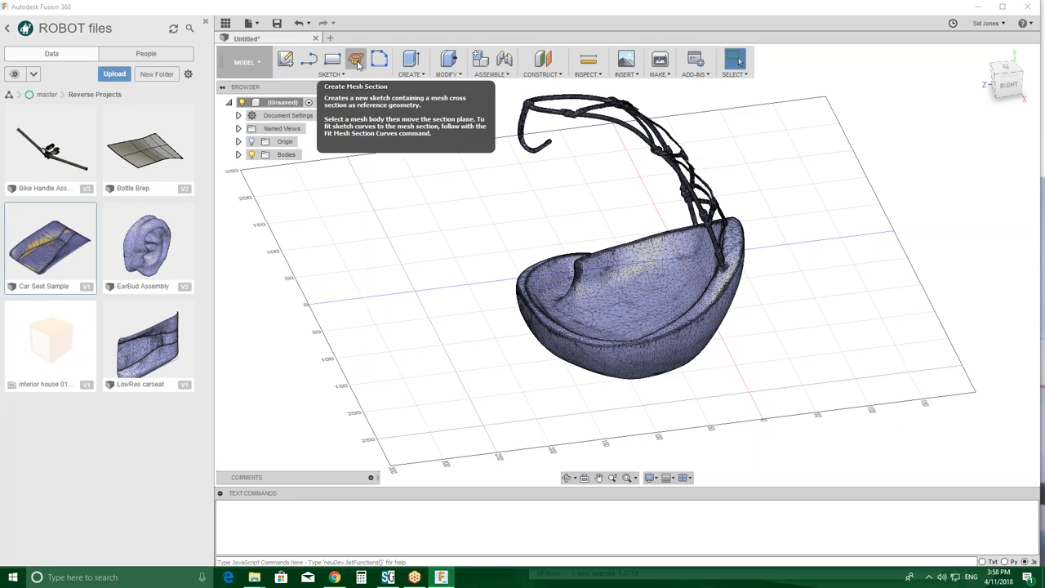
- Create a mesh section sketch of the head mesh offset about 32 mm along X
{"action": "left_click", "coordinate": [355, 58]}
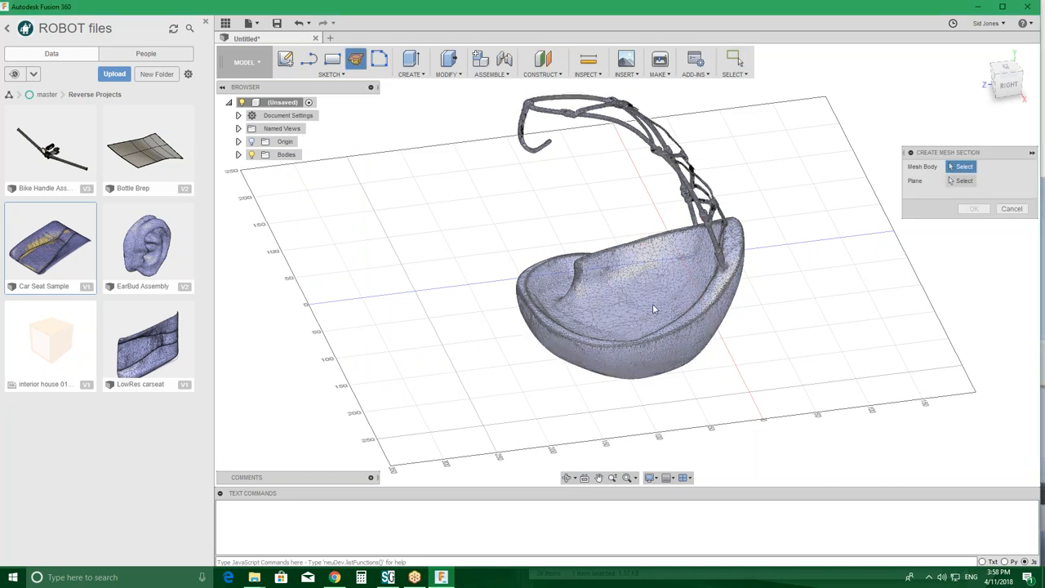
{"action": "left_click", "coordinate": [637, 294]}
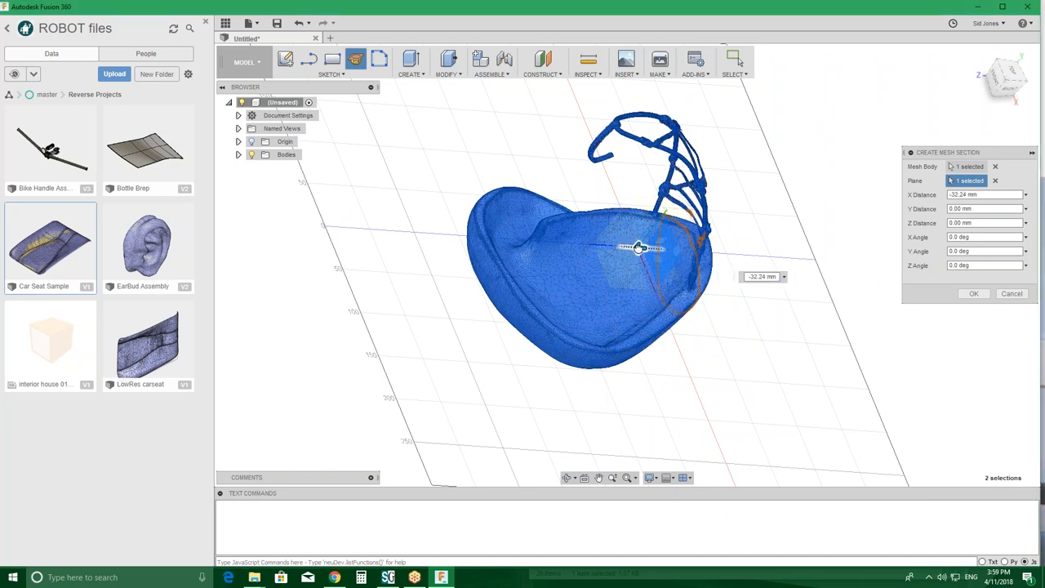
{"action": "left_click_drag", "start_coordinate": [641, 247], "coordinate": [646, 248]}
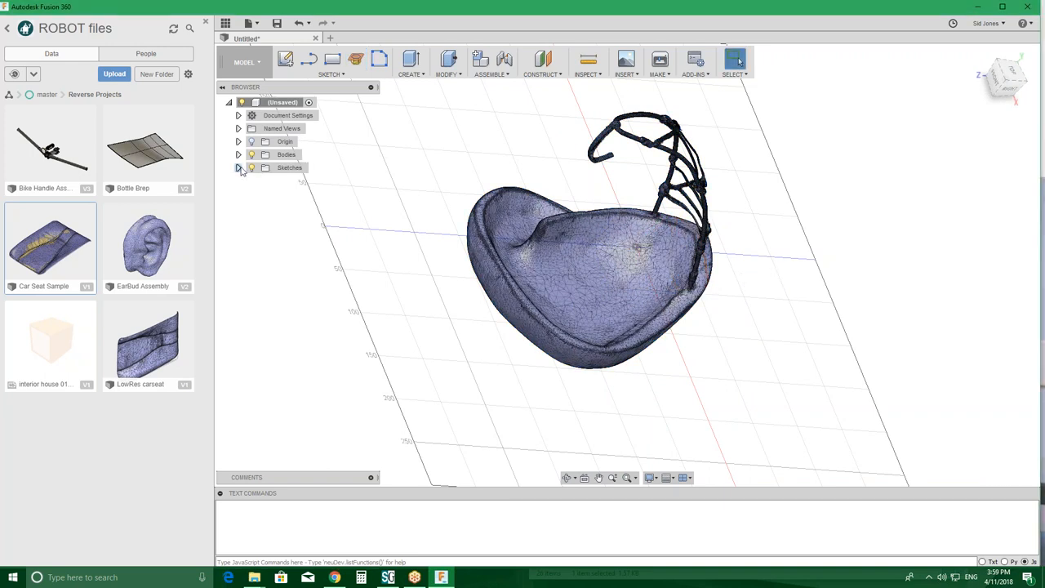
- Create a second mesh section of the head at 0 mm along X
{"action": "left_click", "coordinate": [238, 167]}
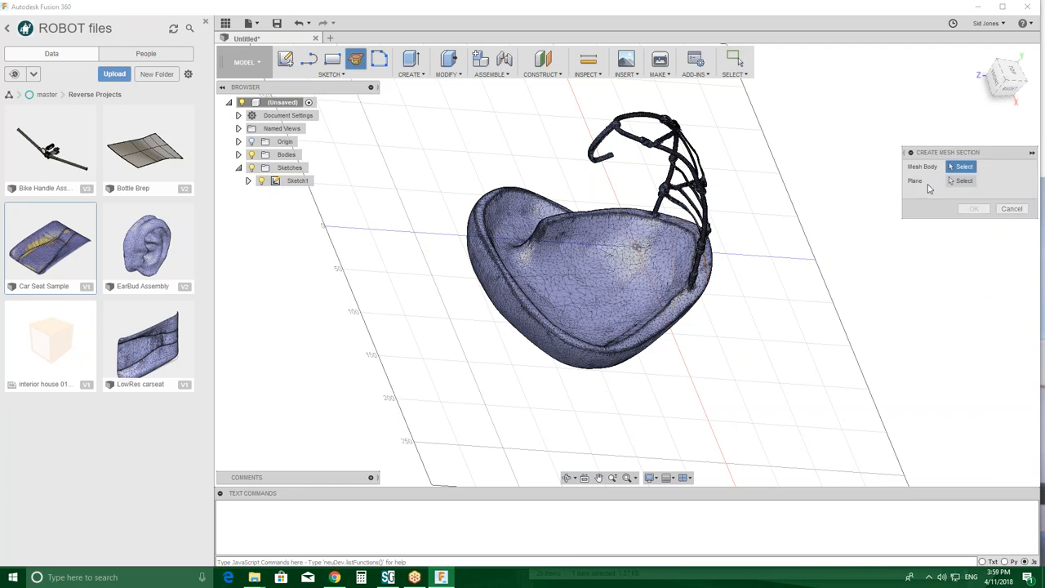
{"action": "left_click", "coordinate": [588, 245]}
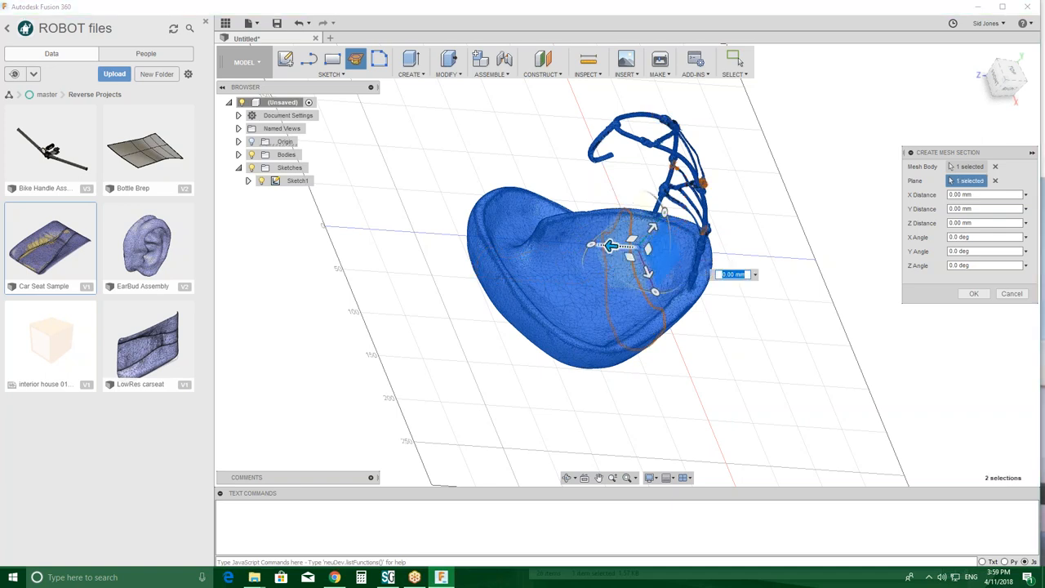
{"action": "left_click_drag", "start_coordinate": [611, 245], "coordinate": [580, 246]}
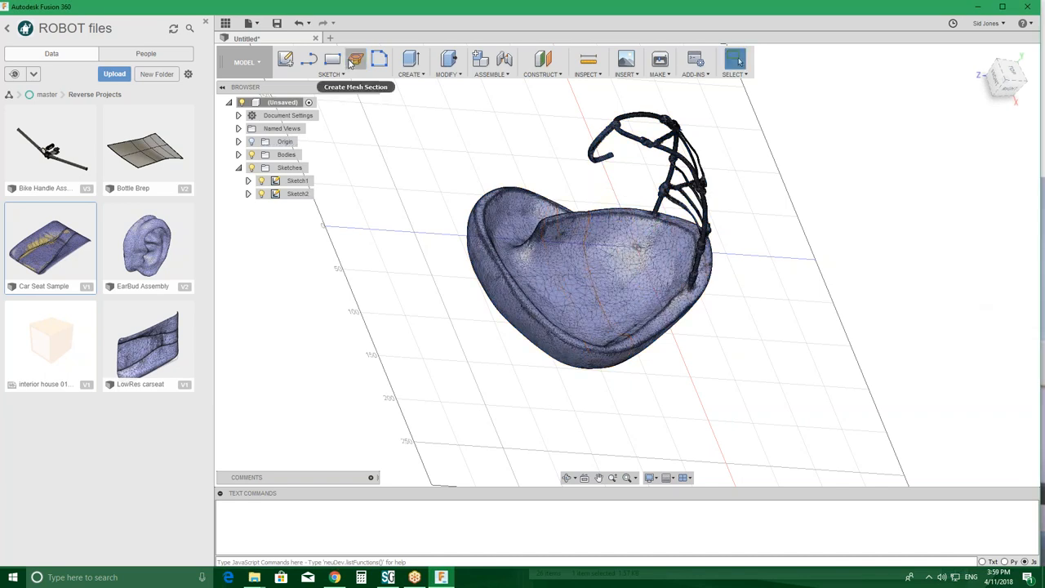
- Create a third mesh section of the head about 106 mm along X
{"action": "left_click", "coordinate": [356, 59]}
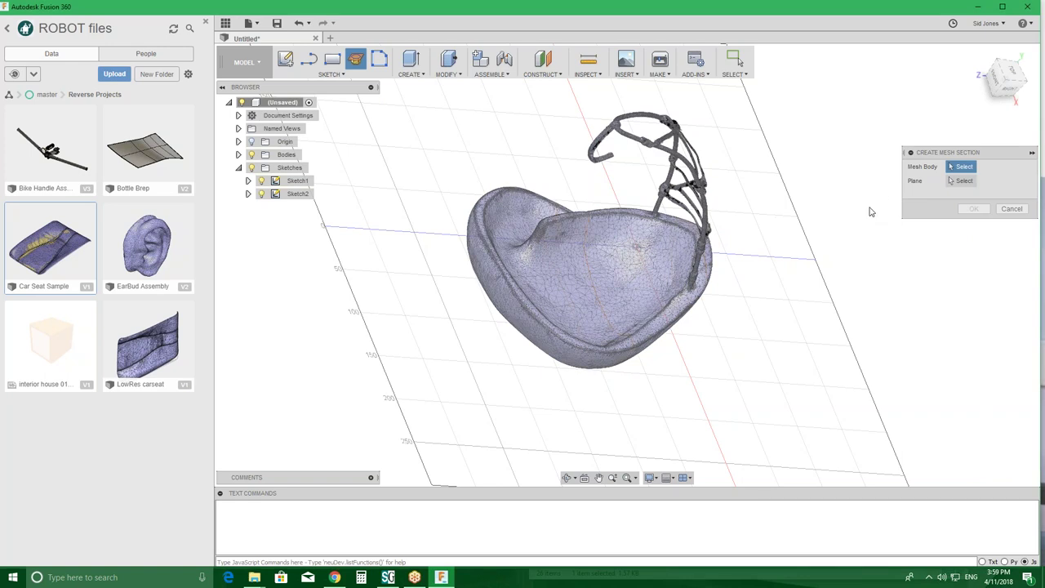
{"action": "left_click", "coordinate": [588, 246]}
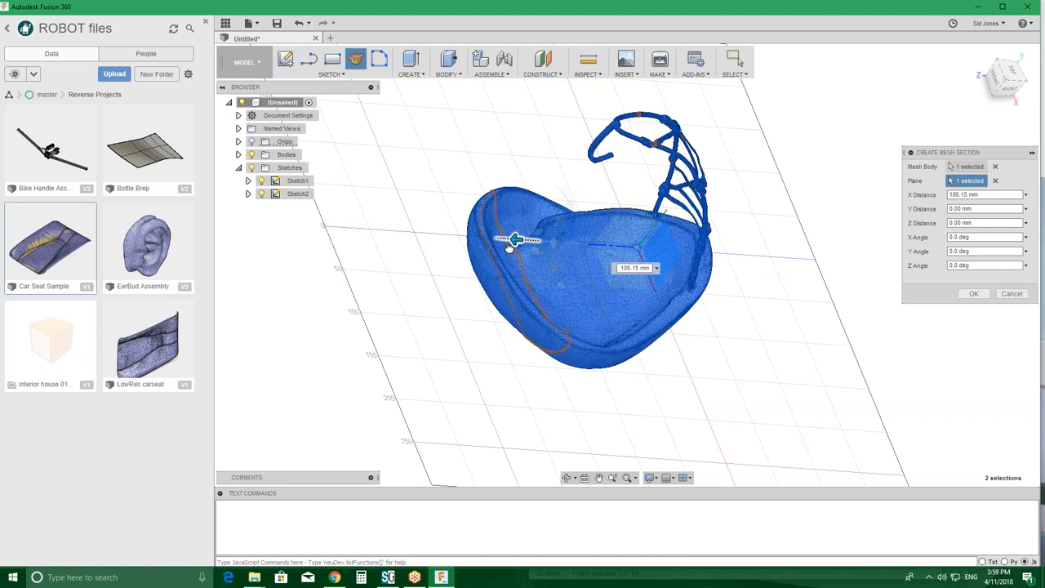
{"action": "left_click_drag", "start_coordinate": [519, 239], "coordinate": [503, 239]}
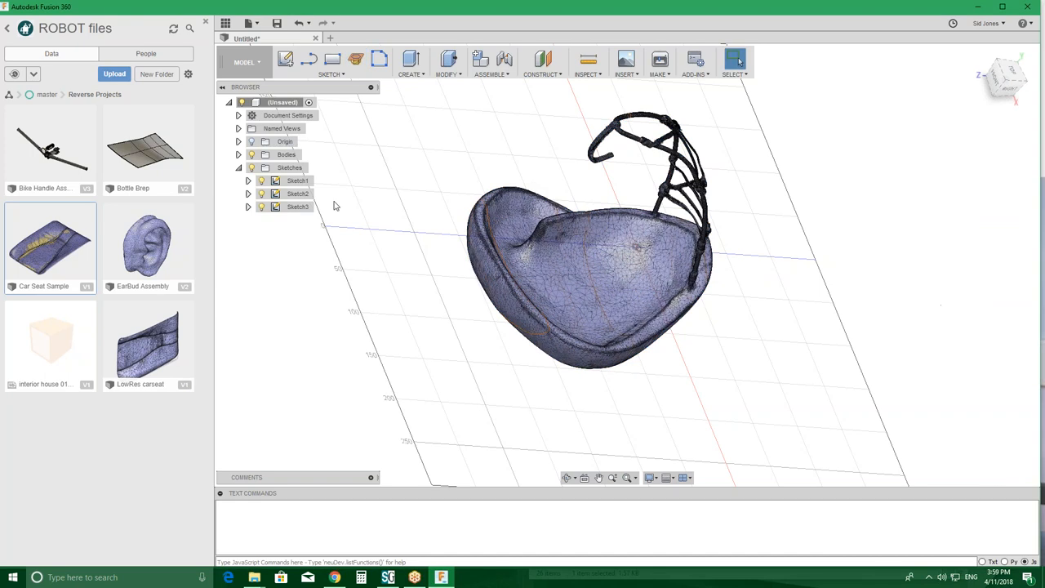
- Hide MeshBody1 and fit a first arc along the top of the head section curve
{"action": "left_click", "coordinate": [240, 154]}
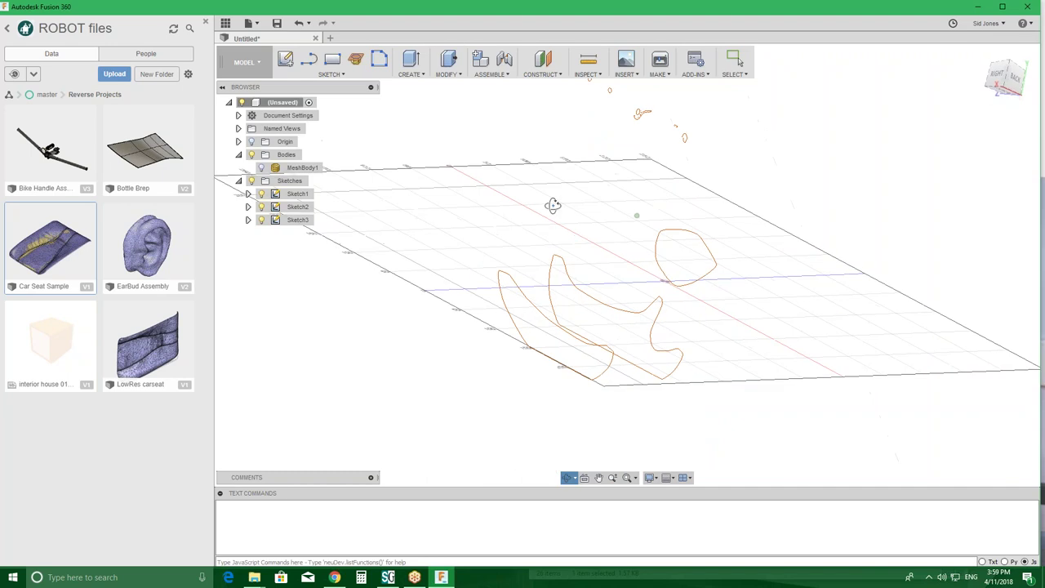
{"action": "left_click_drag", "start_coordinate": [554, 205], "coordinate": [640, 248]}
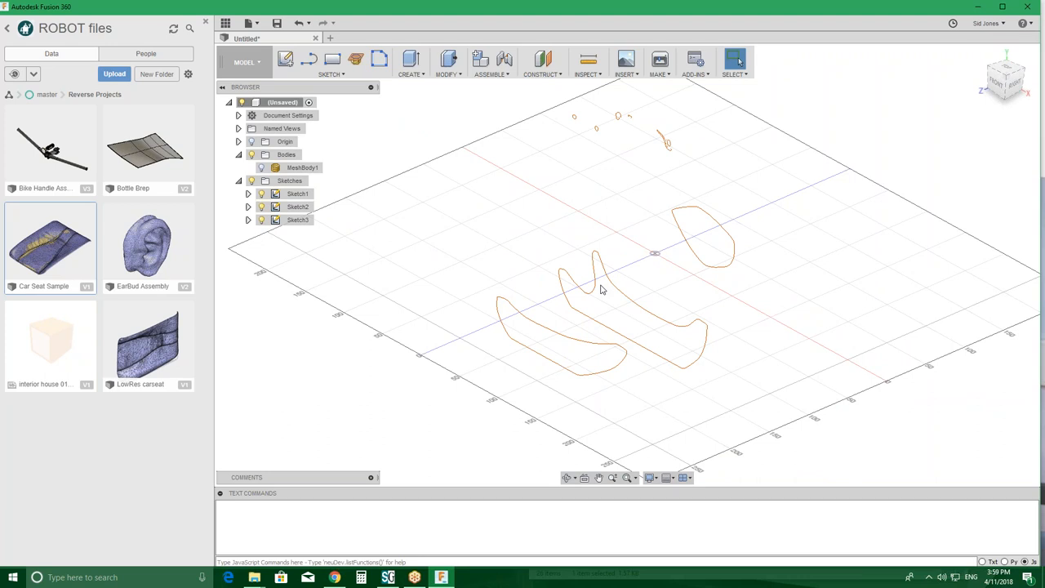
{"action": "mouse_move", "coordinate": [379, 59]}
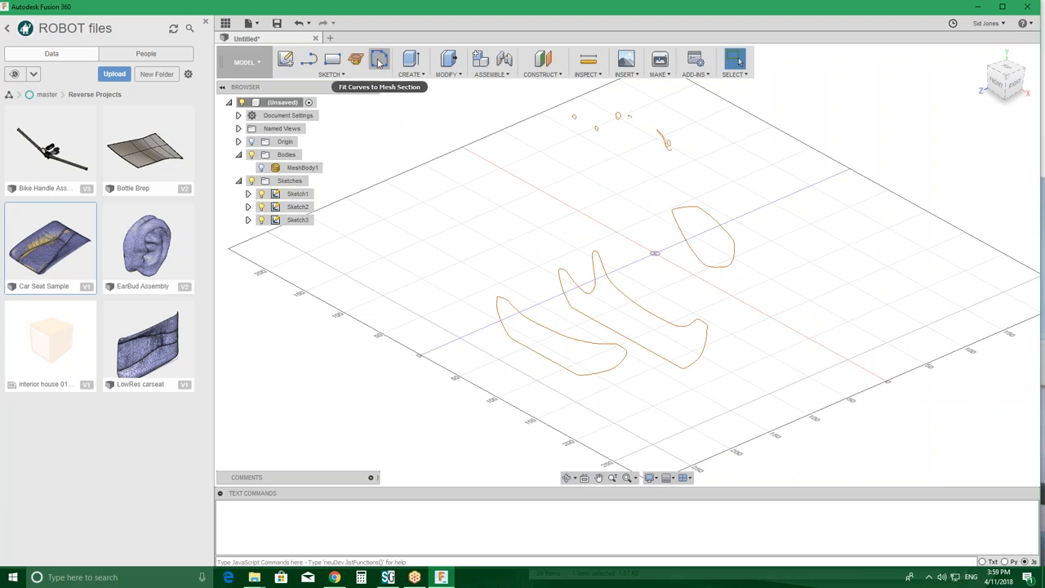
{"action": "mouse_move", "coordinate": [379, 60]}
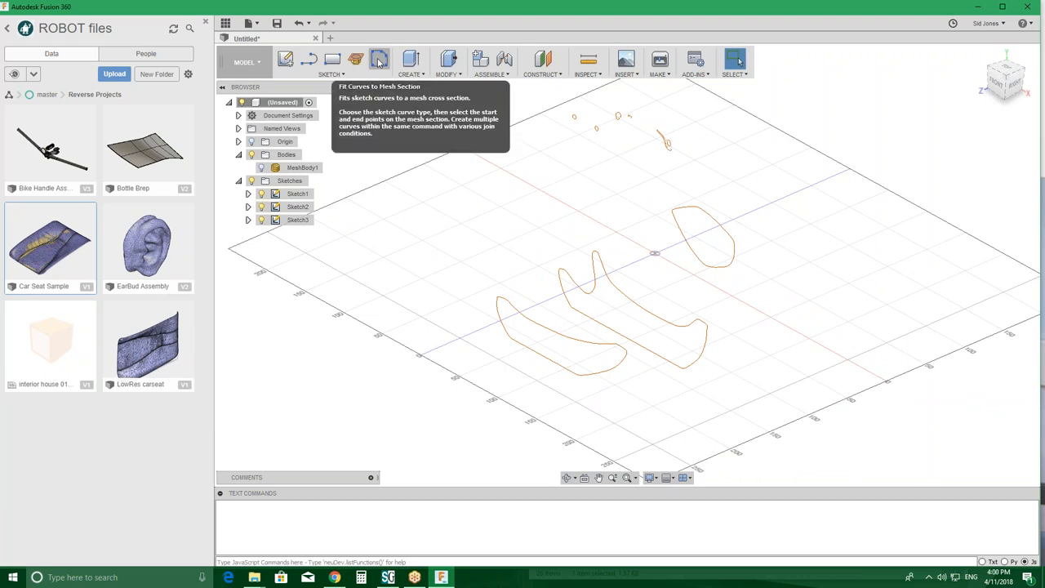
{"action": "left_click", "coordinate": [379, 59]}
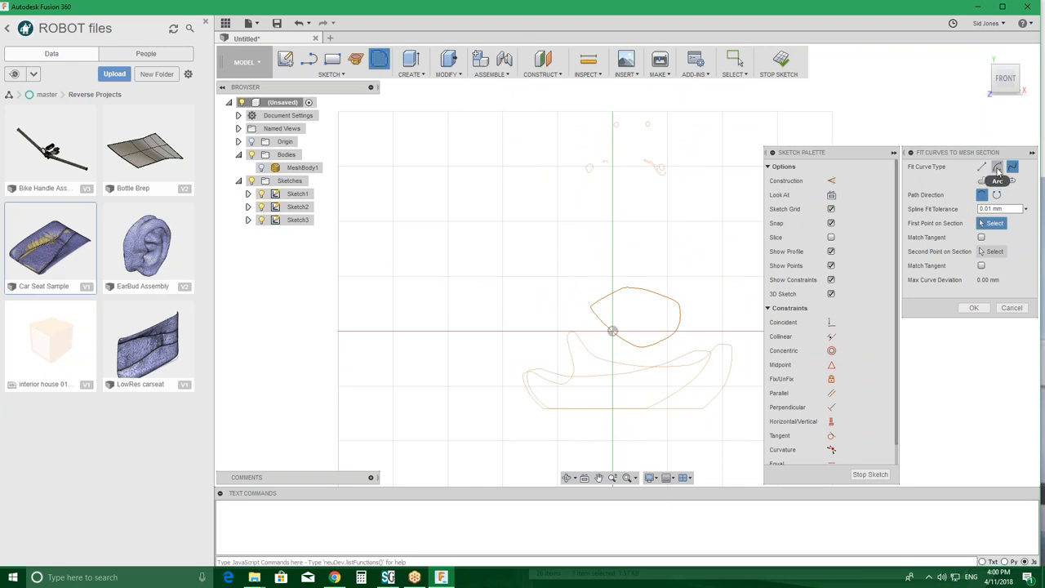
{"action": "mouse_move", "coordinate": [1013, 168]}
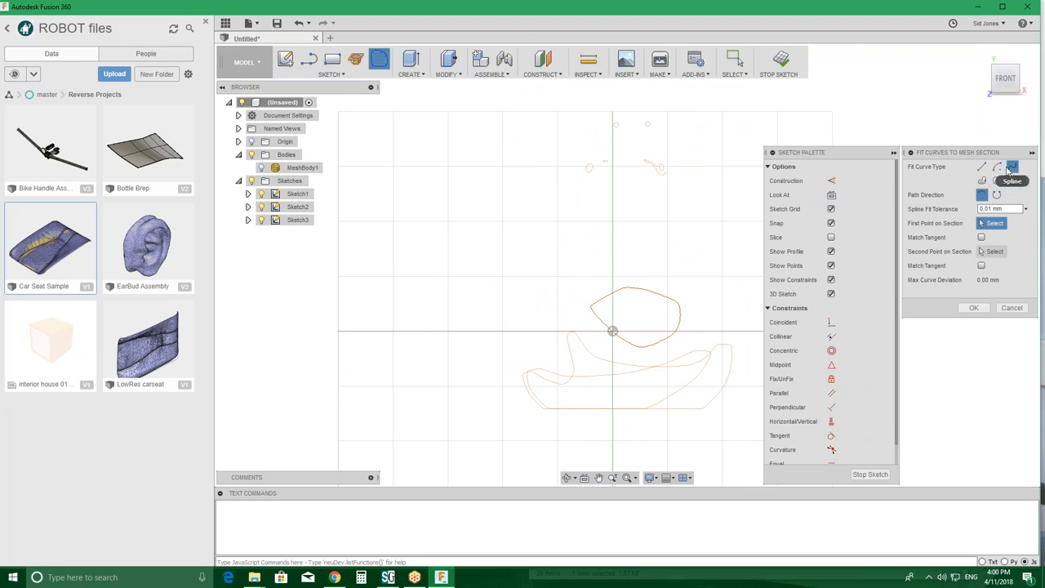
{"action": "mouse_move", "coordinate": [653, 317]}
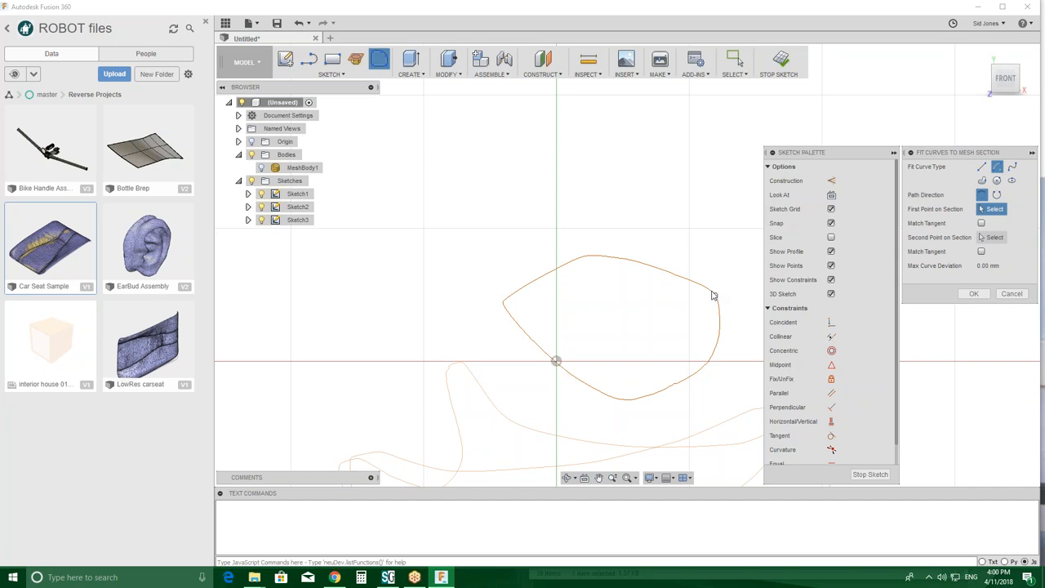
{"action": "mouse_move", "coordinate": [622, 276]}
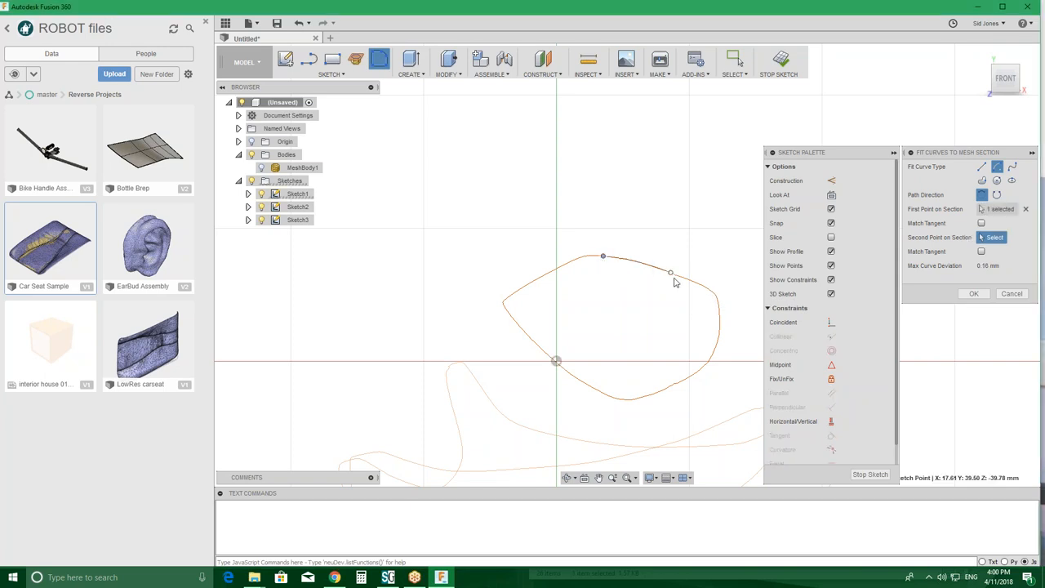
{"action": "left_click", "coordinate": [710, 292]}
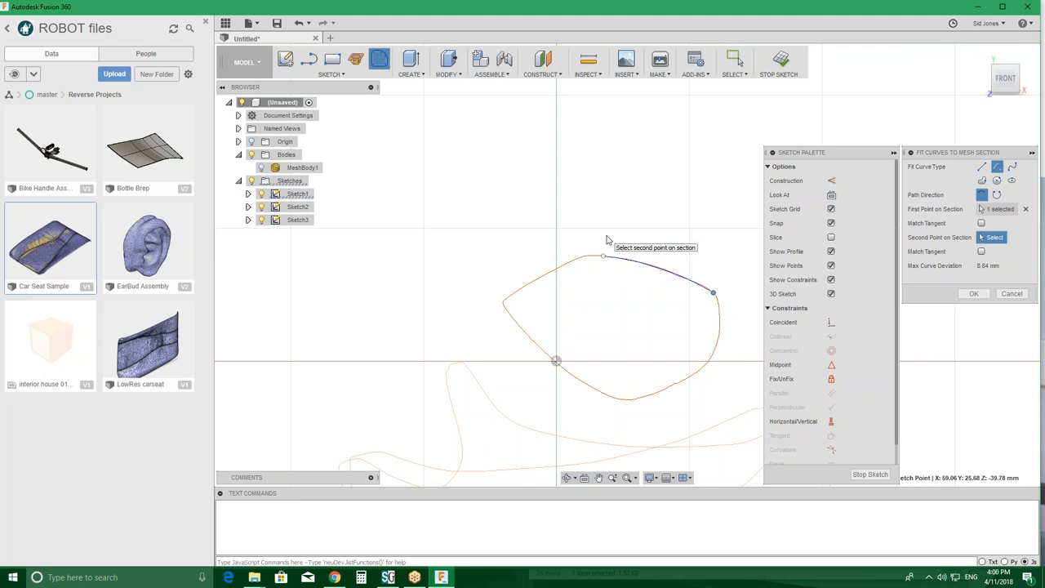
{"action": "right_click", "coordinate": [604, 245]}
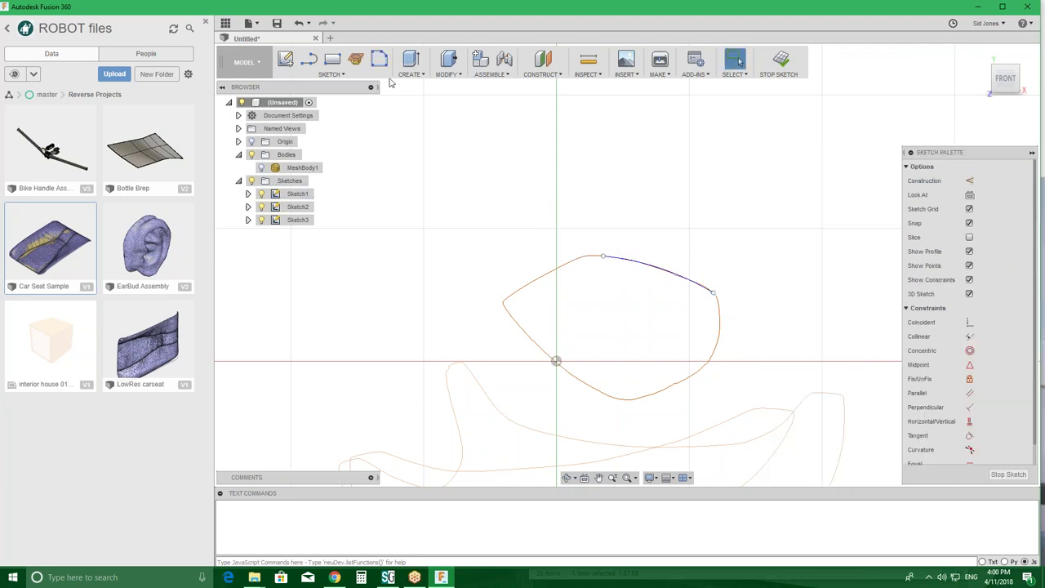
- Fit a second arc continuing from the first down the left side of the section
{"action": "left_click", "coordinate": [379, 59]}
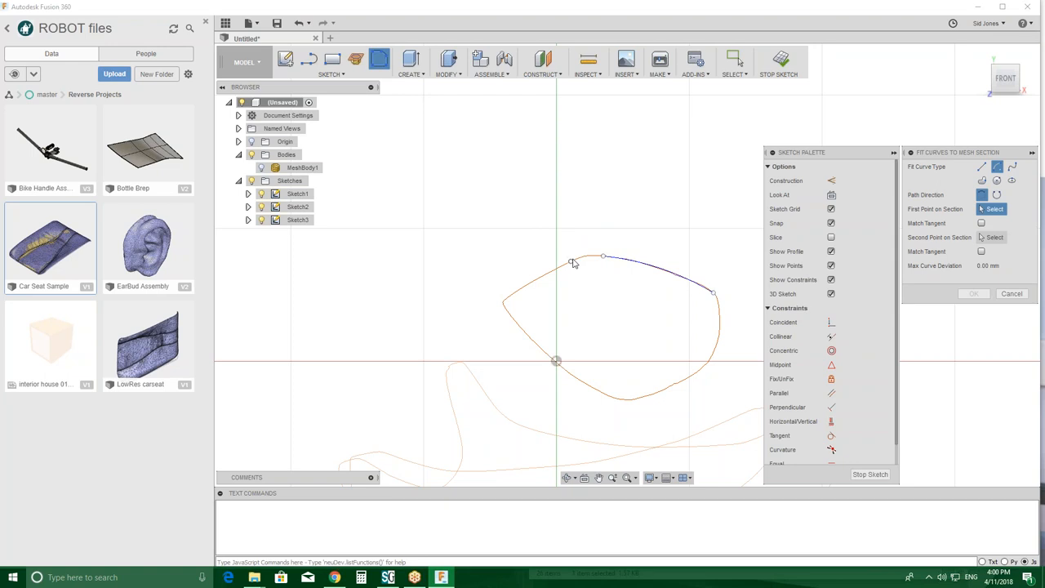
{"action": "left_click", "coordinate": [571, 261]}
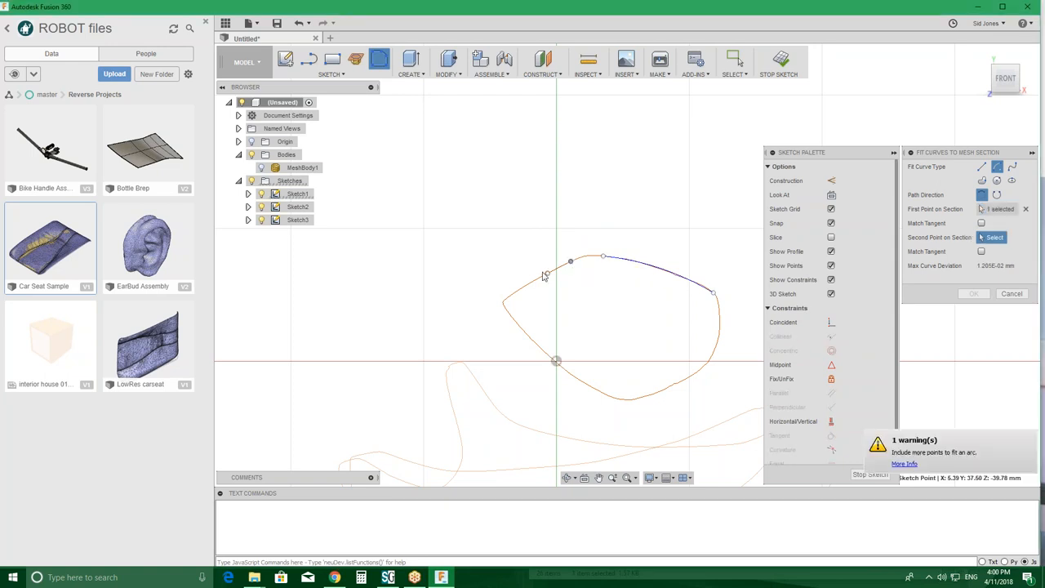
{"action": "left_click", "coordinate": [509, 296]}
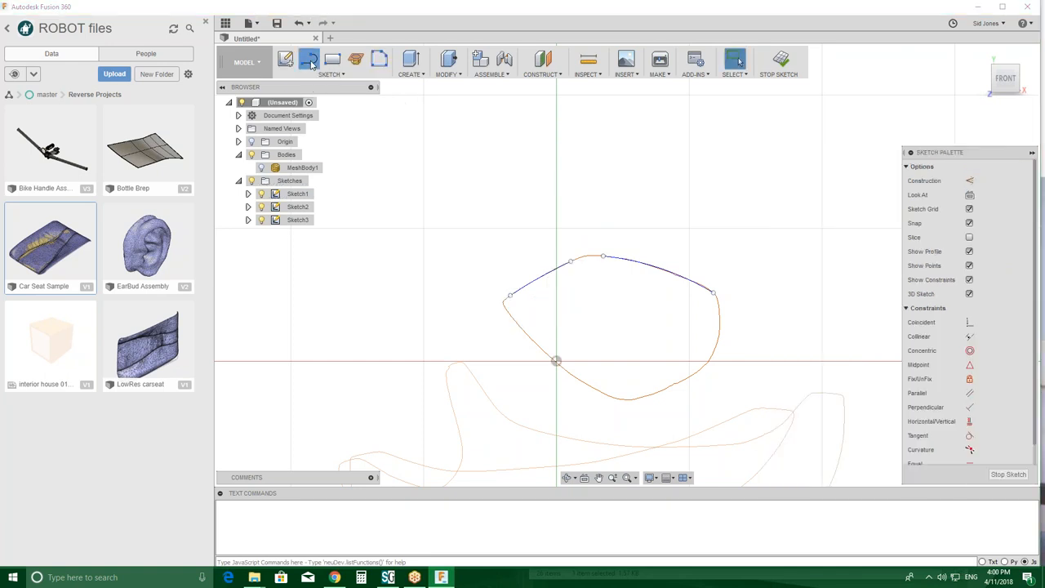
- Switch to the Tangent Arc sketch tool for the right side of the head section
{"action": "left_click", "coordinate": [331, 75]}
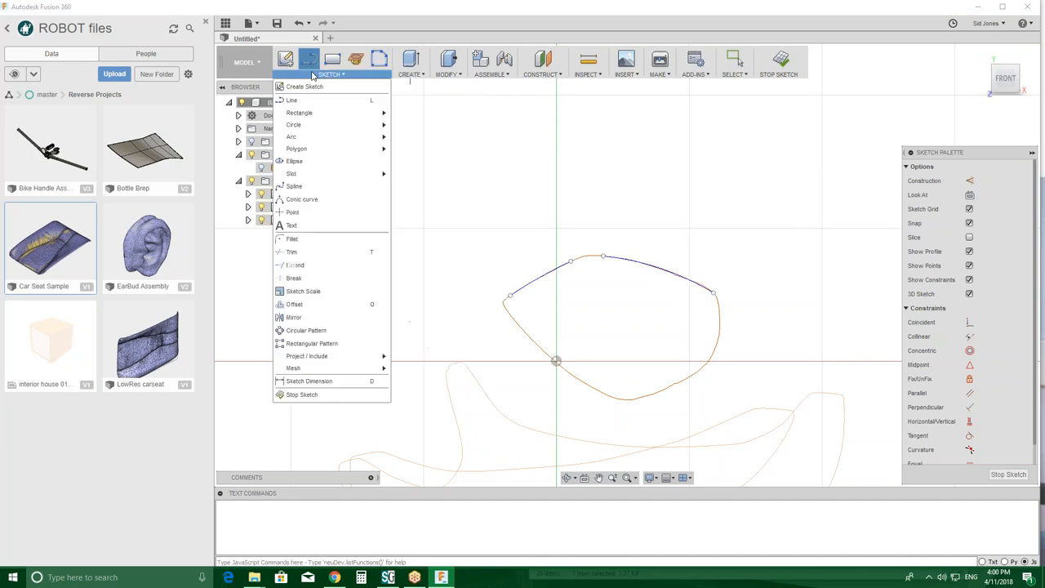
{"action": "mouse_move", "coordinate": [311, 136]}
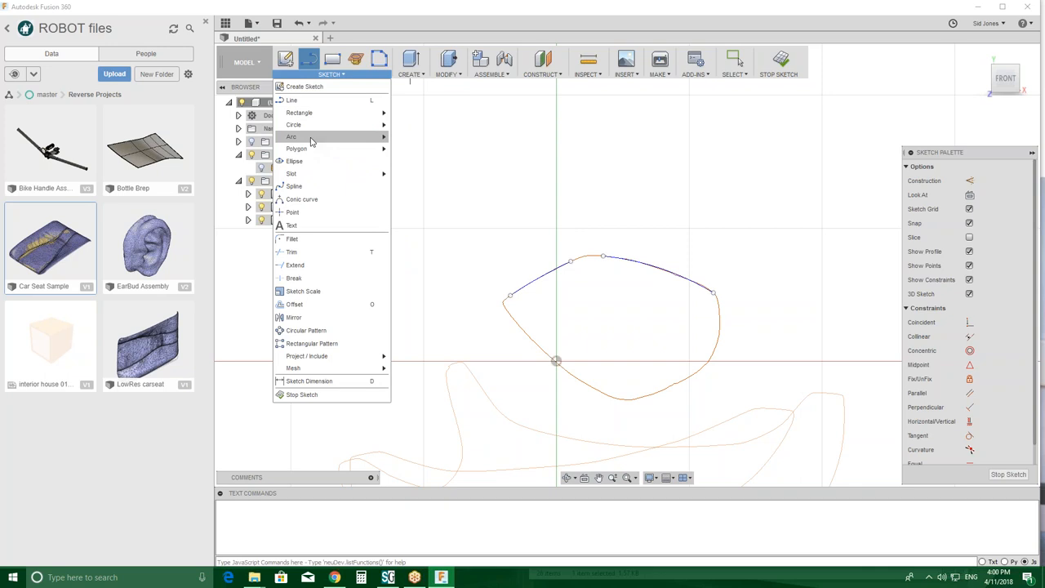
{"action": "left_click", "coordinate": [291, 137]}
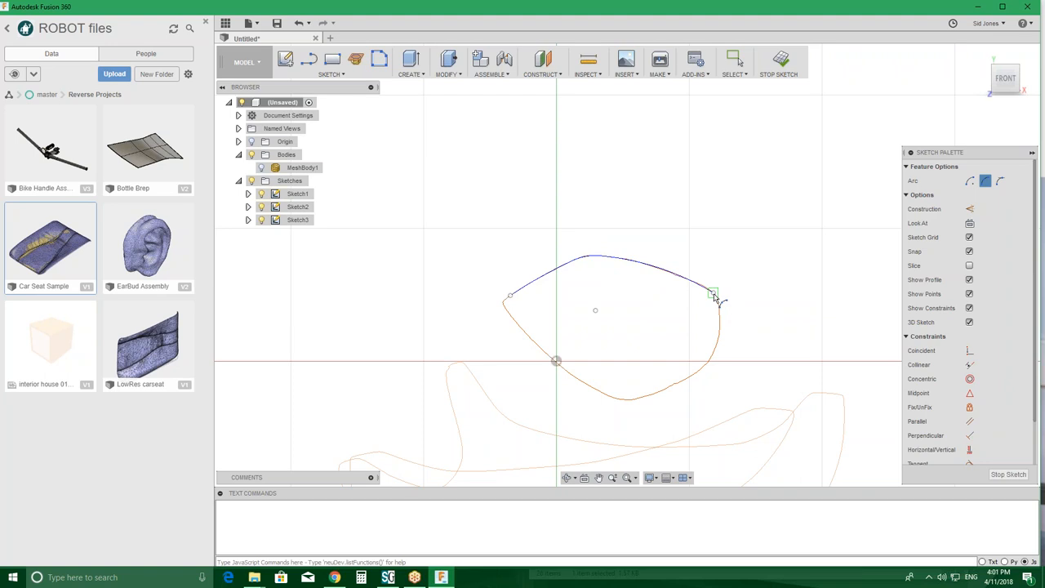
{"action": "mouse_move", "coordinate": [711, 370]}
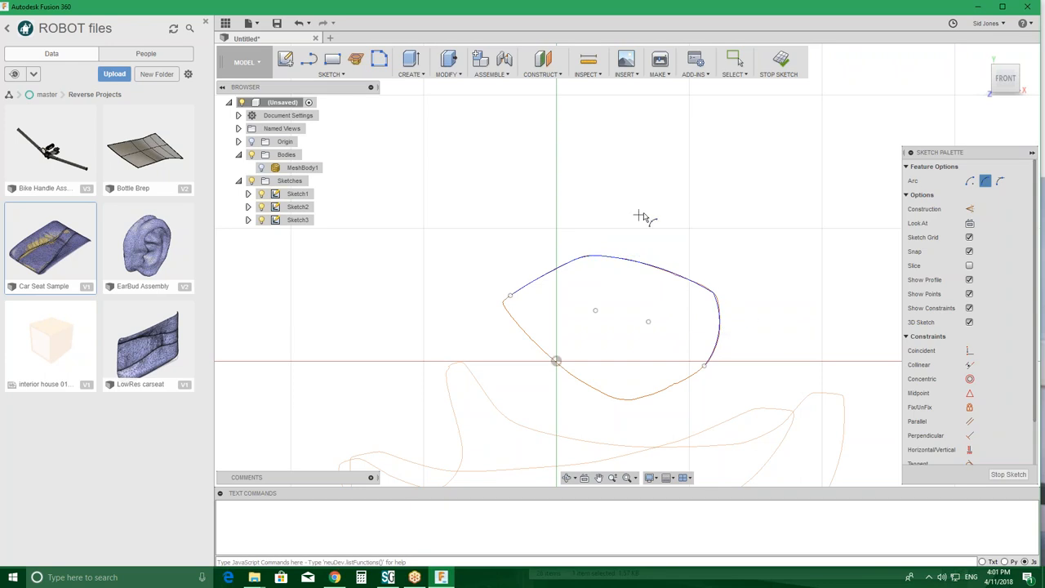
{"action": "mouse_move", "coordinate": [694, 221]}
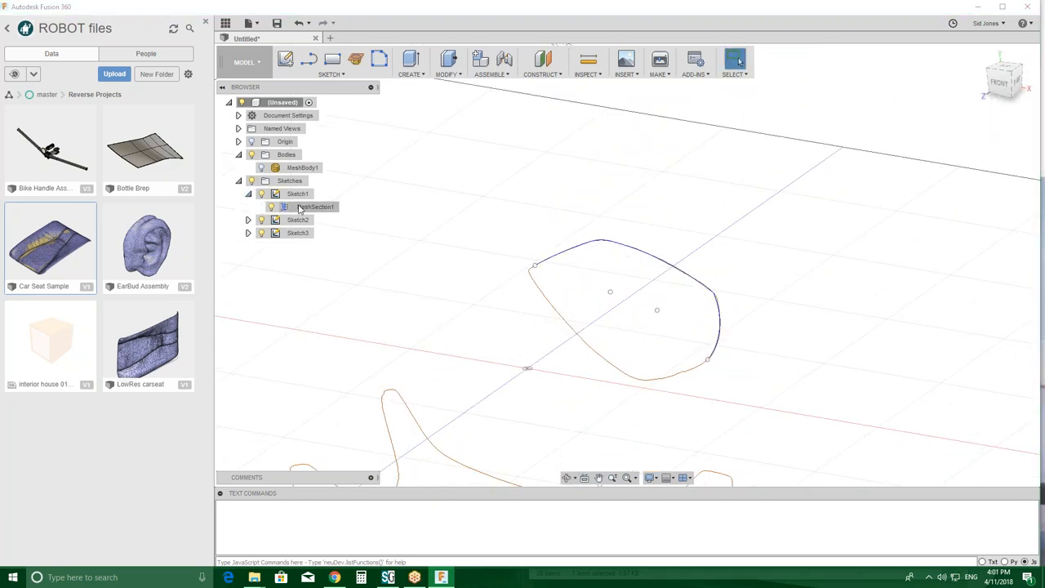
- Select the MeshSection1 section in Sketch1, then the lower section curve from Sketch2
{"action": "left_click", "coordinate": [318, 206]}
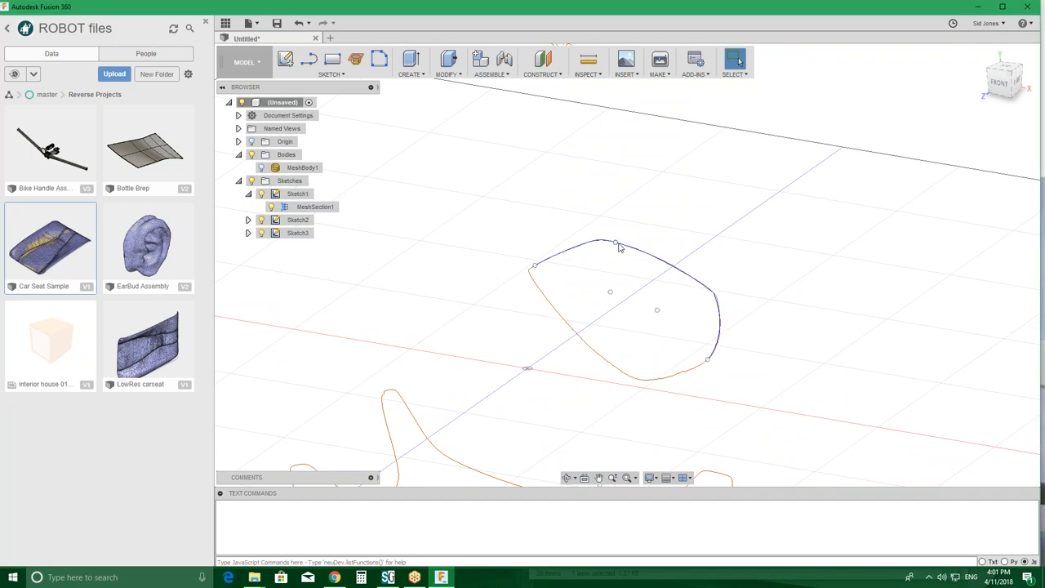
{"action": "mouse_move", "coordinate": [652, 262]}
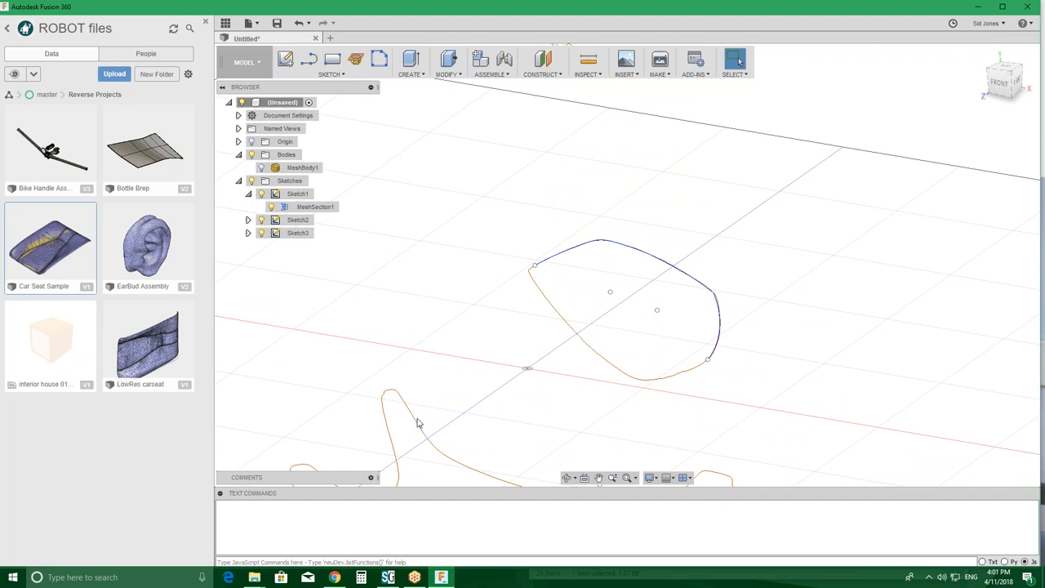
{"action": "left_click", "coordinate": [299, 220]}
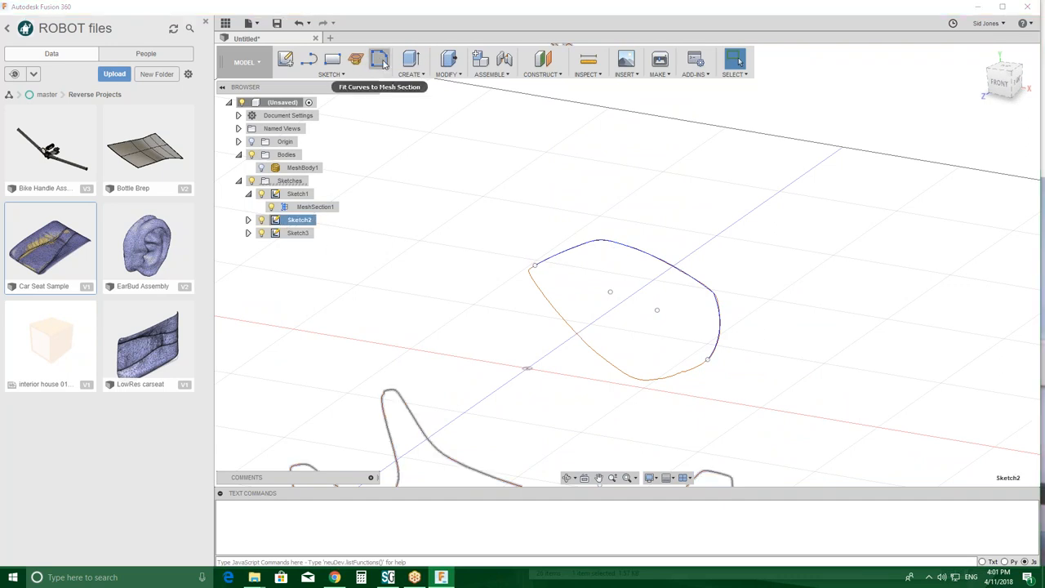
- Start Fit Curves to Mesh Section, face the sketch plane and hide Sketch3's section curve
{"action": "left_click", "coordinate": [379, 58]}
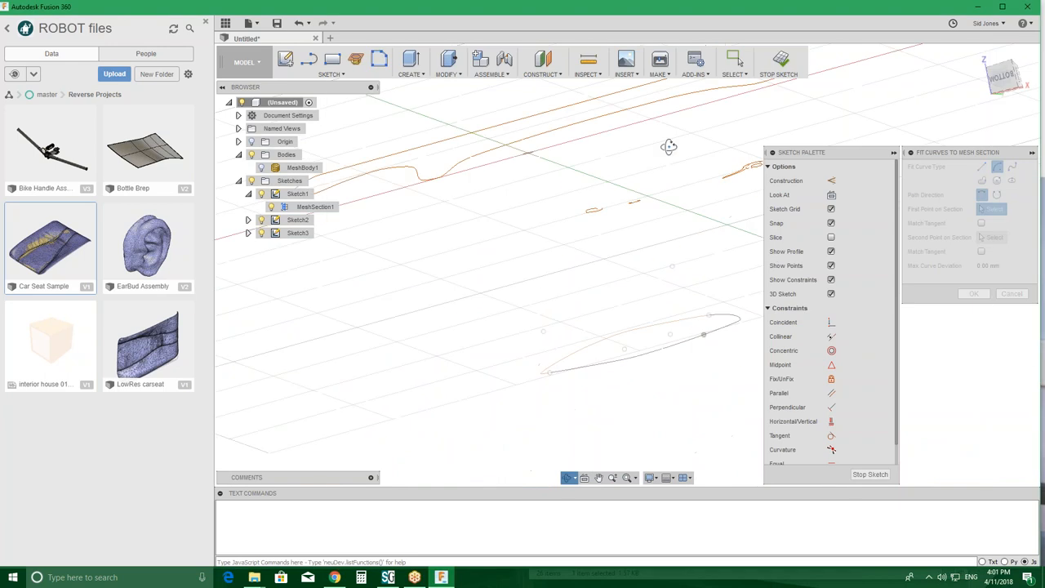
{"action": "left_click", "coordinate": [1003, 77]}
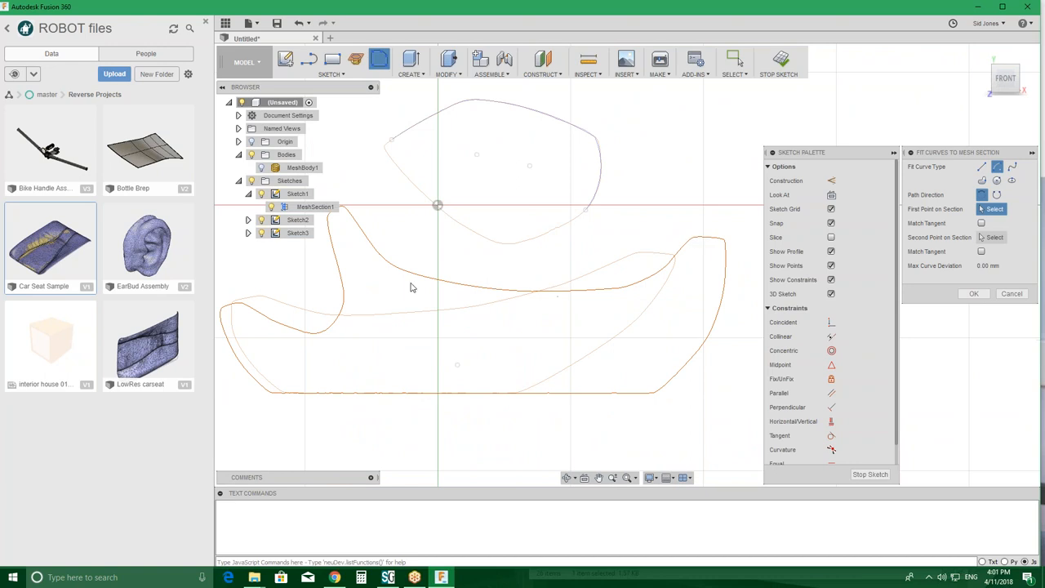
{"action": "left_click", "coordinate": [261, 233]}
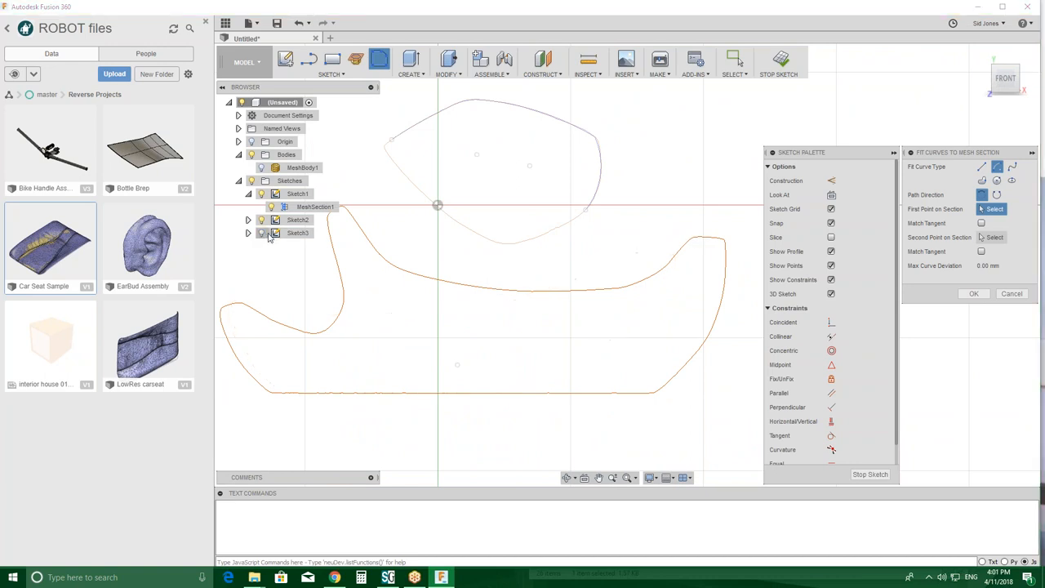
{"action": "mouse_move", "coordinate": [366, 227]}
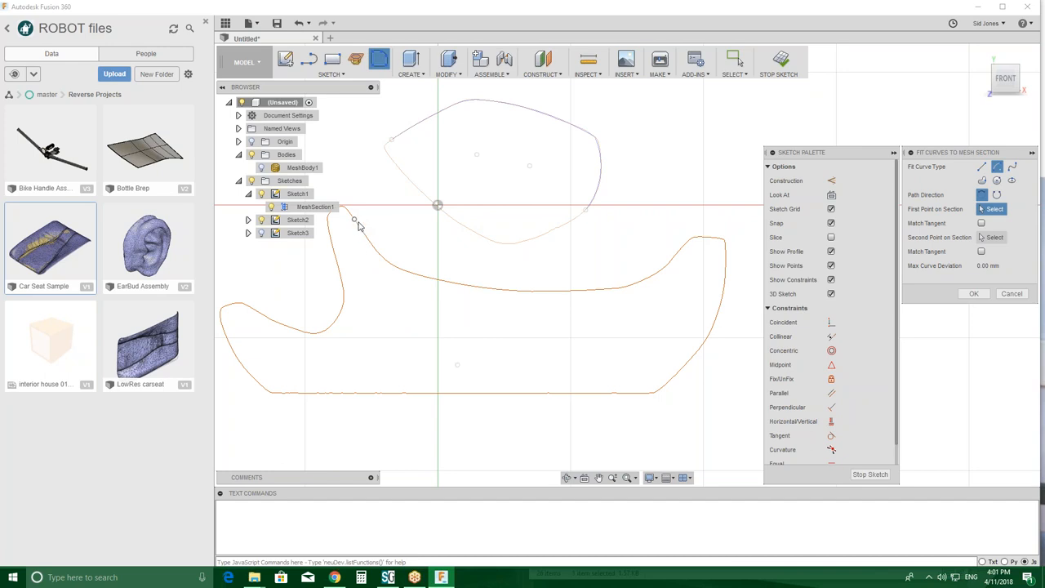
{"action": "mouse_move", "coordinate": [983, 167]}
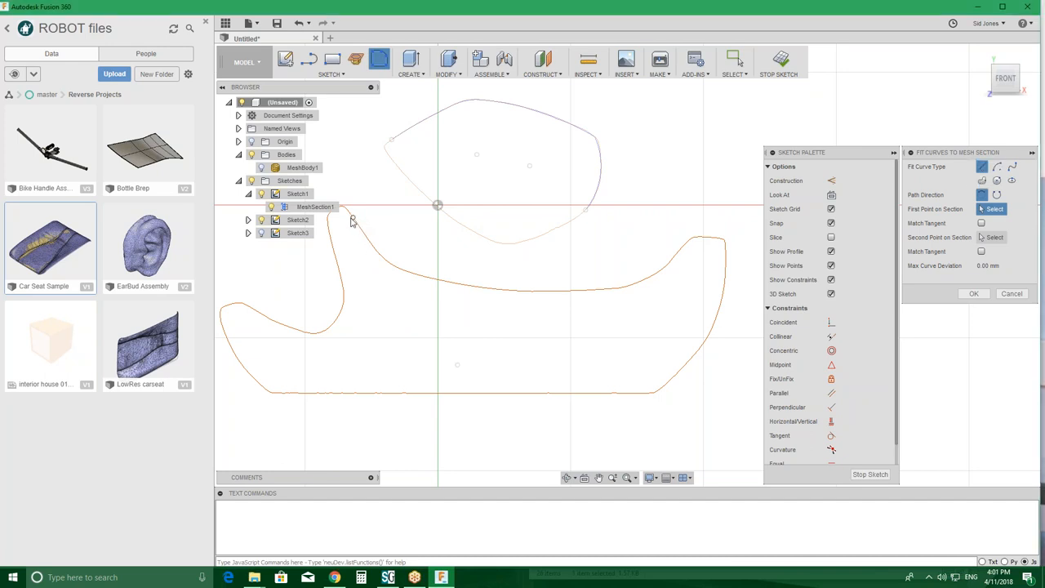
- Fit a curve along the lower section outline from its left dip to the right rise
{"action": "left_click", "coordinate": [375, 249]}
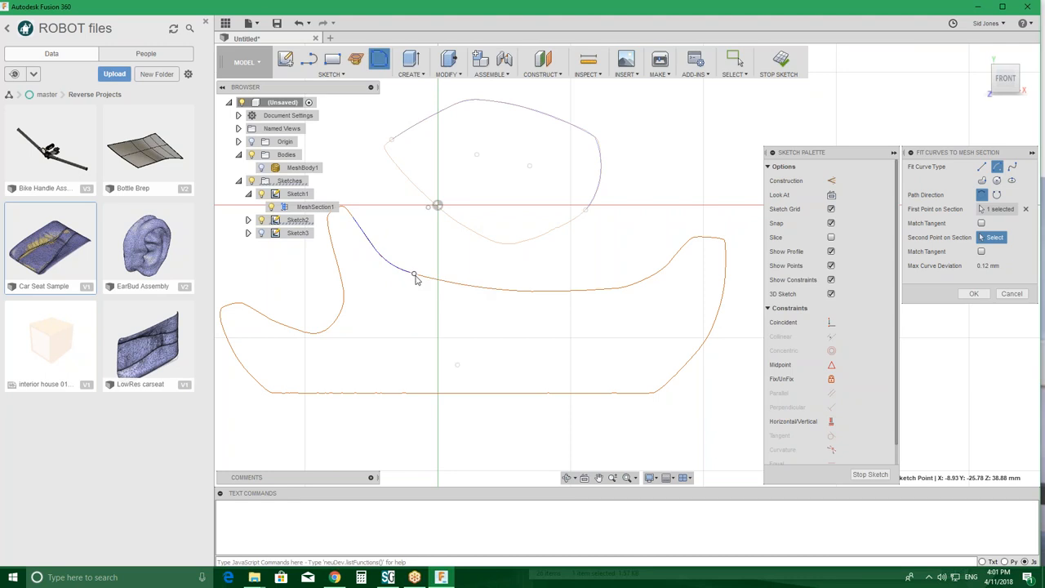
{"action": "left_click", "coordinate": [412, 271]}
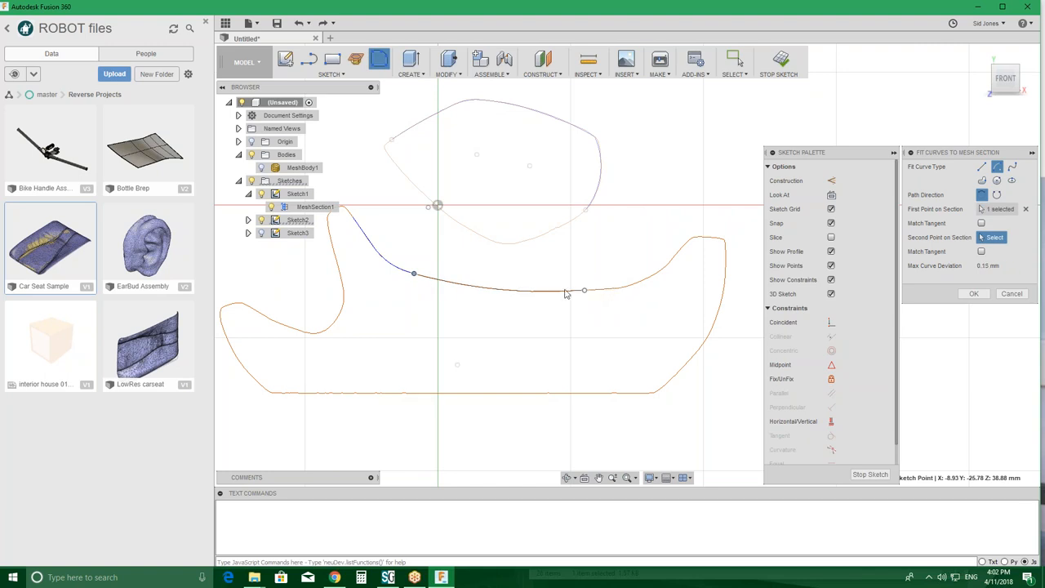
{"action": "mouse_move", "coordinate": [584, 290]}
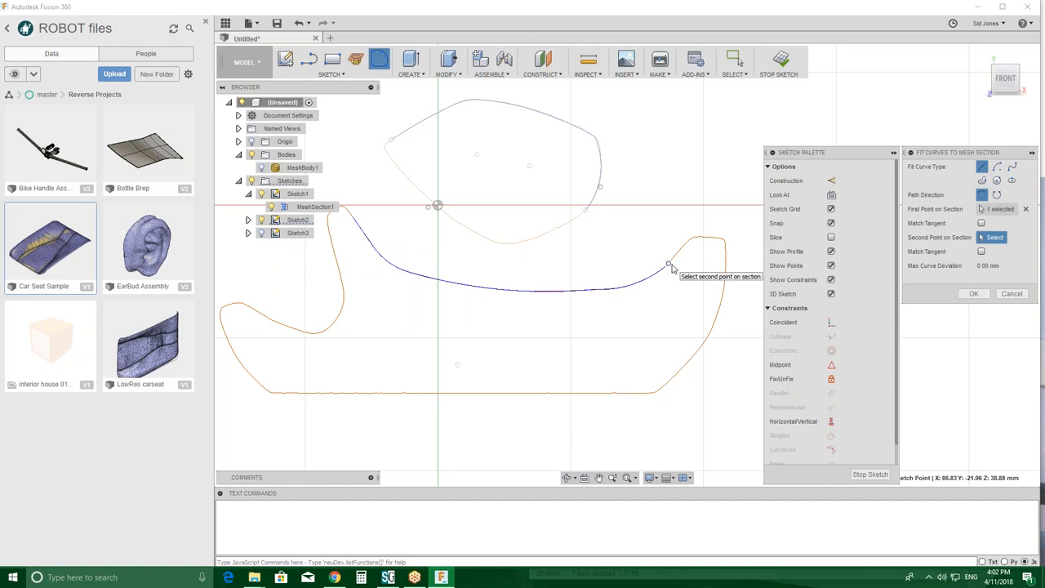
{"action": "left_click", "coordinate": [689, 240]}
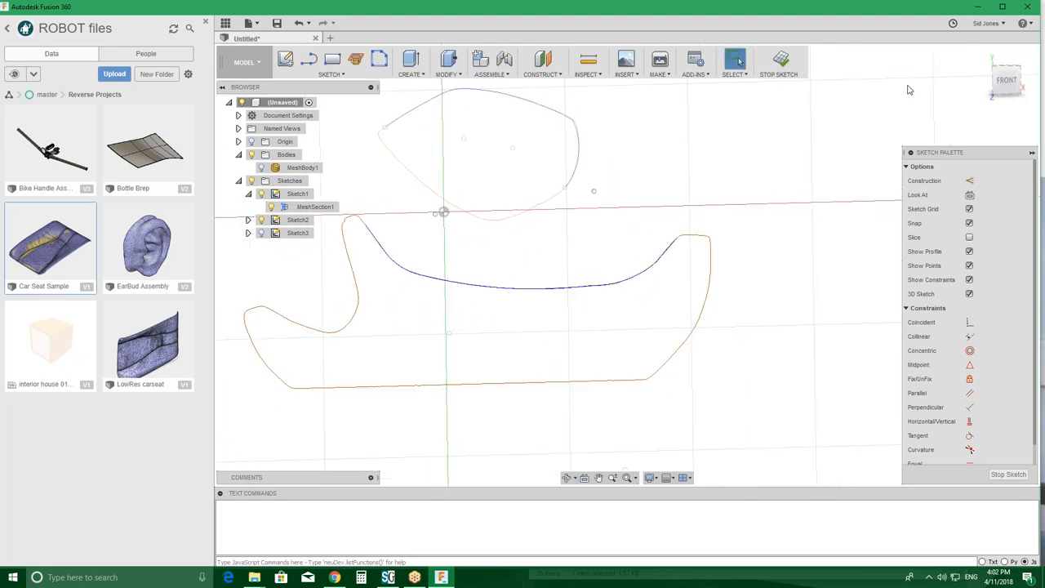
{"action": "mouse_move", "coordinate": [780, 61]}
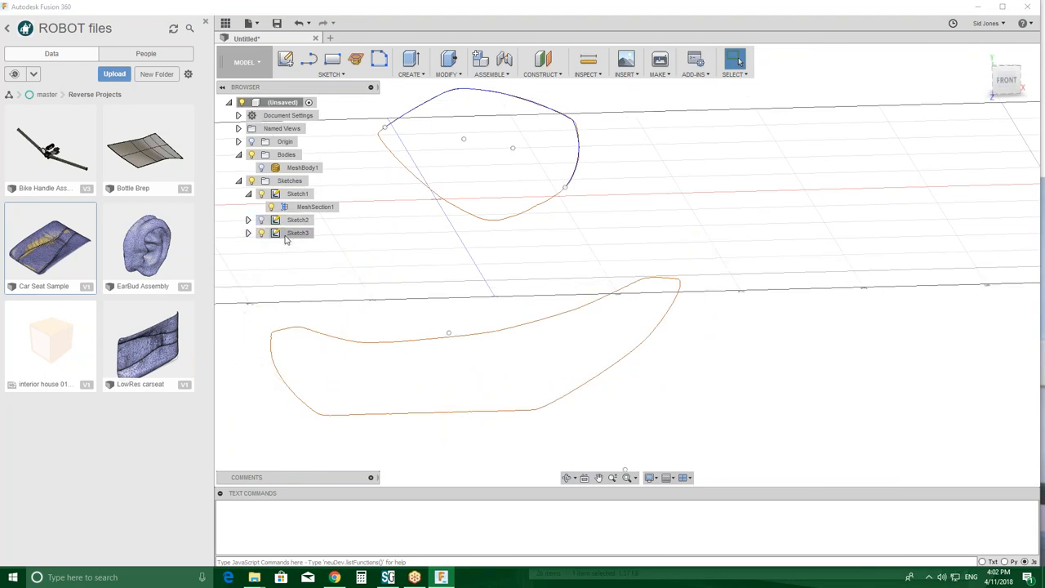
- Fit a curve along the top edge of the lower seat mesh section in Sketch3 and confirm
{"action": "left_click", "coordinate": [298, 232]}
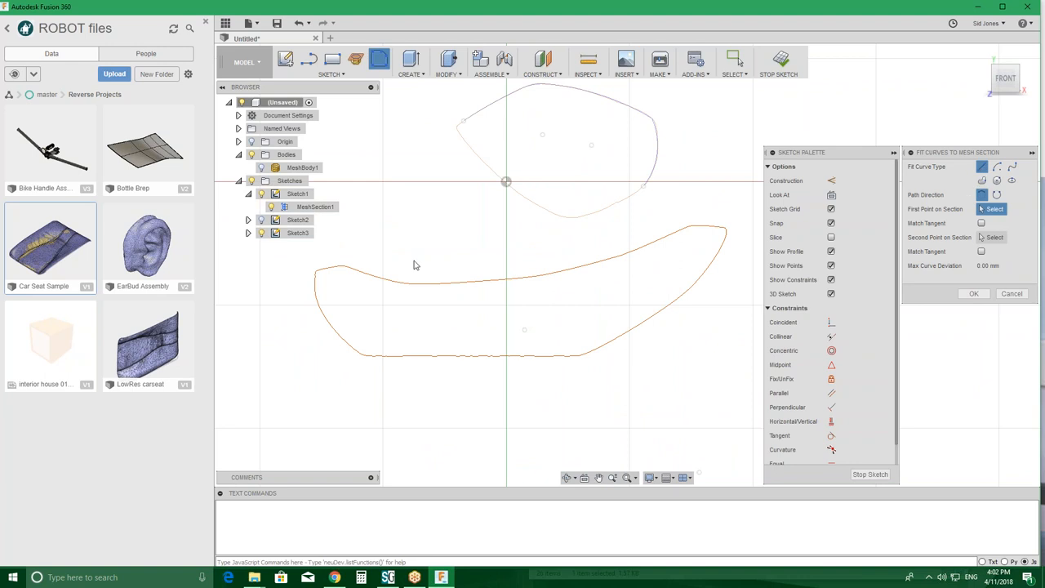
{"action": "left_click", "coordinate": [384, 280]}
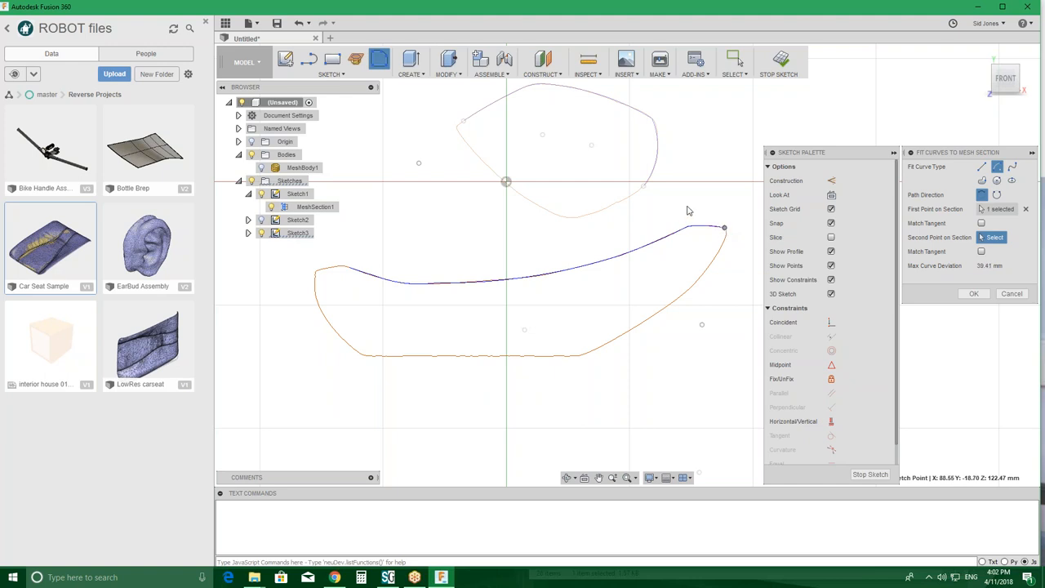
{"action": "mouse_move", "coordinate": [467, 248]}
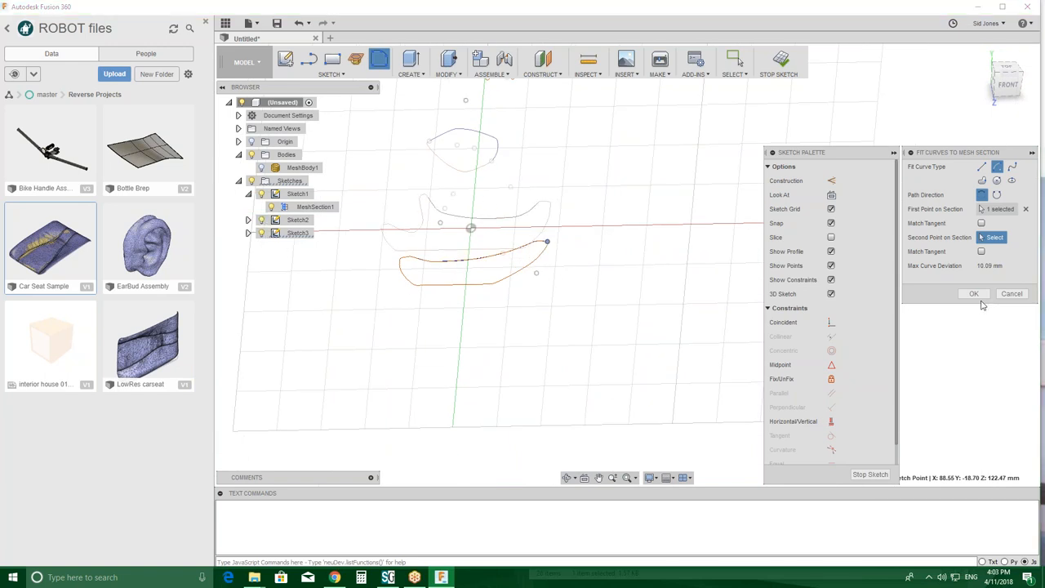
{"action": "left_click", "coordinate": [1012, 293]}
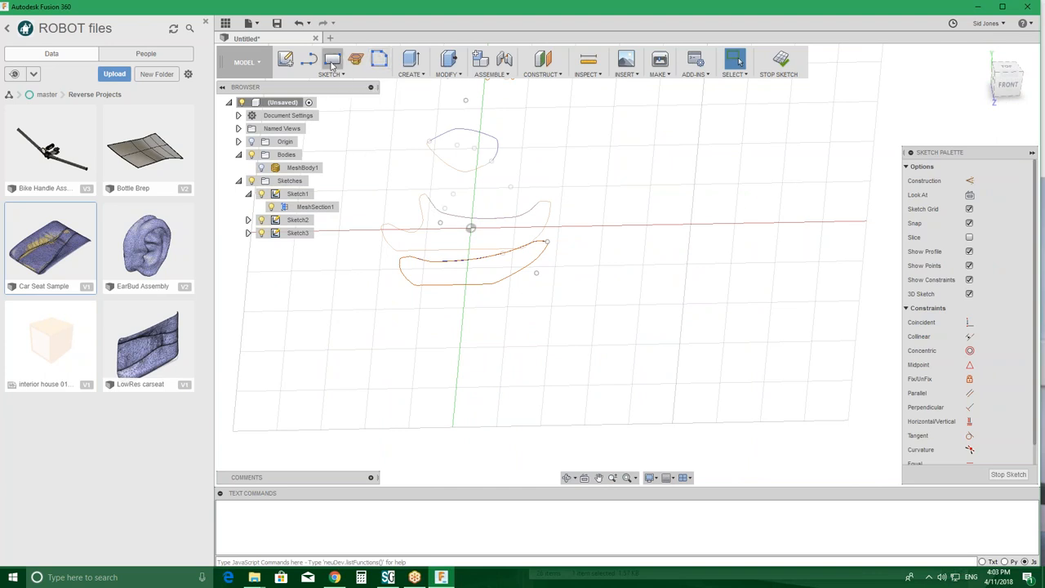
- Switch to the Patch workspace and start a Loft surface from the Create menu
{"action": "left_click", "coordinate": [245, 62]}
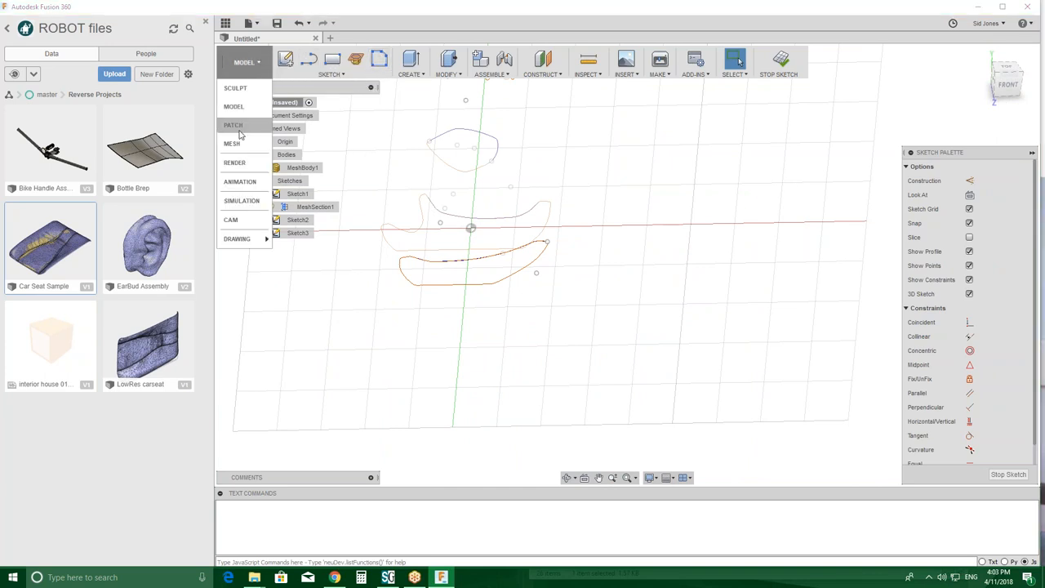
{"action": "left_click", "coordinate": [232, 125]}
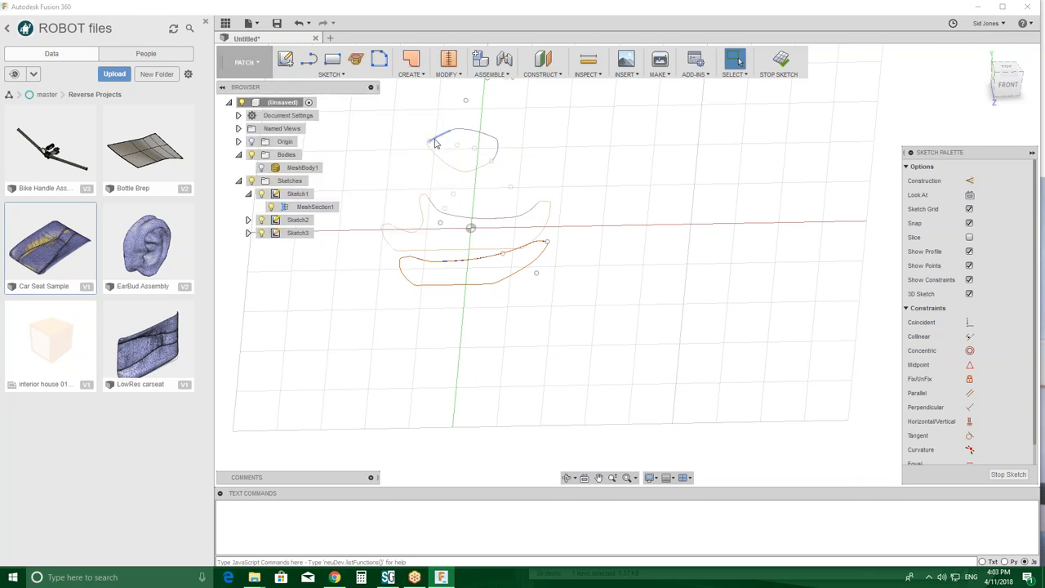
{"action": "left_click", "coordinate": [411, 63]}
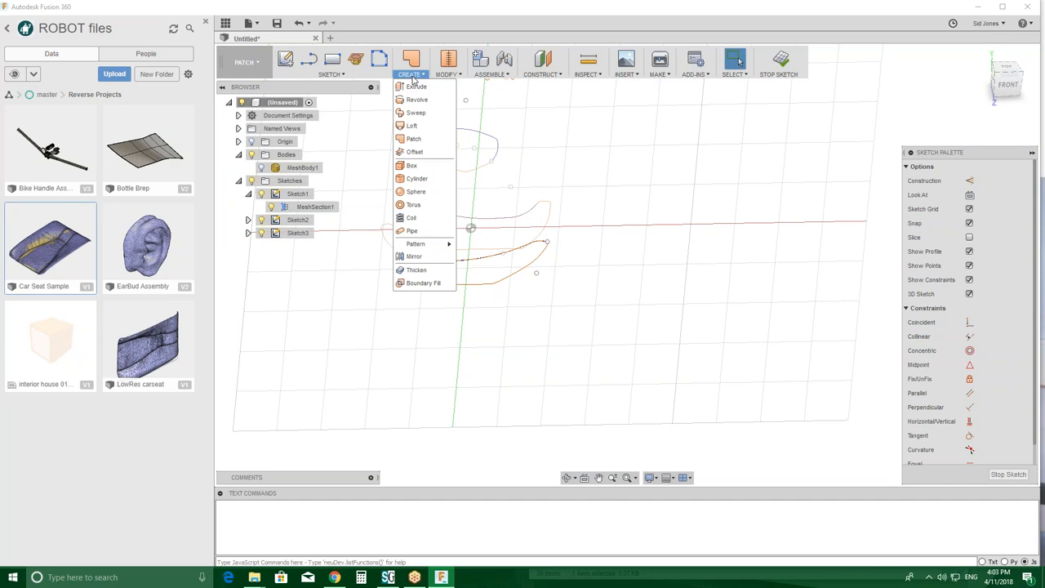
{"action": "left_click", "coordinate": [412, 125]}
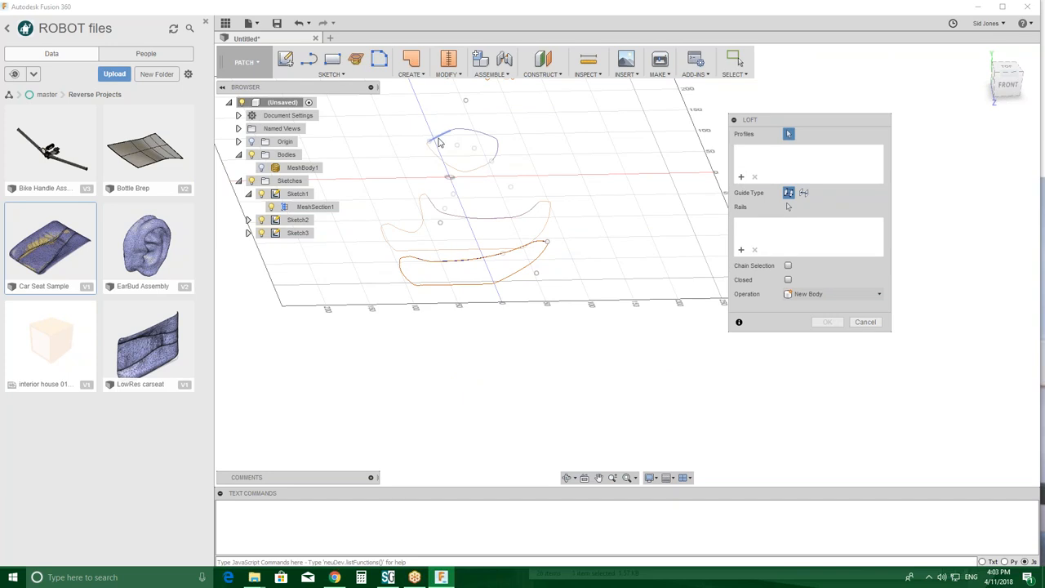
{"action": "mouse_move", "coordinate": [441, 143]}
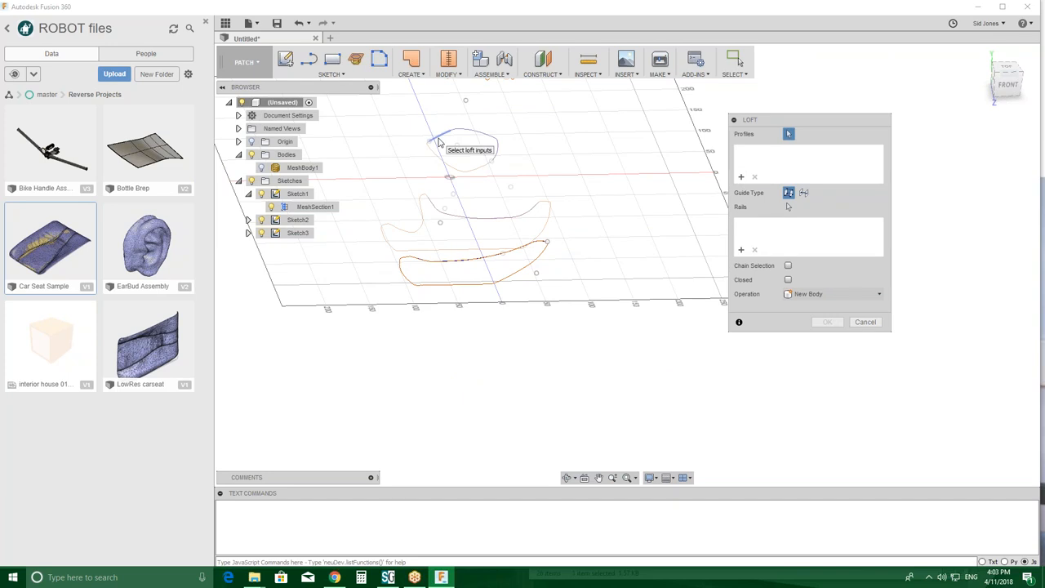
- Pick the top and lowest fitted curves as loft profiles to preview the seat surface
{"action": "left_click", "coordinate": [446, 139]}
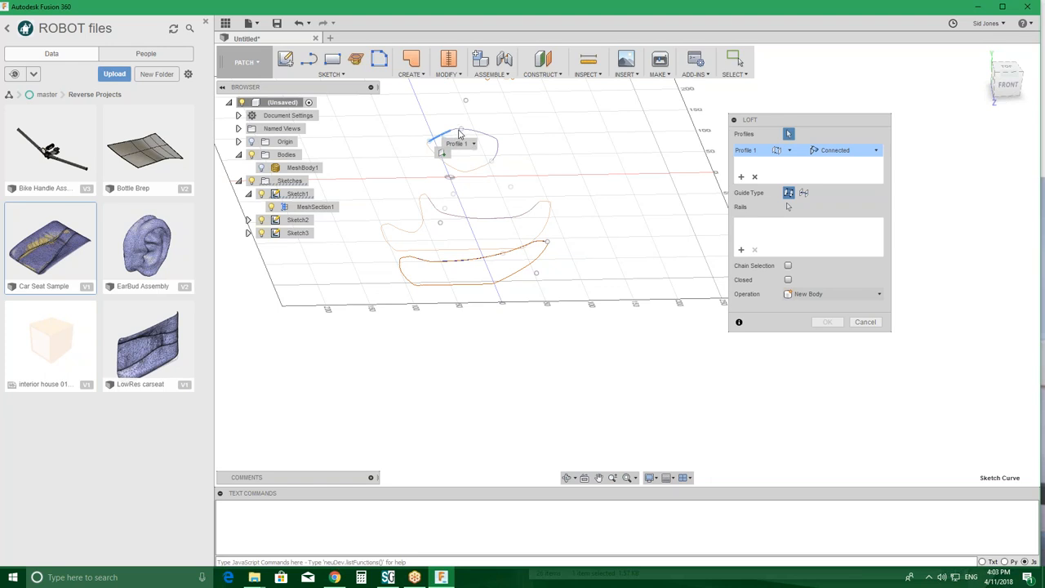
{"action": "mouse_move", "coordinate": [462, 135]}
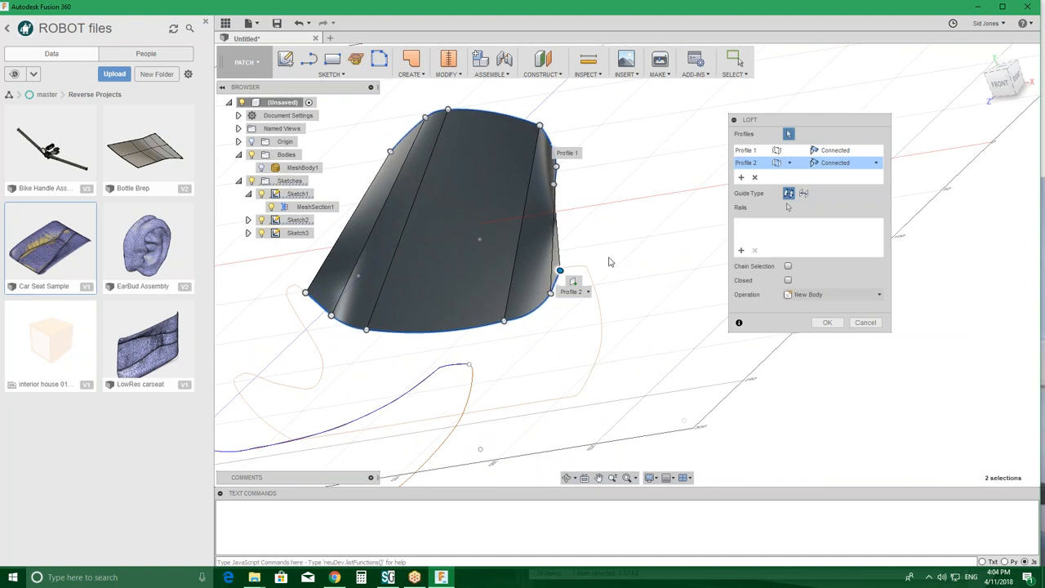
{"action": "mouse_move", "coordinate": [604, 349]}
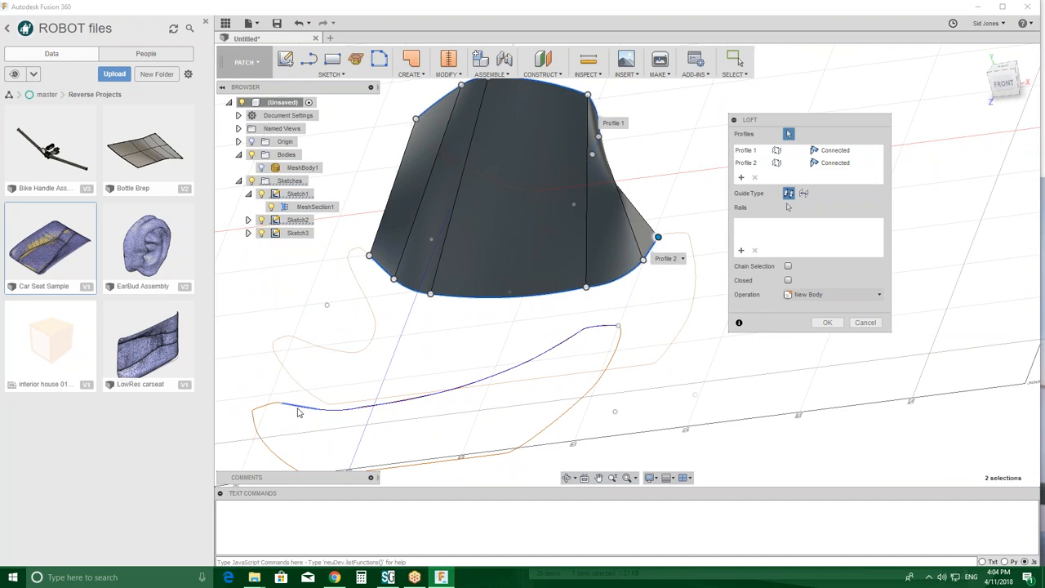
{"action": "left_click", "coordinate": [298, 411]}
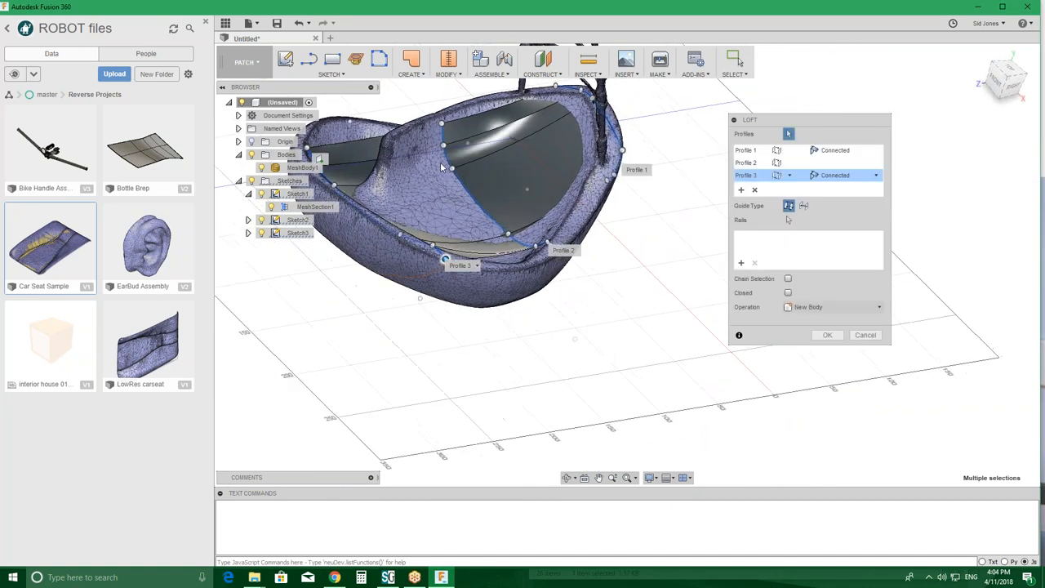
{"action": "mouse_move", "coordinate": [470, 113]}
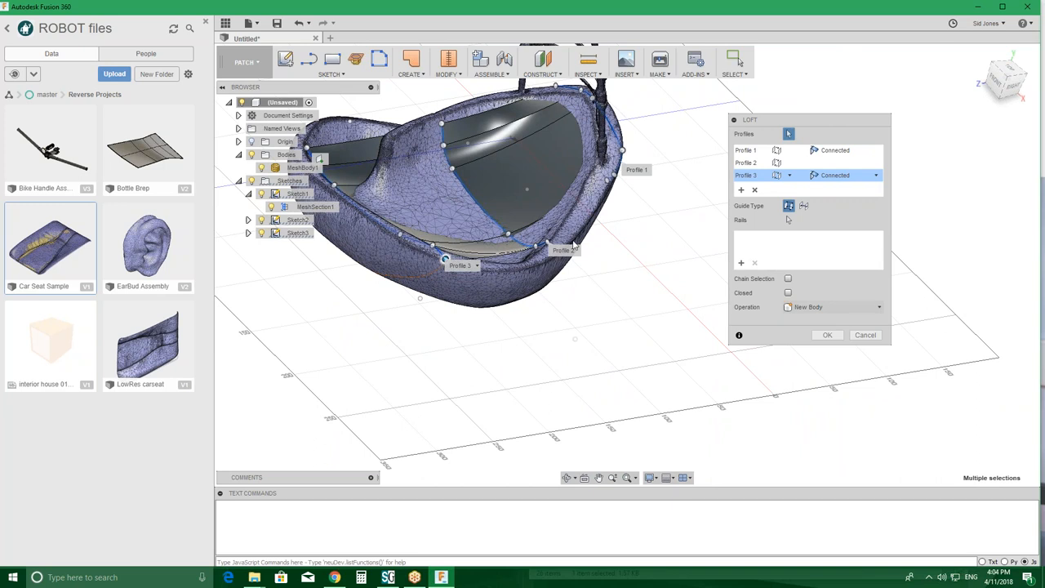
{"action": "mouse_move", "coordinate": [370, 187]}
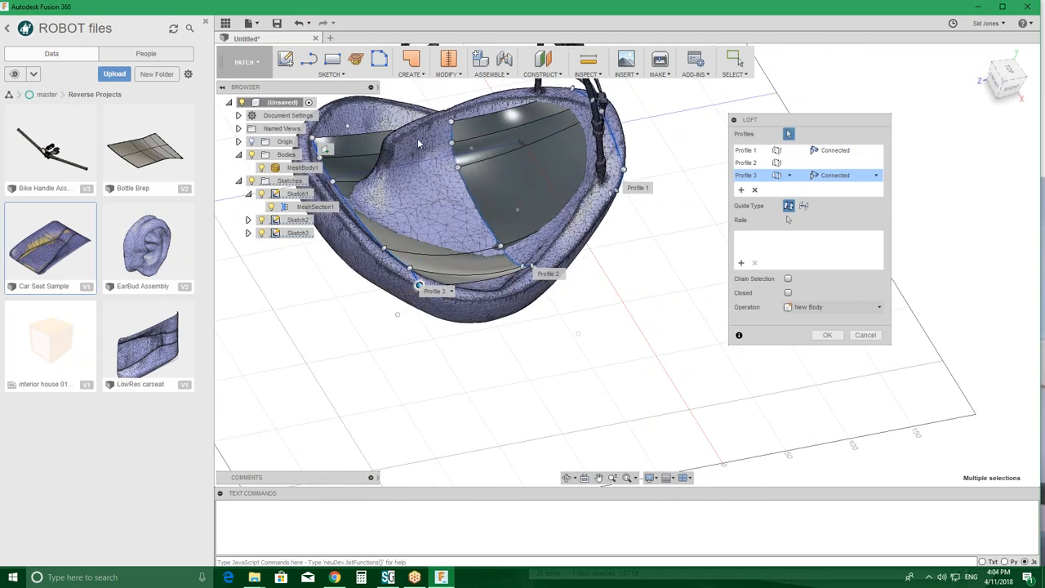
{"action": "mouse_move", "coordinate": [587, 62]}
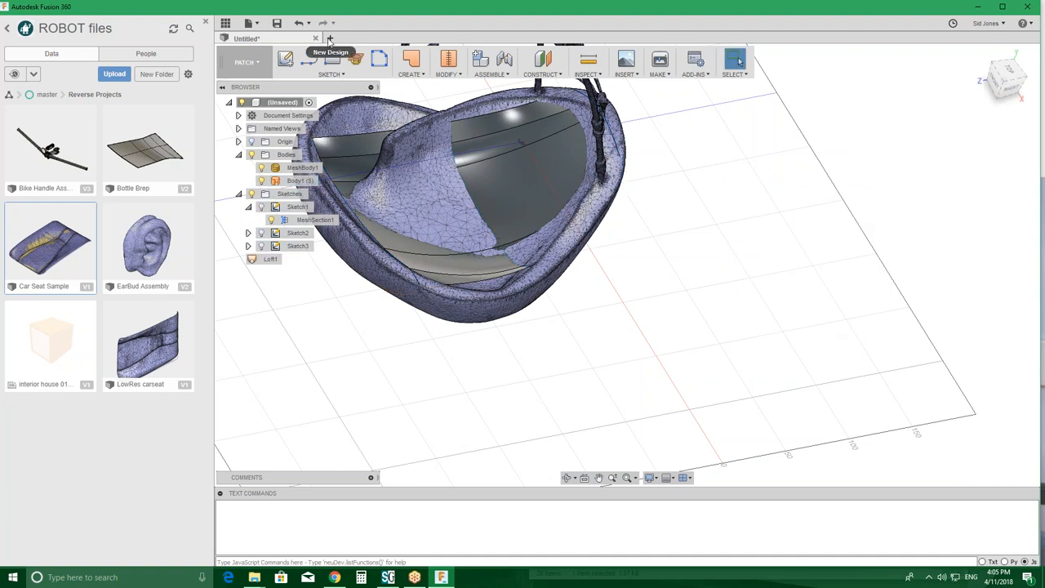
- Create a new design and insert the scanned head STL mesh from the project folder
{"action": "left_click", "coordinate": [640, 62]}
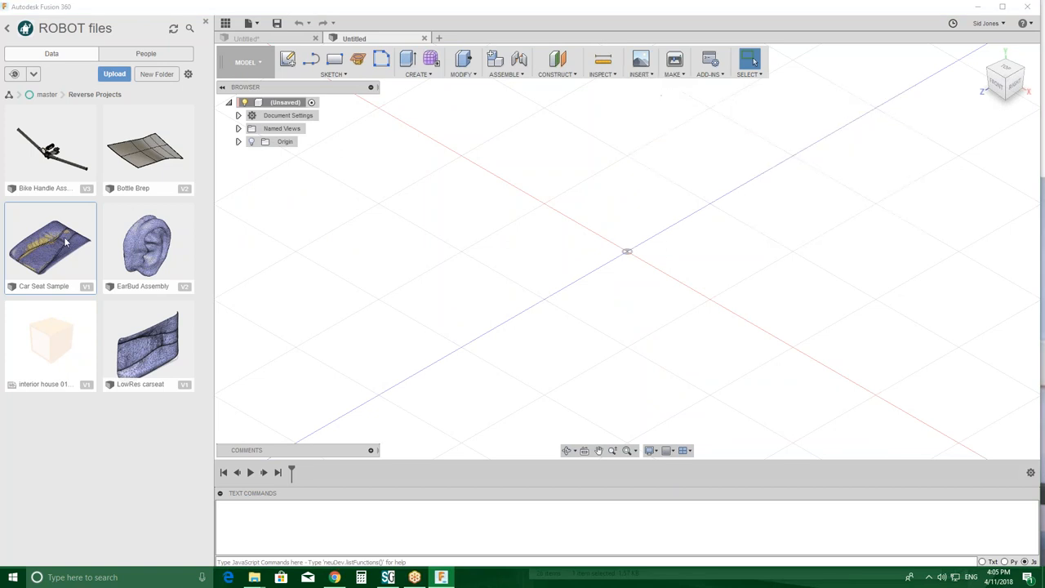
{"action": "left_click", "coordinate": [641, 62]}
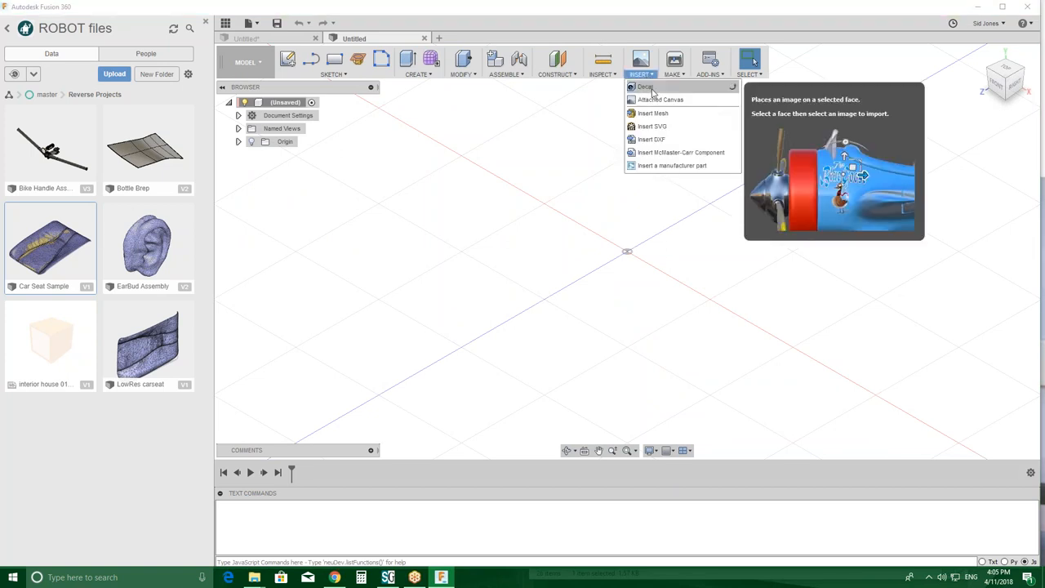
{"action": "left_click", "coordinate": [652, 113]}
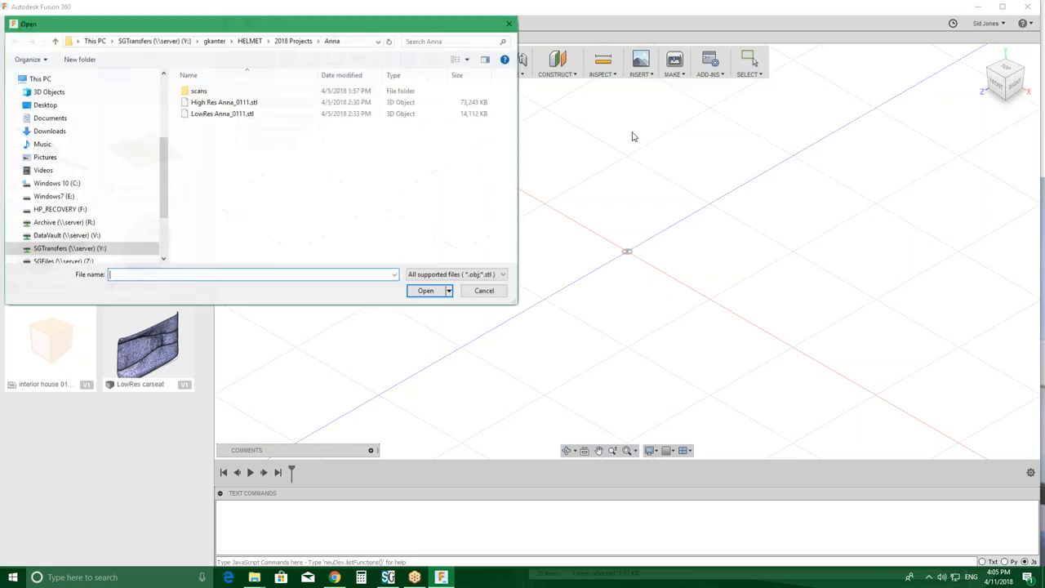
{"action": "left_click", "coordinate": [293, 40]}
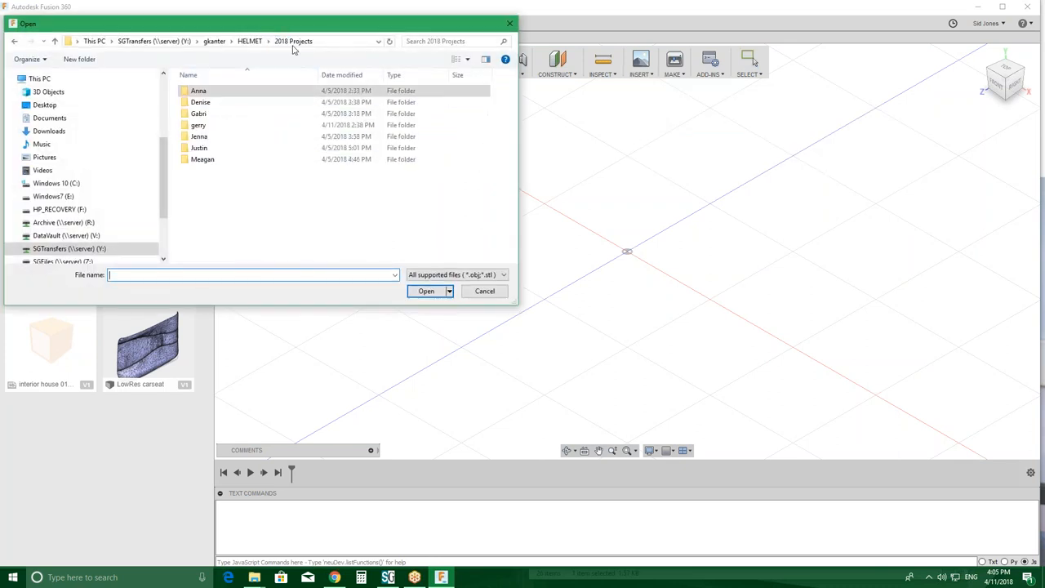
{"action": "double_click", "coordinate": [200, 101]}
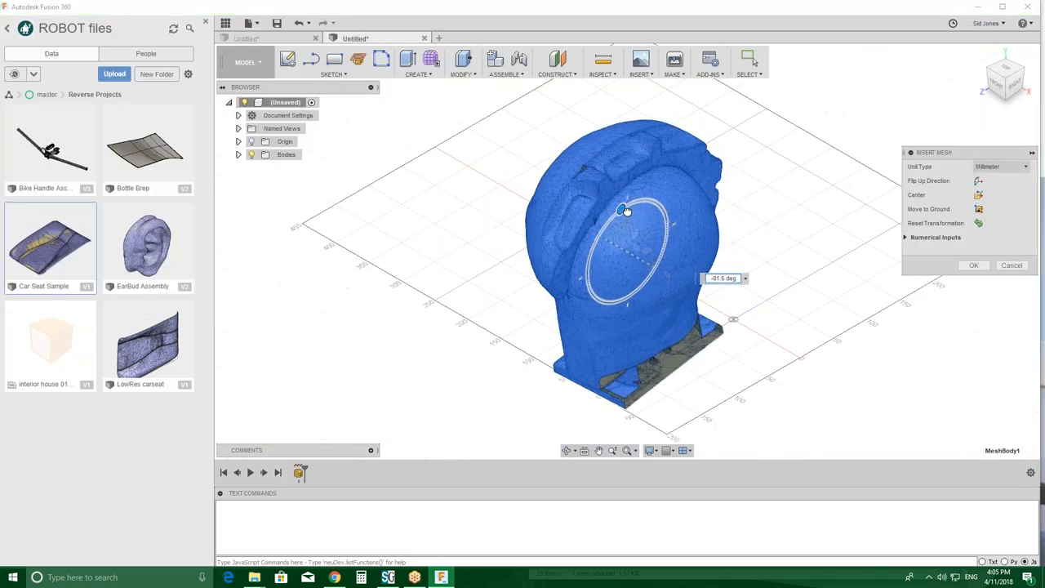
{"action": "left_click", "coordinate": [973, 264]}
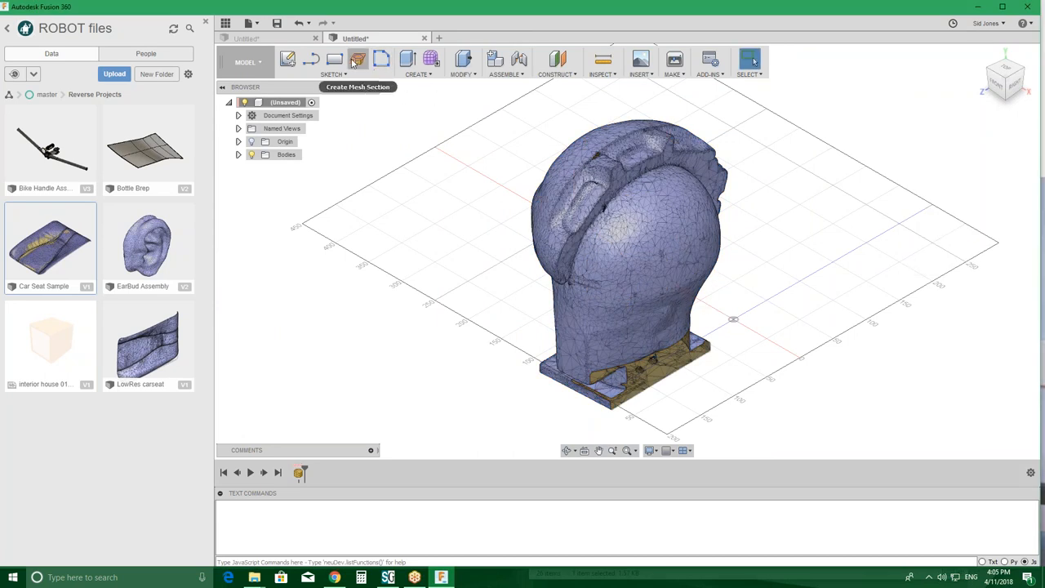
- Cut a vertical mesh section through the head, then select the mesh for a horizontal section
{"action": "left_click", "coordinate": [358, 59]}
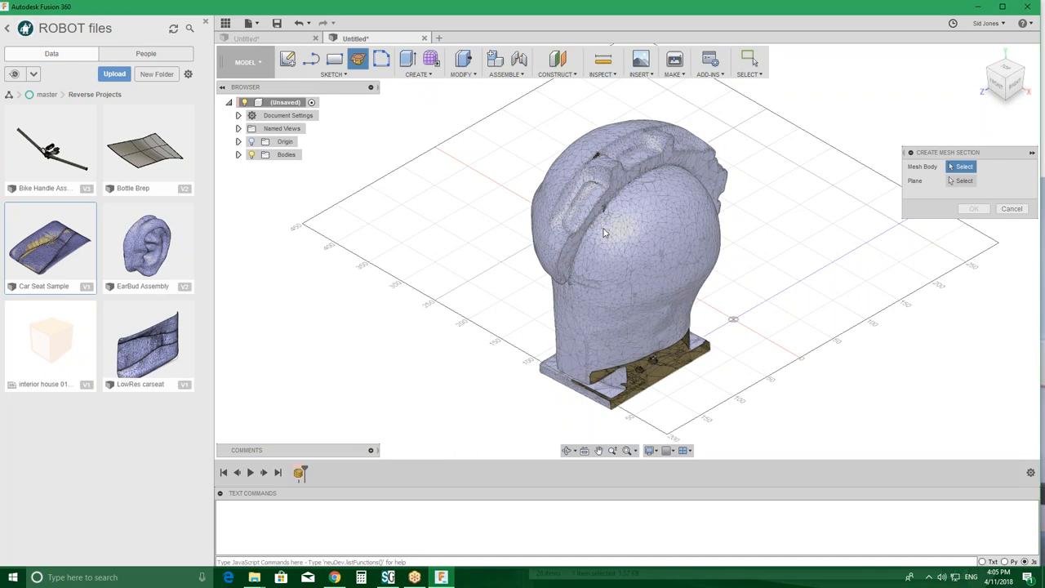
{"action": "left_click", "coordinate": [637, 245]}
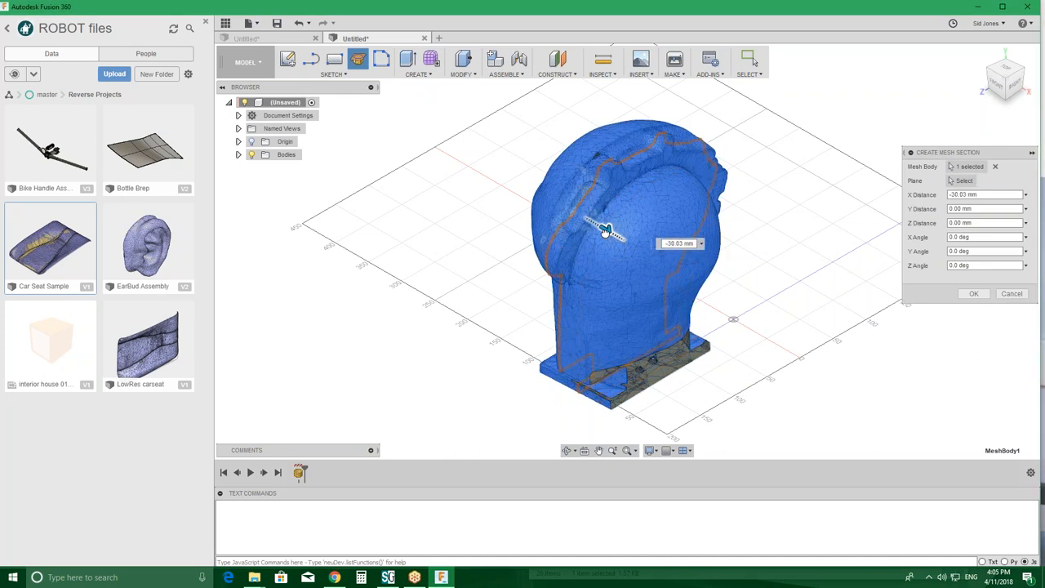
{"action": "left_click_drag", "start_coordinate": [604, 228], "coordinate": [576, 227]}
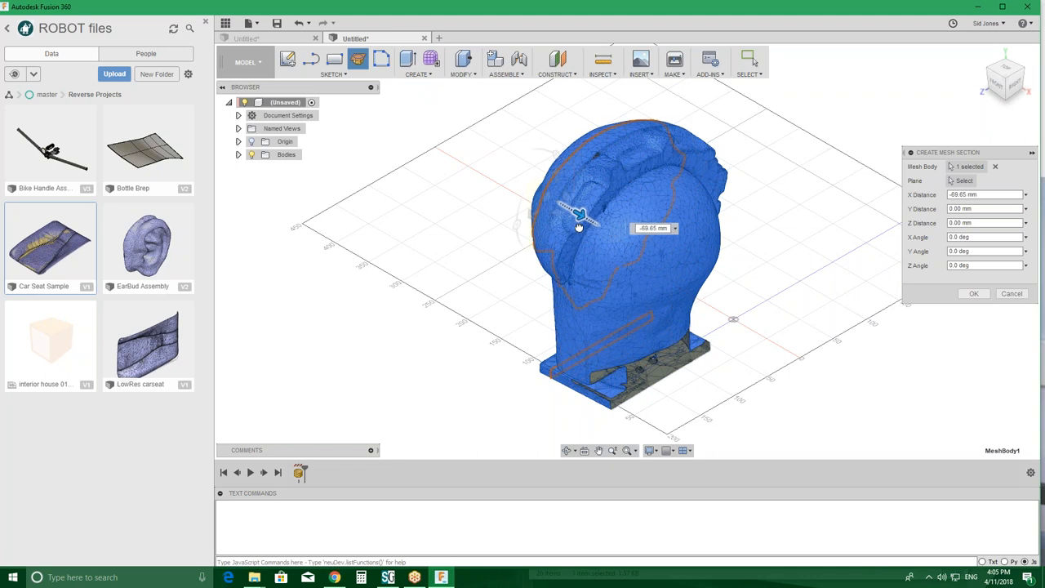
{"action": "left_click_drag", "start_coordinate": [578, 216], "coordinate": [594, 223]}
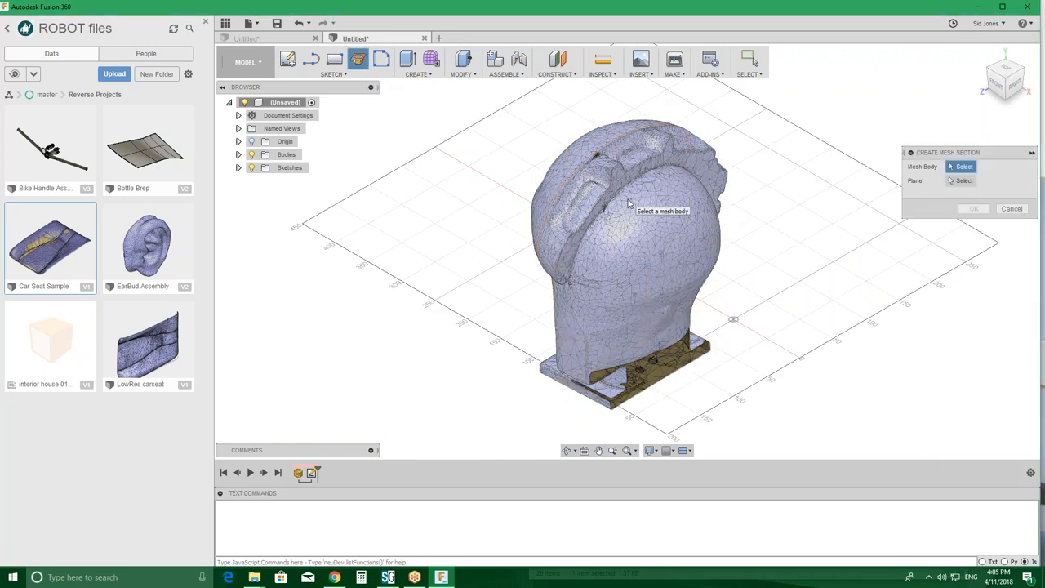
{"action": "left_click", "coordinate": [637, 245]}
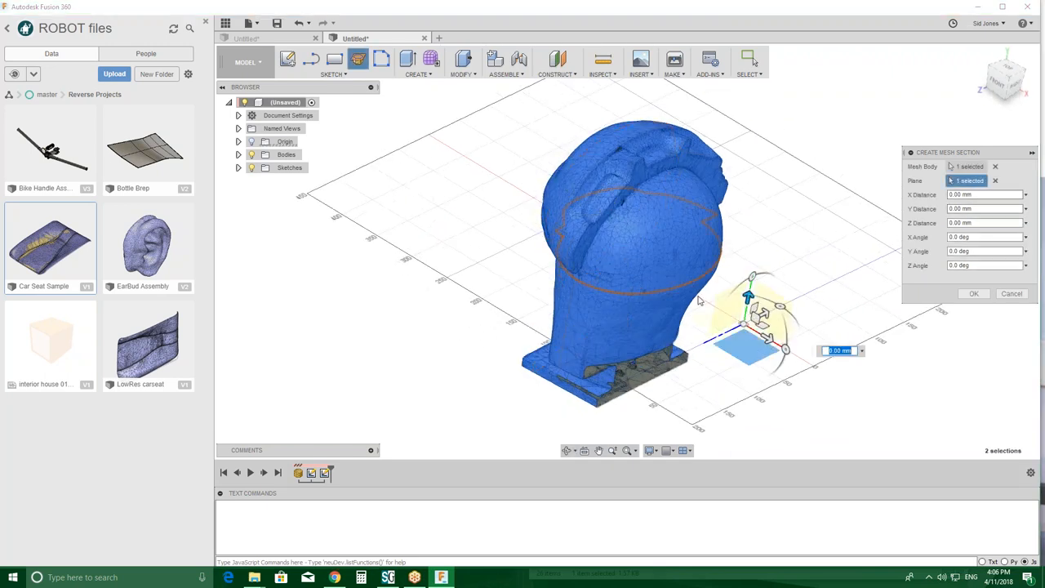
- Position the horizontal section plane near the head's middle from the Left view and slice it
{"action": "left_click_drag", "start_coordinate": [751, 296], "coordinate": [752, 274]}
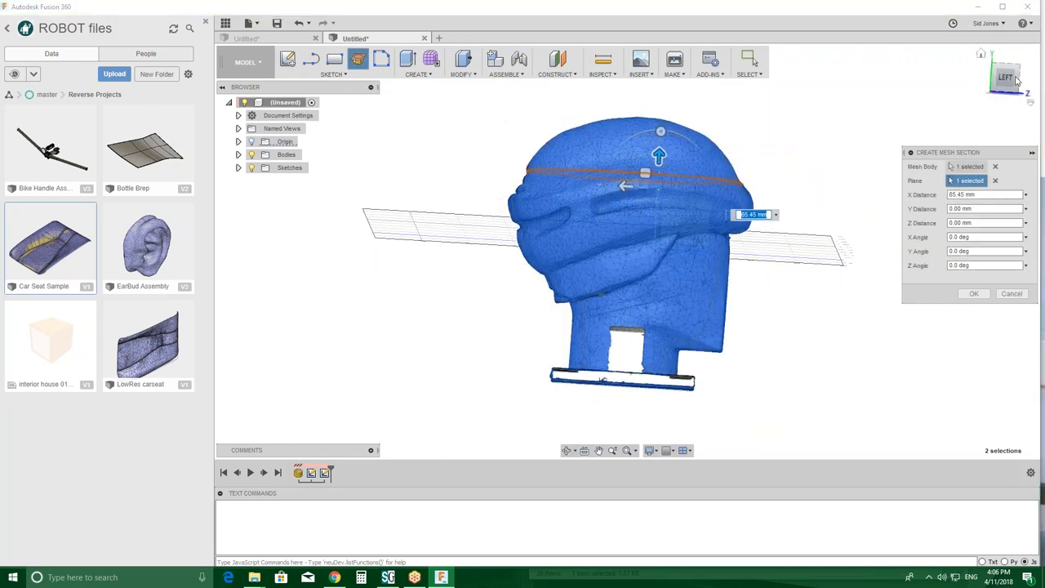
{"action": "left_click", "coordinate": [1005, 77]}
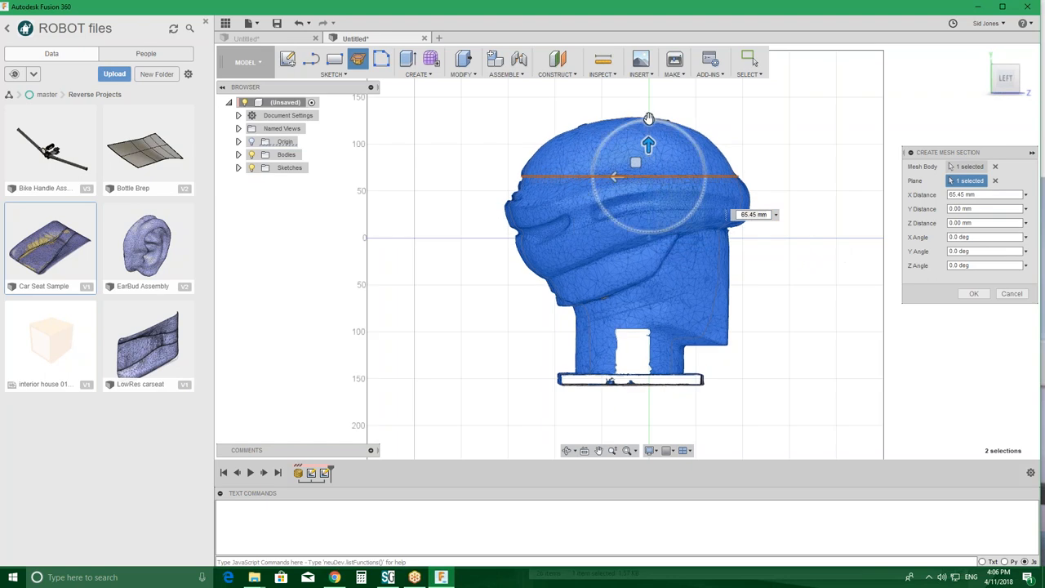
{"action": "left_click_drag", "start_coordinate": [649, 119], "coordinate": [641, 121]}
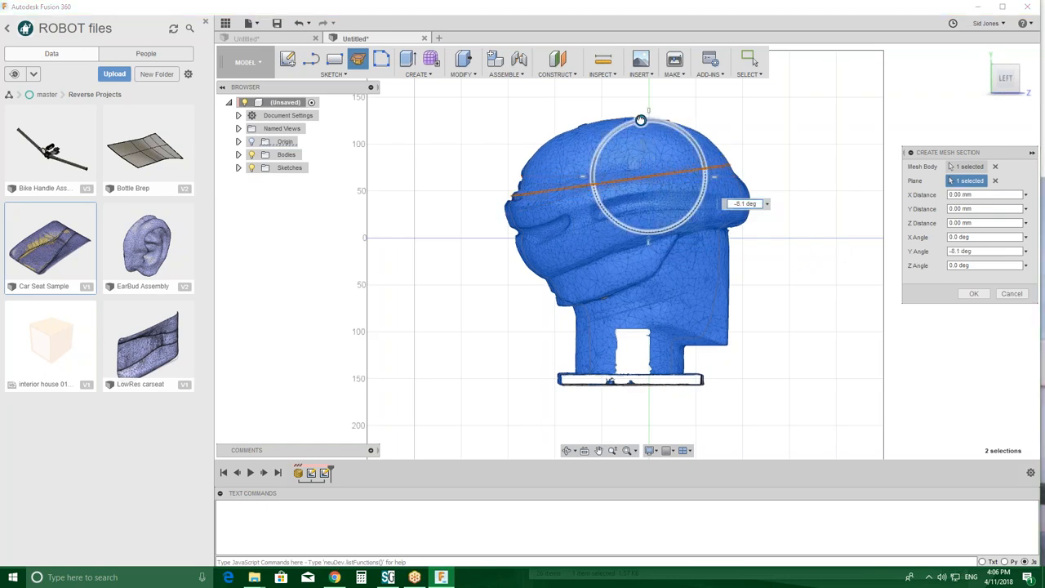
{"action": "left_click_drag", "start_coordinate": [641, 121], "coordinate": [641, 147]}
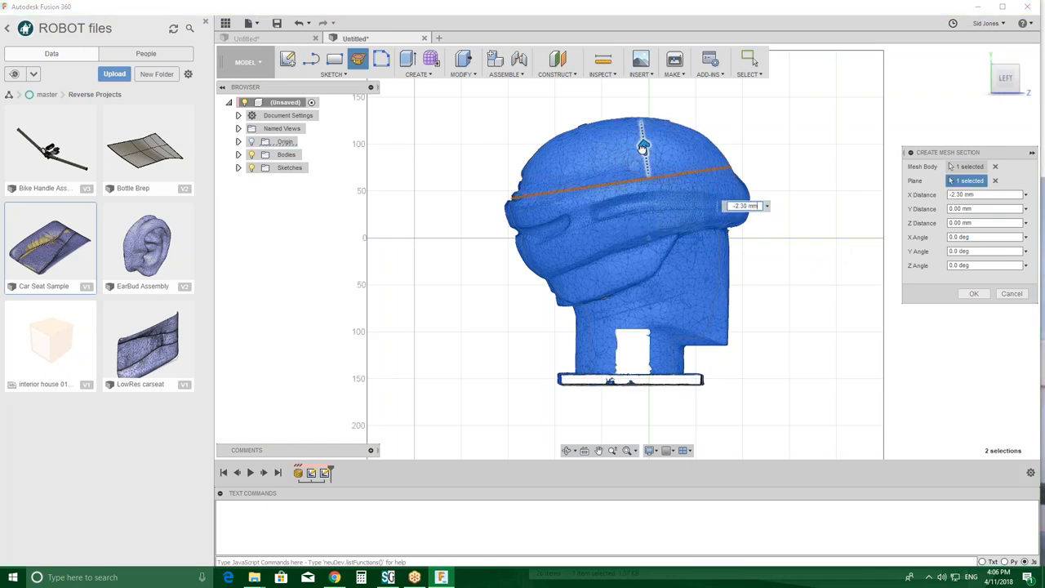
{"action": "left_click_drag", "start_coordinate": [642, 148], "coordinate": [646, 167]}
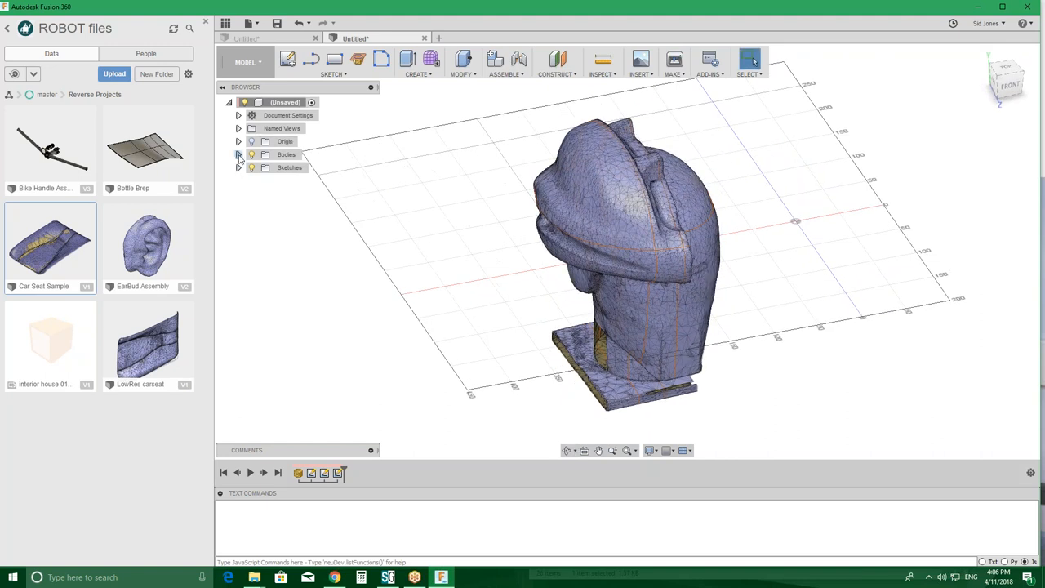
- Expand Bodies and sketches in the browser and edit Sketch2, toggling its curve visibility
{"action": "left_click", "coordinate": [238, 154]}
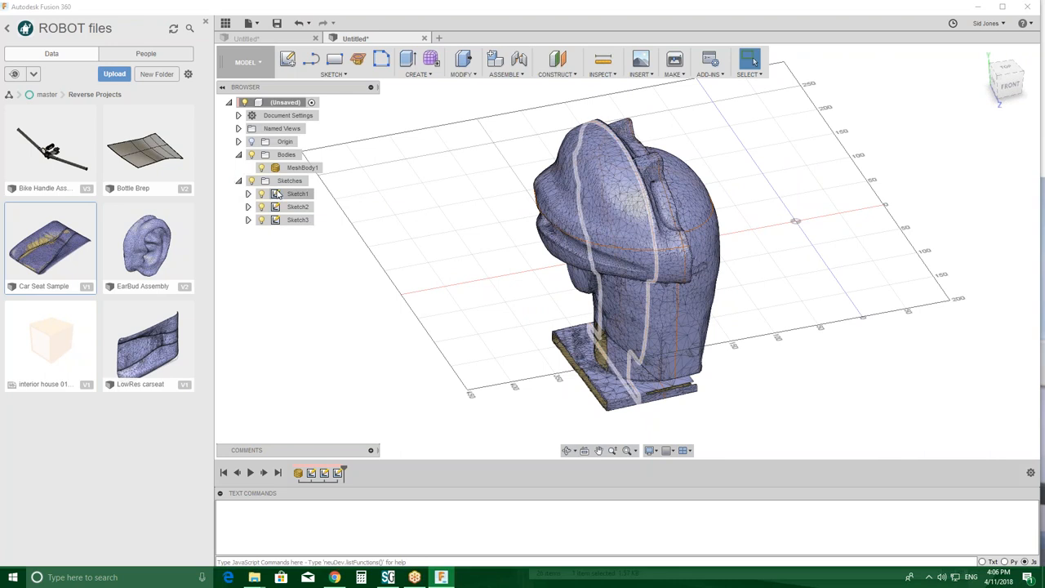
{"action": "left_click", "coordinate": [298, 193]}
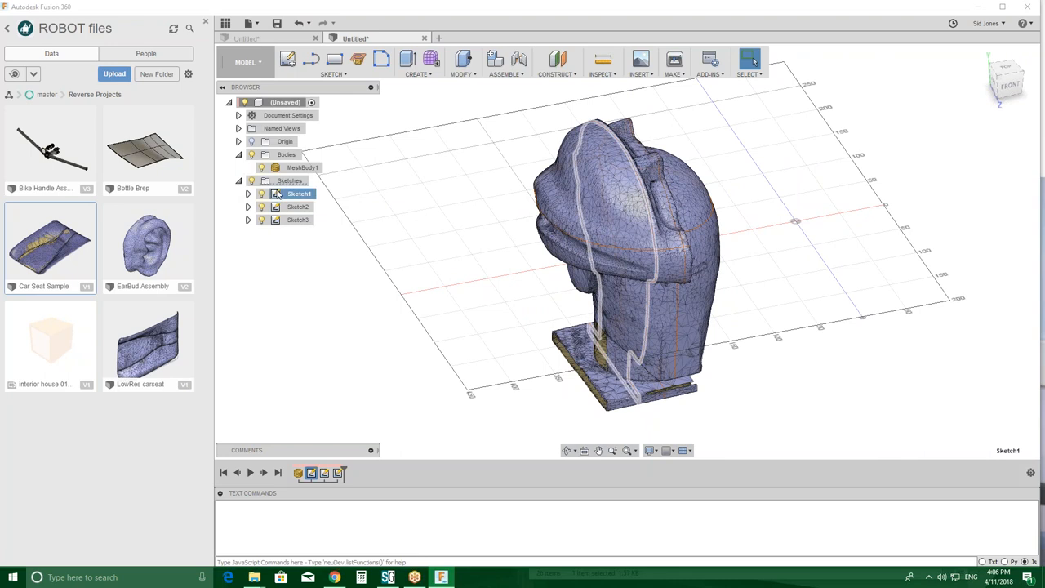
{"action": "left_click", "coordinate": [298, 207]}
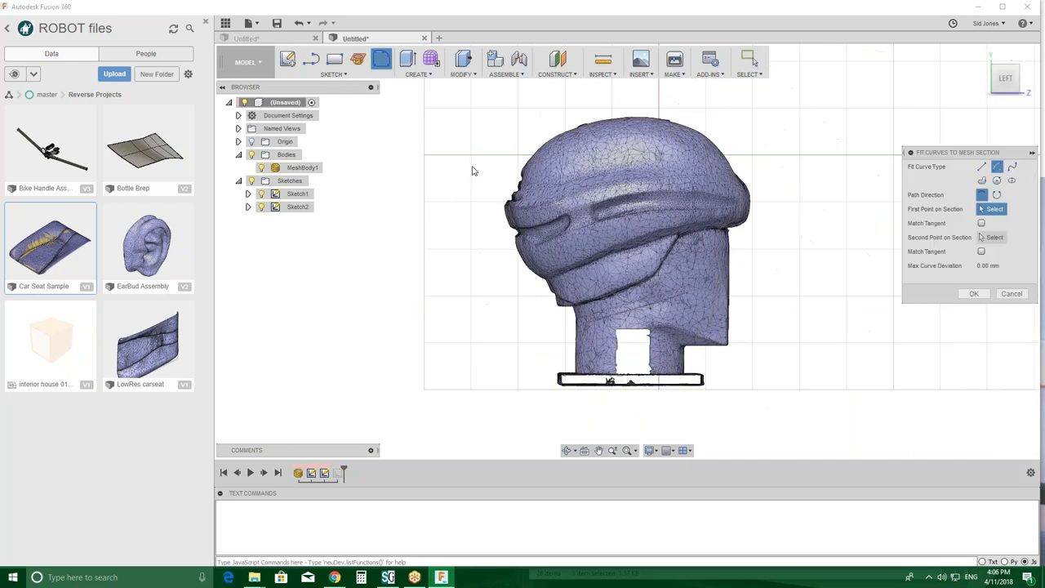
{"action": "double_click", "coordinate": [298, 206]}
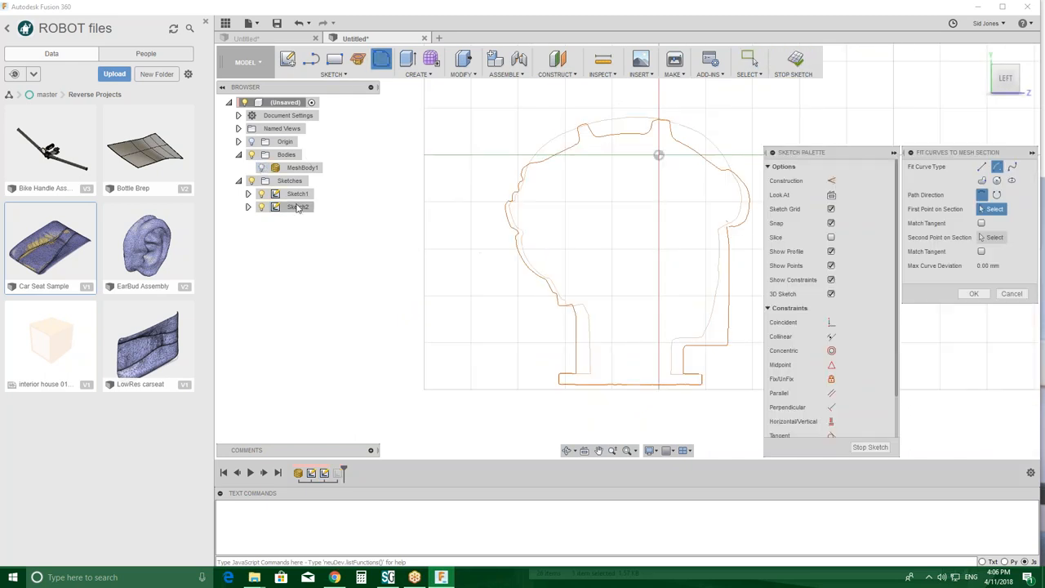
{"action": "left_click", "coordinate": [262, 207]}
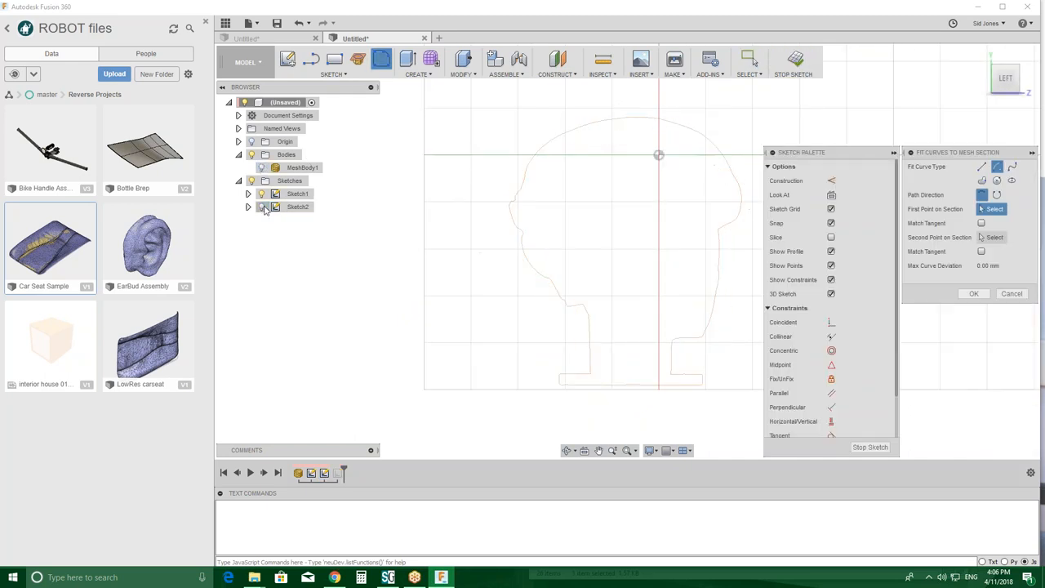
{"action": "left_click", "coordinate": [262, 206]}
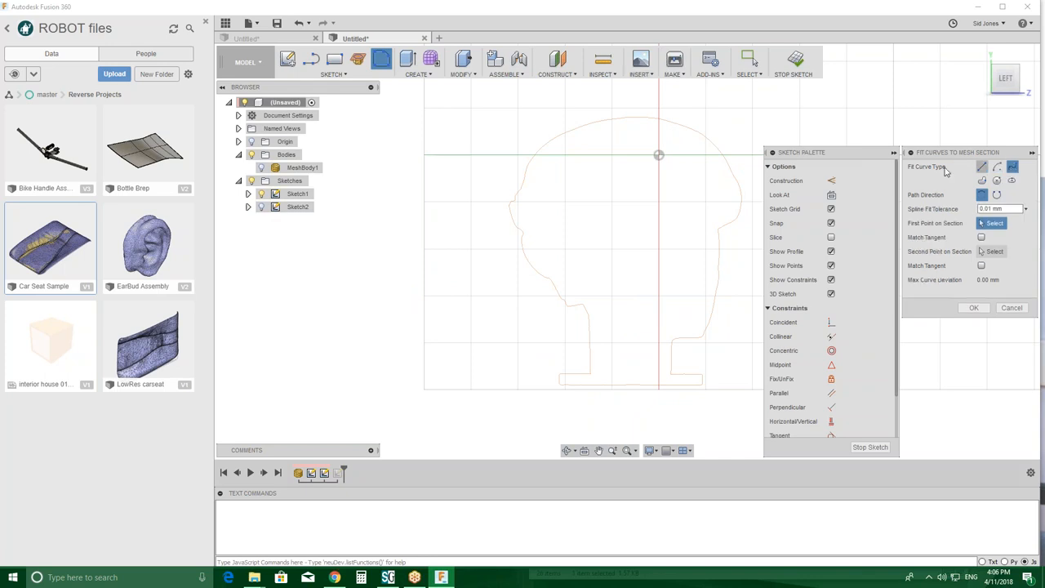
{"action": "mouse_move", "coordinate": [742, 167]}
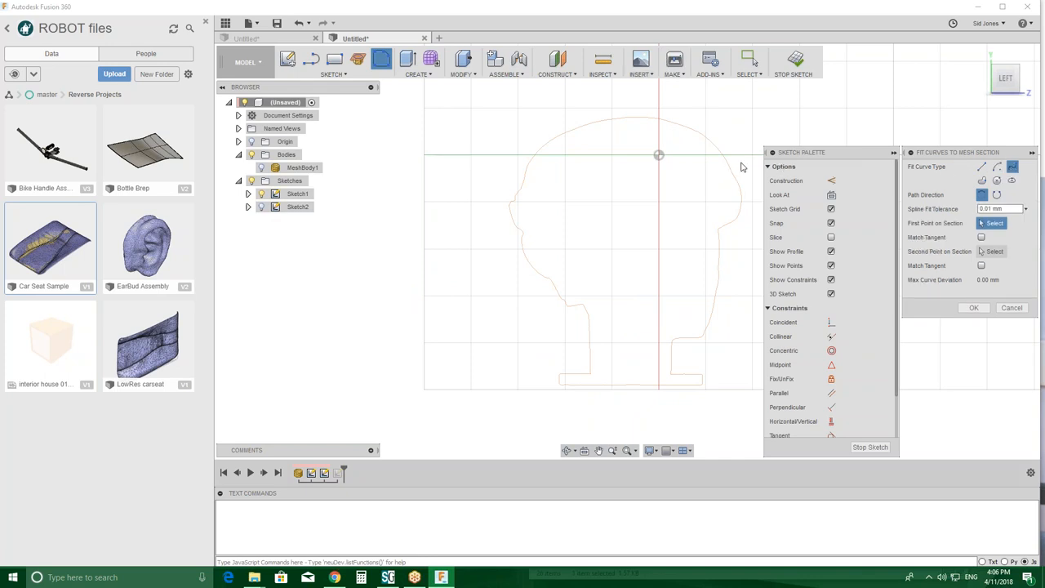
{"action": "mouse_move", "coordinate": [523, 170]}
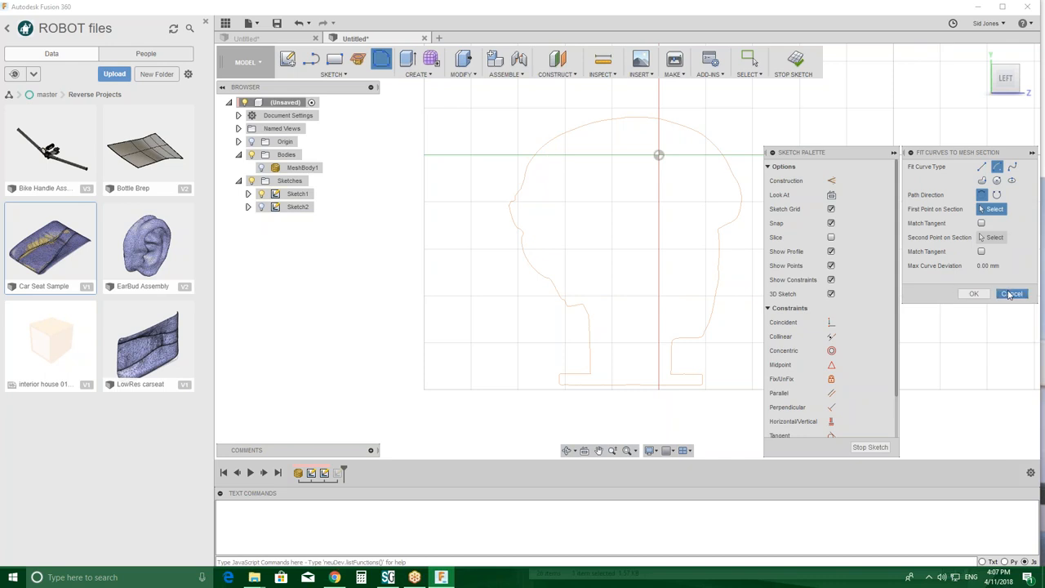
- Cancel the first curve fit and restart Fit Curves to Mesh Section on the side outline
{"action": "left_click", "coordinate": [1013, 293]}
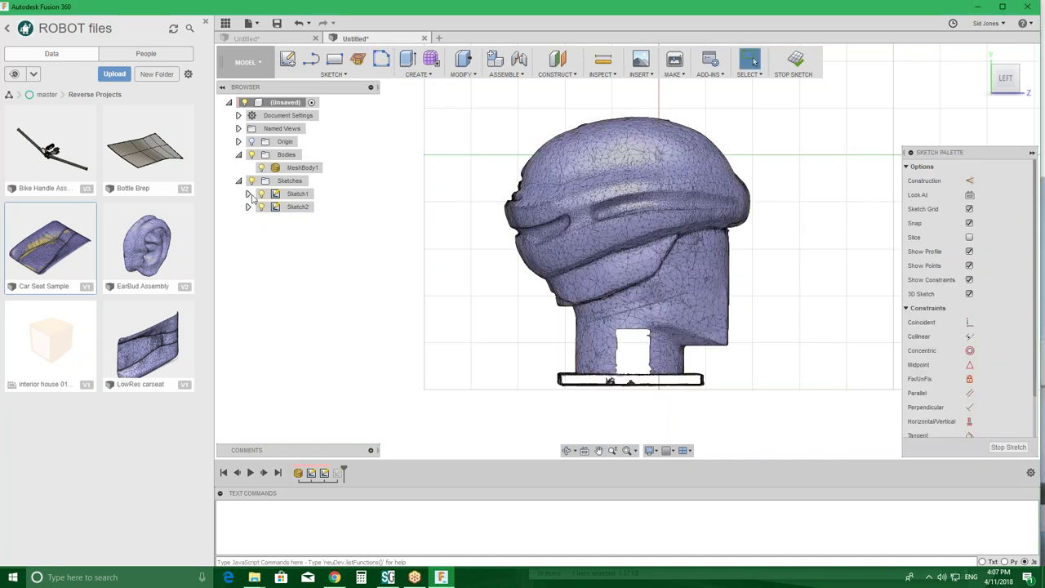
{"action": "left_click", "coordinate": [298, 206]}
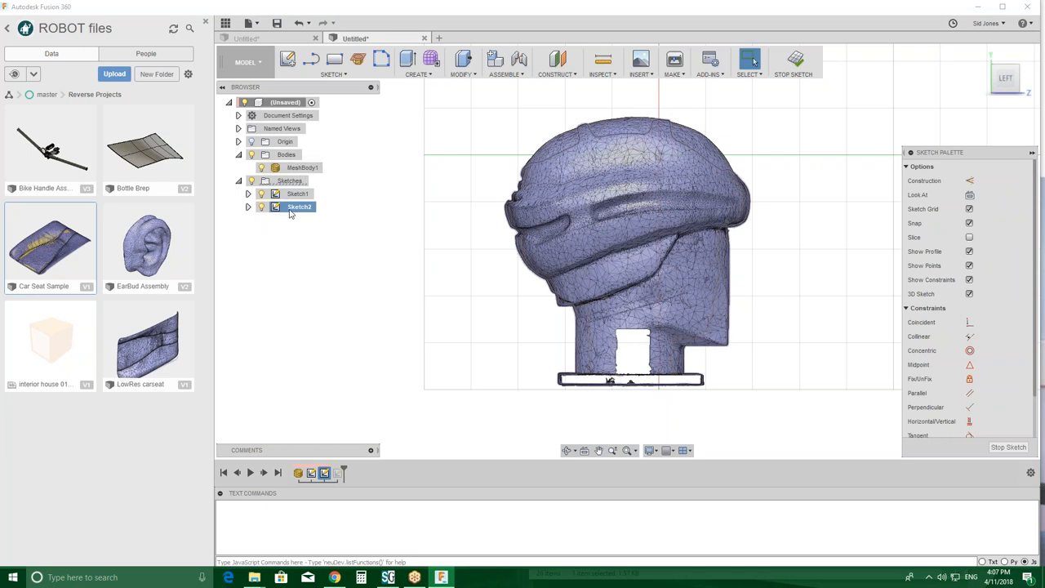
{"action": "left_click", "coordinate": [381, 58]}
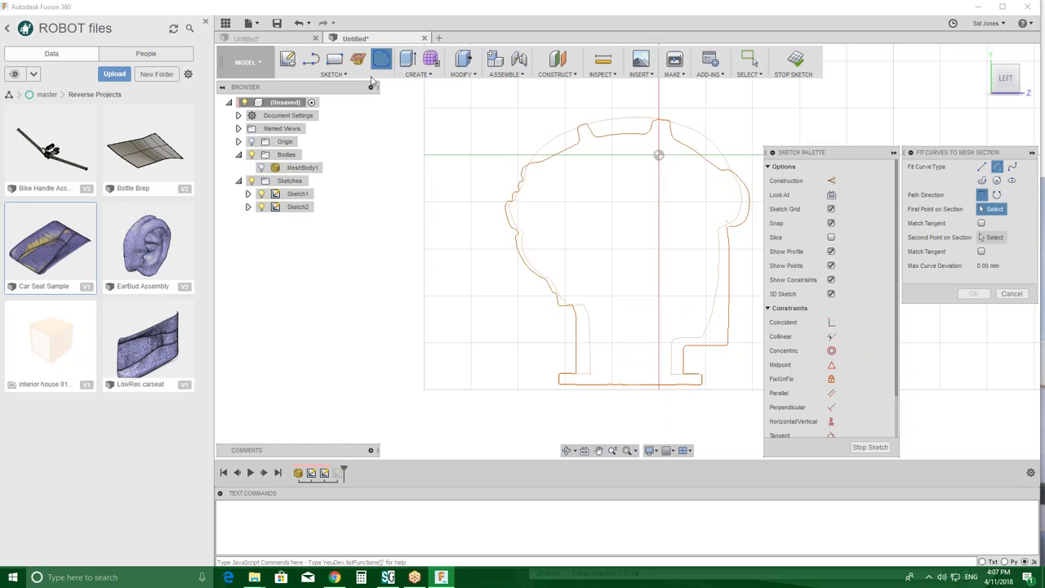
{"action": "mouse_move", "coordinate": [312, 59]}
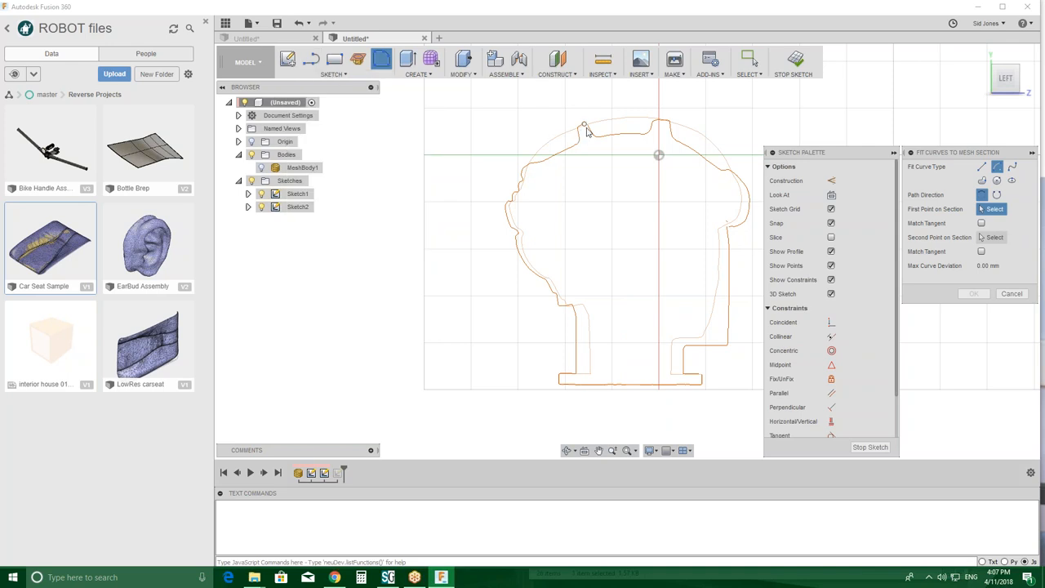
{"action": "mouse_move", "coordinate": [658, 129]}
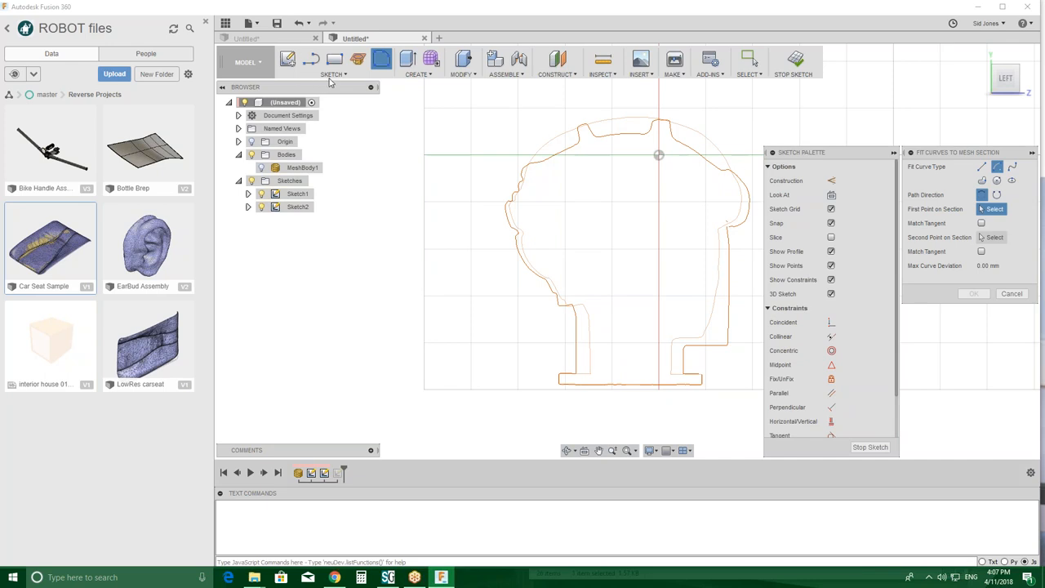
- Draw a 3-point arc over the top of the head outline from forehead to back
{"action": "left_click", "coordinate": [333, 74]}
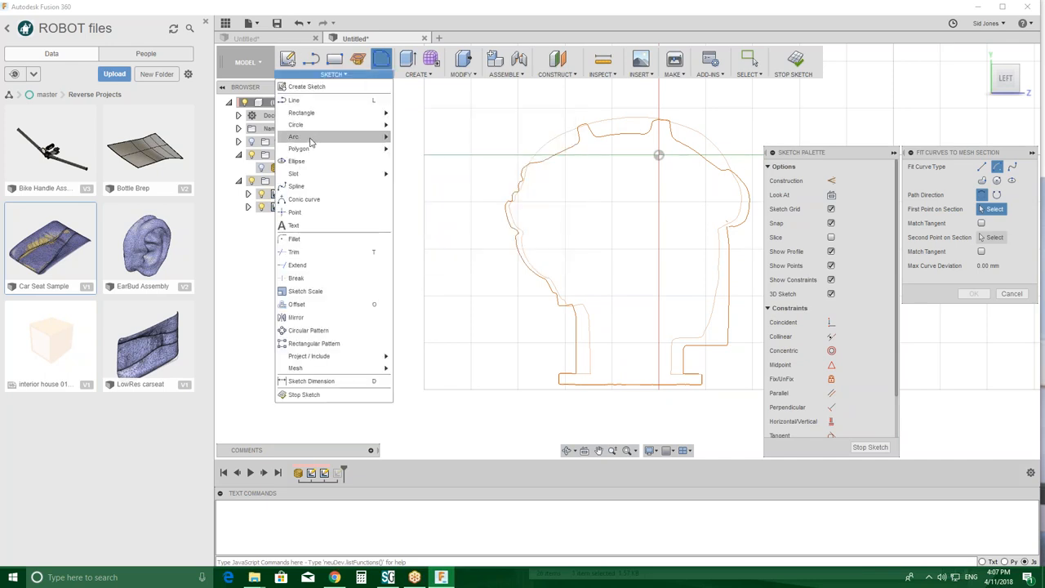
{"action": "left_click", "coordinate": [293, 136]}
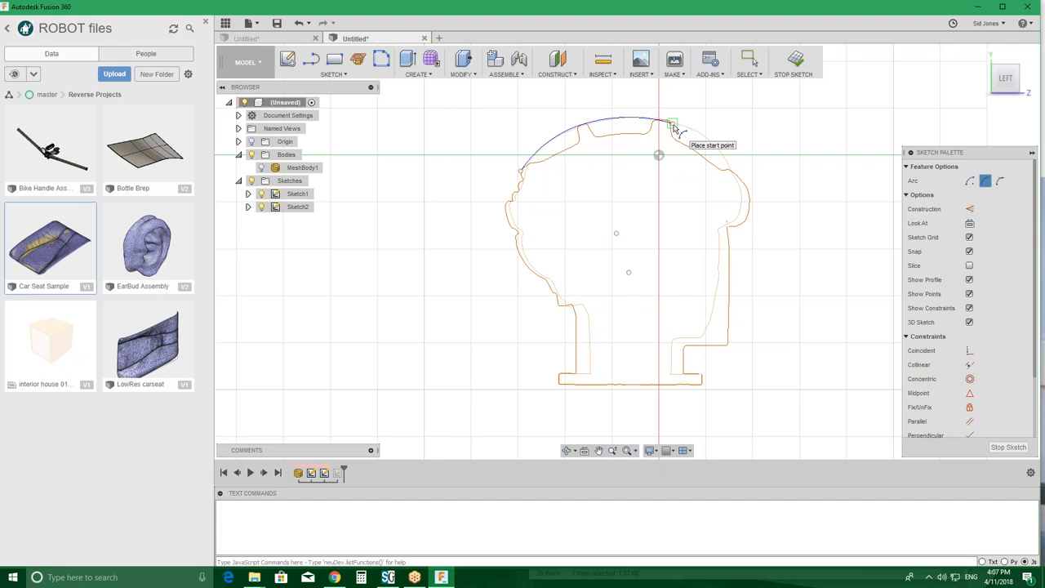
{"action": "left_click", "coordinate": [672, 124]}
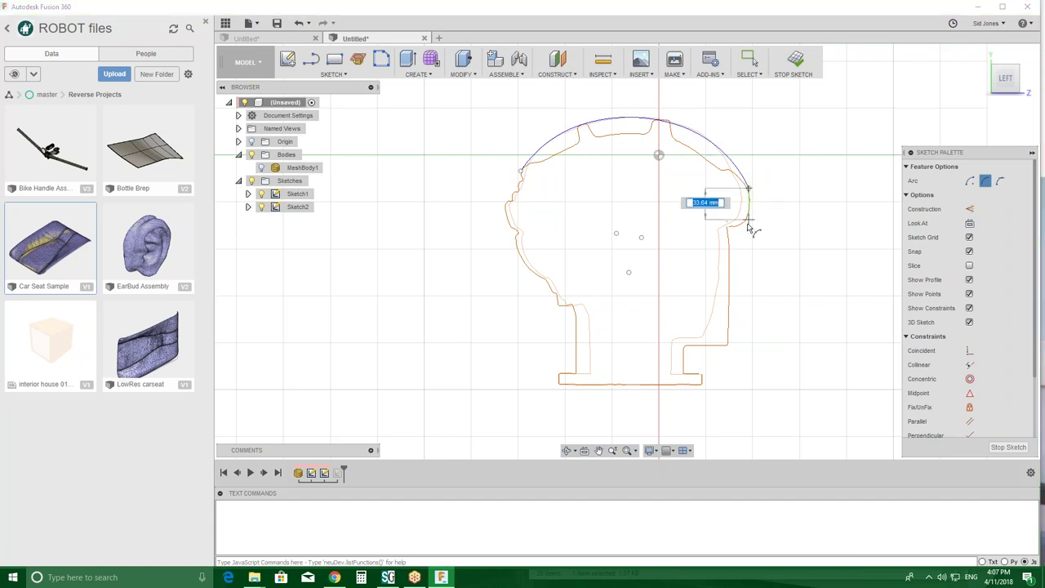
{"action": "left_click", "coordinate": [749, 59]}
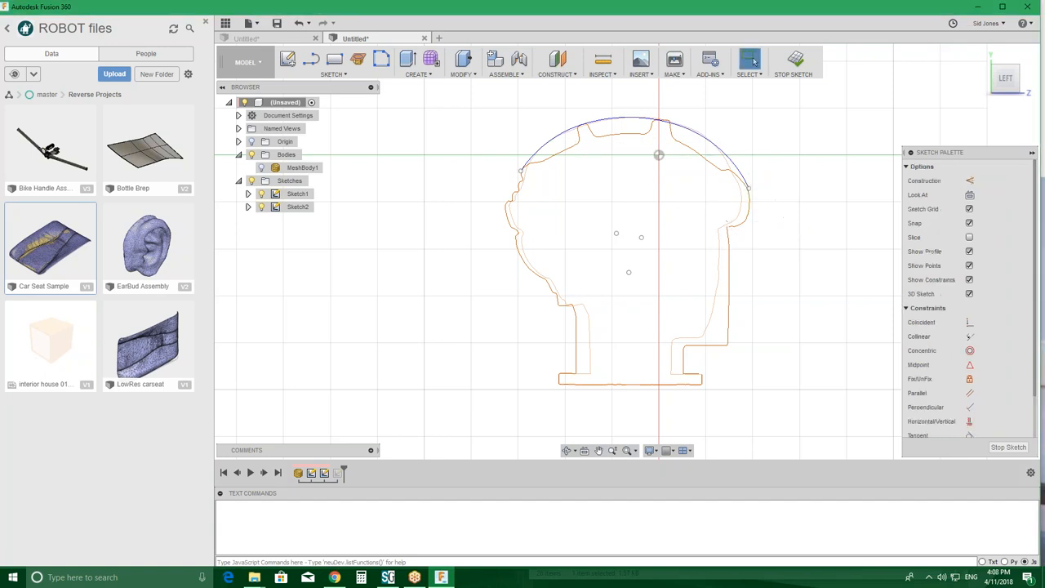
{"action": "mouse_move", "coordinate": [381, 59]}
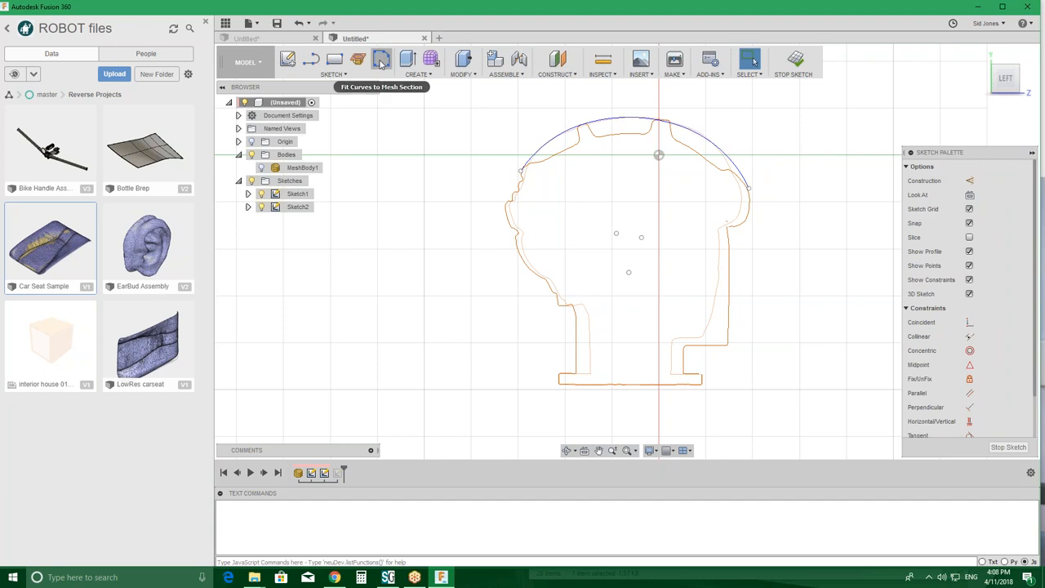
- Fit an arc-type curve down the back of the head from the arc's end, then begin another arc
{"action": "left_click", "coordinate": [382, 59]}
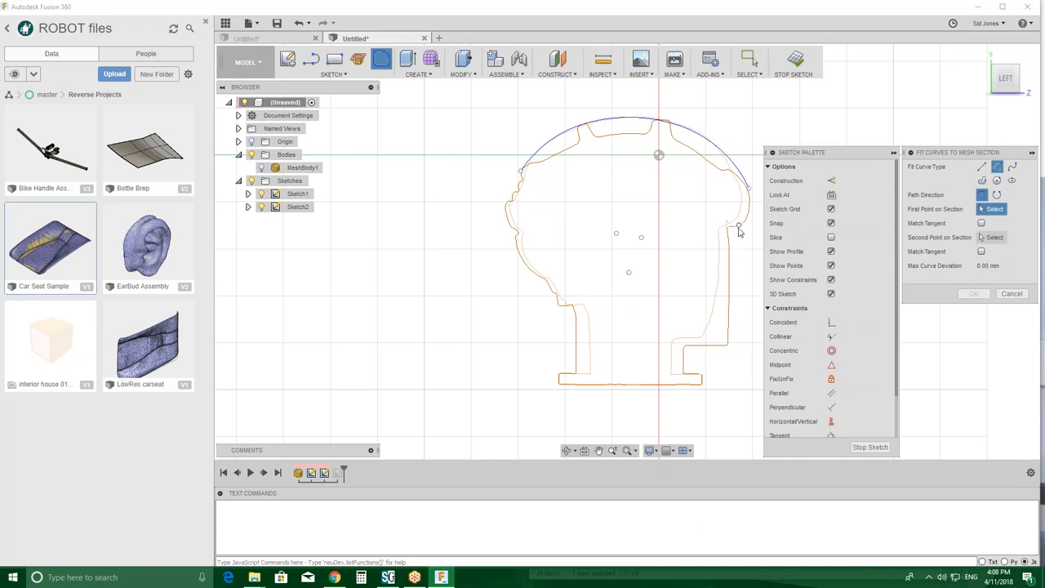
{"action": "mouse_move", "coordinate": [939, 176]}
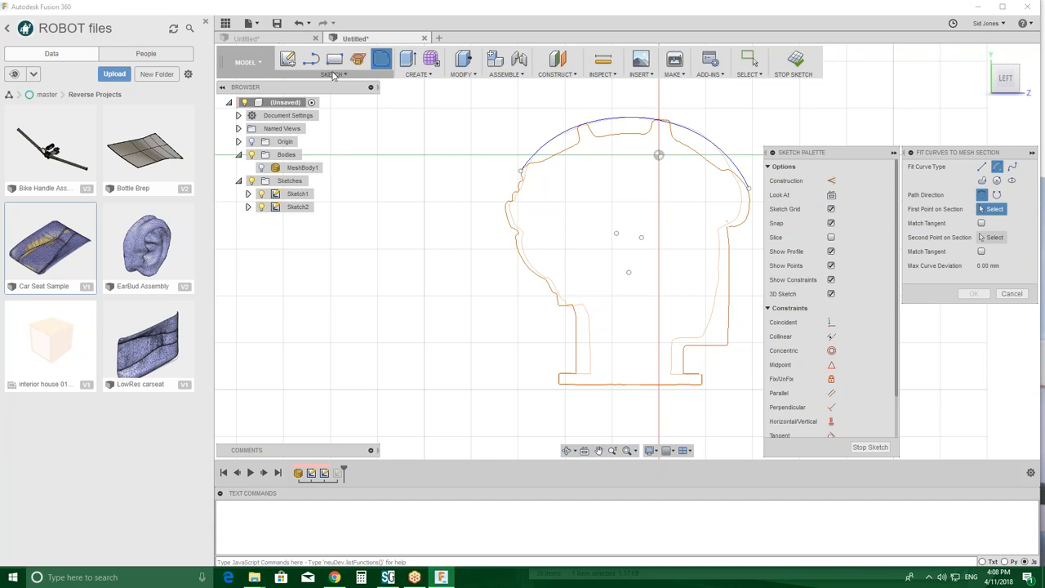
{"action": "left_click", "coordinate": [334, 74]}
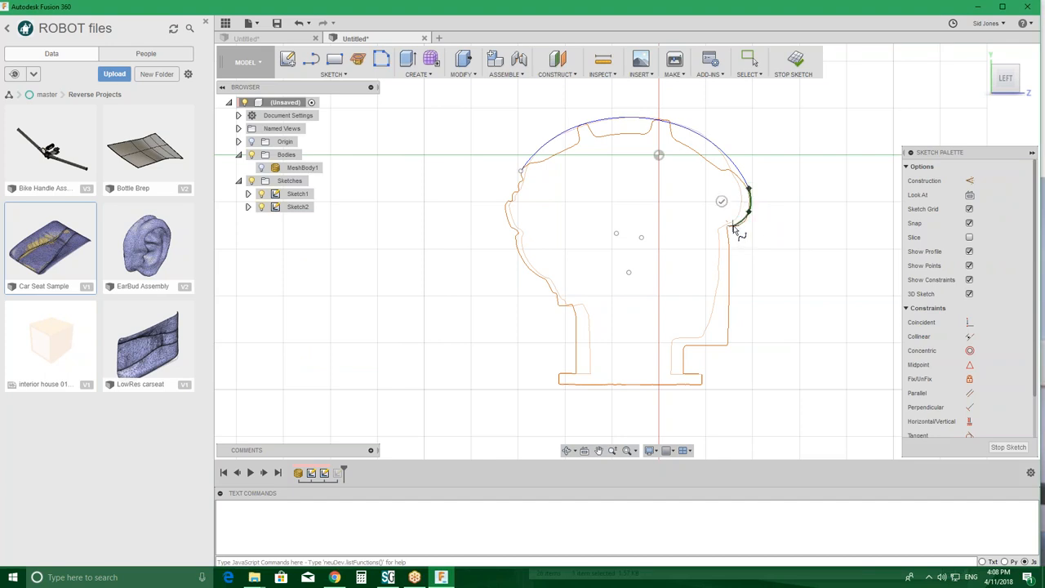
{"action": "left_click", "coordinate": [748, 58]}
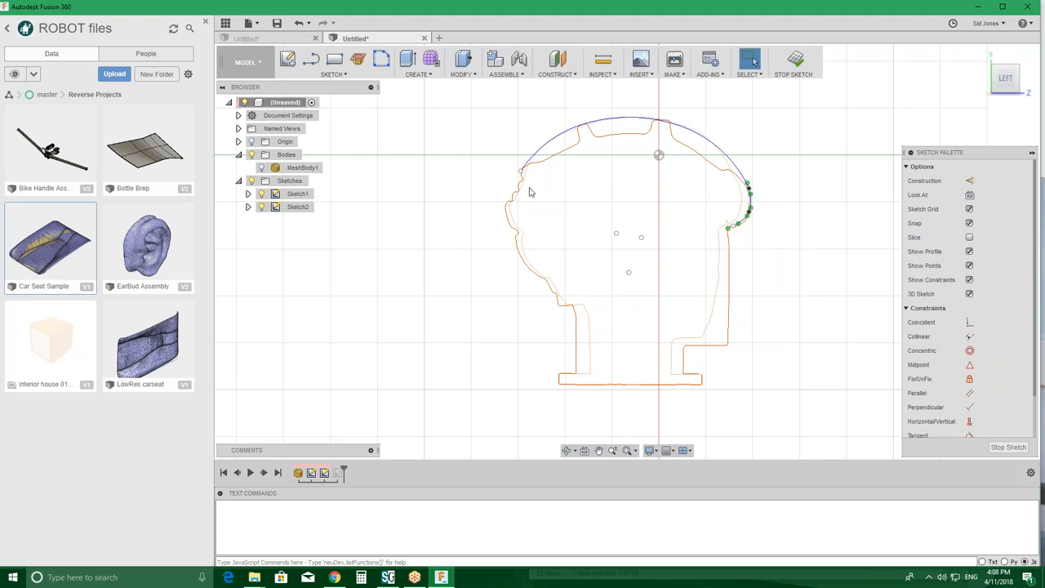
{"action": "mouse_move", "coordinate": [287, 58]}
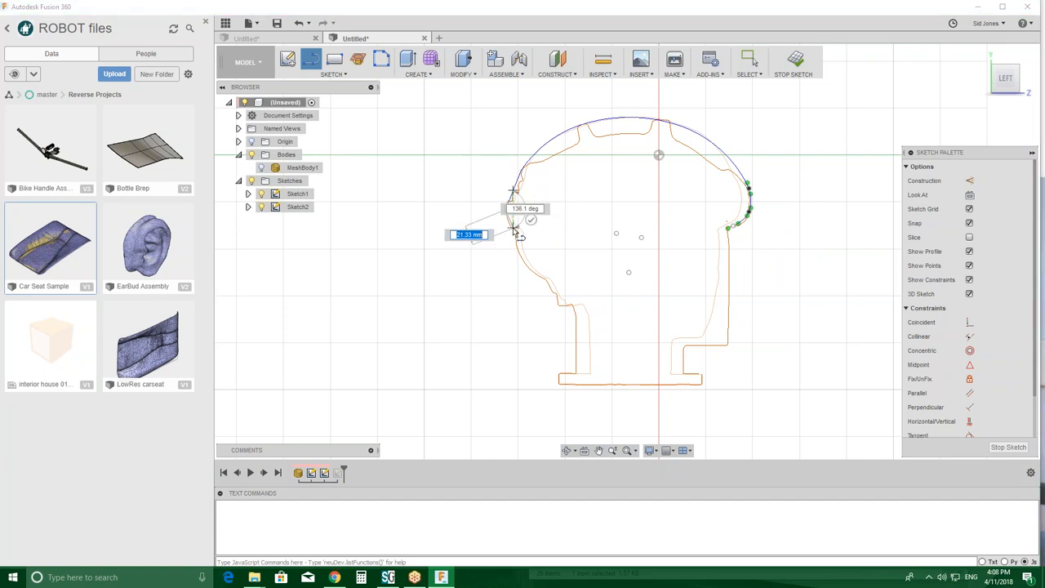
{"action": "mouse_move", "coordinate": [514, 228]}
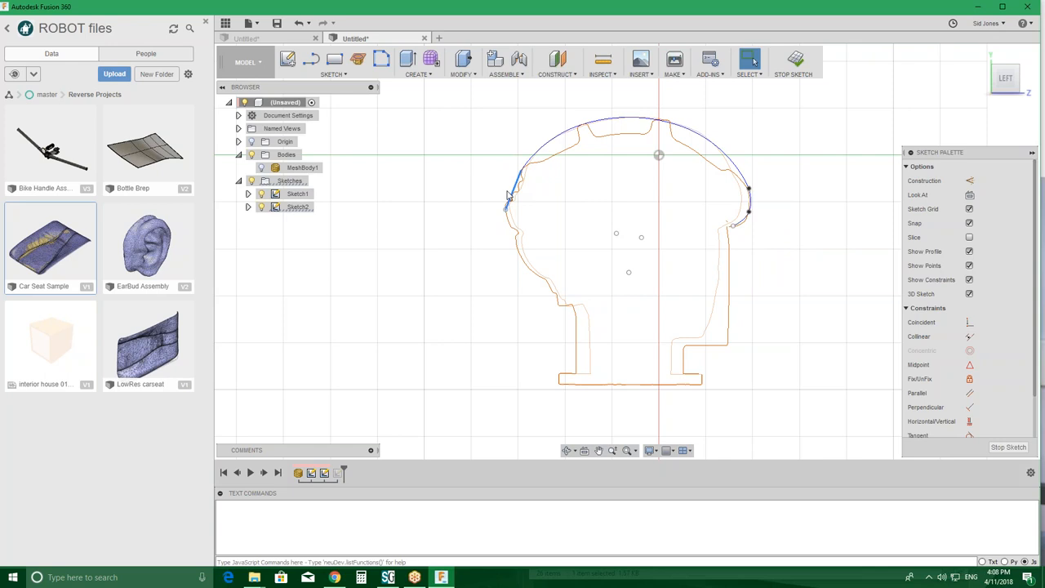
{"action": "left_click", "coordinate": [333, 63]}
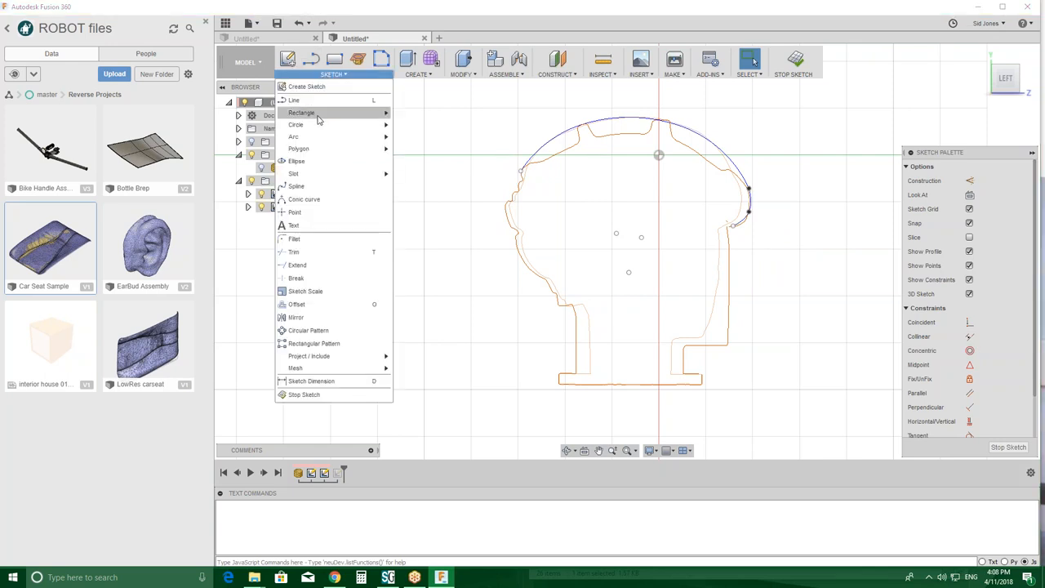
{"action": "left_click", "coordinate": [292, 137]}
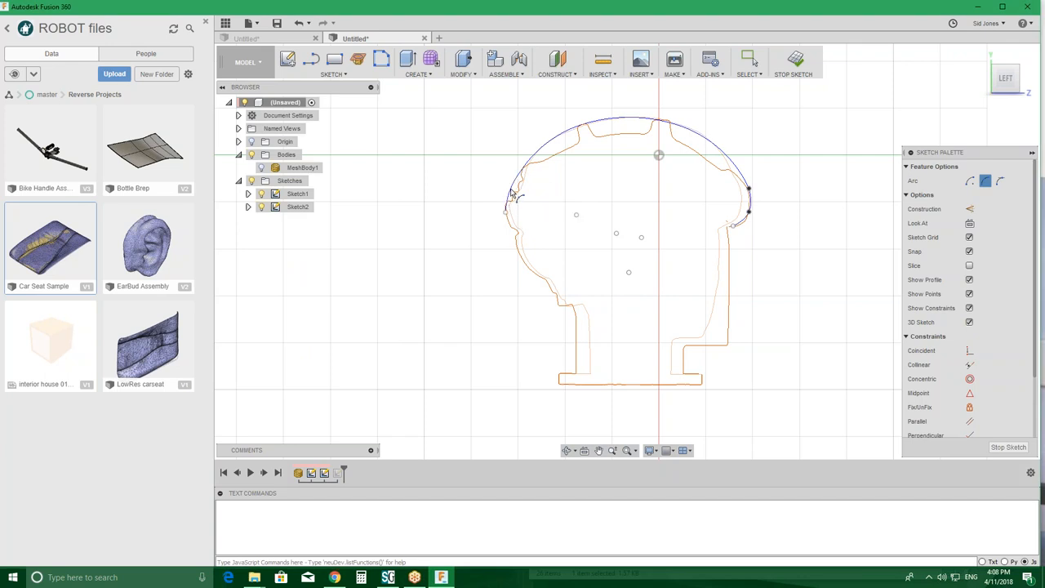
{"action": "mouse_move", "coordinate": [649, 140]}
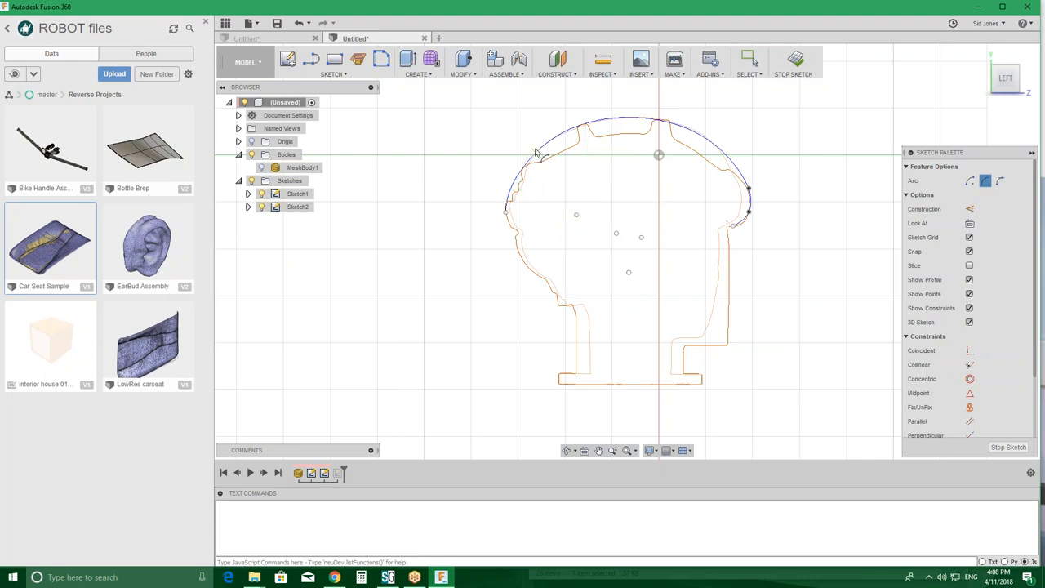
{"action": "mouse_move", "coordinate": [670, 225]}
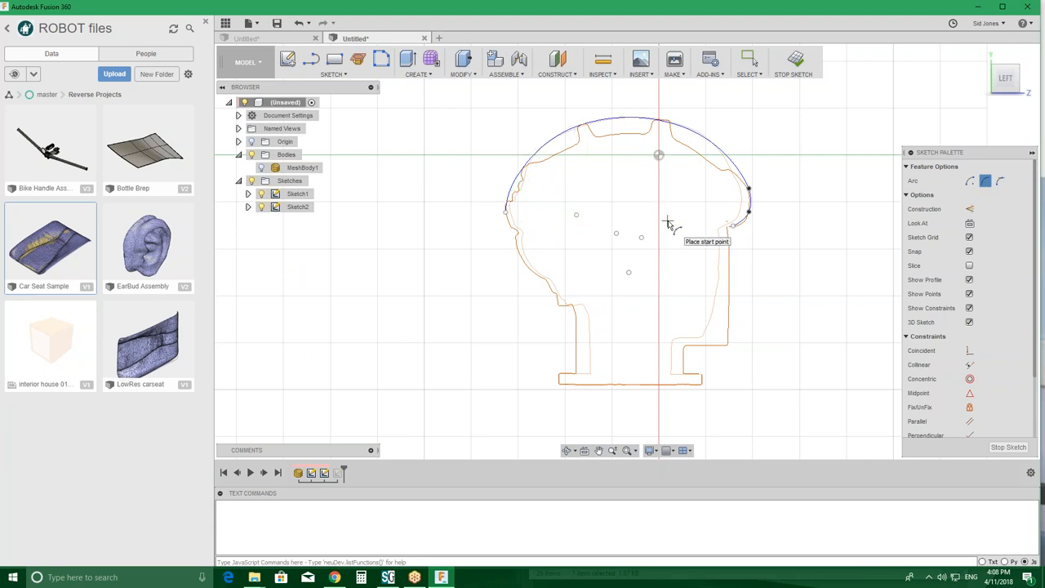
{"action": "mouse_move", "coordinate": [794, 60]}
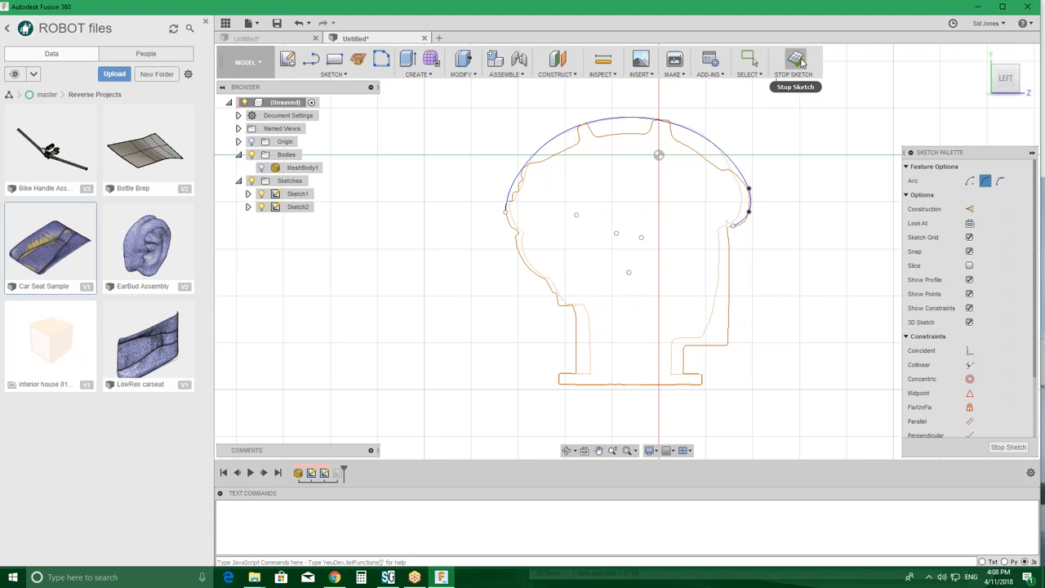
{"action": "mouse_move", "coordinate": [795, 62]}
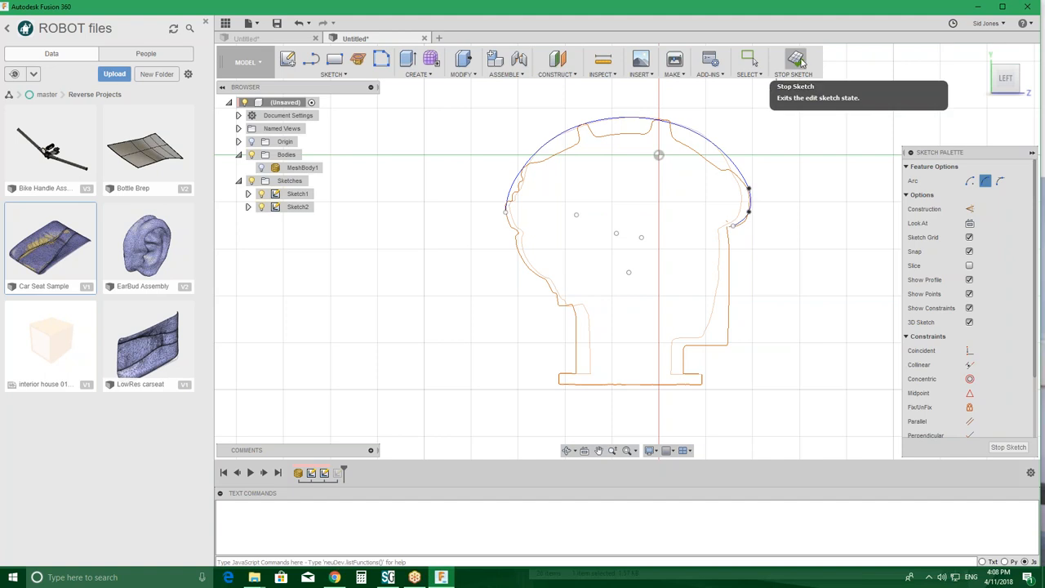
- Stop the side-profile sketch and fit spline and line curves around half the horizontal head section
{"action": "left_click", "coordinate": [794, 62]}
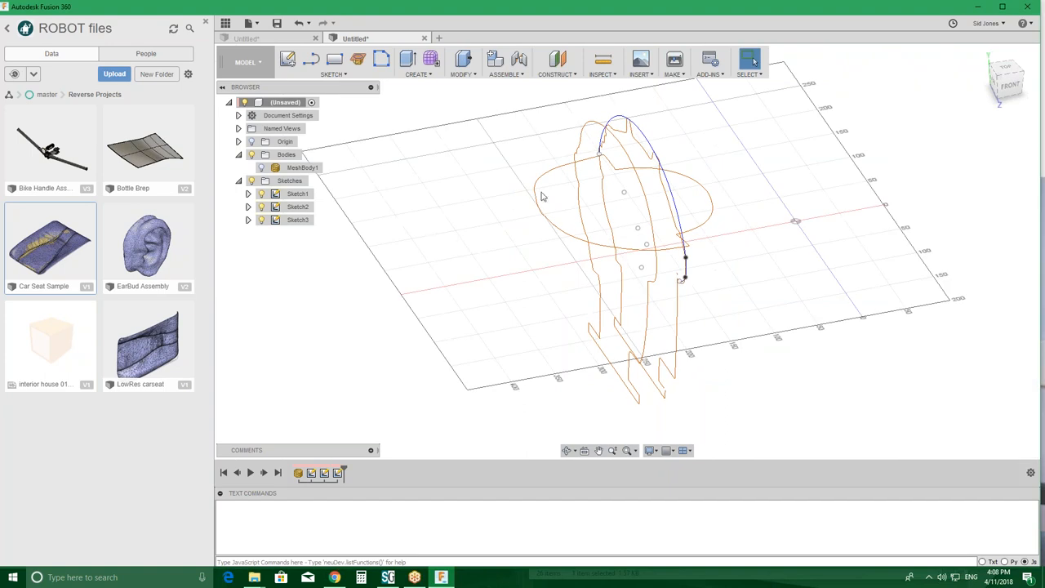
{"action": "left_click", "coordinate": [298, 219]}
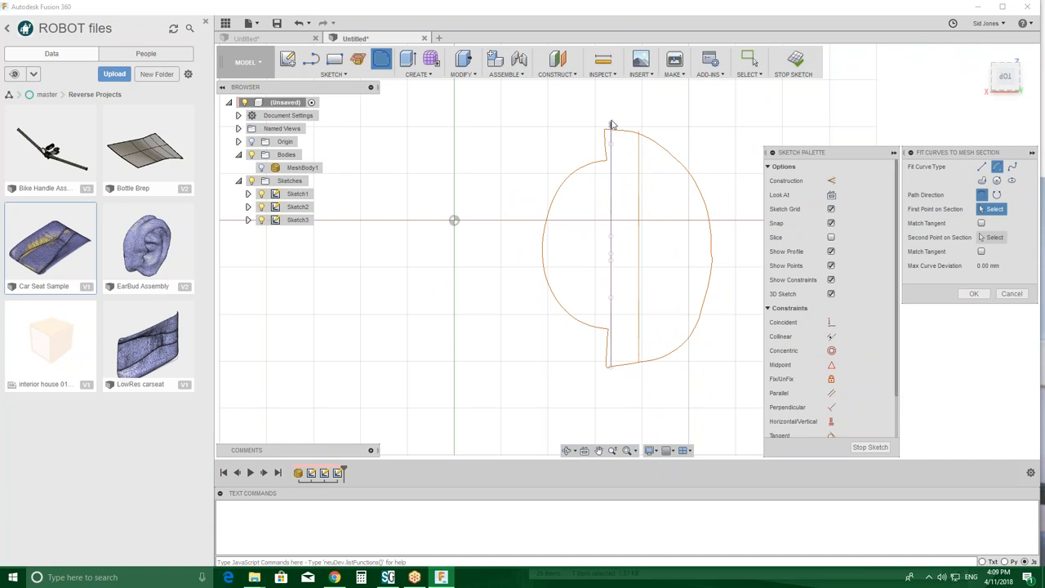
{"action": "mouse_move", "coordinate": [891, 201]}
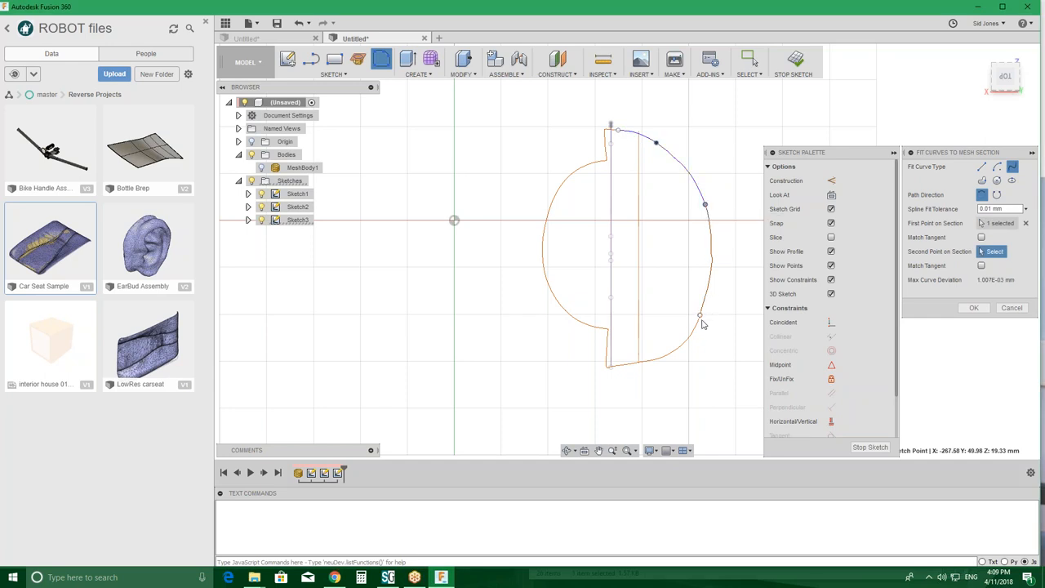
{"action": "mouse_move", "coordinate": [654, 363]}
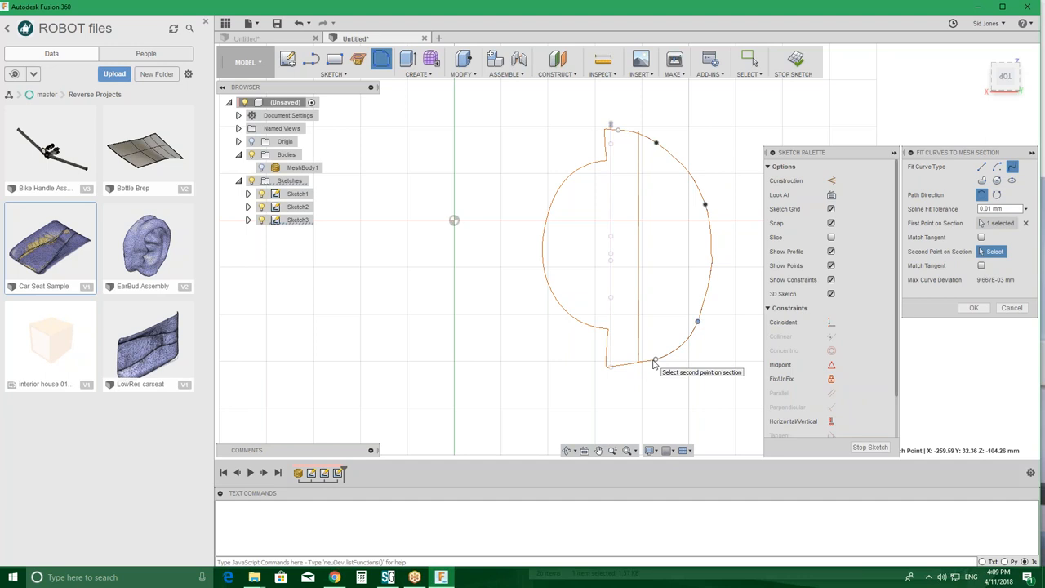
{"action": "left_click", "coordinate": [655, 359]}
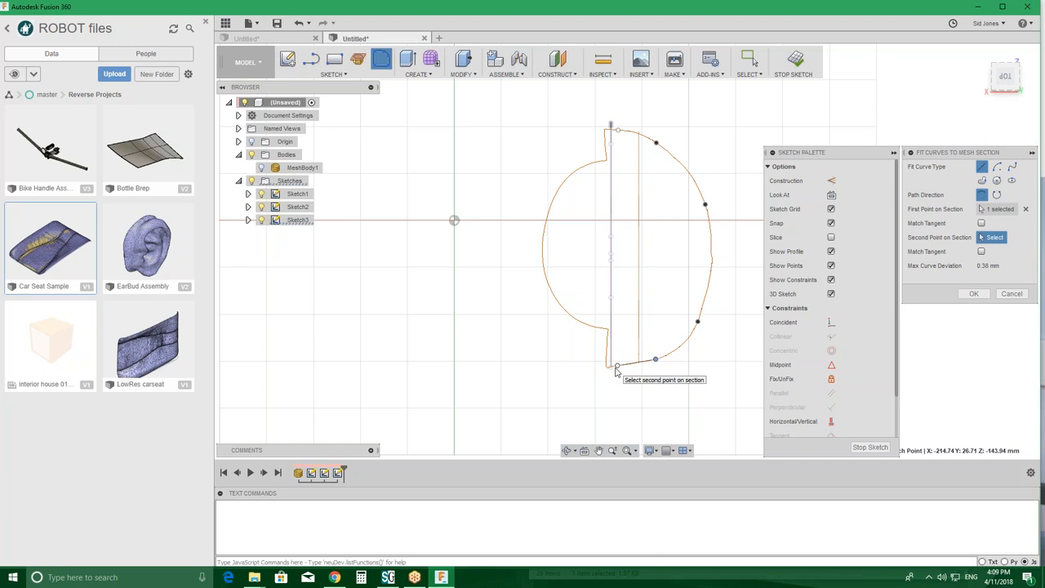
{"action": "mouse_move", "coordinate": [611, 367]}
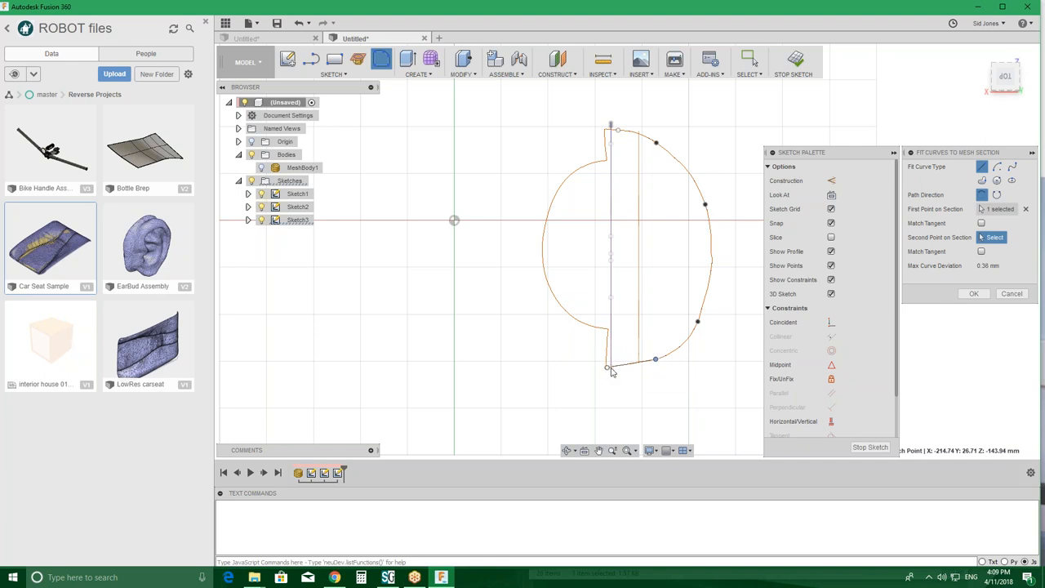
{"action": "right_click", "coordinate": [613, 369]}
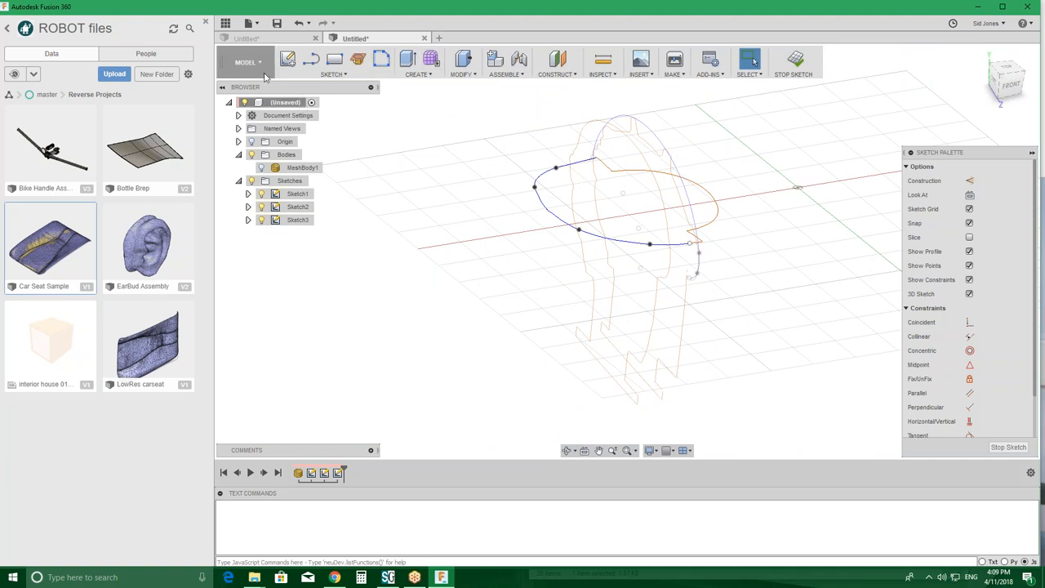
- Switch the workspace to Patch for surface modelling
{"action": "left_click", "coordinate": [247, 62]}
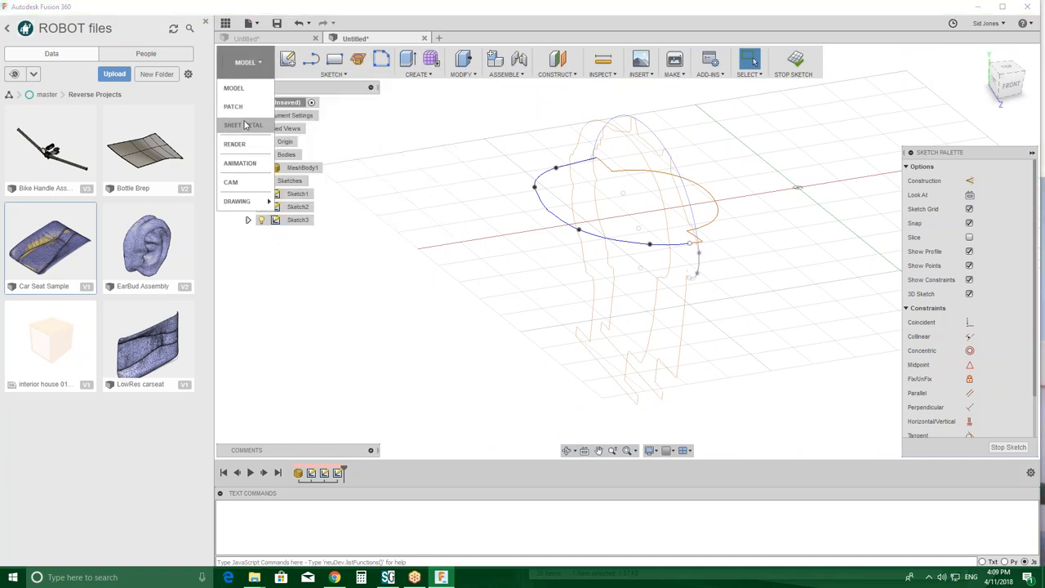
{"action": "mouse_move", "coordinate": [245, 106]}
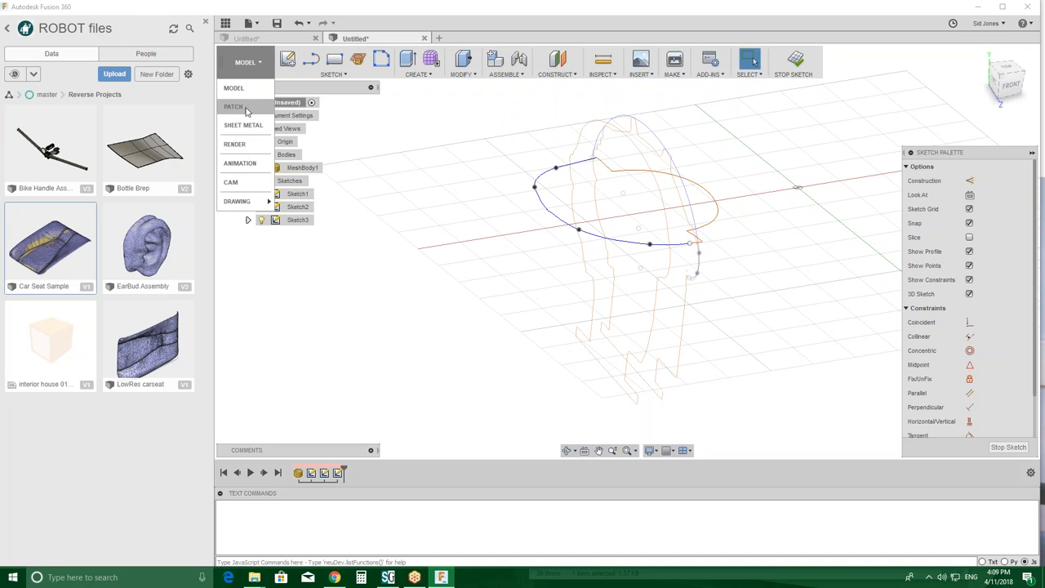
{"action": "left_click", "coordinate": [234, 106]}
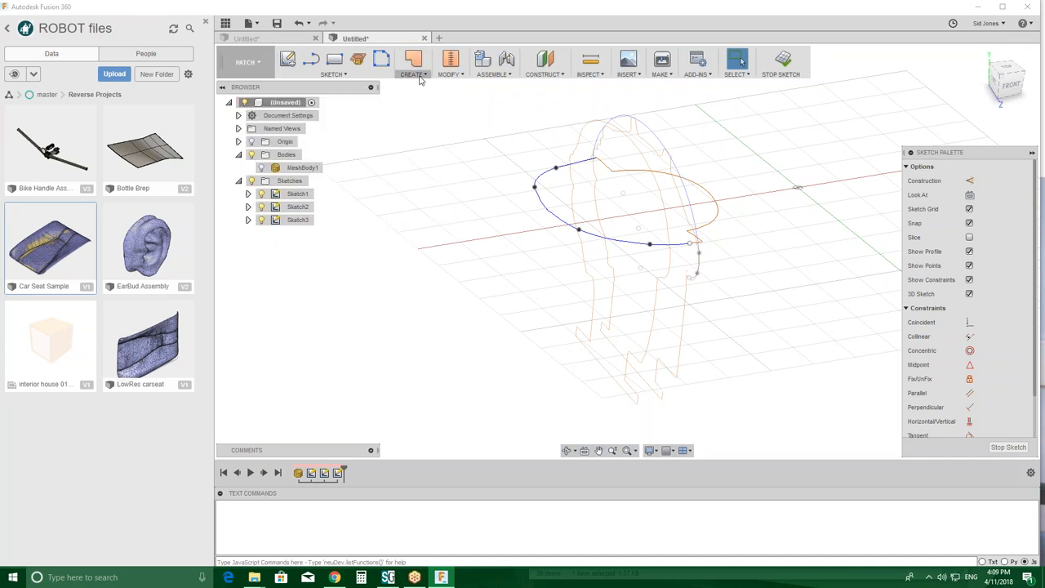
- Try a loft from the crown arc and side curve, drop Profile 2, and cancel it
{"action": "left_click", "coordinate": [413, 61]}
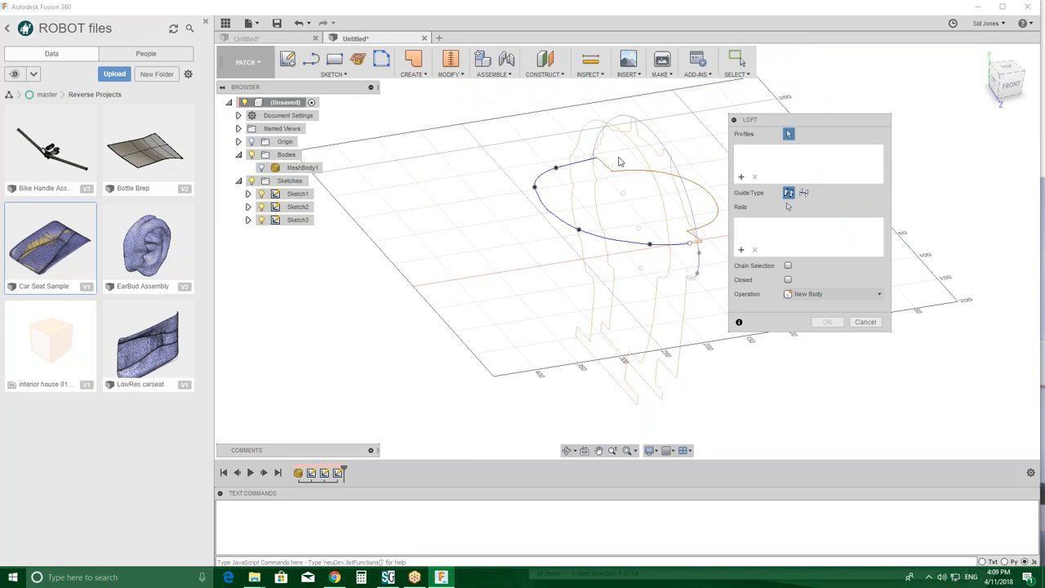
{"action": "left_click", "coordinate": [621, 126]}
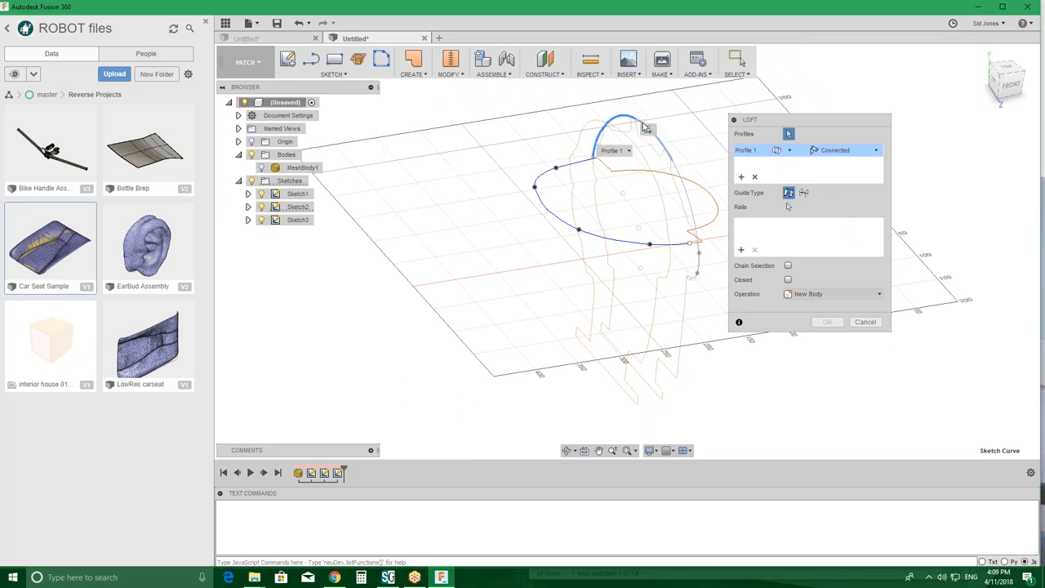
{"action": "left_click", "coordinate": [641, 126]}
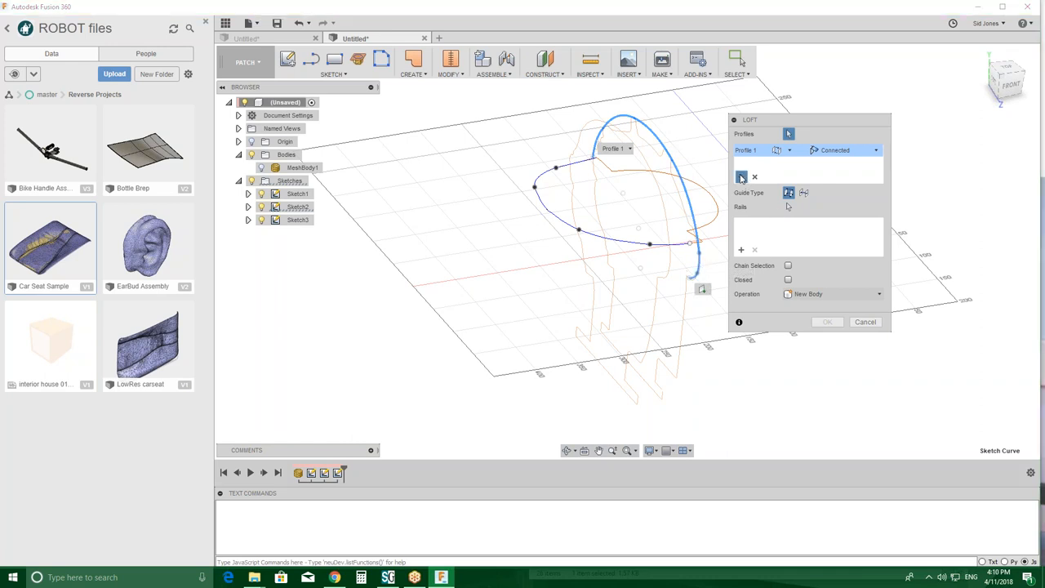
{"action": "left_click", "coordinate": [580, 168]}
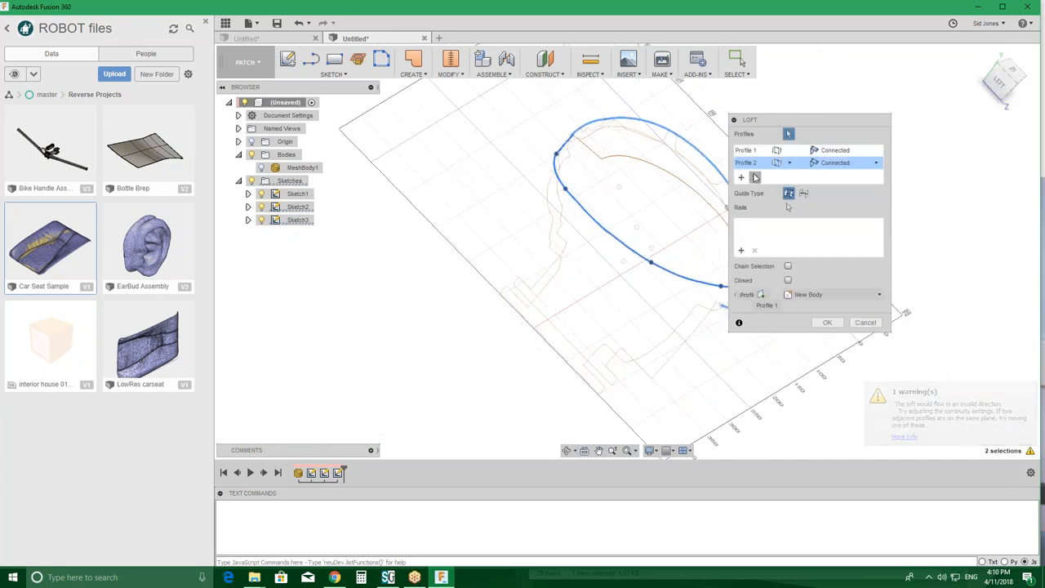
{"action": "left_click", "coordinate": [754, 162]}
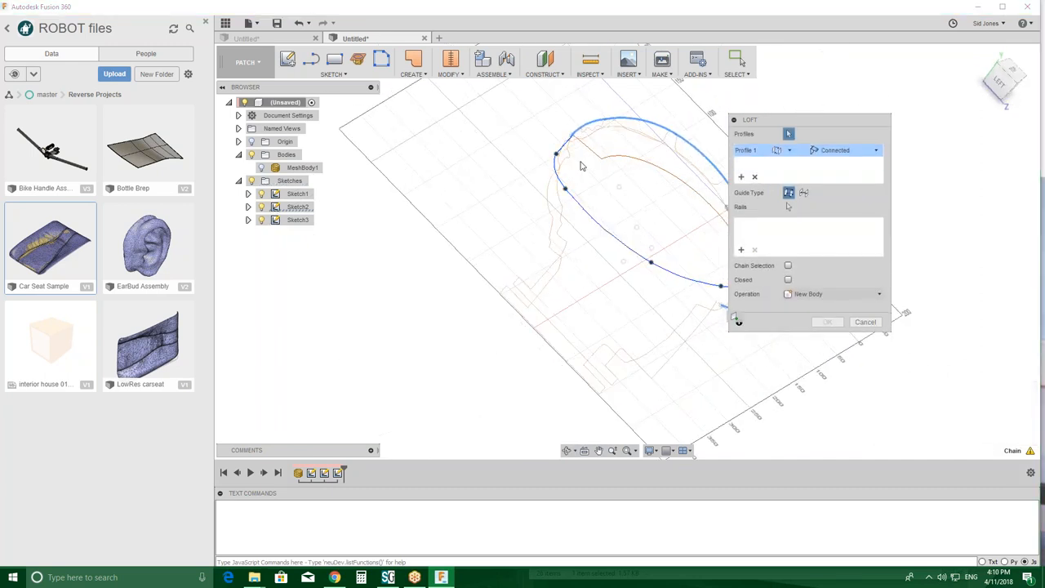
{"action": "left_click", "coordinate": [865, 321]}
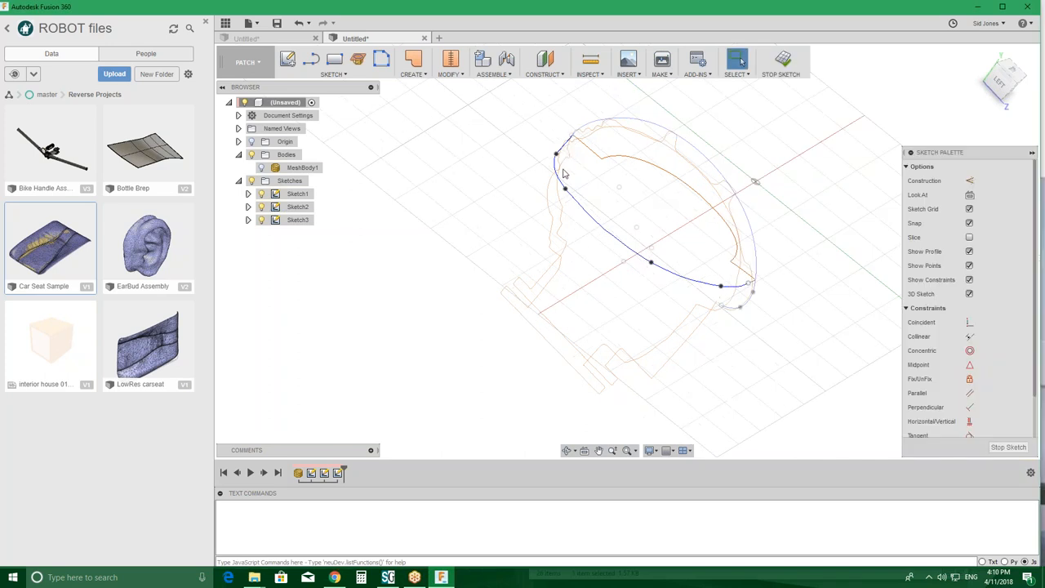
- Review Sketch2's MeshSection2 in the browser, hide it, and select Sketch3's curves
{"action": "left_click", "coordinate": [298, 207]}
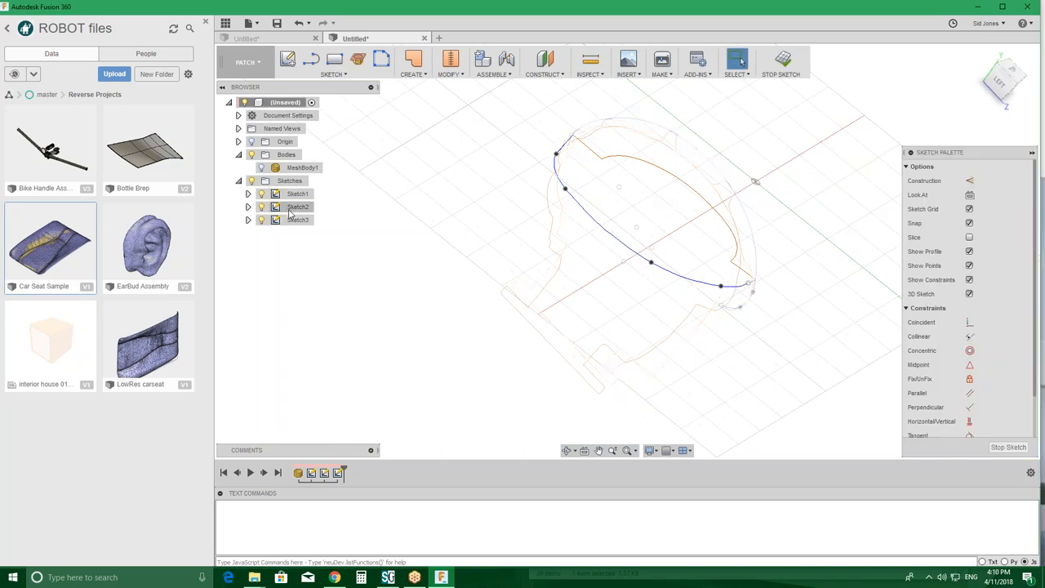
{"action": "left_click", "coordinate": [299, 206]}
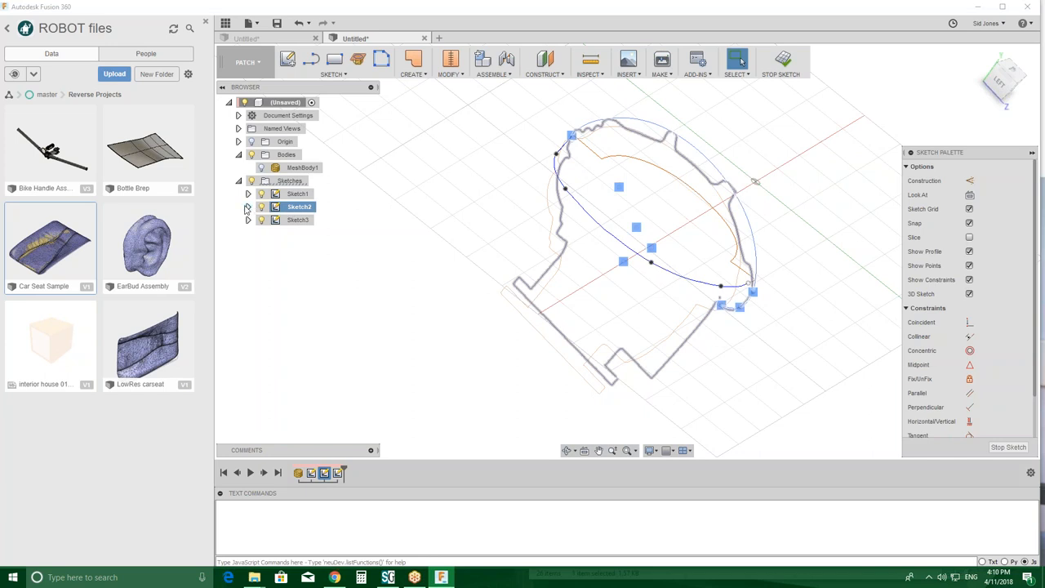
{"action": "left_click", "coordinate": [248, 206]}
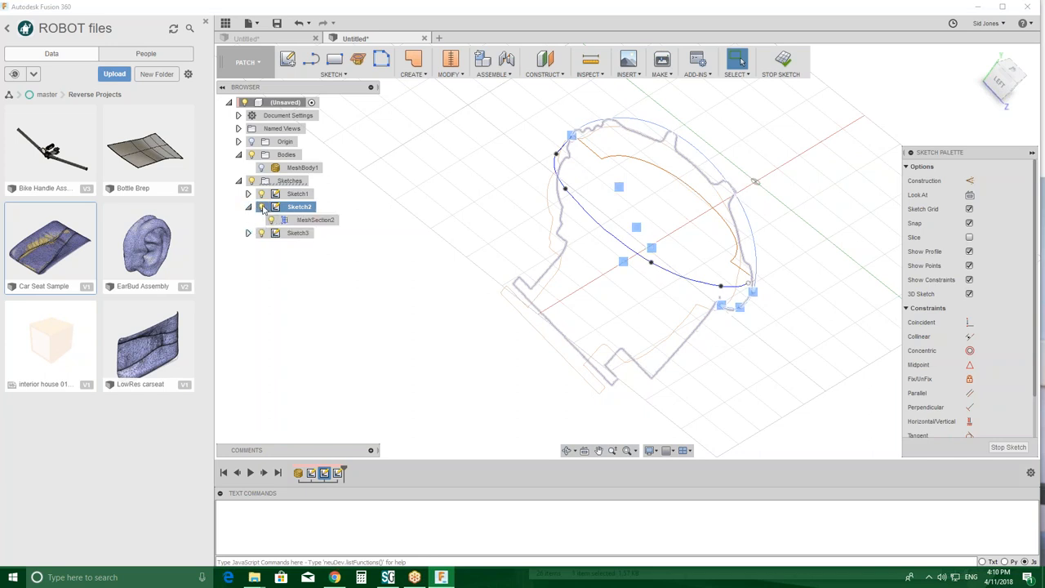
{"action": "left_click", "coordinate": [298, 233]}
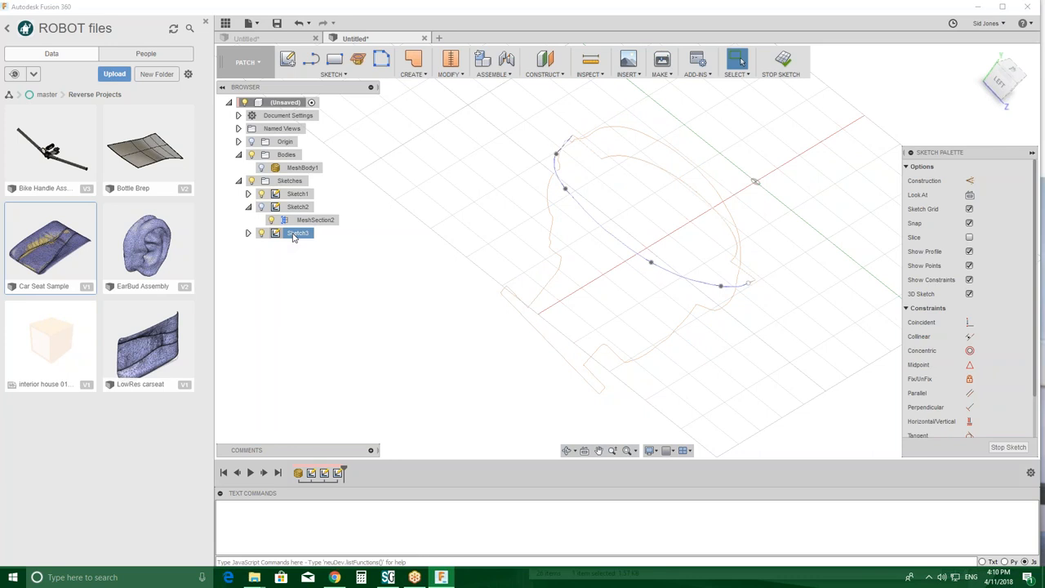
{"action": "left_click", "coordinate": [298, 233]}
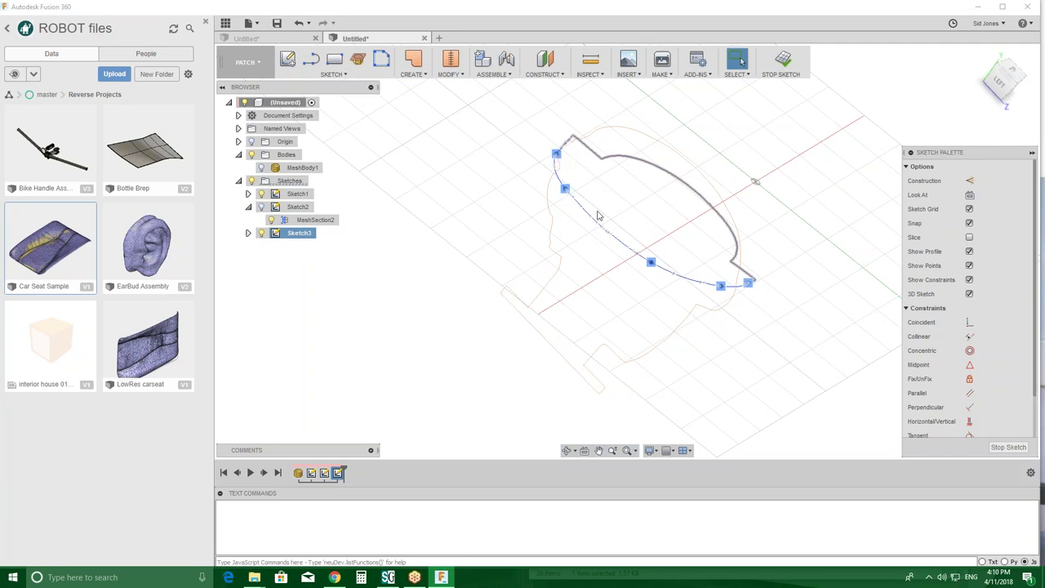
{"action": "mouse_move", "coordinate": [947, 73]}
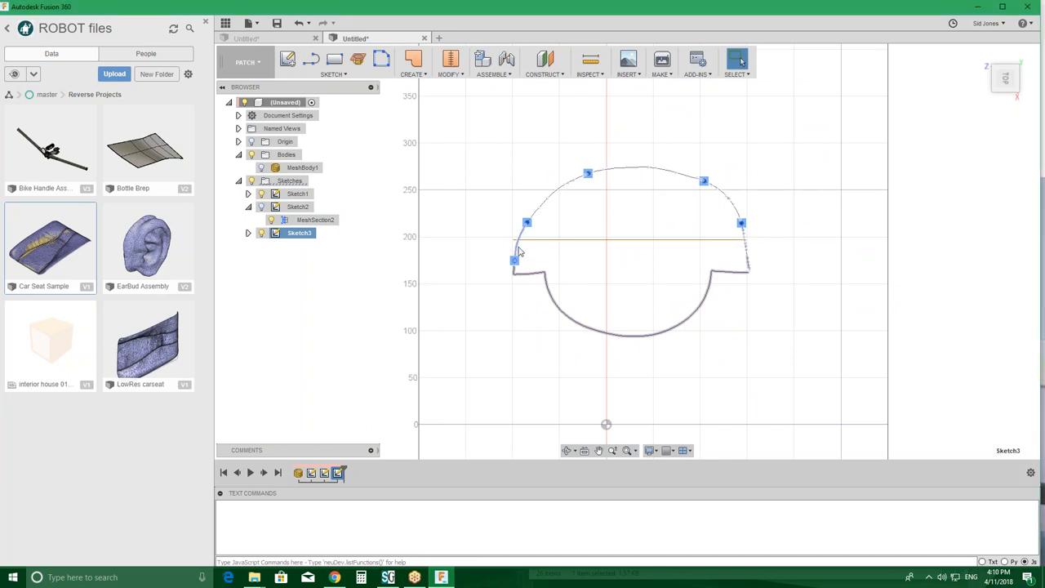
- Check the side line and top spline of Sketch3, show Sketch1 again, and close the spline loop
{"action": "left_click", "coordinate": [744, 245]}
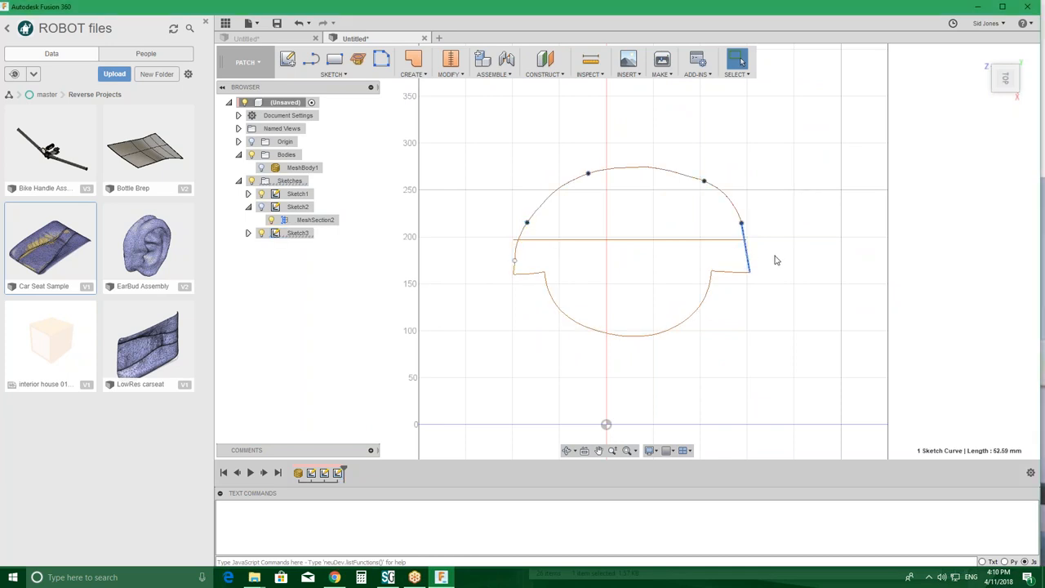
{"action": "left_click", "coordinate": [735, 211]}
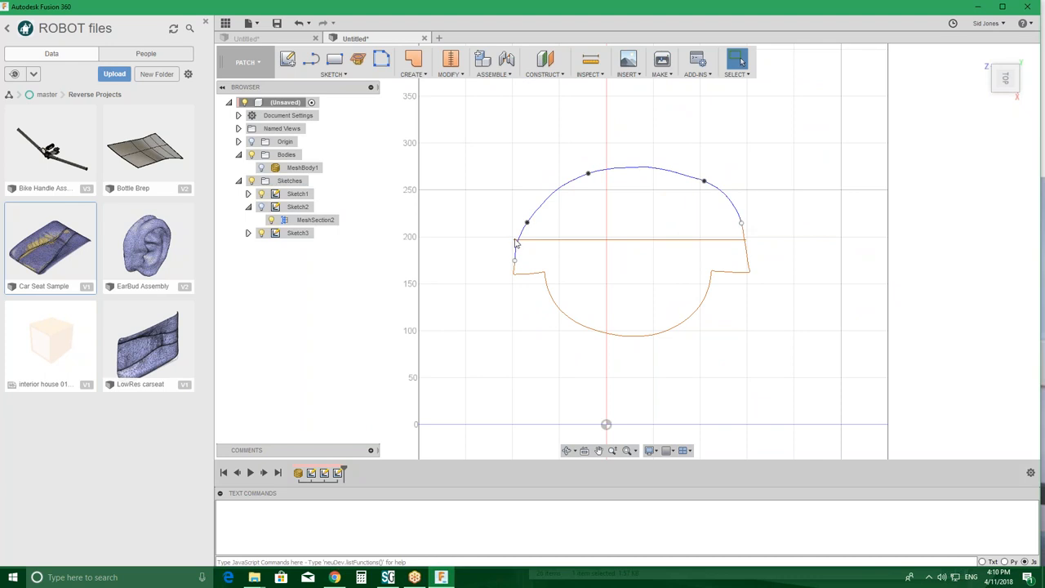
{"action": "mouse_move", "coordinate": [517, 241]}
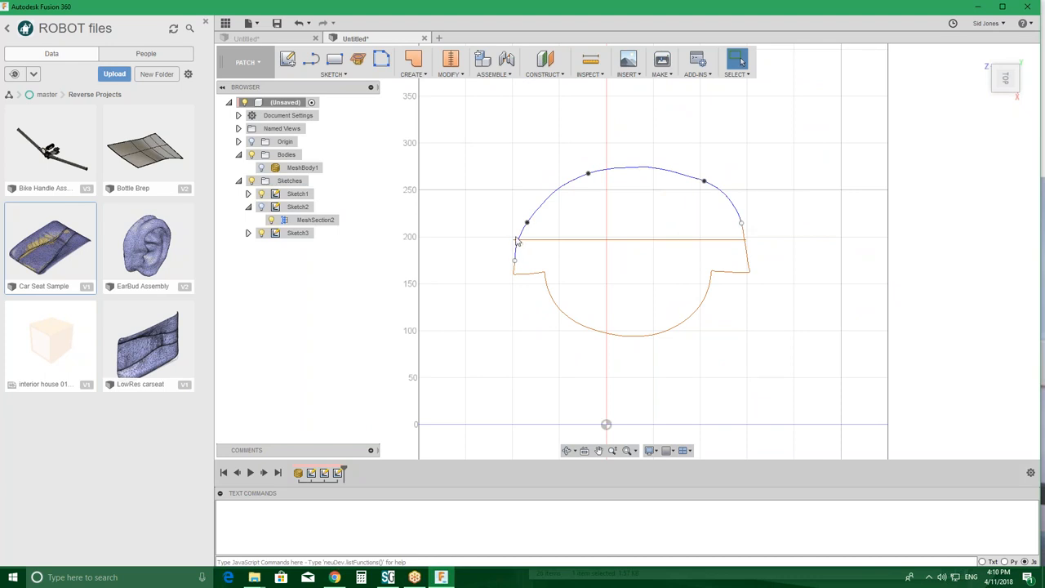
{"action": "left_click", "coordinate": [629, 235]}
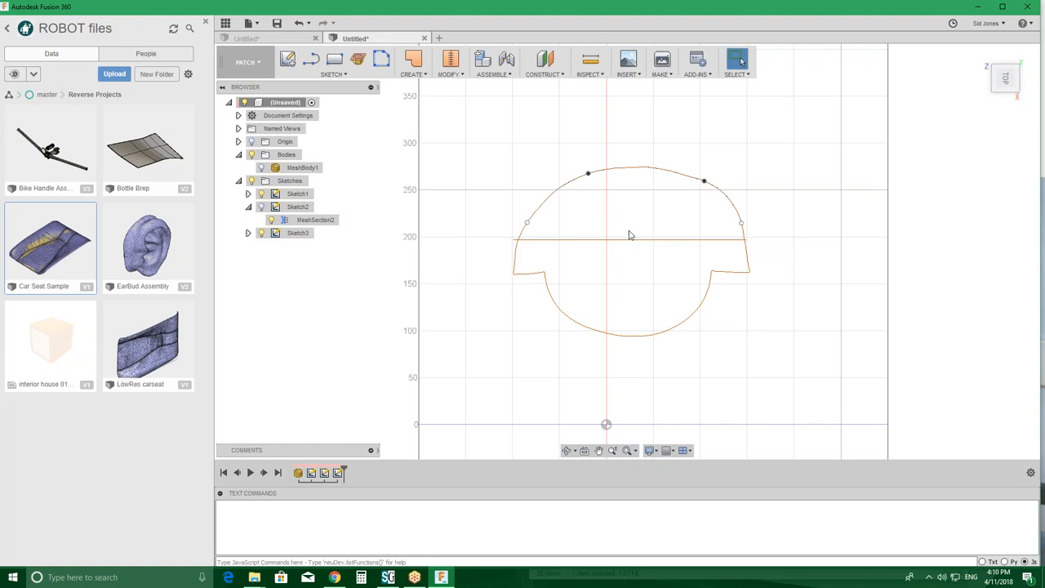
{"action": "mouse_move", "coordinate": [312, 59]}
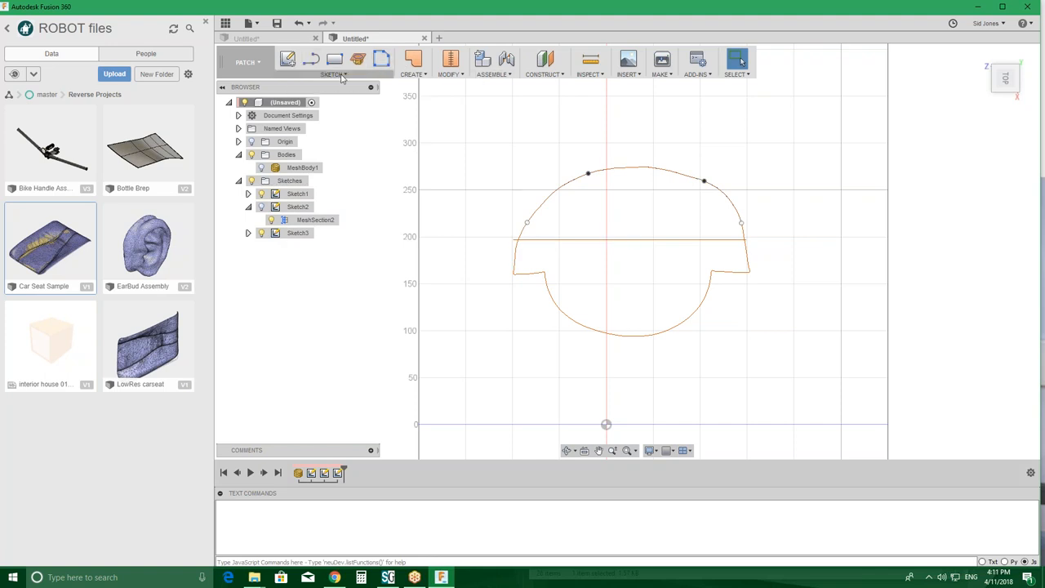
{"action": "left_click", "coordinate": [333, 74]}
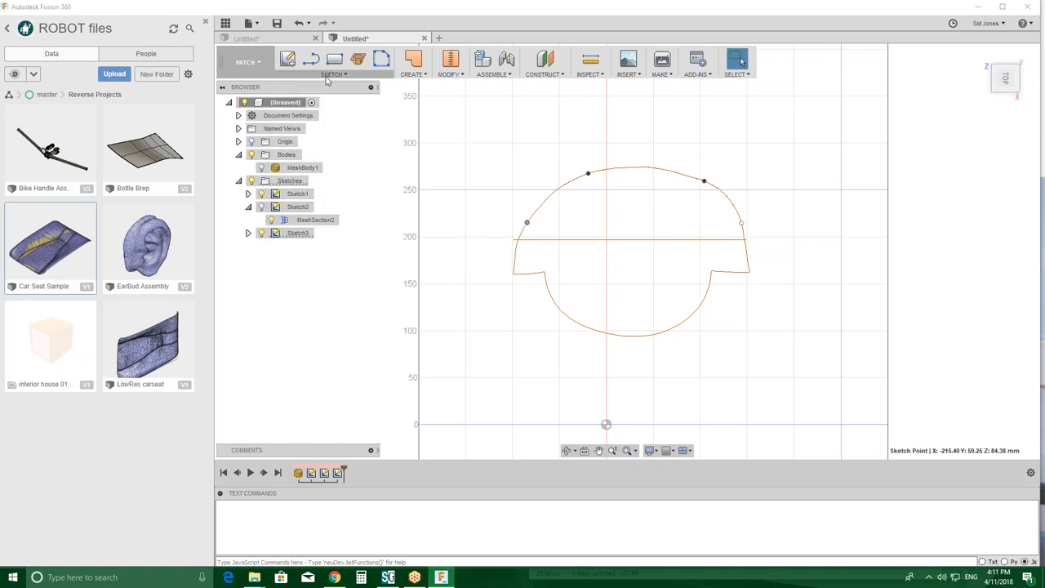
{"action": "left_click_drag", "start_coordinate": [633, 245], "coordinate": [651, 166]}
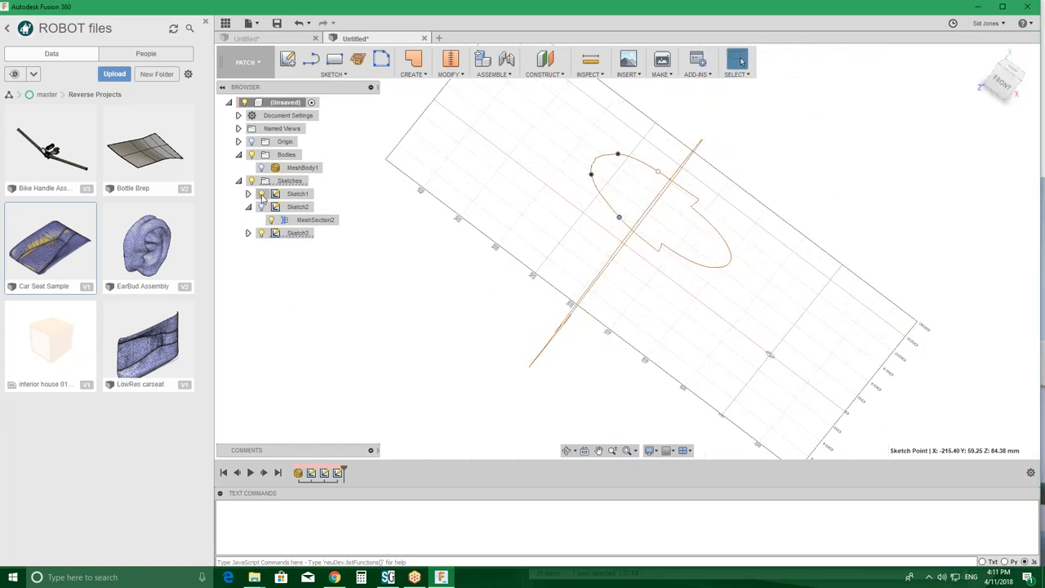
{"action": "left_click", "coordinate": [249, 193]}
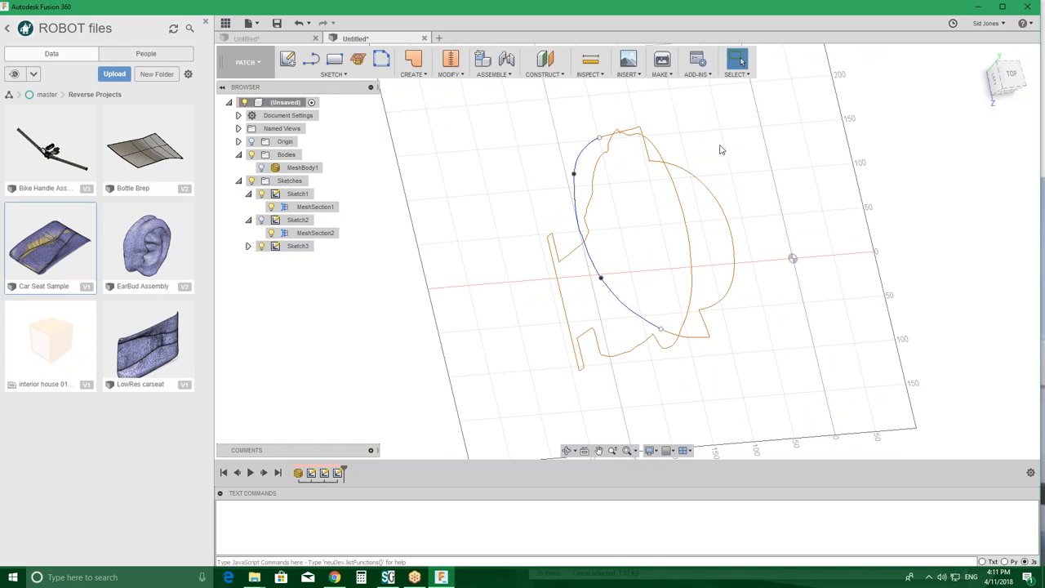
{"action": "left_click", "coordinate": [262, 219]}
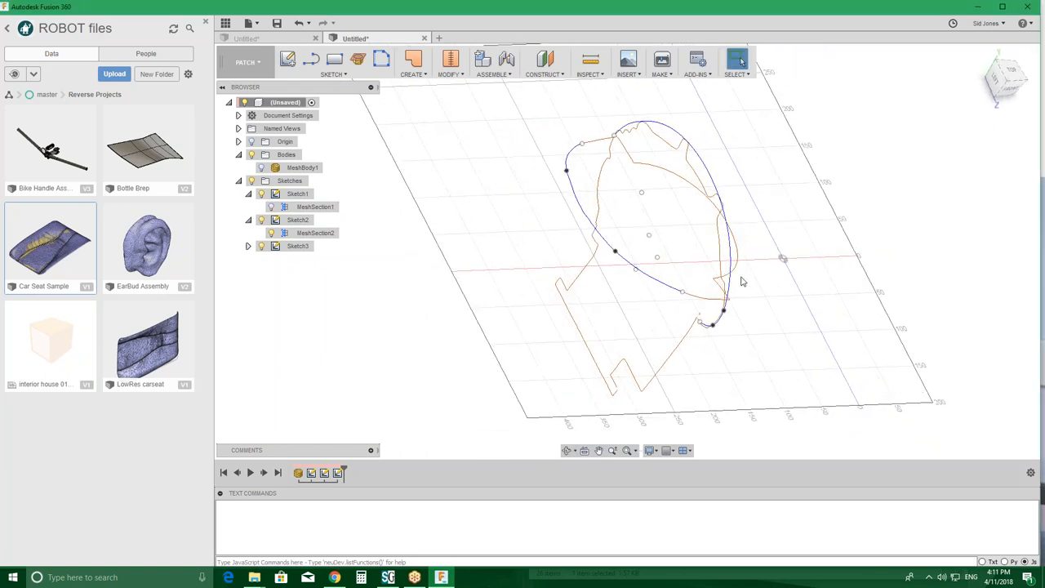
- Create Sketch4 with a spline crossing the top of the head between the two loops
{"action": "left_click", "coordinate": [412, 62]}
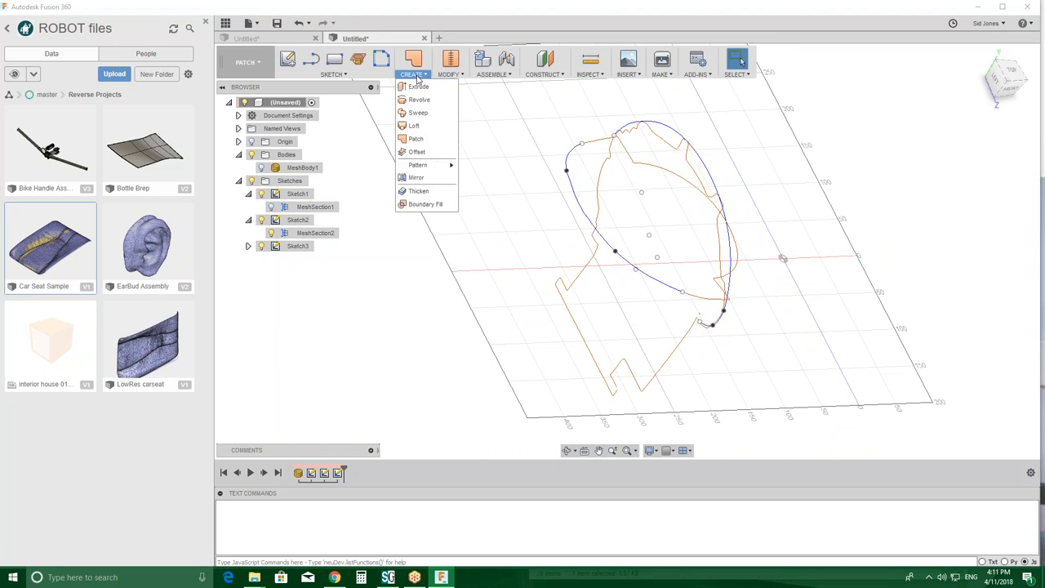
{"action": "mouse_move", "coordinate": [490, 208]}
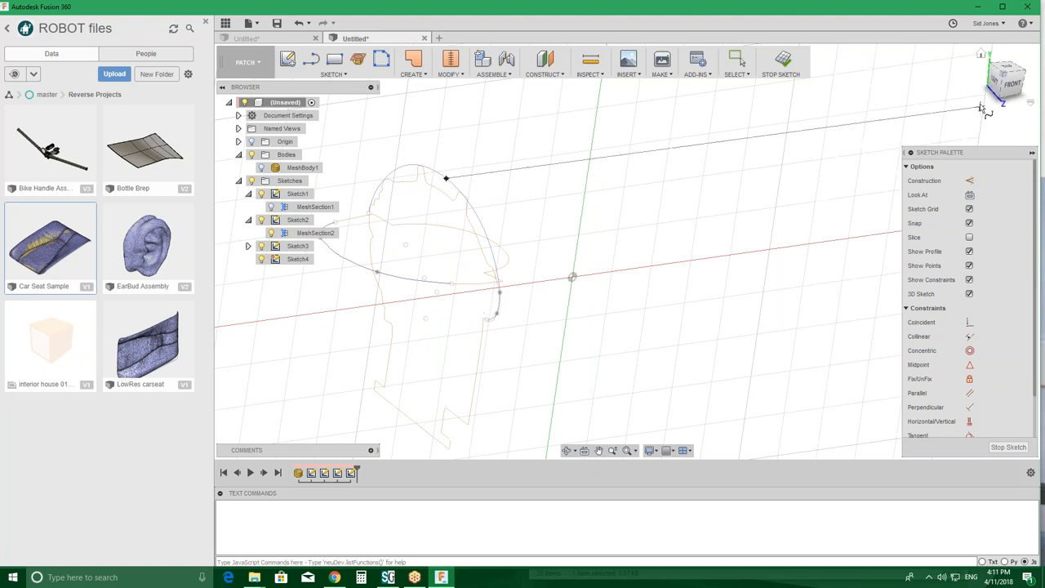
{"action": "left_click", "coordinate": [1006, 78]}
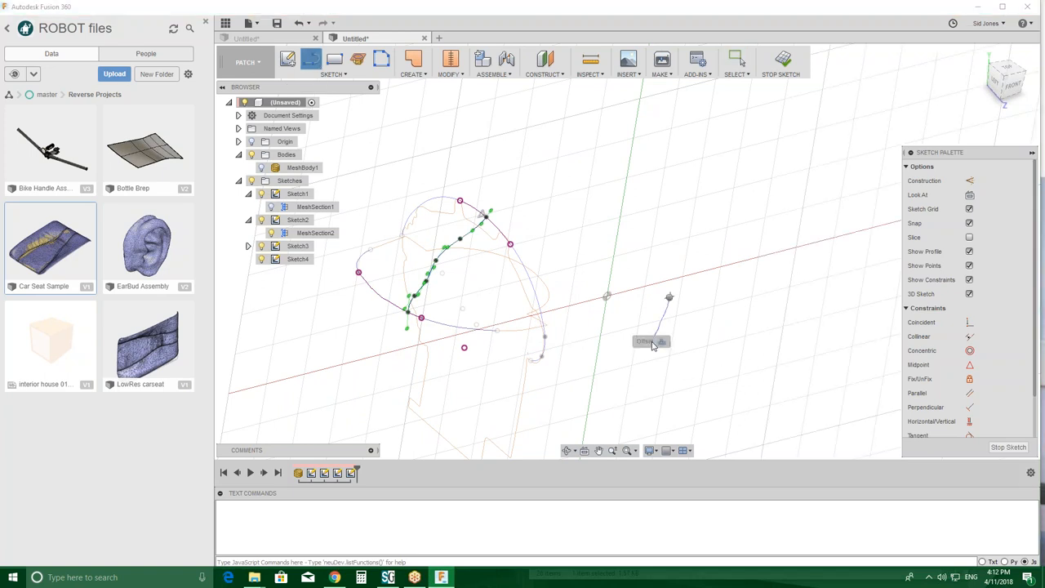
{"action": "left_click", "coordinate": [651, 341]}
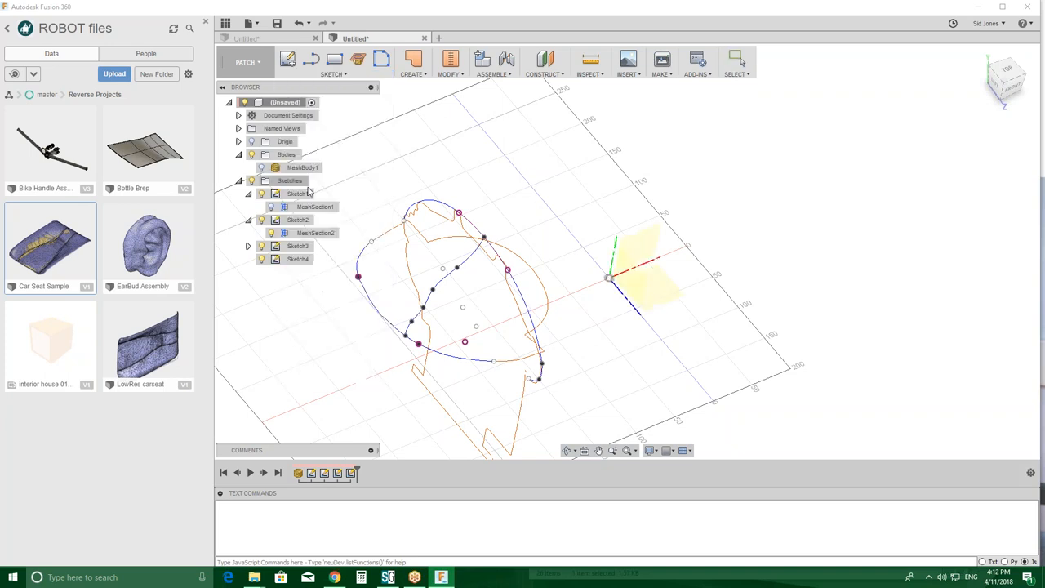
- Start Sketch5 and begin a front-to-back spline over the head loops from the left view
{"action": "left_click", "coordinate": [298, 246]}
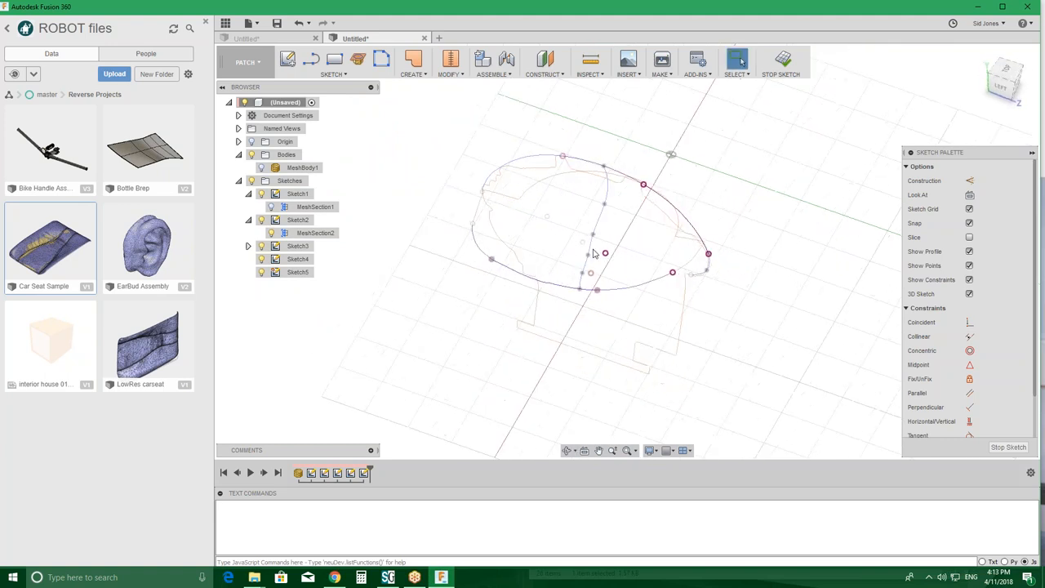
{"action": "left_click", "coordinate": [334, 62]}
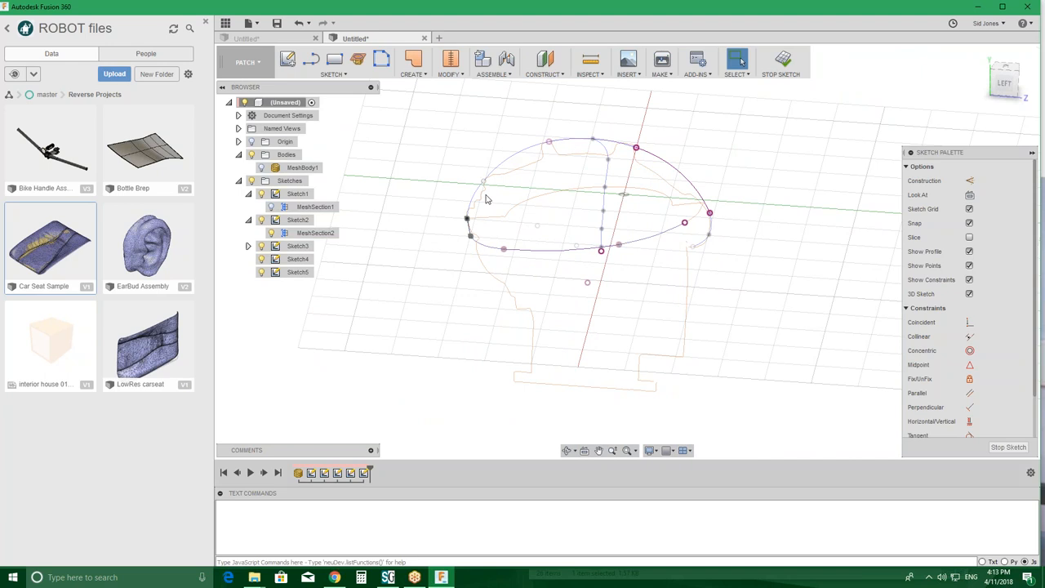
- Stop Sketch5, inspect the curve network over the head, and begin another spline
{"action": "left_click", "coordinate": [332, 74]}
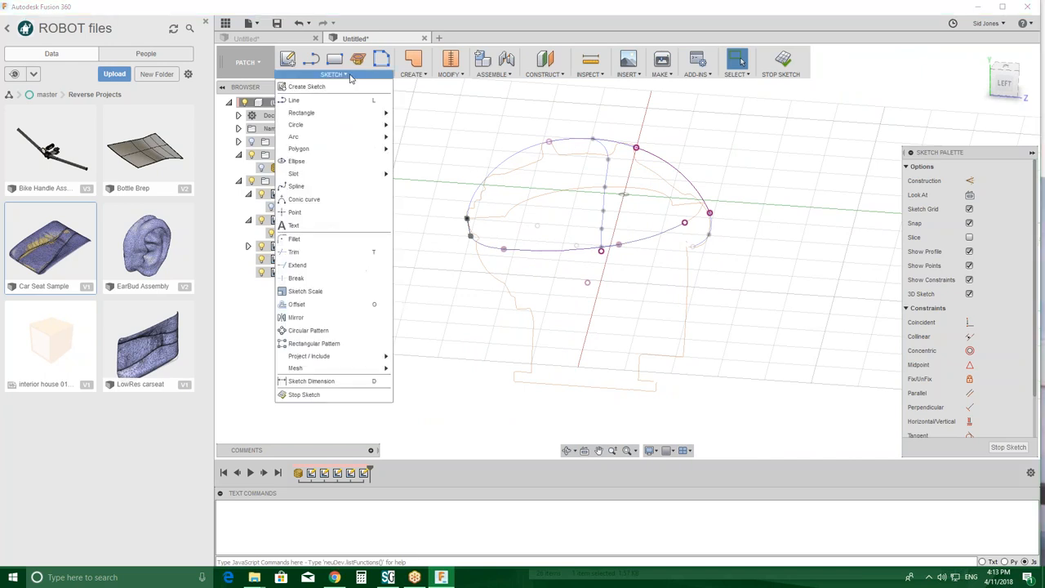
{"action": "mouse_move", "coordinate": [296, 277]}
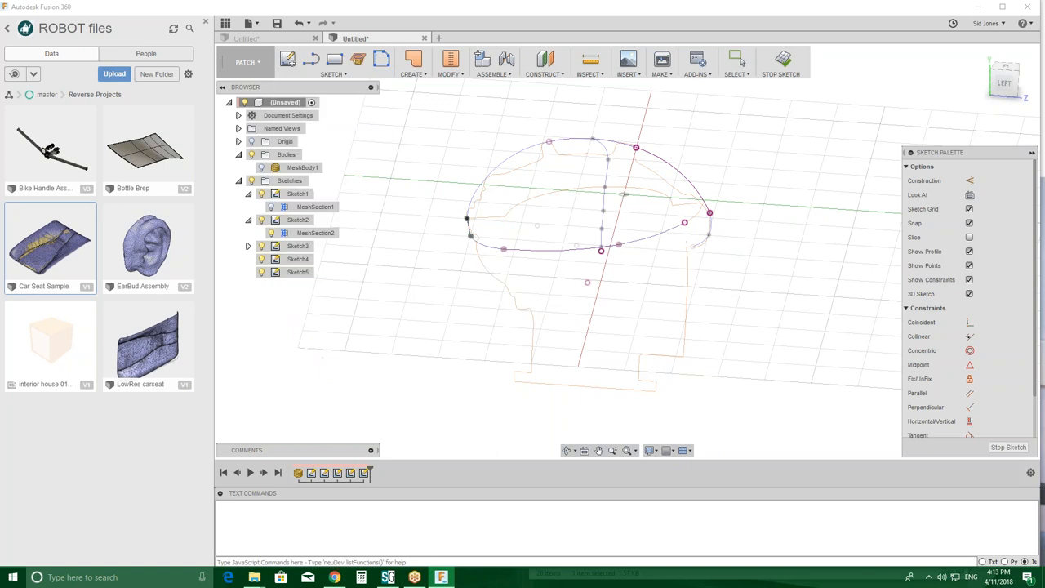
{"action": "mouse_move", "coordinate": [783, 59]}
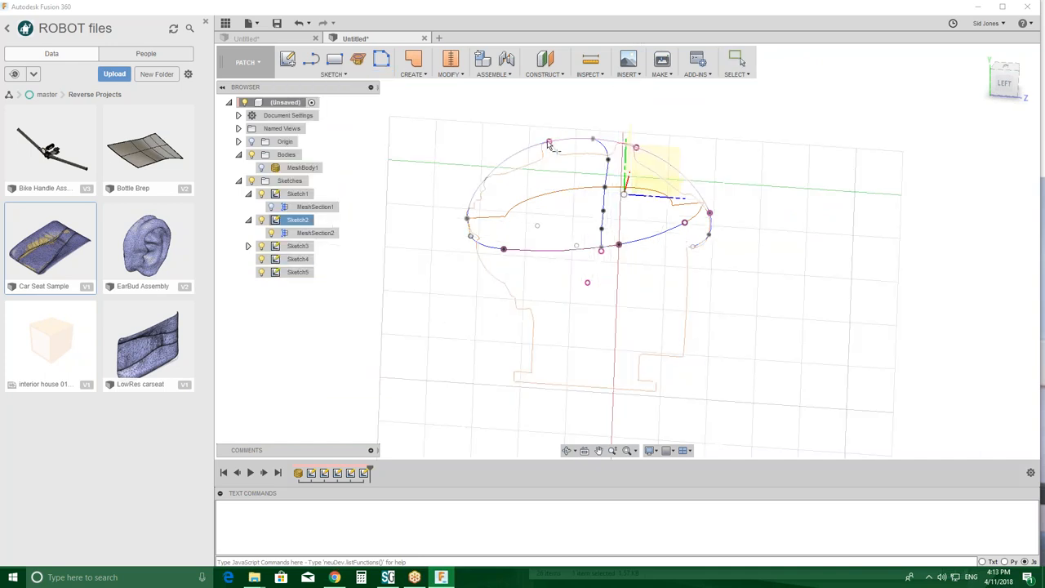
{"action": "mouse_move", "coordinate": [531, 151]}
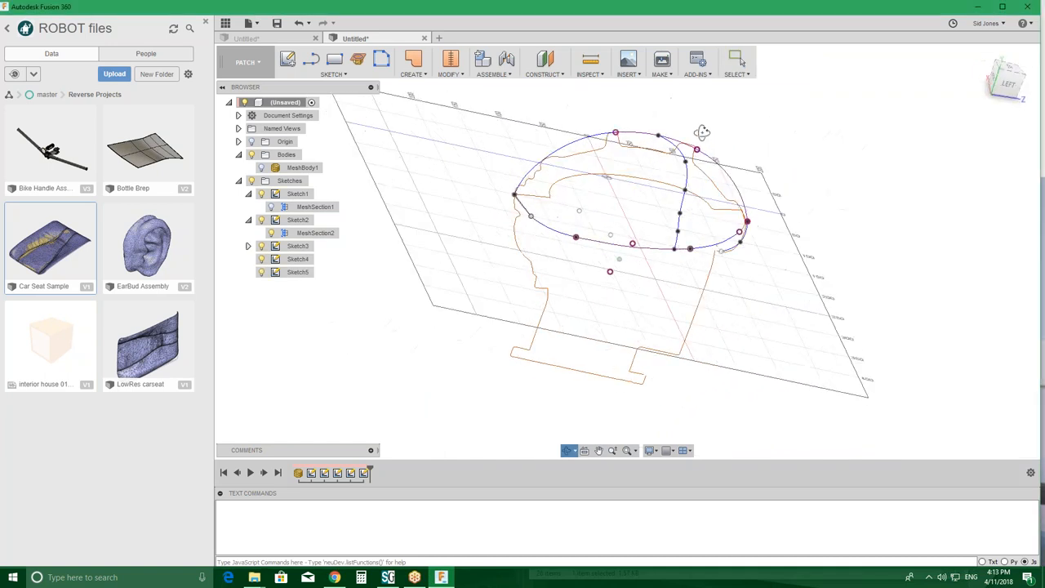
{"action": "left_click_drag", "start_coordinate": [703, 132], "coordinate": [633, 238]}
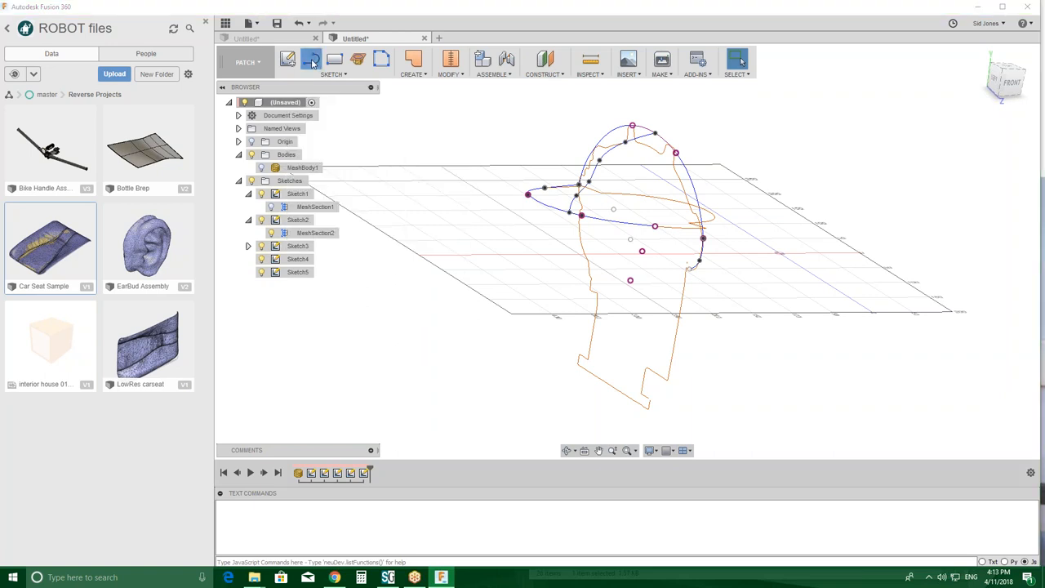
{"action": "left_click", "coordinate": [311, 59]}
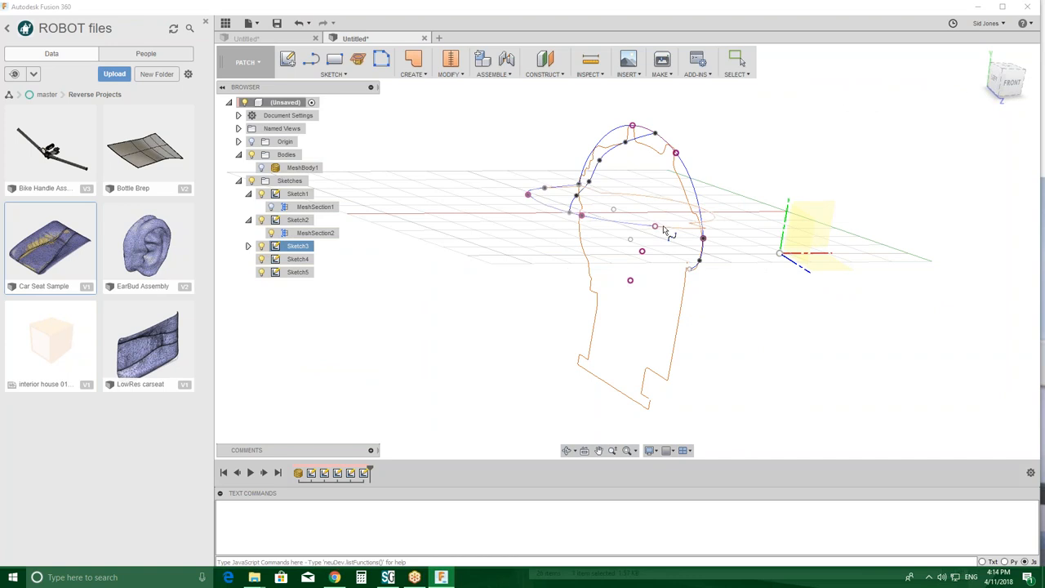
- Draw Sketch6's short spline between two lower points on the head loops and finish it
{"action": "left_click", "coordinate": [1004, 78]}
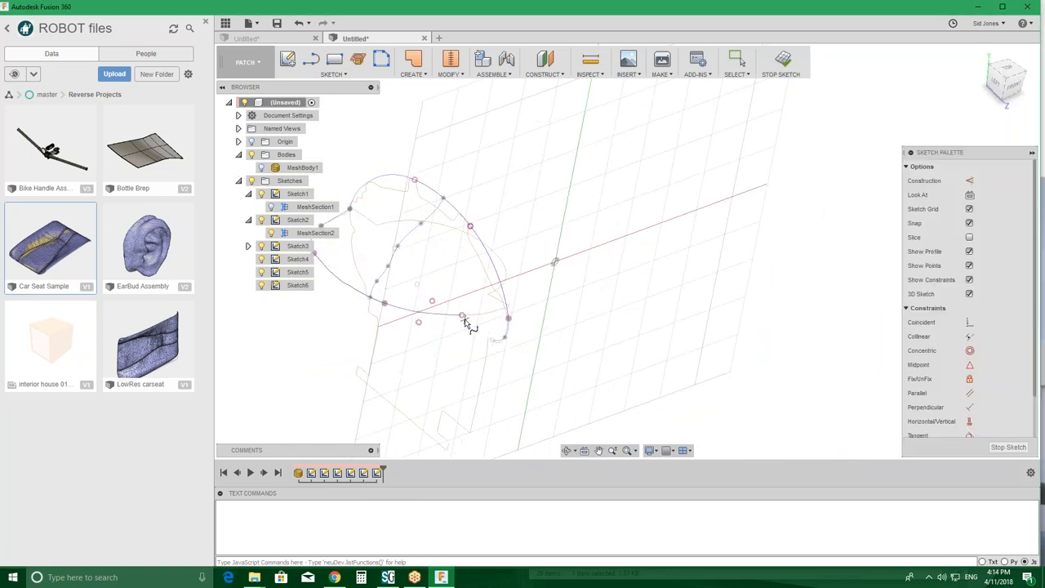
{"action": "left_click", "coordinate": [508, 318]}
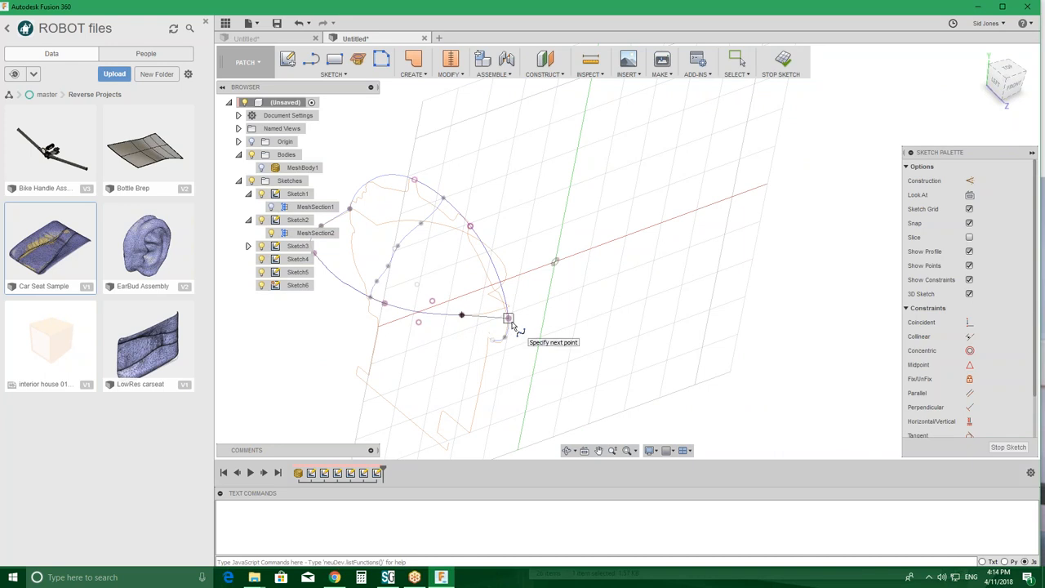
{"action": "right_click", "coordinate": [508, 318]}
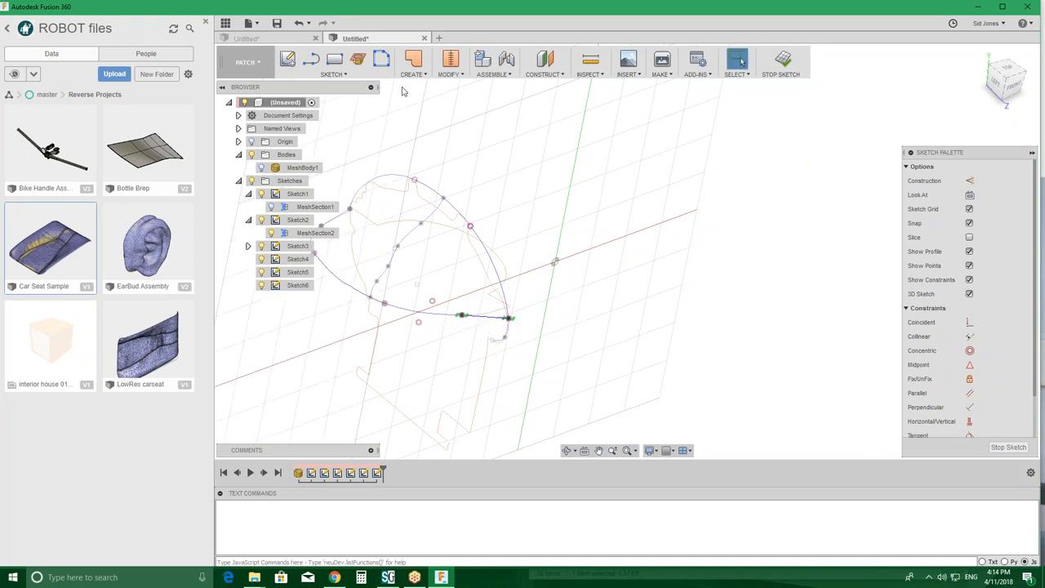
{"action": "mouse_move", "coordinate": [311, 58]}
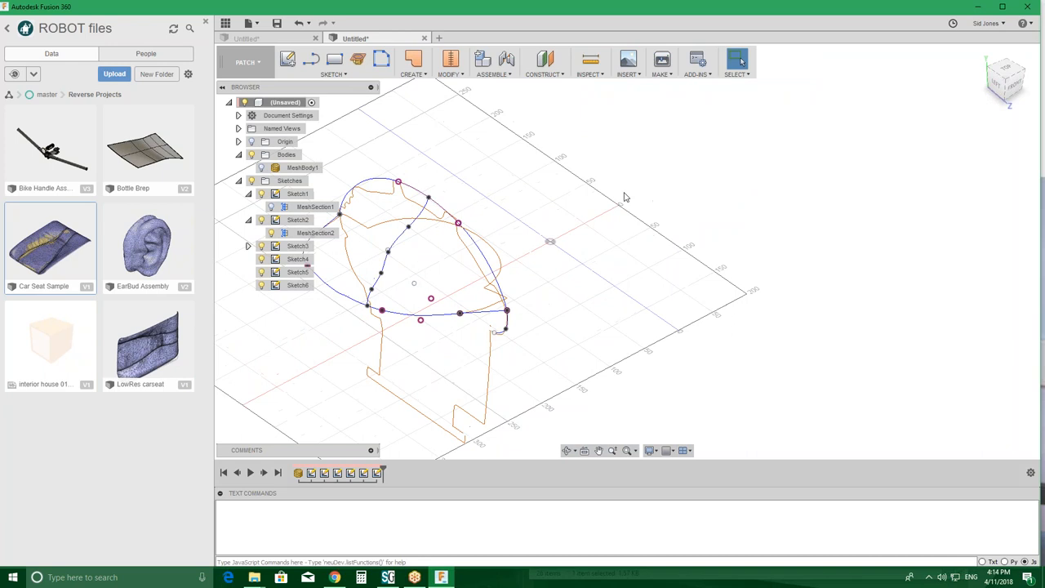
{"action": "left_click", "coordinate": [413, 61]}
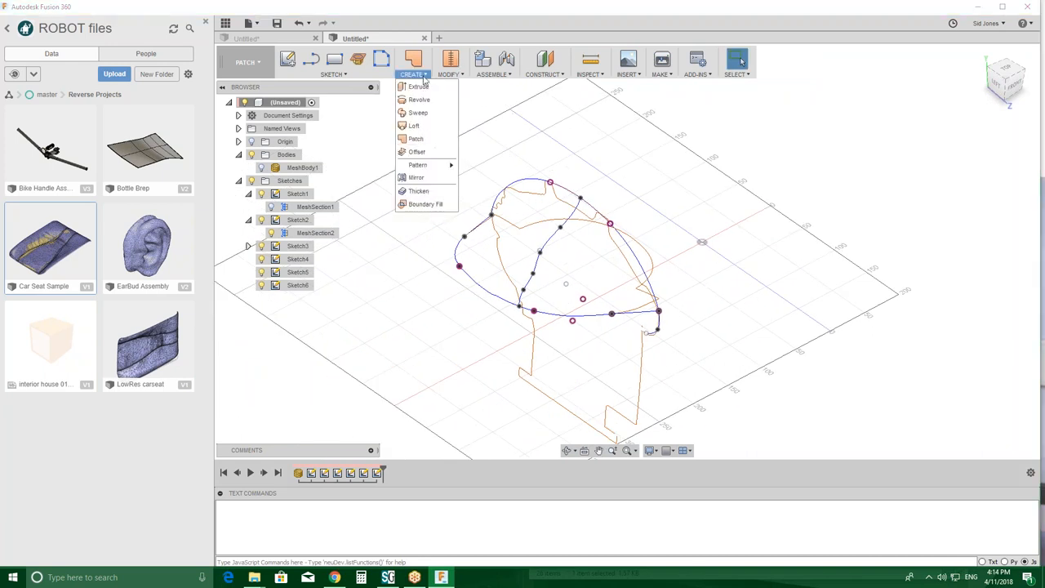
{"action": "left_click", "coordinate": [414, 126]}
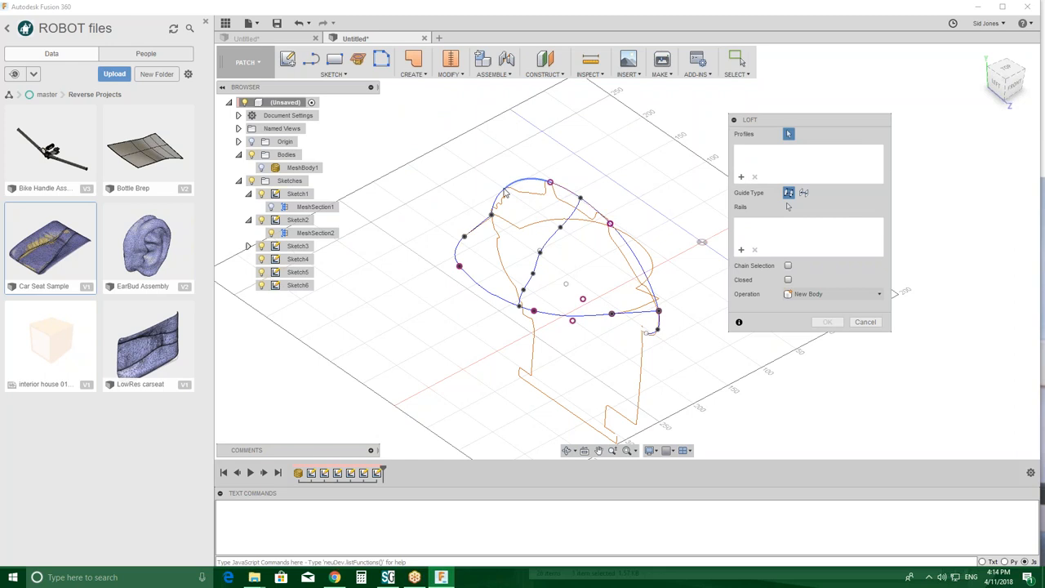
{"action": "left_click", "coordinate": [523, 182]}
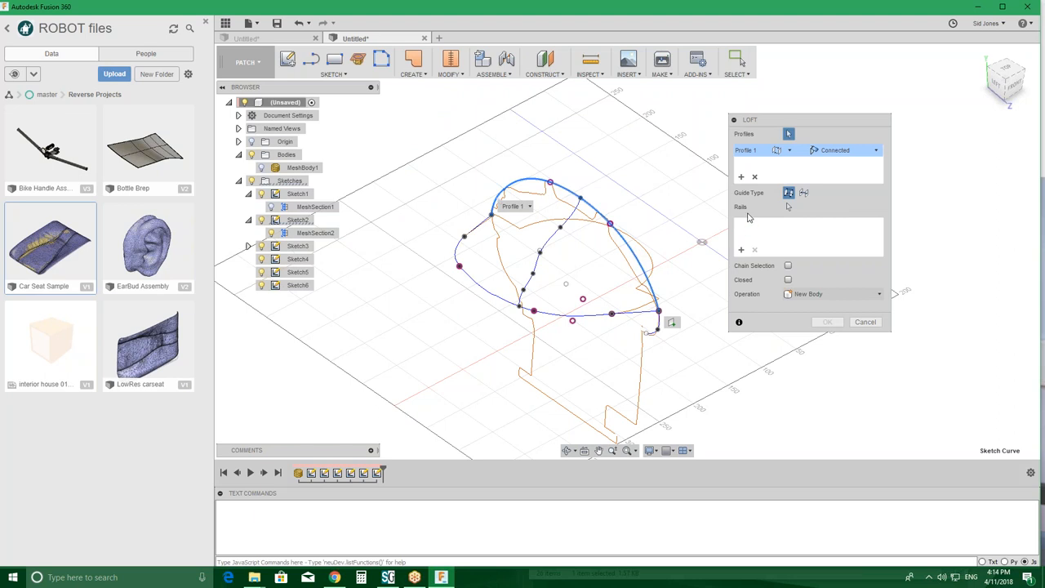
{"action": "mouse_move", "coordinate": [482, 227]}
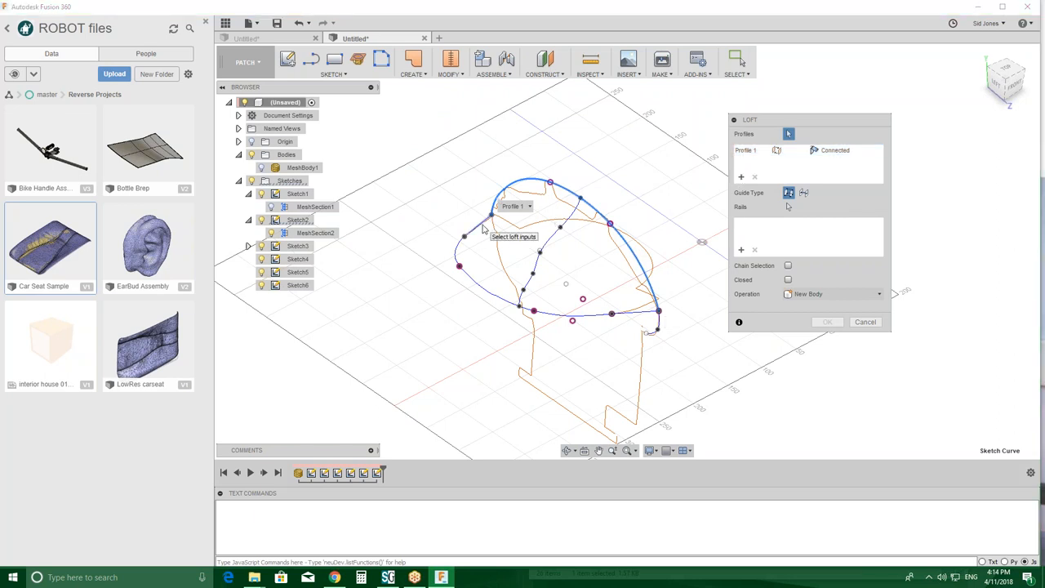
{"action": "left_click", "coordinate": [506, 224]}
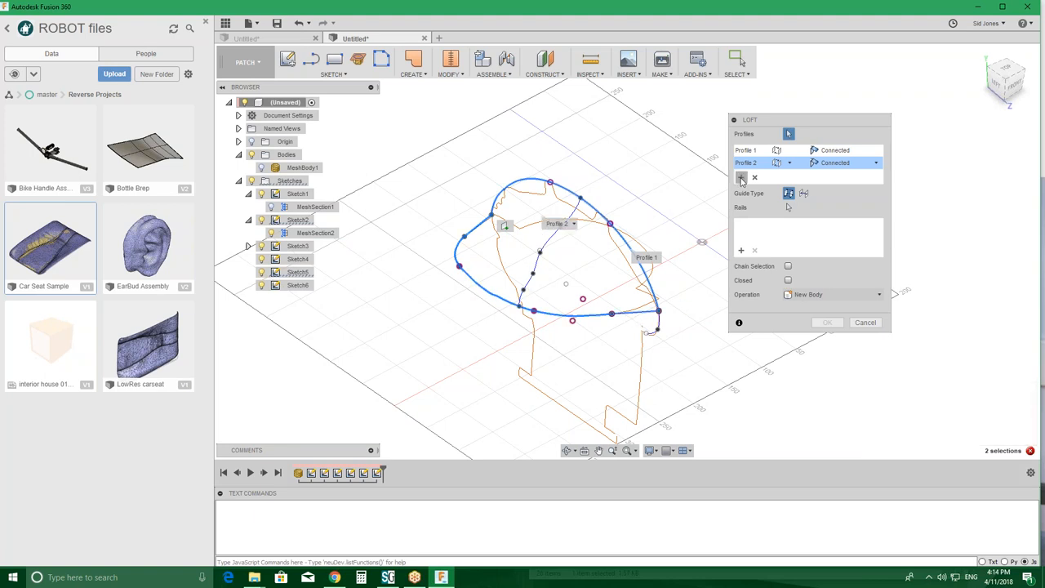
{"action": "left_click", "coordinate": [865, 322]}
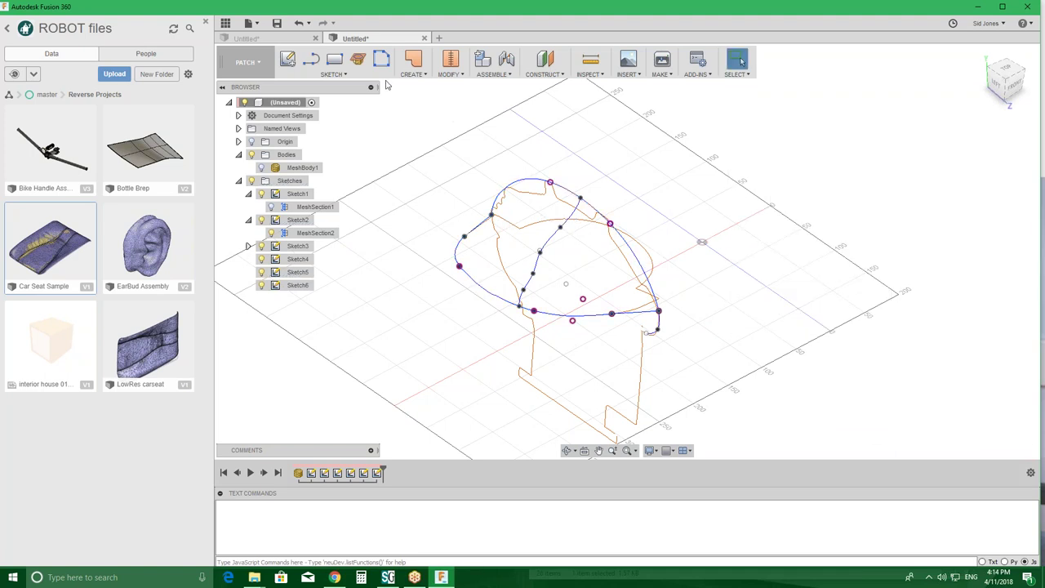
{"action": "left_click", "coordinate": [413, 63]}
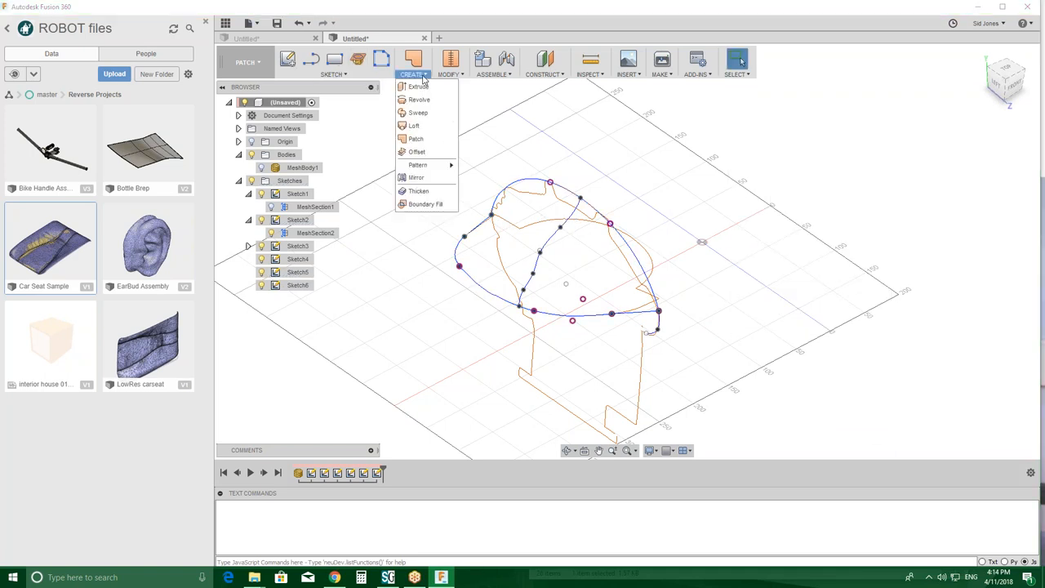
{"action": "left_click", "coordinate": [415, 138]}
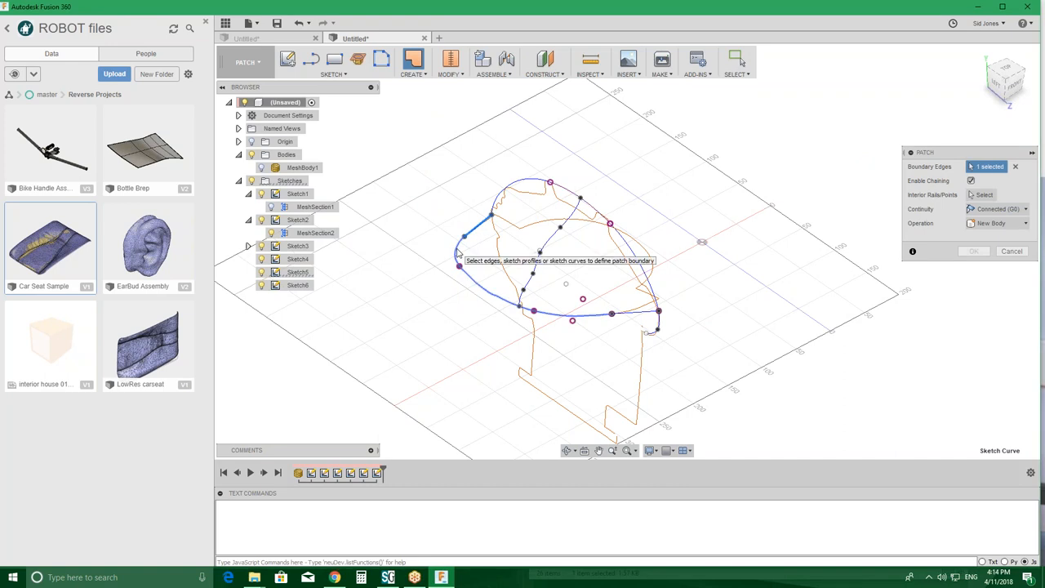
{"action": "mouse_move", "coordinate": [515, 309]}
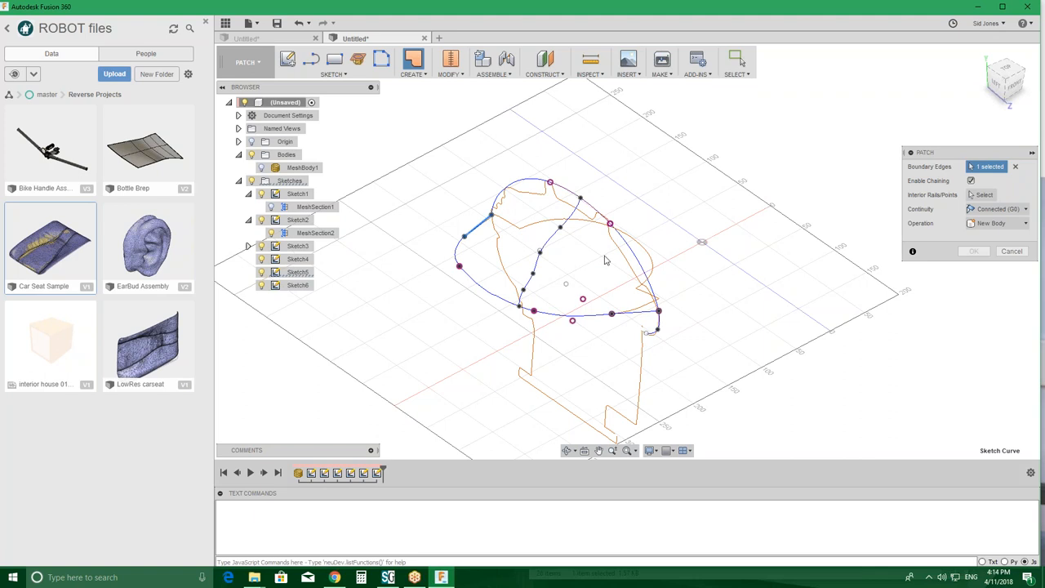
{"action": "mouse_move", "coordinate": [492, 237]}
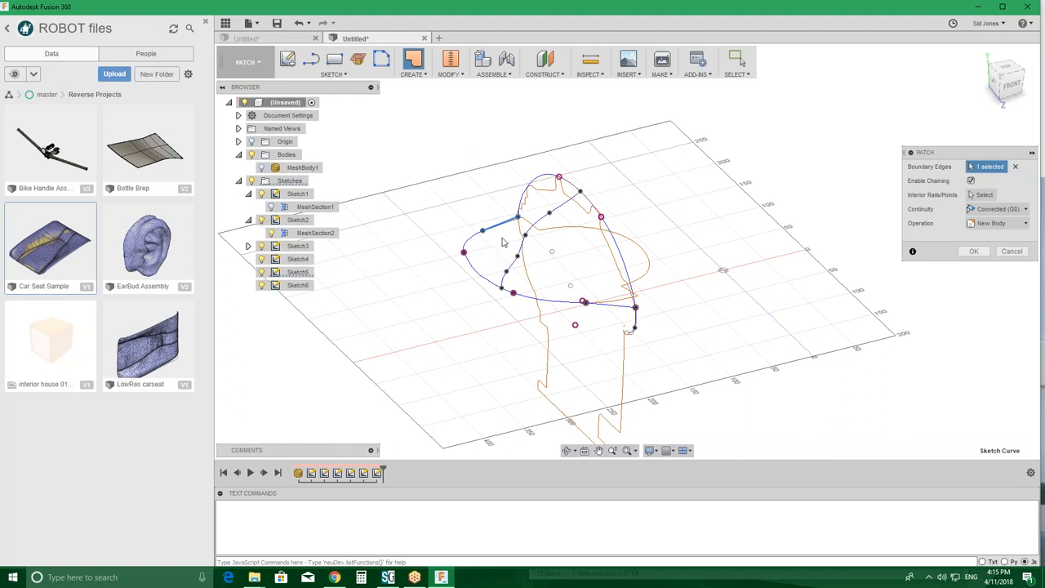
{"action": "mouse_move", "coordinate": [619, 219]}
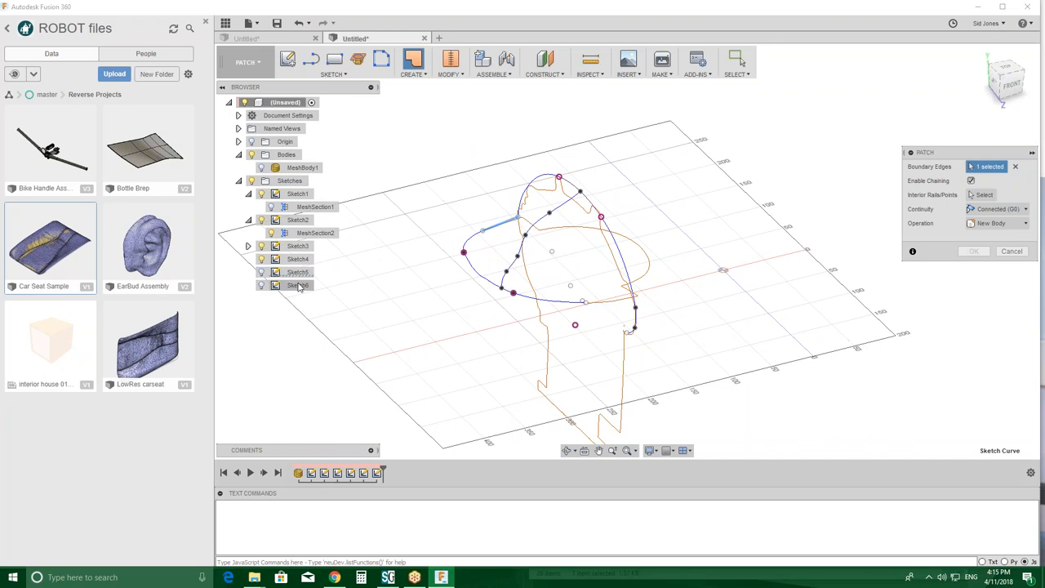
{"action": "mouse_move", "coordinate": [297, 293]}
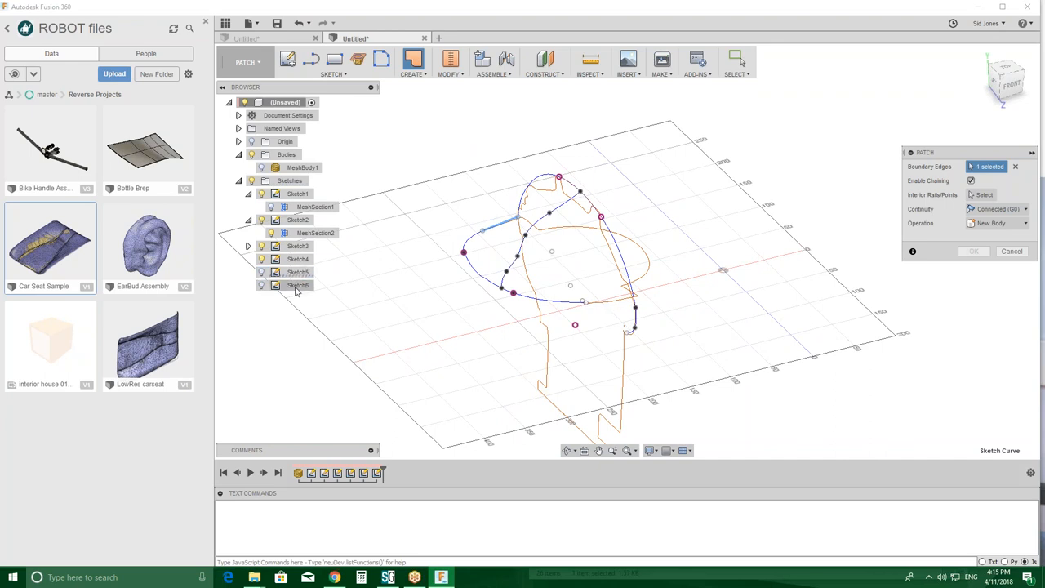
{"action": "mouse_move", "coordinate": [744, 60]}
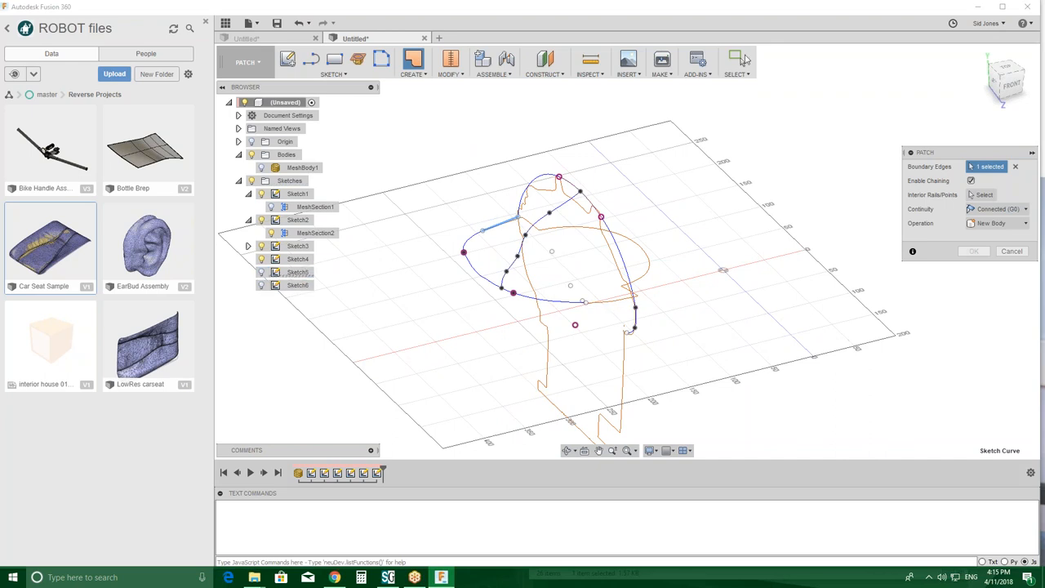
{"action": "mouse_move", "coordinate": [299, 275]}
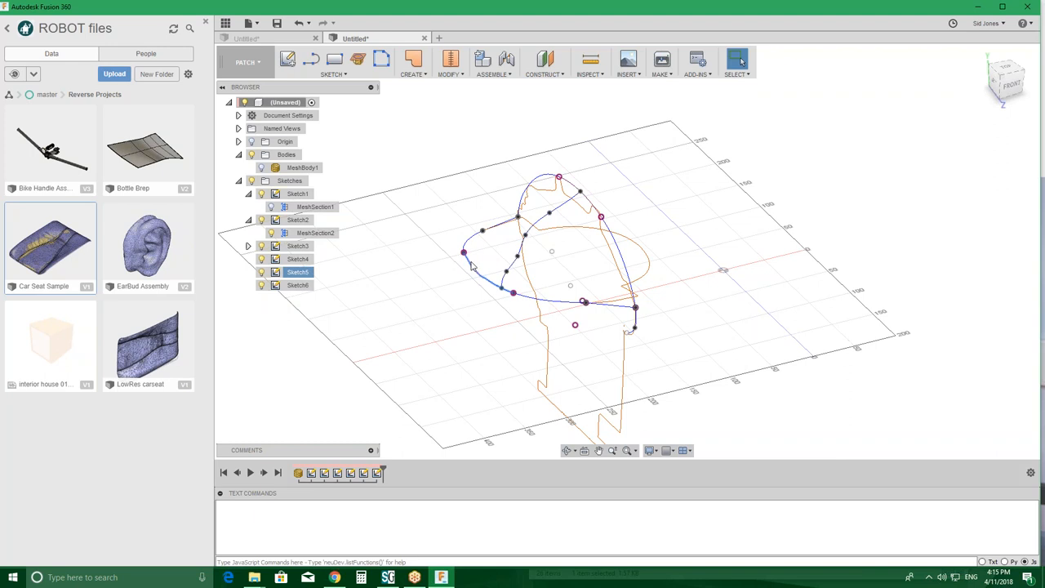
- Delete Sketch4 and its crossing spline from the browser
{"action": "right_click", "coordinate": [298, 272]}
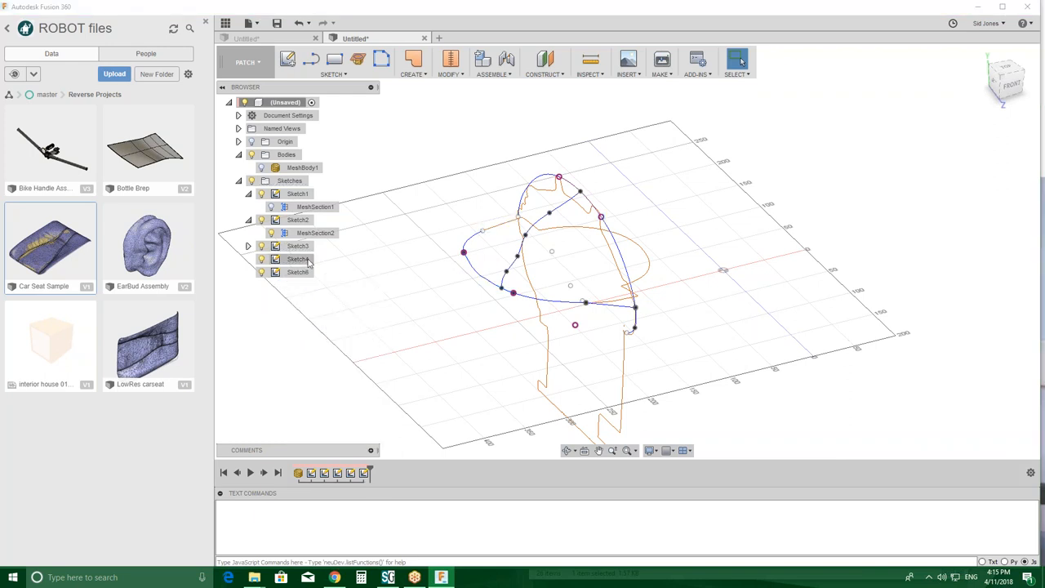
{"action": "left_click", "coordinate": [298, 259]}
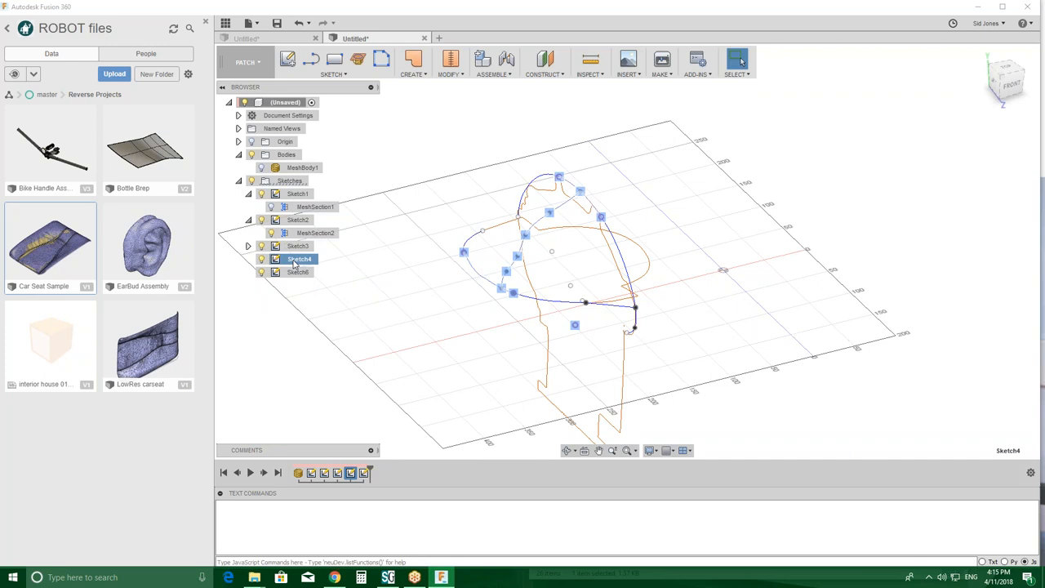
{"action": "right_click", "coordinate": [299, 259]}
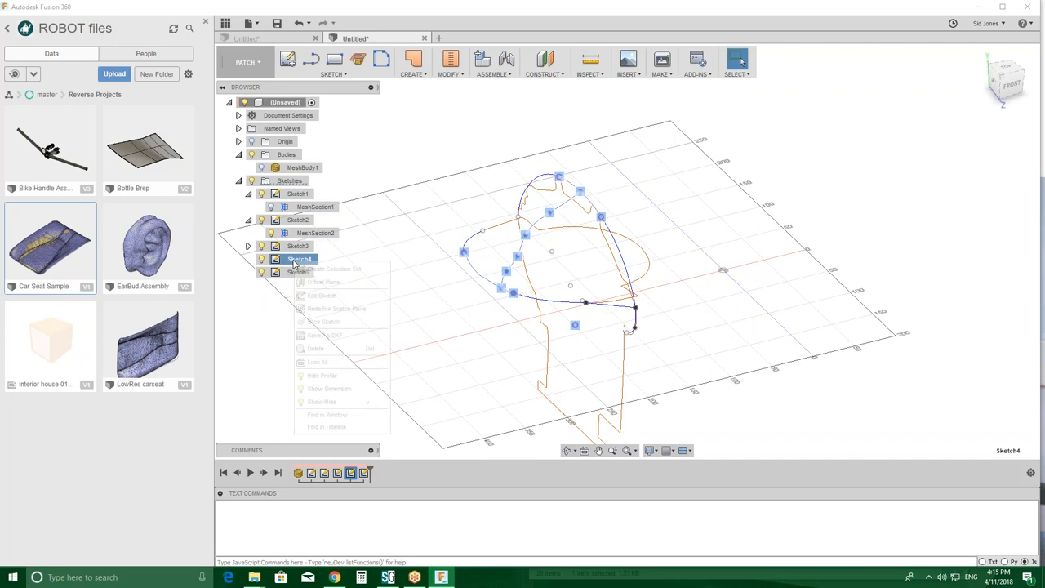
{"action": "left_click", "coordinate": [315, 348]}
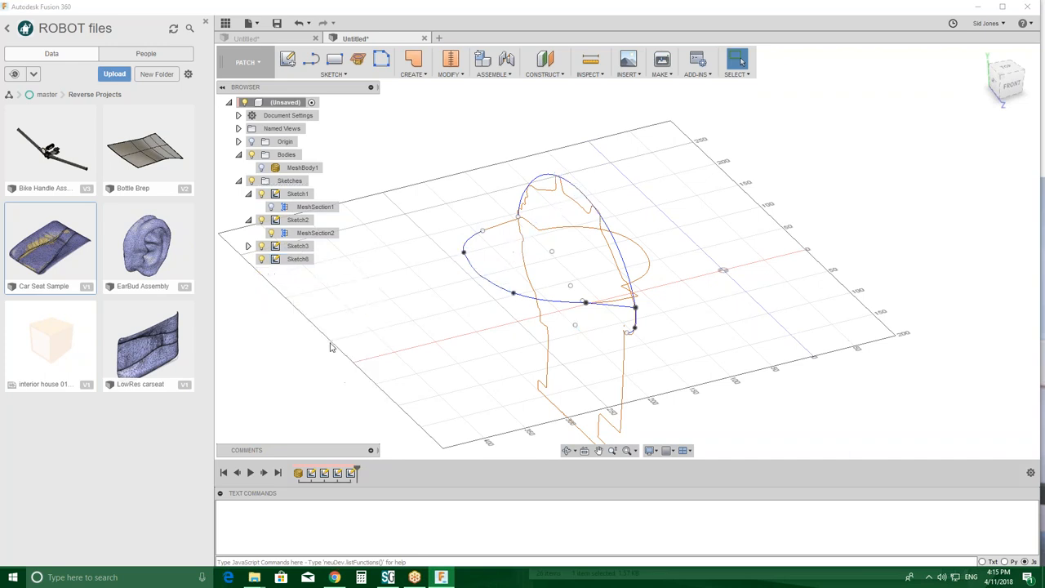
- Select Sketch6 and bring up its context actions in the browser
{"action": "left_click", "coordinate": [298, 259]}
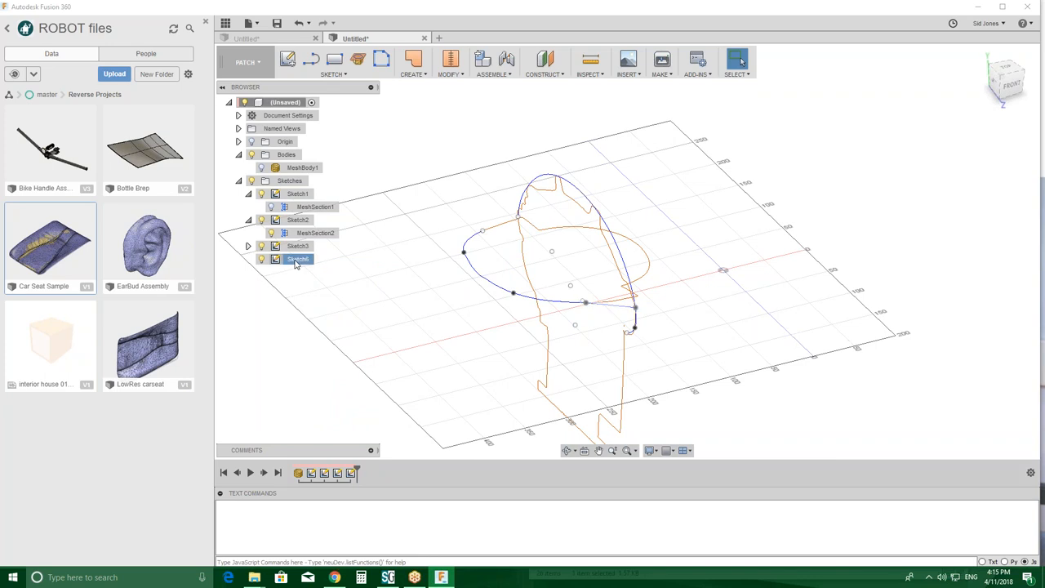
{"action": "right_click", "coordinate": [298, 259]}
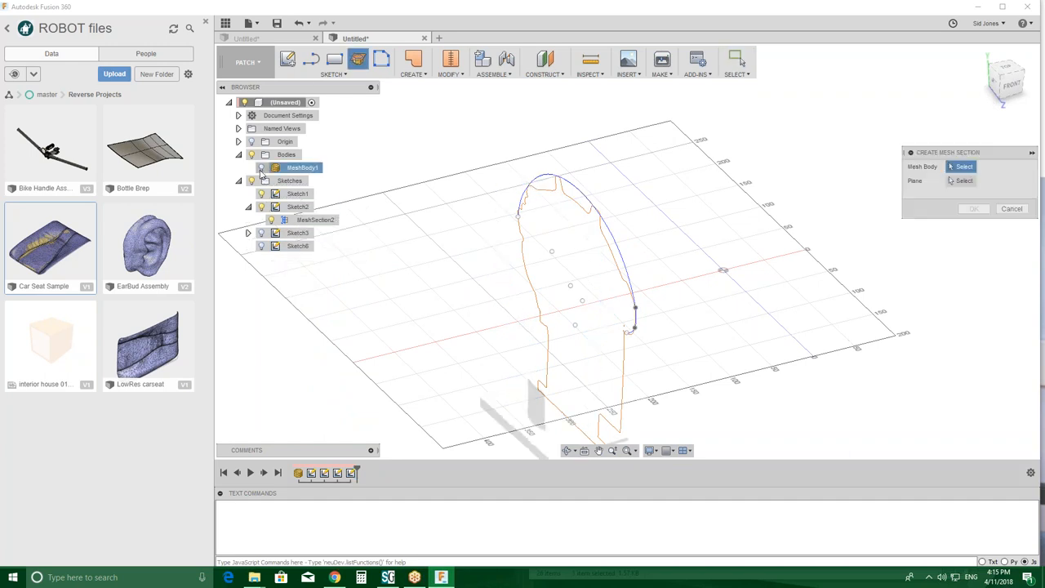
- Section MeshBody1 with a plane offset to -232.02 mm, creating Sketch7
{"action": "left_click", "coordinate": [261, 168]}
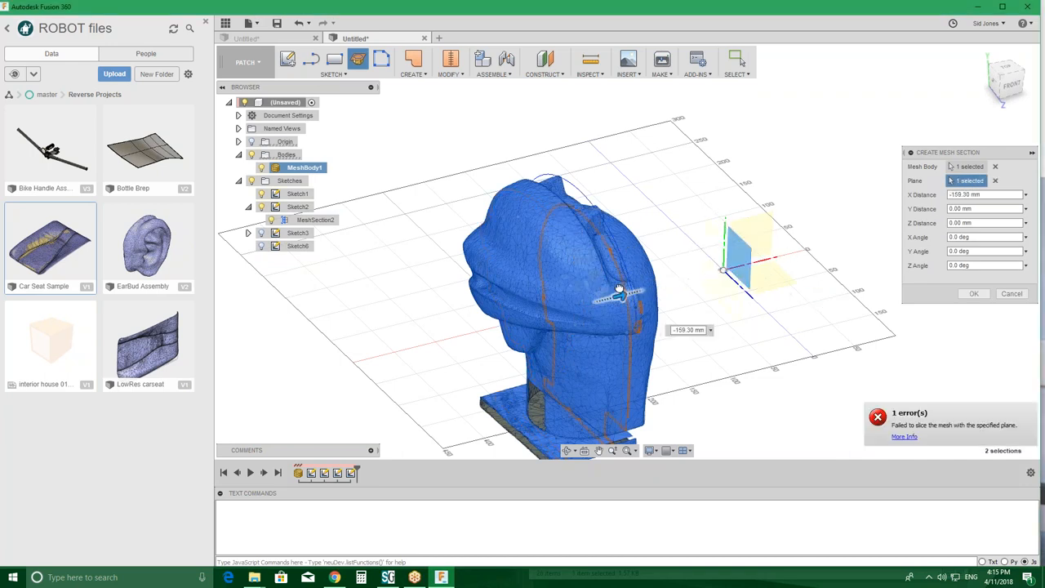
{"action": "left_click_drag", "start_coordinate": [620, 296], "coordinate": [563, 302]}
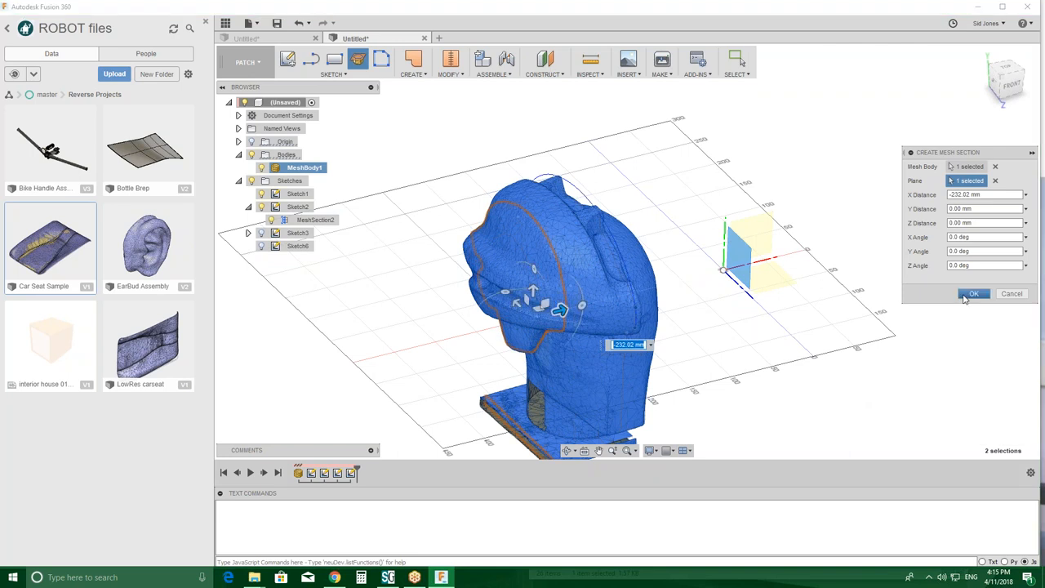
{"action": "left_click", "coordinate": [973, 294]}
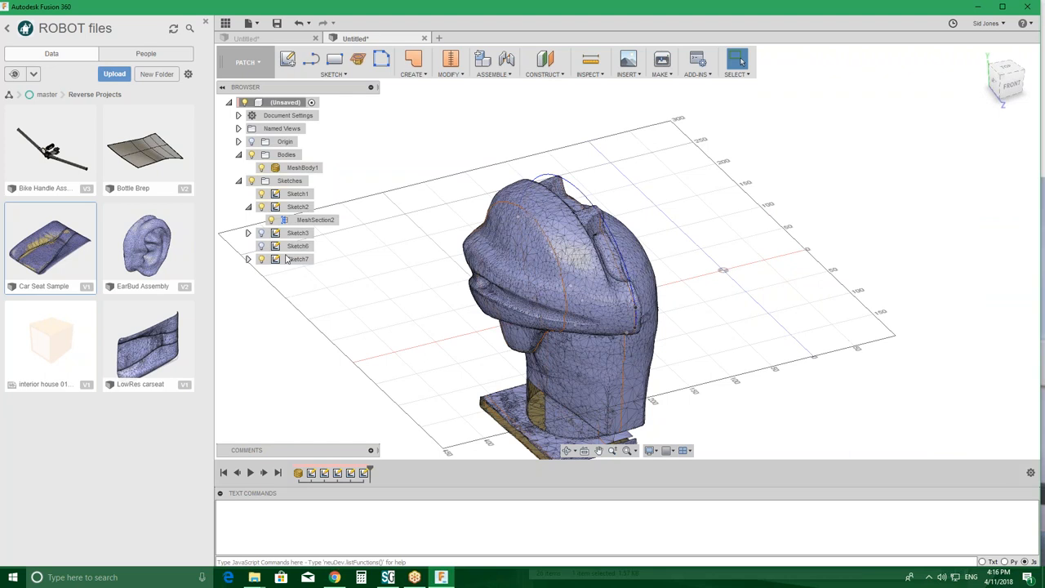
- Fit a curve to the top arc of Sketch7's mesh section from its first picked point
{"action": "left_click", "coordinate": [298, 259]}
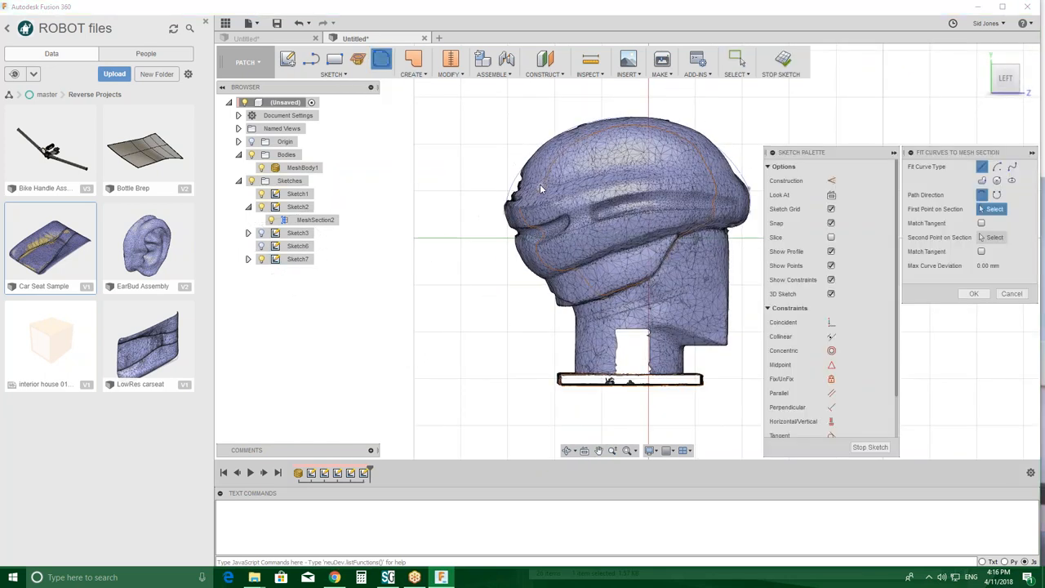
{"action": "left_click", "coordinate": [998, 169]}
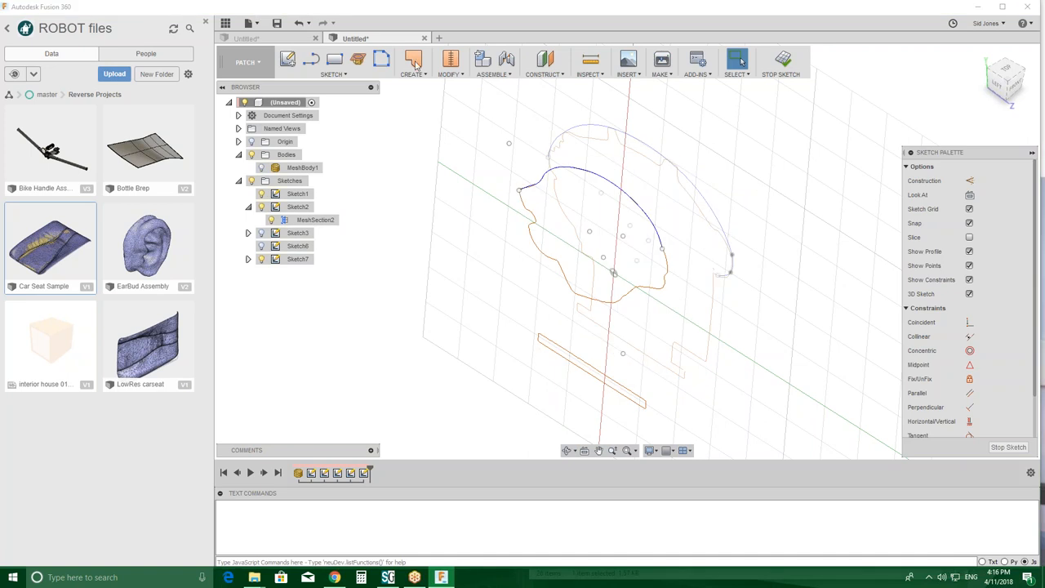
- Loft a surface strip between the two fitted crown curves as a new body
{"action": "left_click", "coordinate": [413, 63]}
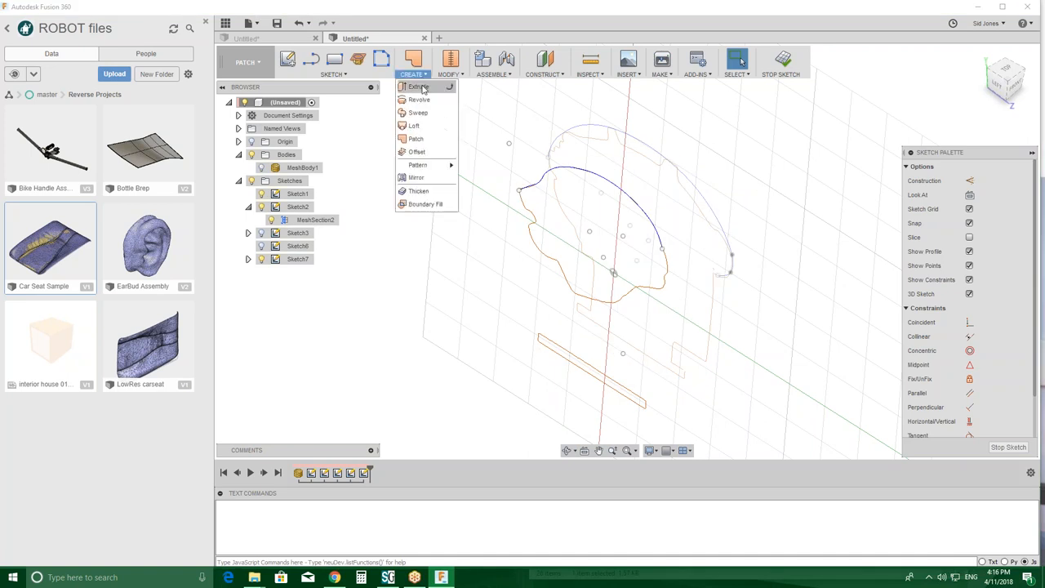
{"action": "mouse_move", "coordinate": [415, 125]}
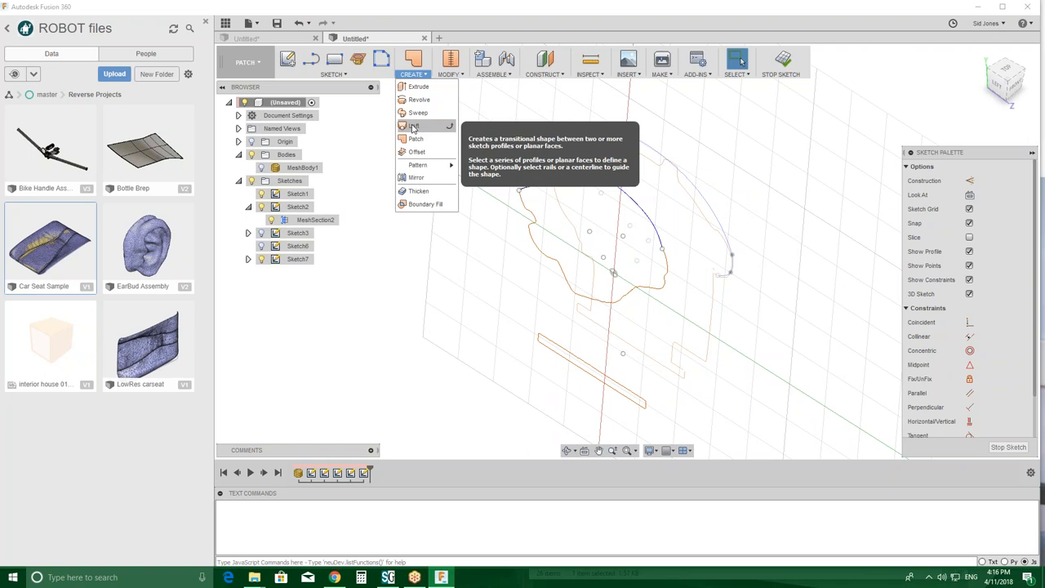
{"action": "left_click", "coordinate": [414, 126]}
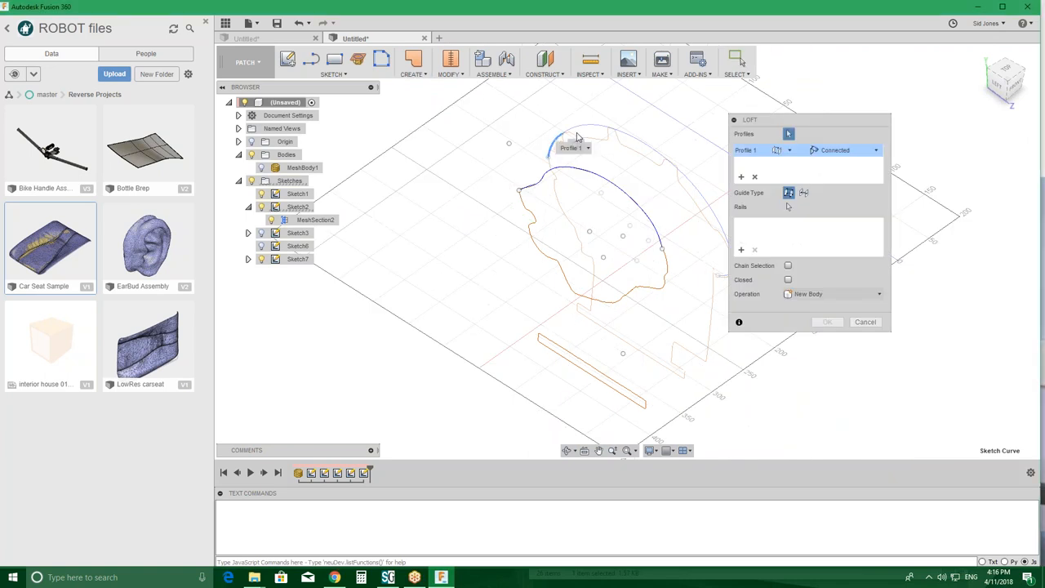
{"action": "mouse_move", "coordinate": [645, 149]}
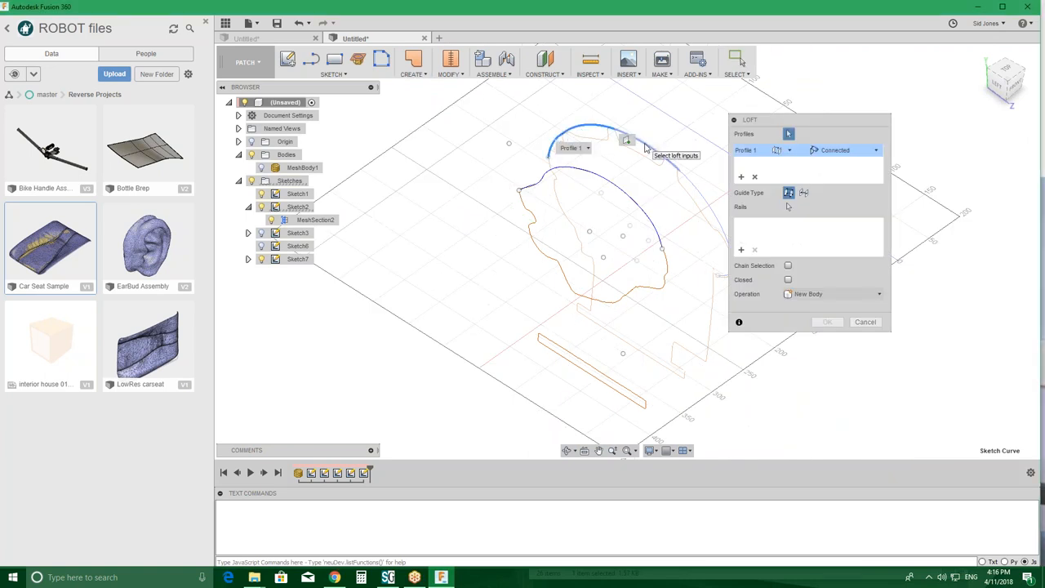
{"action": "mouse_move", "coordinate": [711, 231]}
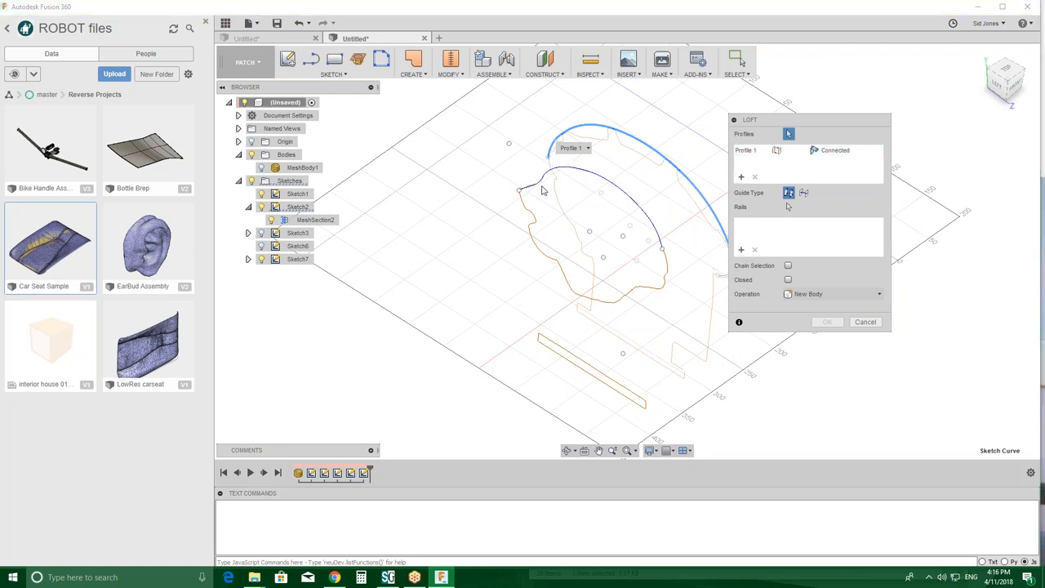
{"action": "left_click", "coordinate": [544, 176]}
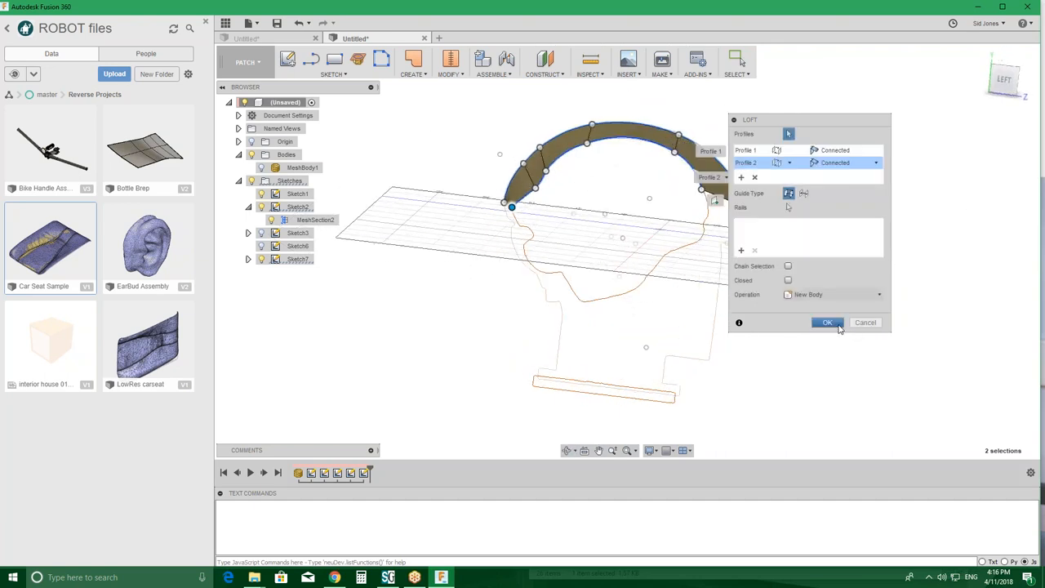
{"action": "left_click", "coordinate": [827, 321]}
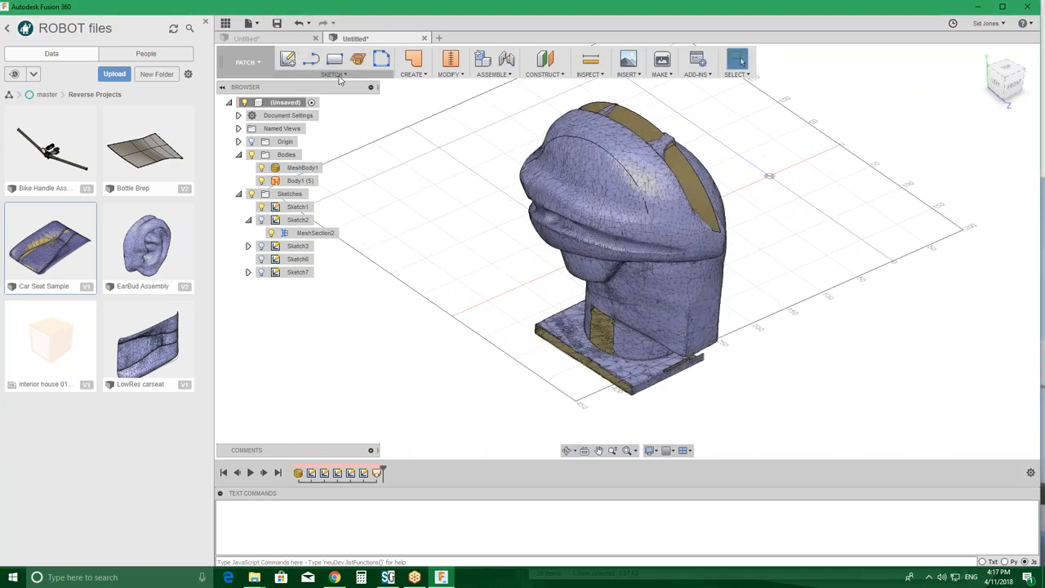
- Enter the Sculpt environment via Create Form and dismiss its welcome notice
{"action": "left_click", "coordinate": [246, 62]}
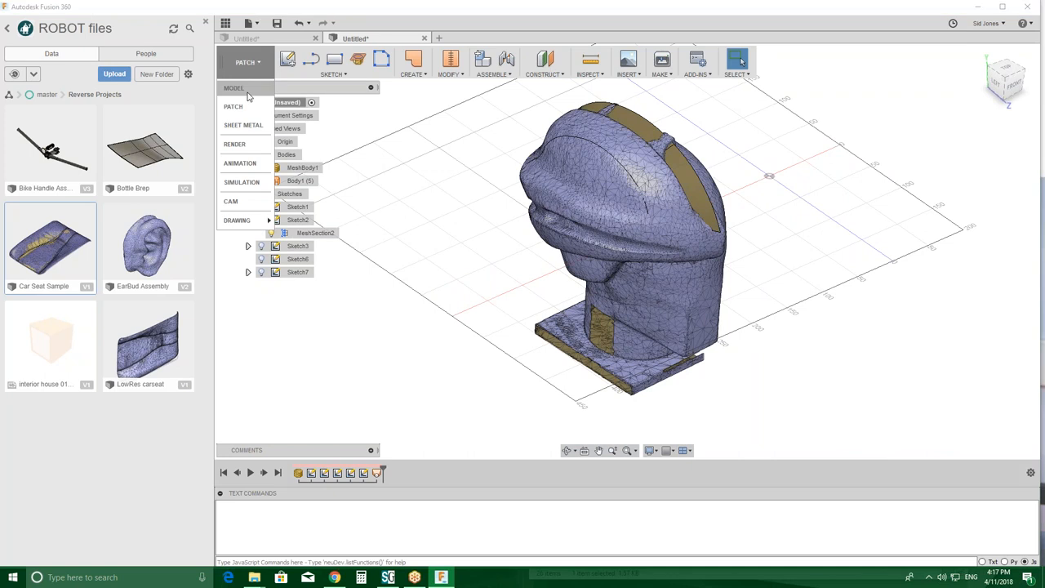
{"action": "mouse_move", "coordinate": [245, 133]}
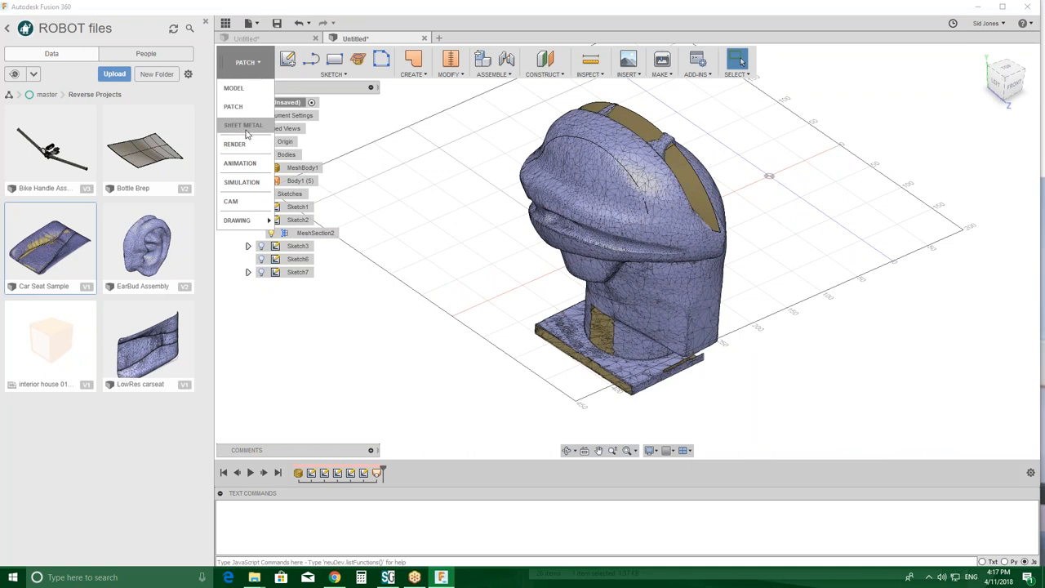
{"action": "mouse_move", "coordinate": [235, 88]}
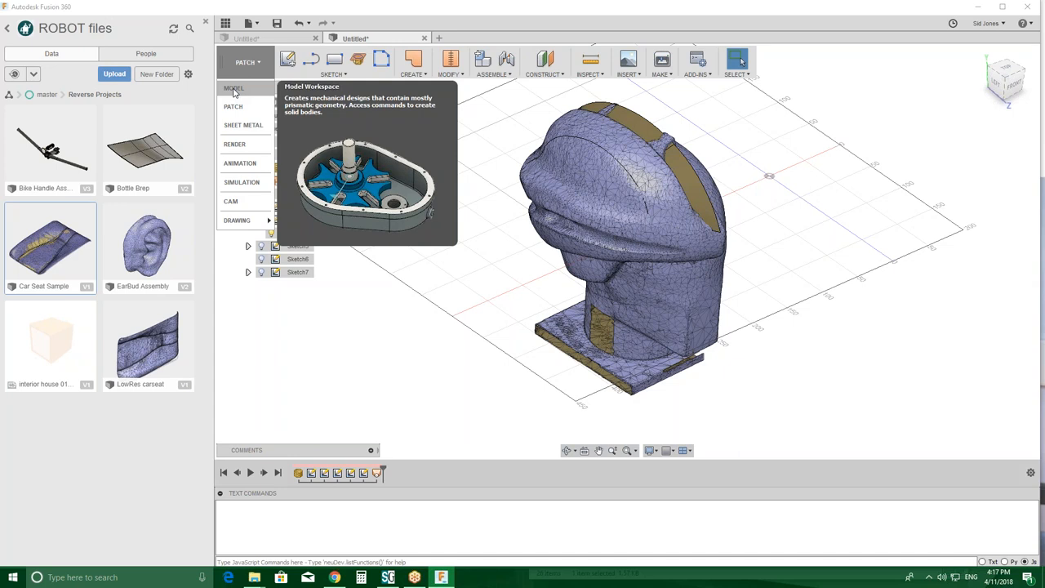
{"action": "left_click", "coordinate": [234, 88]}
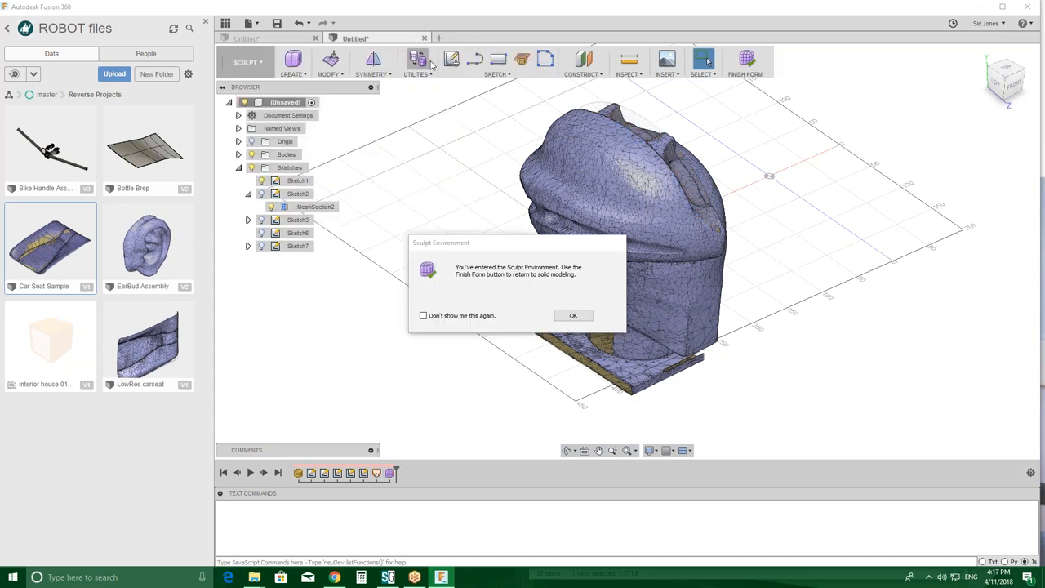
{"action": "left_click", "coordinate": [573, 317]}
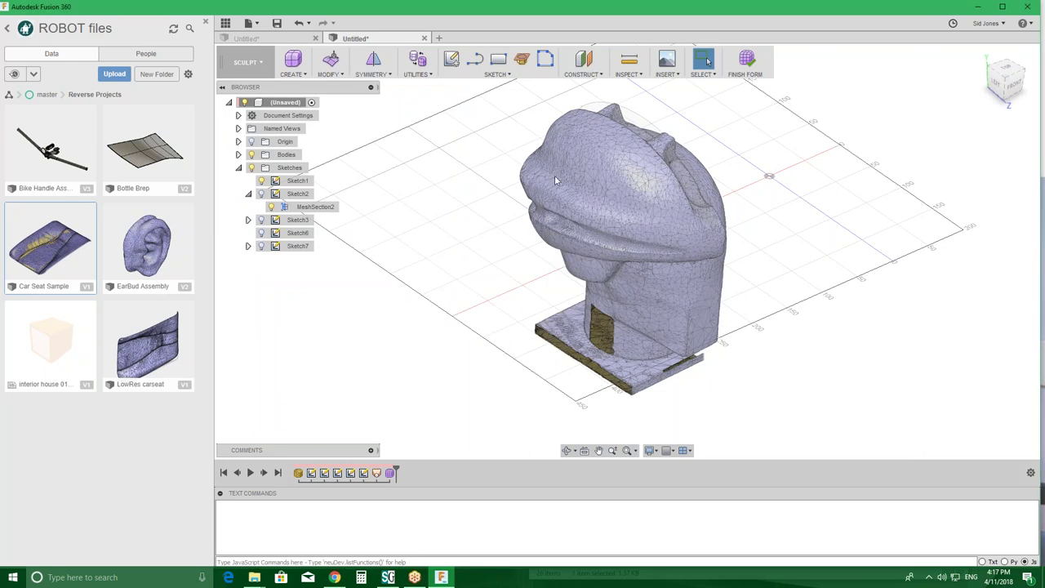
- Create a single T-spline face with Object Snap on, placed on the head mesh crown
{"action": "left_click", "coordinate": [329, 63]}
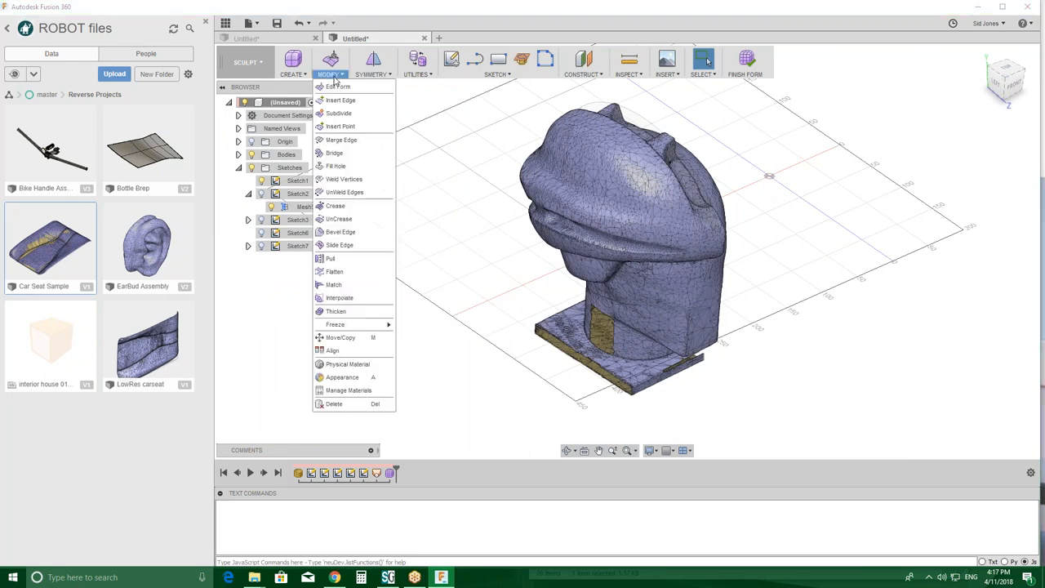
{"action": "mouse_move", "coordinate": [310, 98]}
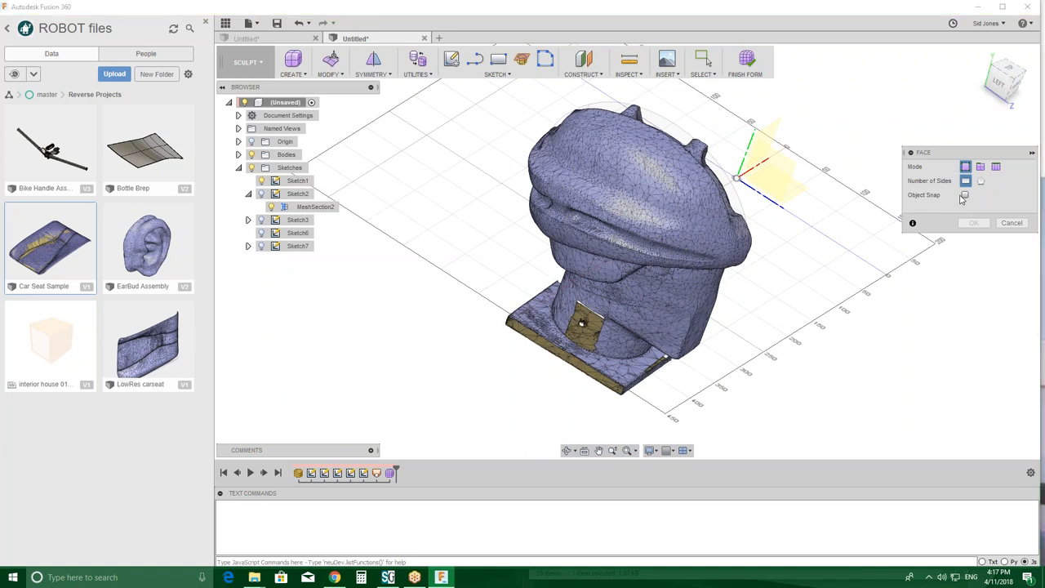
{"action": "left_click", "coordinate": [965, 194]}
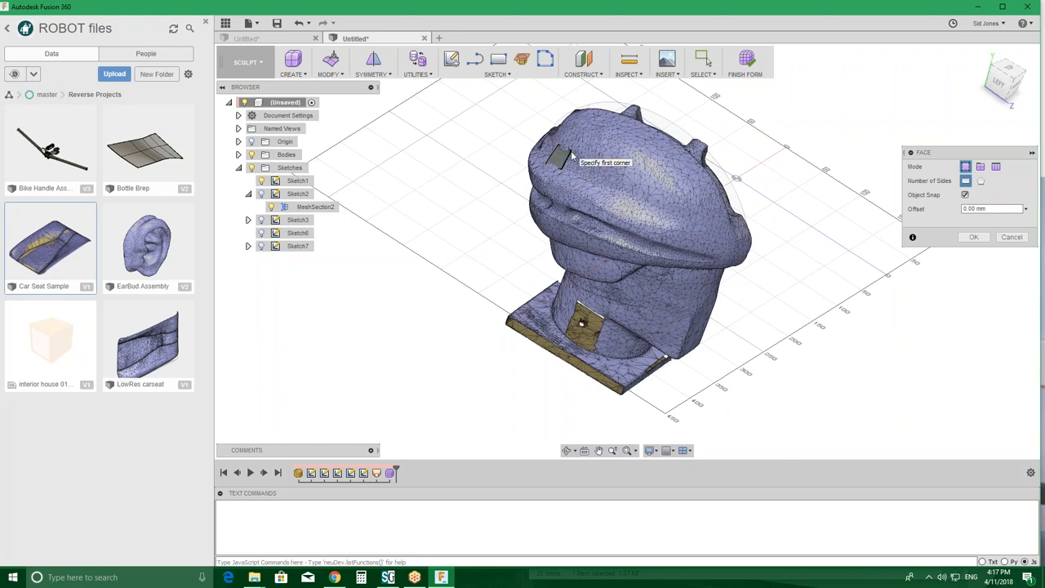
{"action": "mouse_move", "coordinate": [568, 164]}
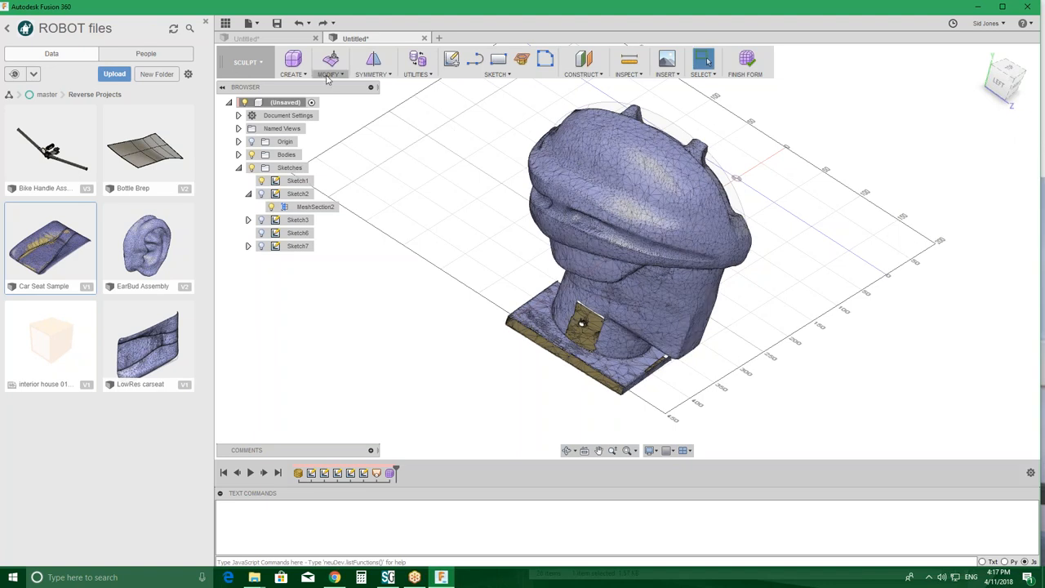
{"action": "left_click", "coordinate": [292, 62]}
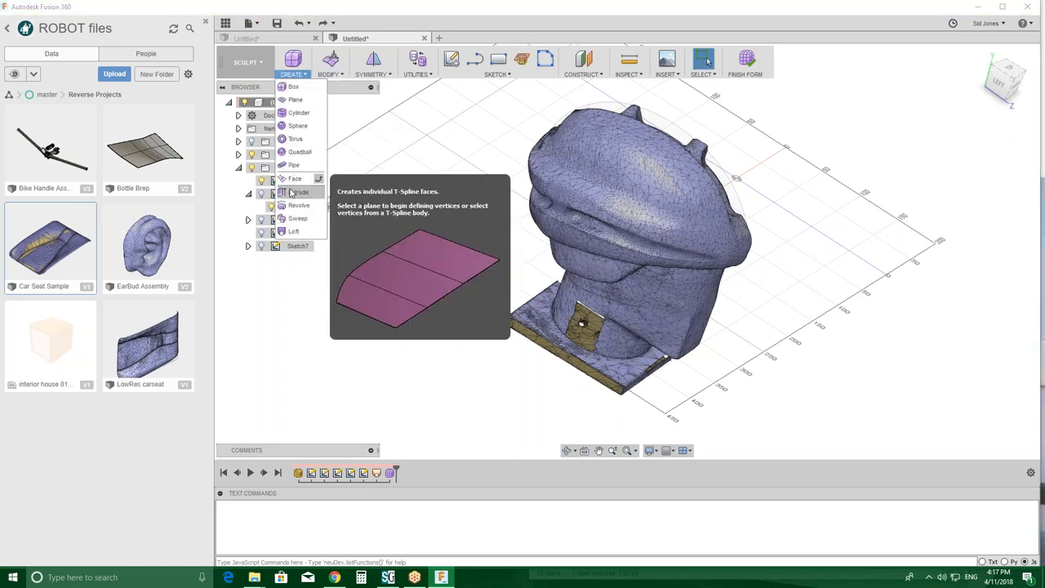
{"action": "left_click", "coordinate": [294, 178]}
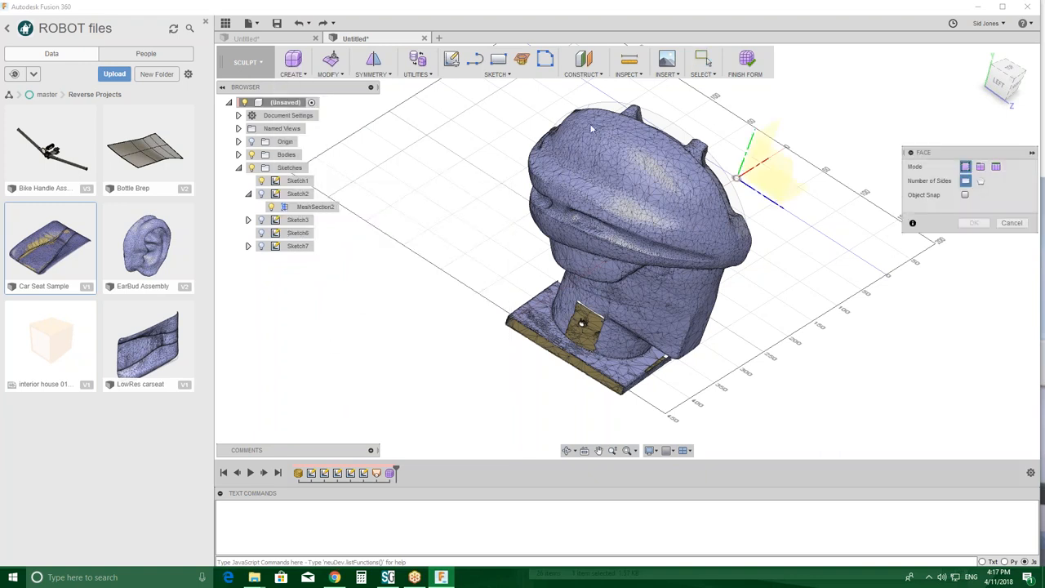
{"action": "left_click", "coordinate": [966, 196]}
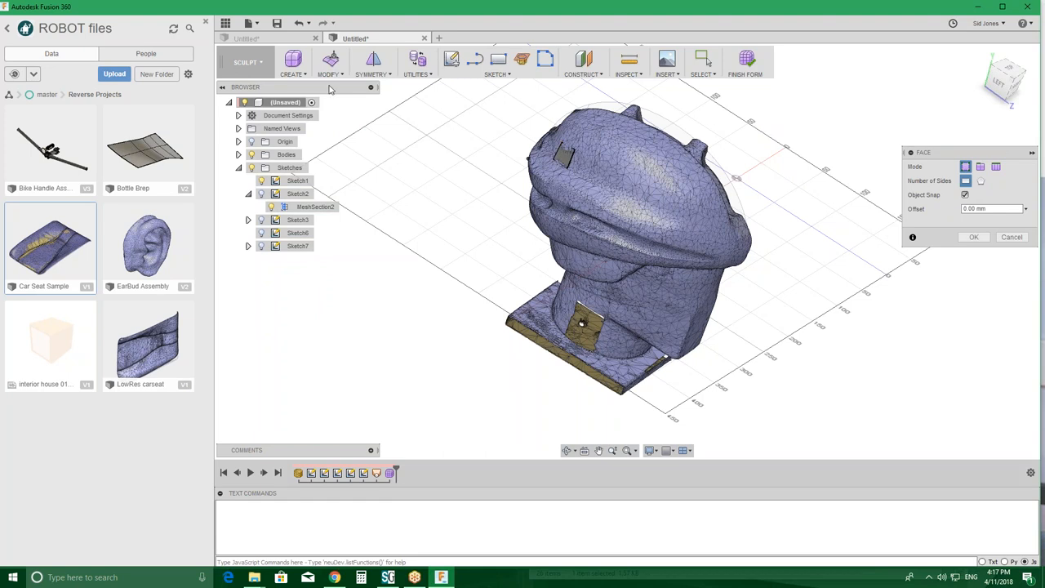
{"action": "left_click", "coordinate": [328, 63]}
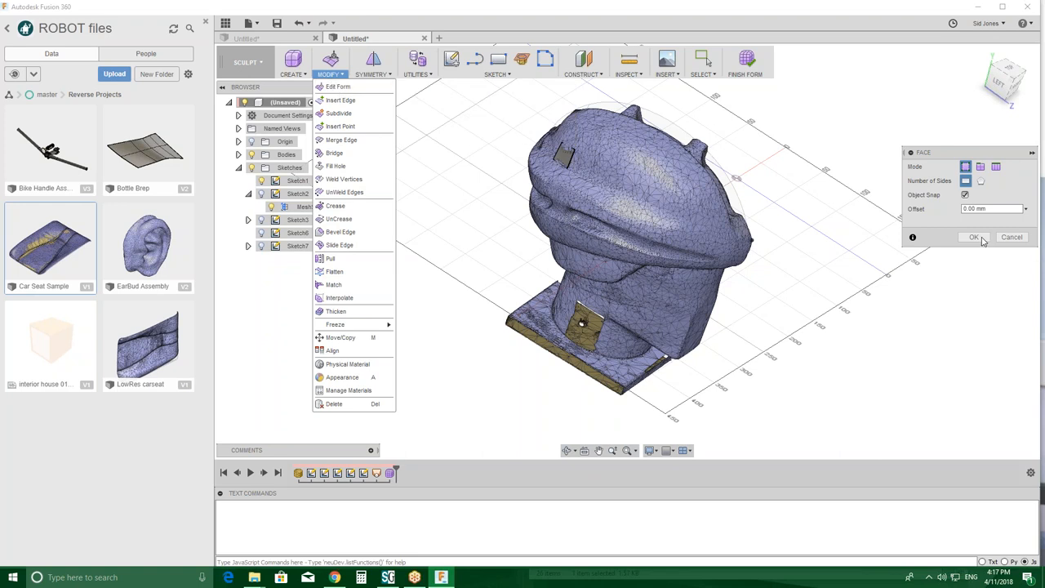
{"action": "mouse_move", "coordinate": [338, 87]}
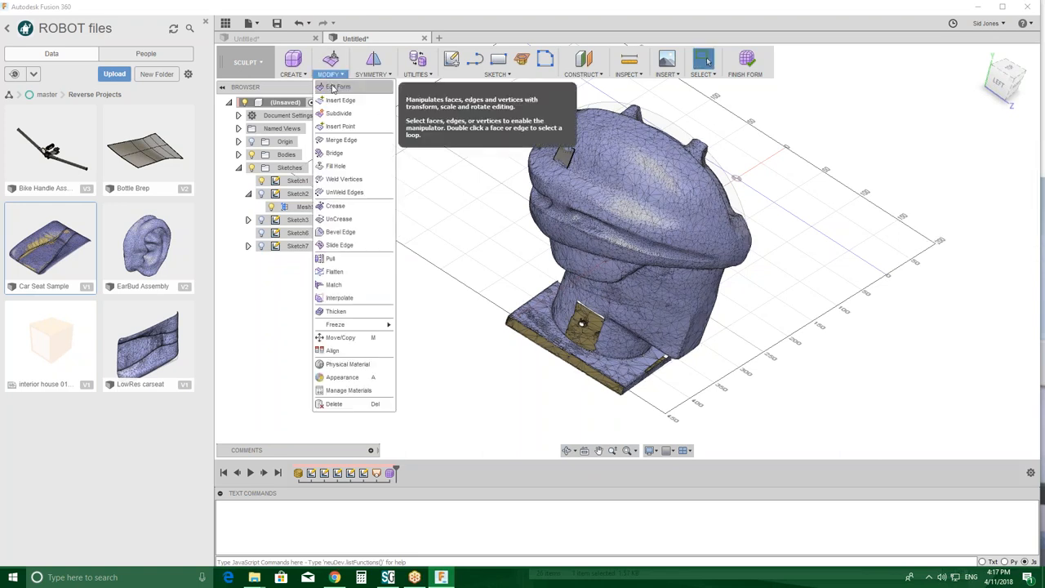
- In Edit Form with Object Snap, drag the strip edges so they sit on the head's side
{"action": "left_click", "coordinate": [339, 87]}
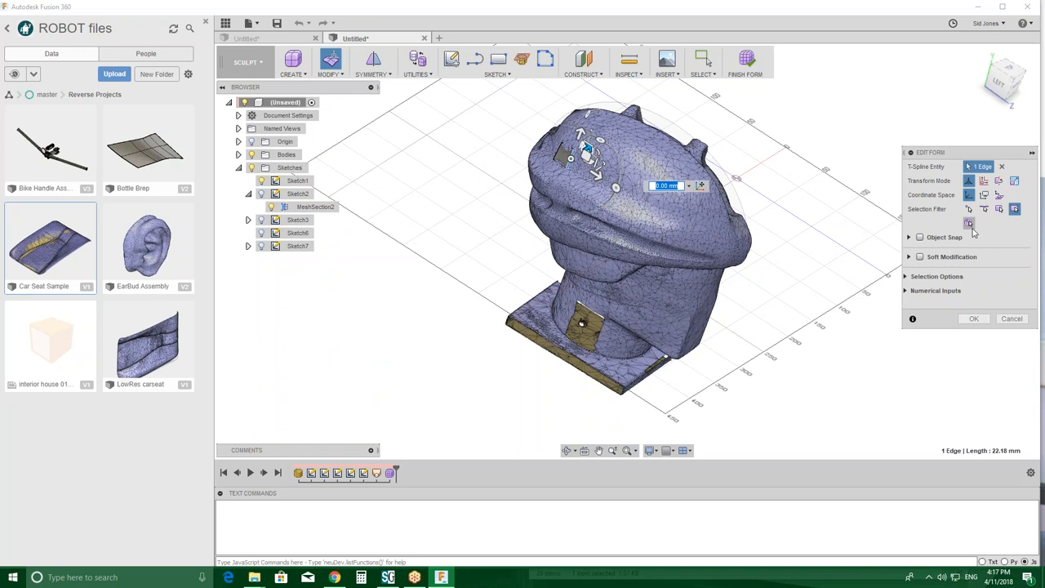
{"action": "left_click", "coordinate": [909, 237]}
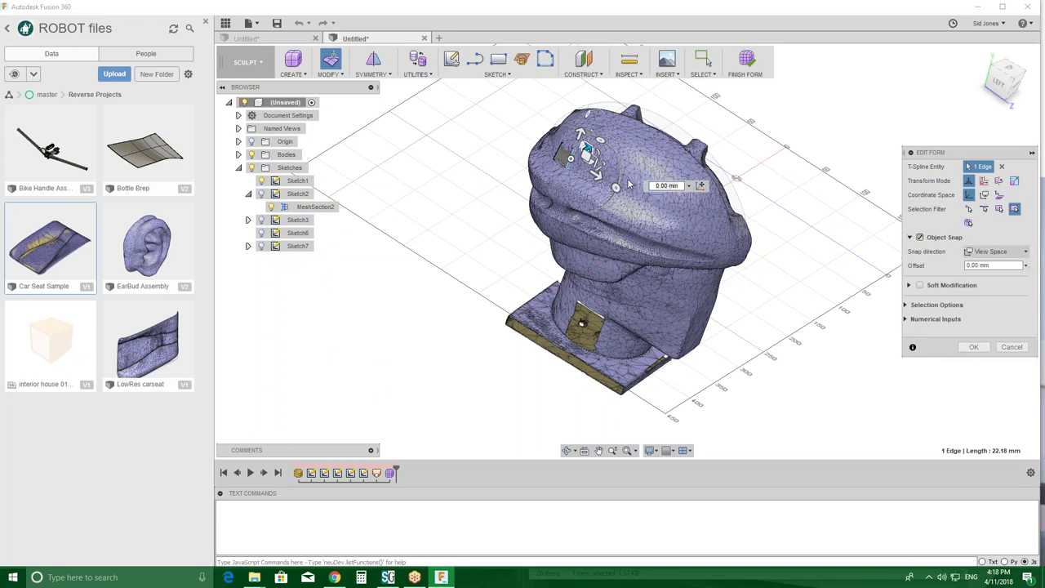
{"action": "mouse_move", "coordinate": [595, 172]}
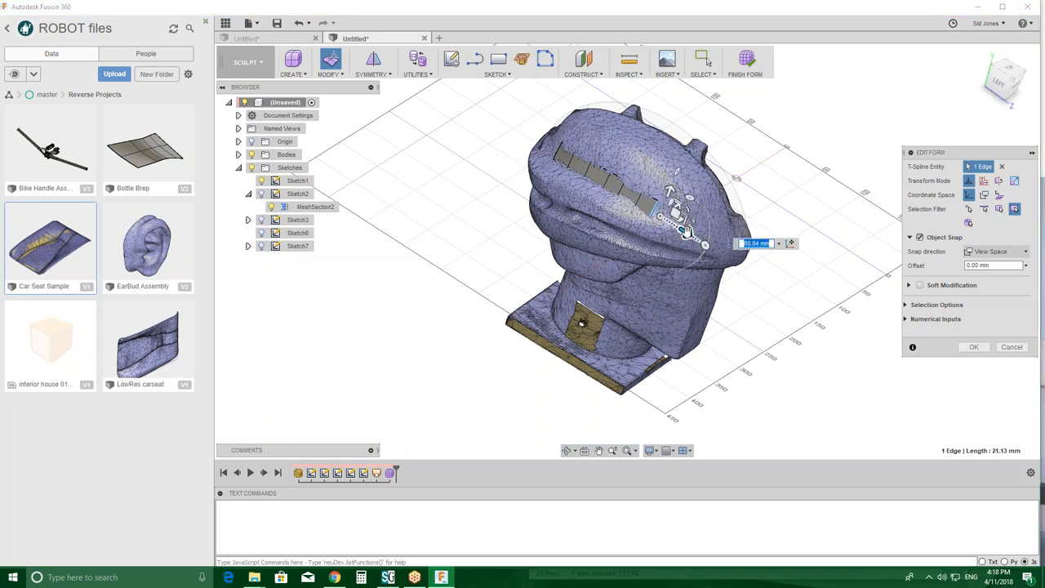
{"action": "left_click_drag", "start_coordinate": [681, 231], "coordinate": [704, 244]}
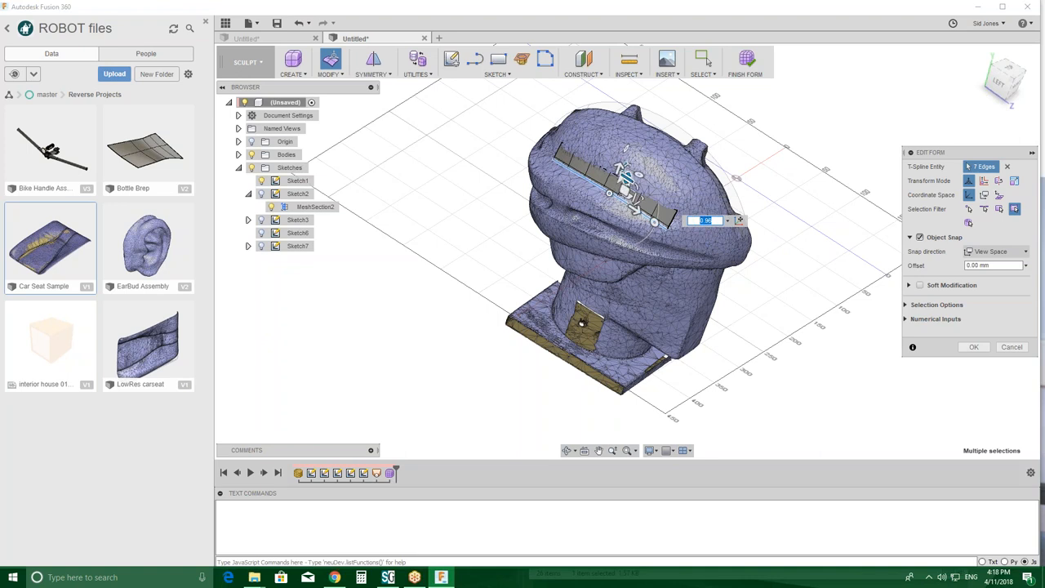
{"action": "left_click_drag", "start_coordinate": [637, 245], "coordinate": [620, 212]}
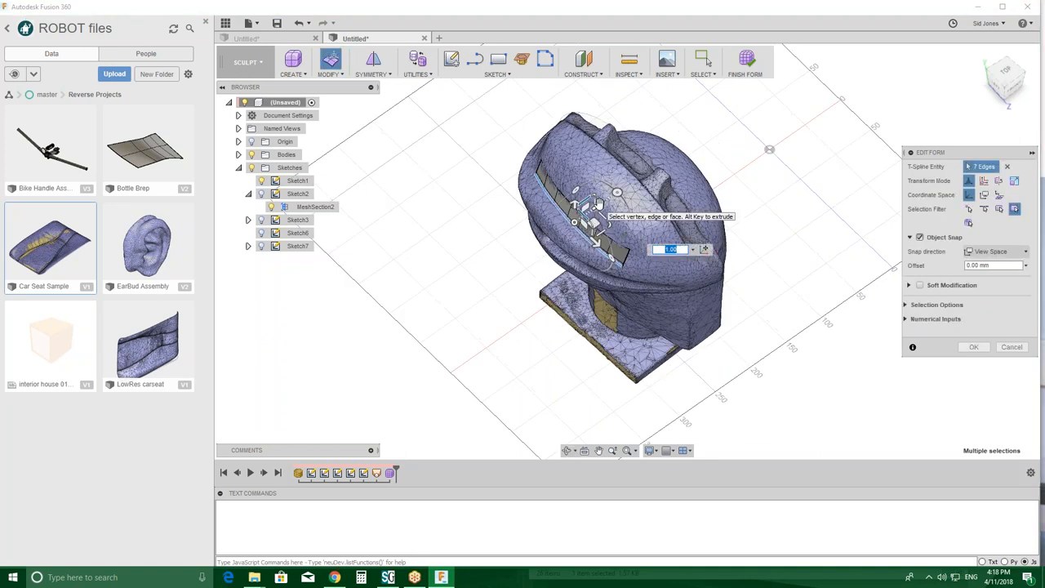
{"action": "left_click_drag", "start_coordinate": [597, 221], "coordinate": [584, 237]}
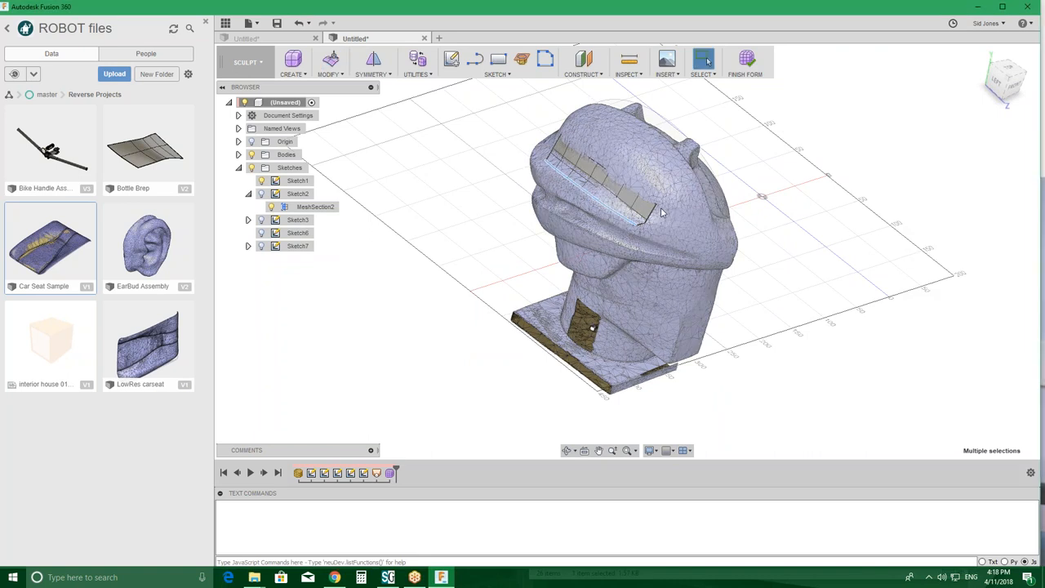
- Switch to the Patch workspace and select the sculpted face strip body
{"action": "left_click_drag", "start_coordinate": [661, 213], "coordinate": [654, 204]}
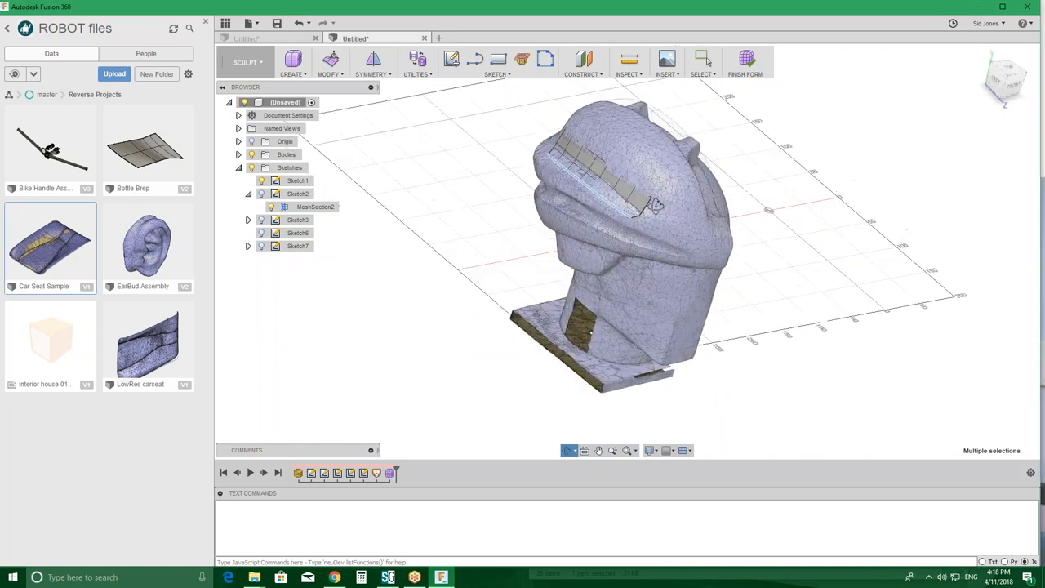
{"action": "left_click", "coordinate": [248, 62]}
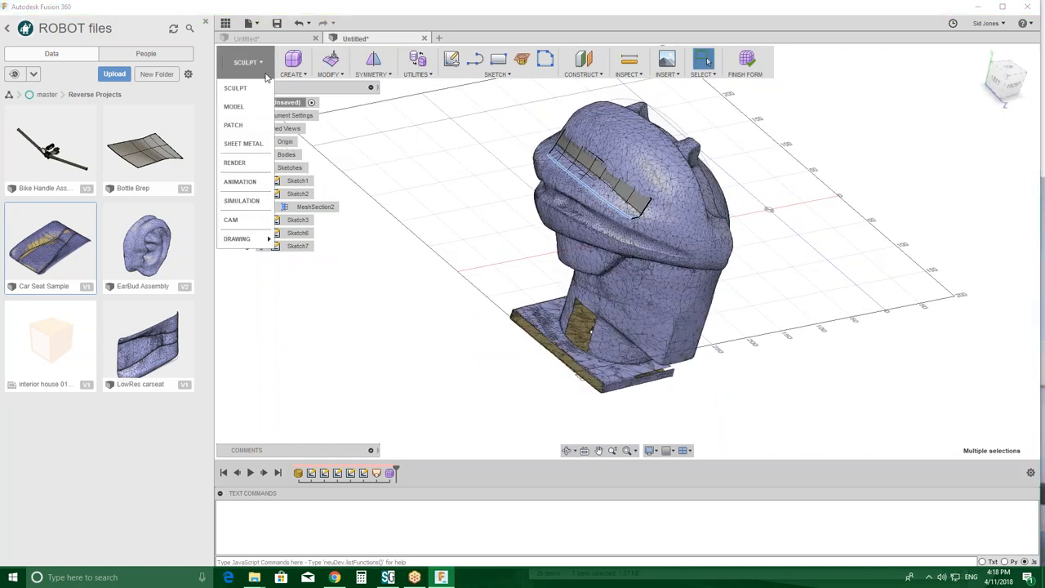
{"action": "left_click", "coordinate": [233, 124]}
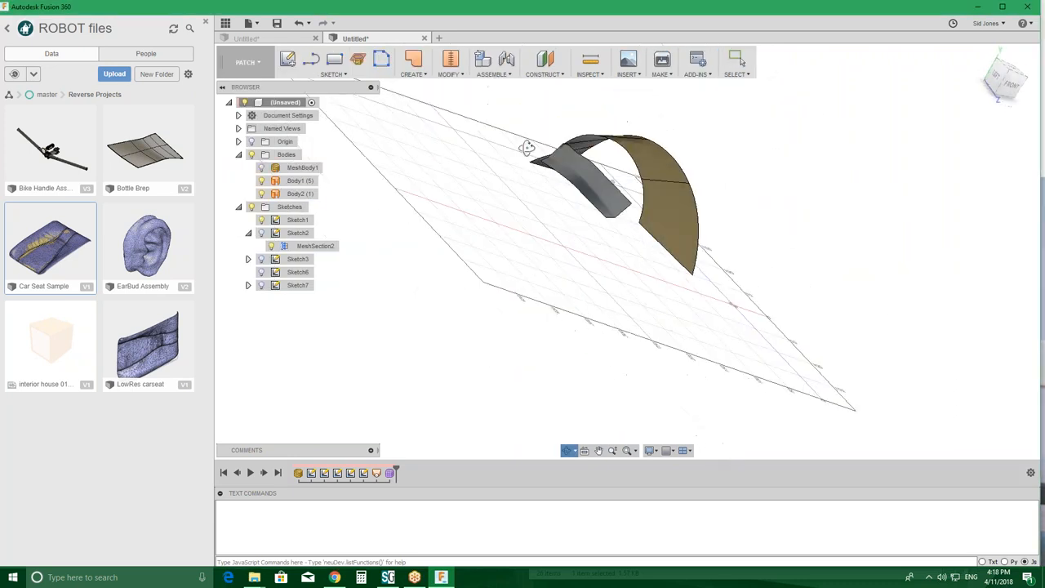
{"action": "left_click", "coordinate": [300, 193]}
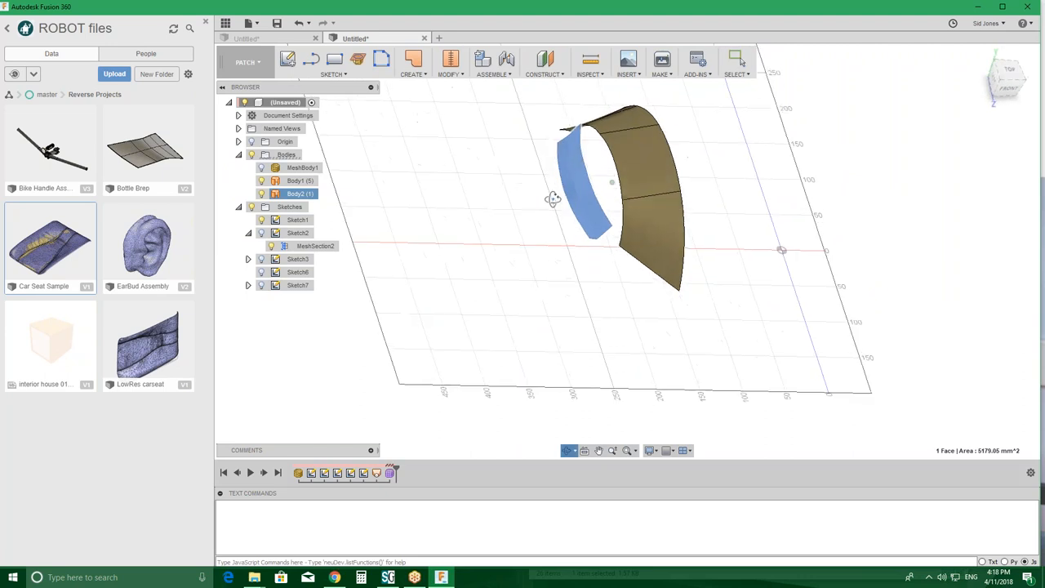
- Measure the ~25.89 mm gap between strip and lofted band, then show the head mesh again
{"action": "left_click", "coordinate": [596, 169]}
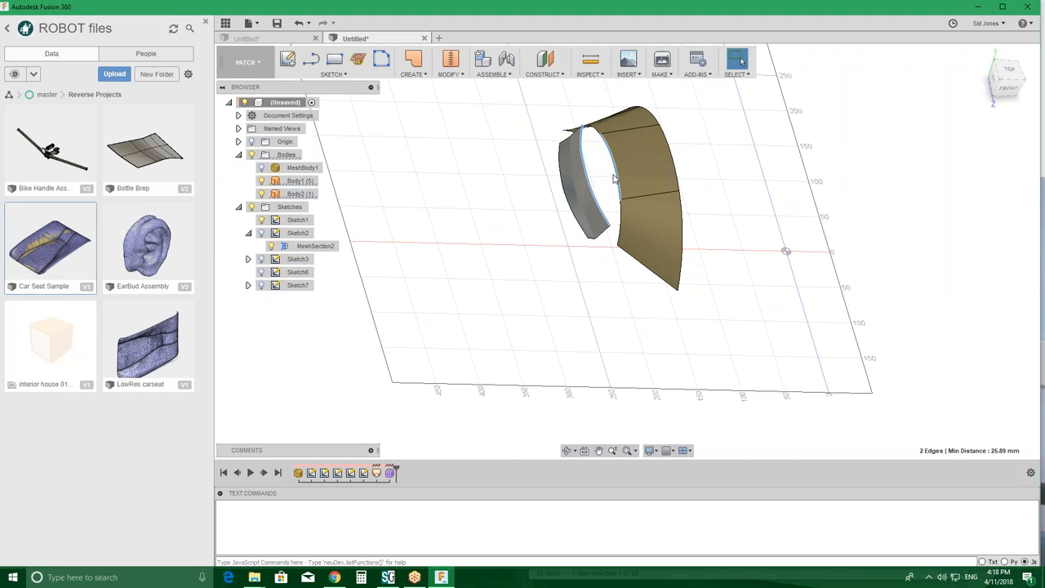
{"action": "mouse_move", "coordinate": [591, 175]}
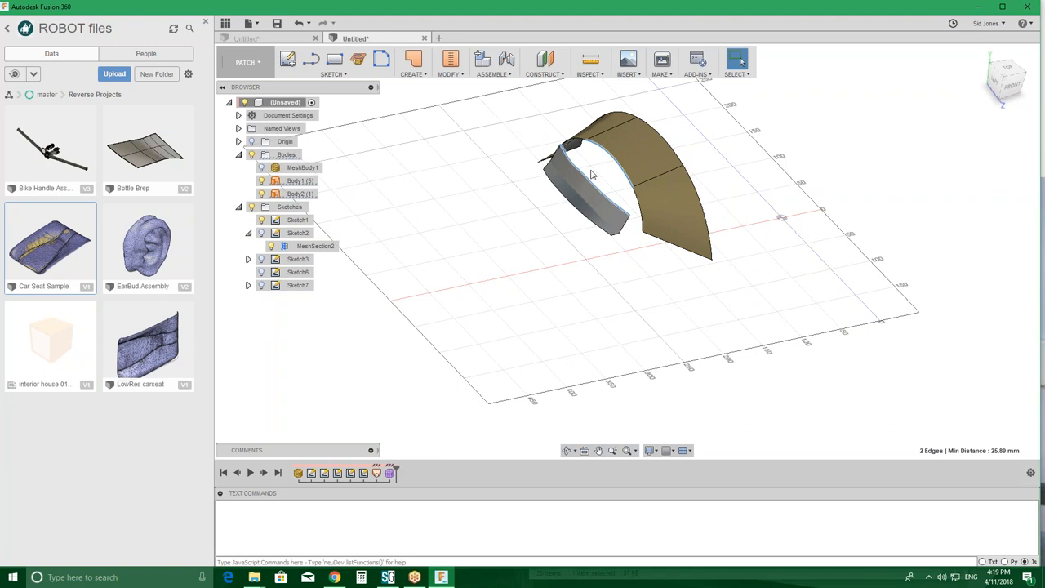
{"action": "left_click_drag", "start_coordinate": [594, 174], "coordinate": [606, 191]}
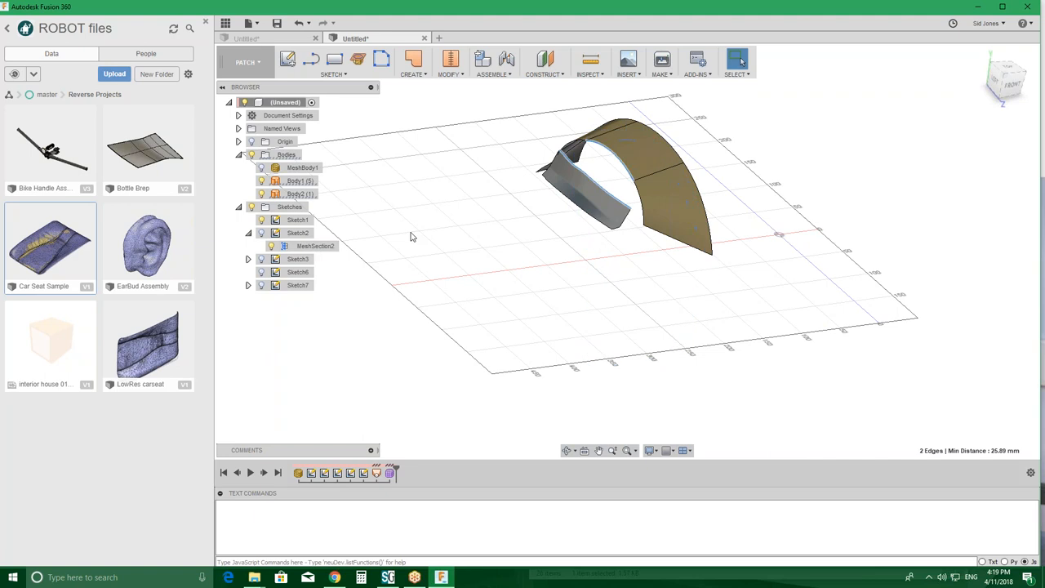
{"action": "left_click", "coordinate": [302, 167]}
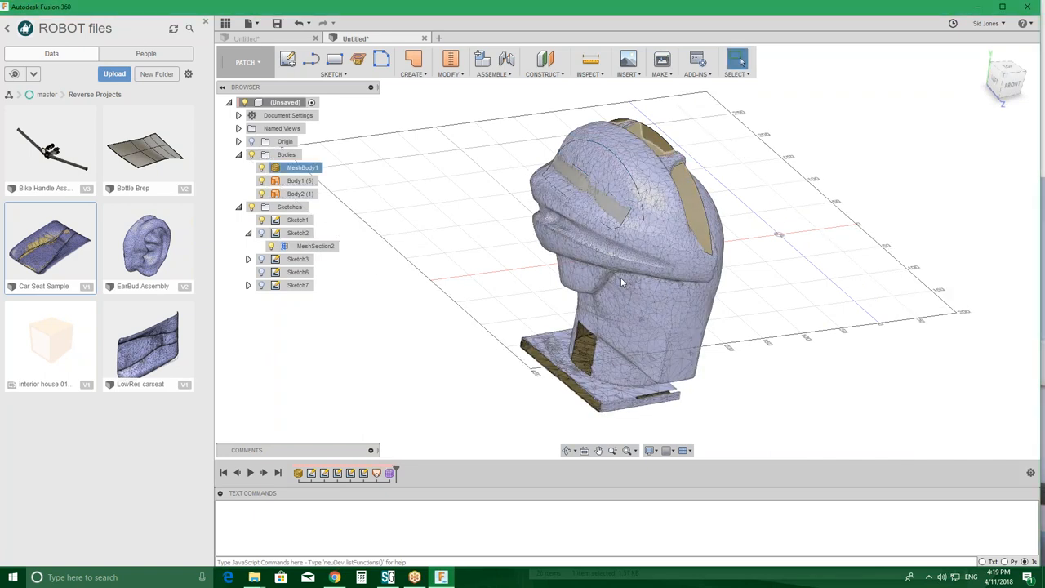
{"action": "left_click_drag", "start_coordinate": [621, 281], "coordinate": [600, 324]}
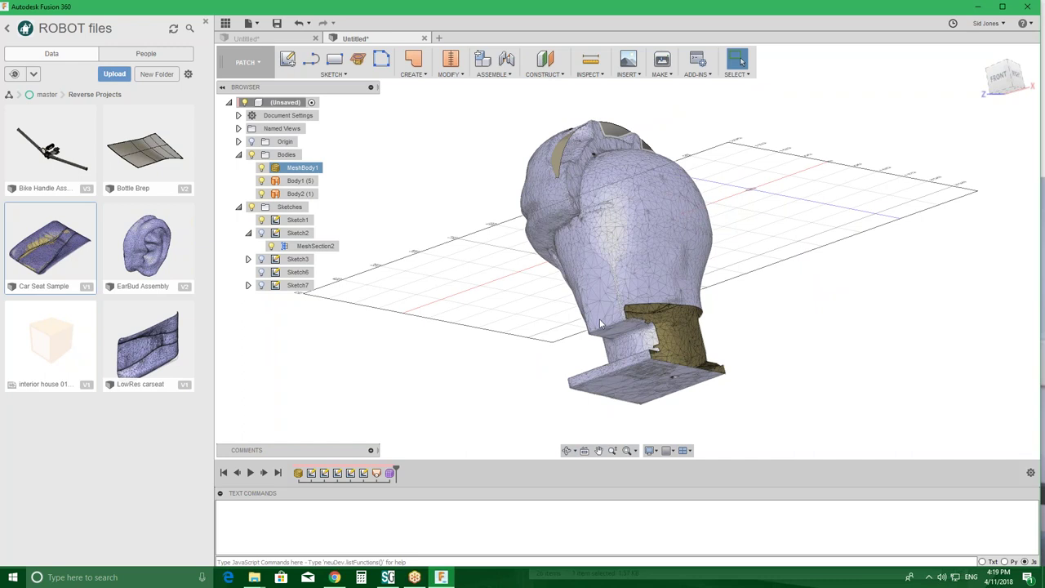
{"action": "left_click_drag", "start_coordinate": [597, 323], "coordinate": [702, 184]}
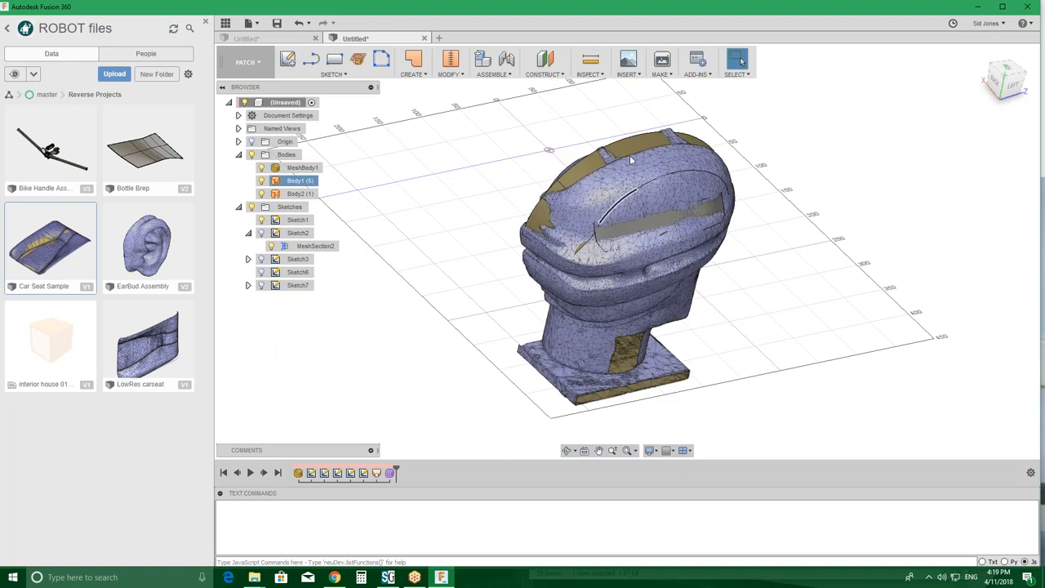
{"action": "left_click", "coordinate": [302, 168]}
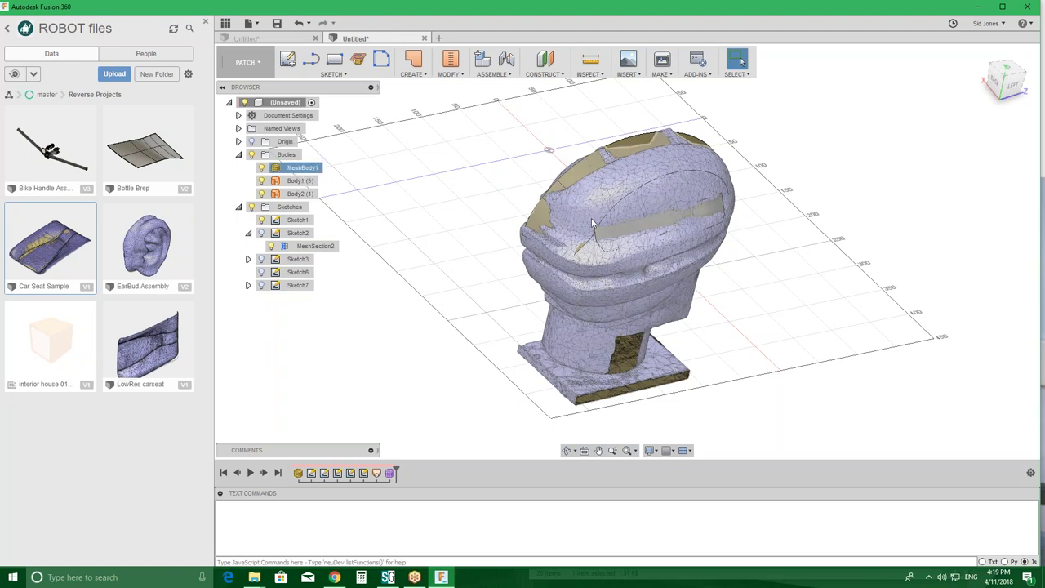
{"action": "mouse_move", "coordinate": [619, 284]}
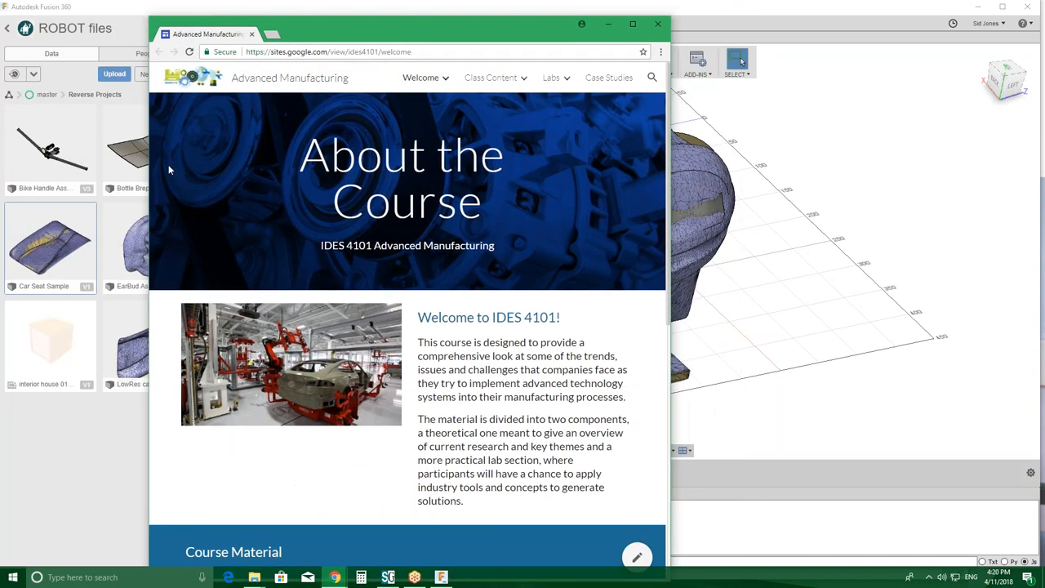
- Go to Labs > Prototyping and scroll to the Tutorials Fusion 360 video section
{"action": "left_click", "coordinate": [553, 77]}
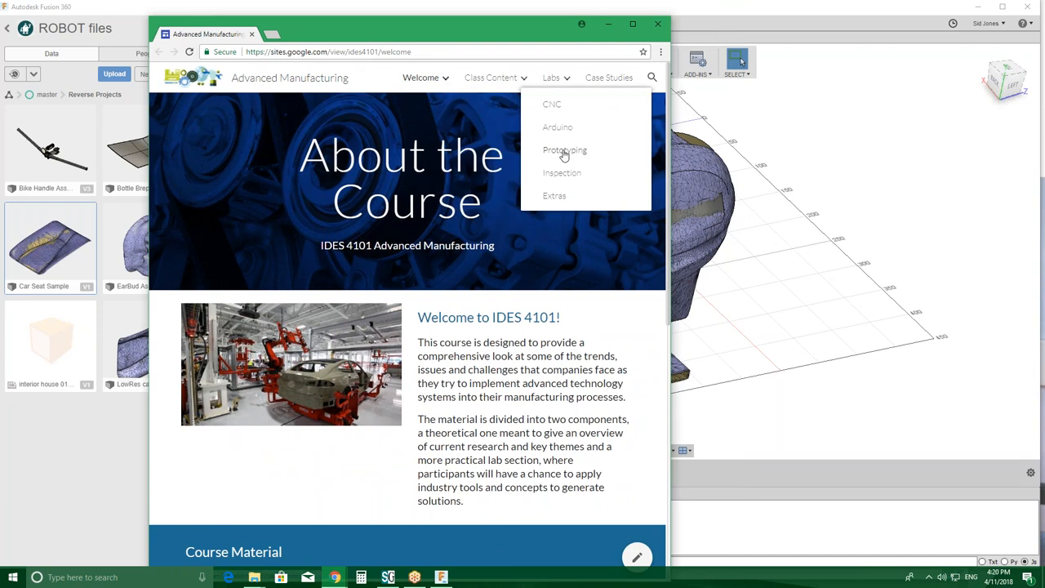
{"action": "left_click", "coordinate": [564, 150]}
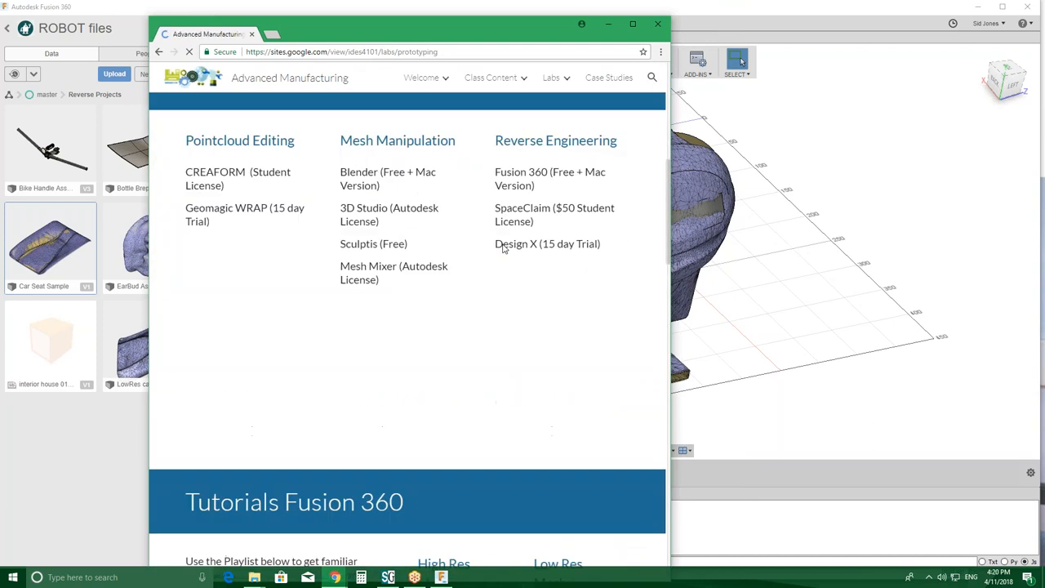
{"action": "scroll", "scroll_direction": "down", "scroll_amount": 3}
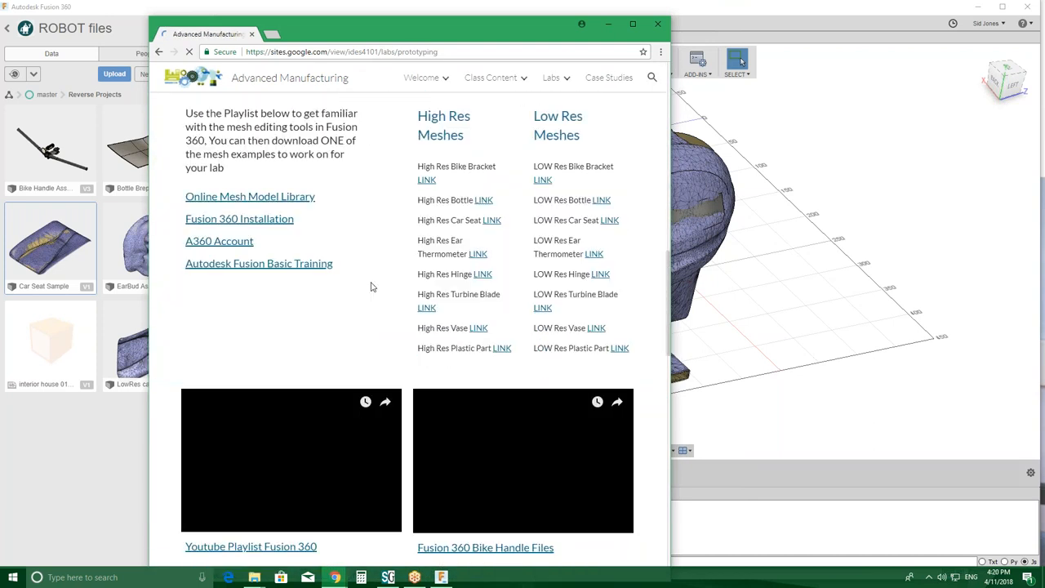
{"action": "scroll", "scroll_direction": "down", "scroll_amount": 3}
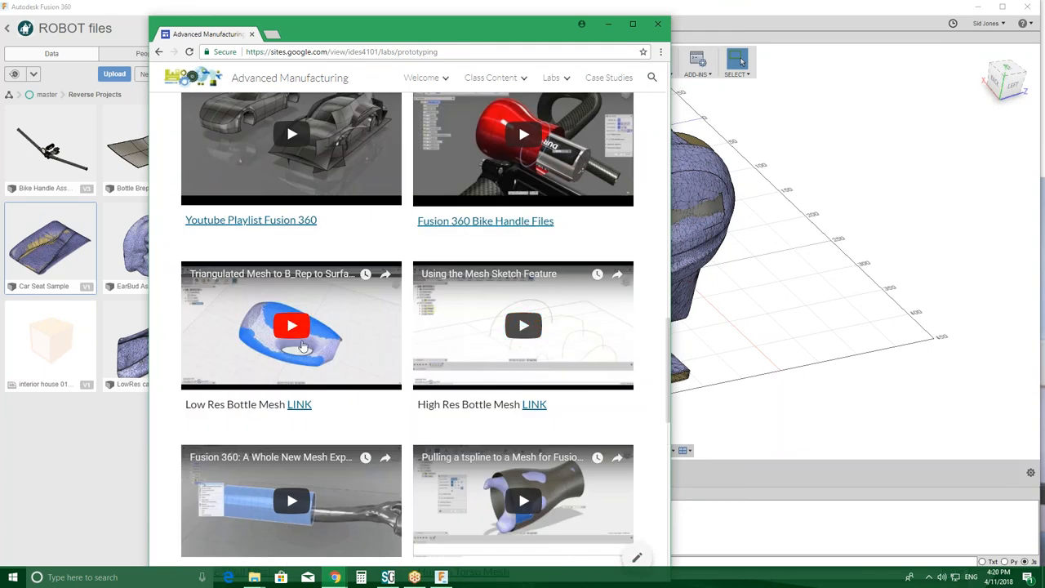
{"action": "mouse_move", "coordinate": [350, 355]}
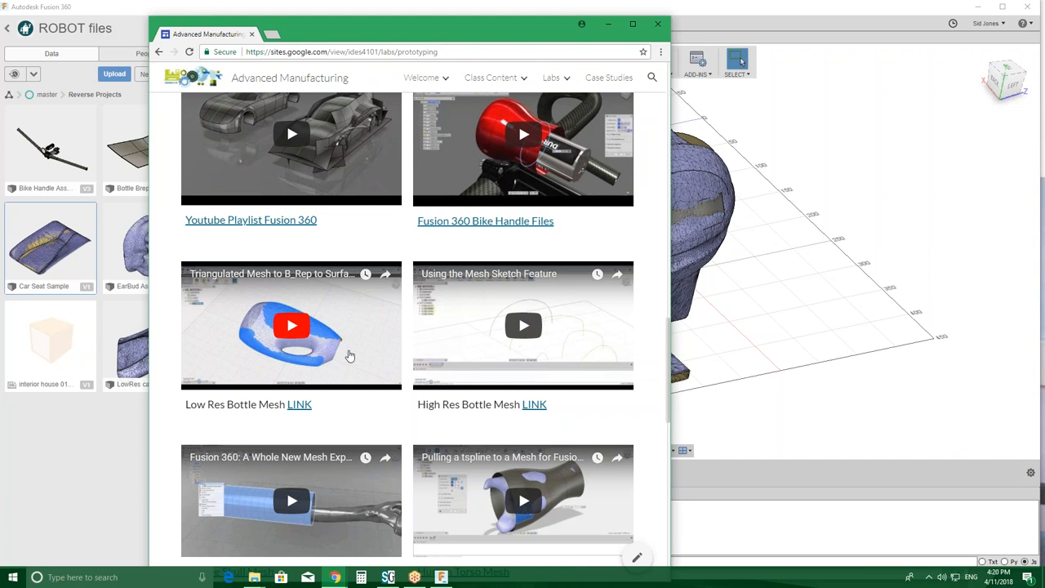
{"action": "mouse_move", "coordinate": [385, 352]}
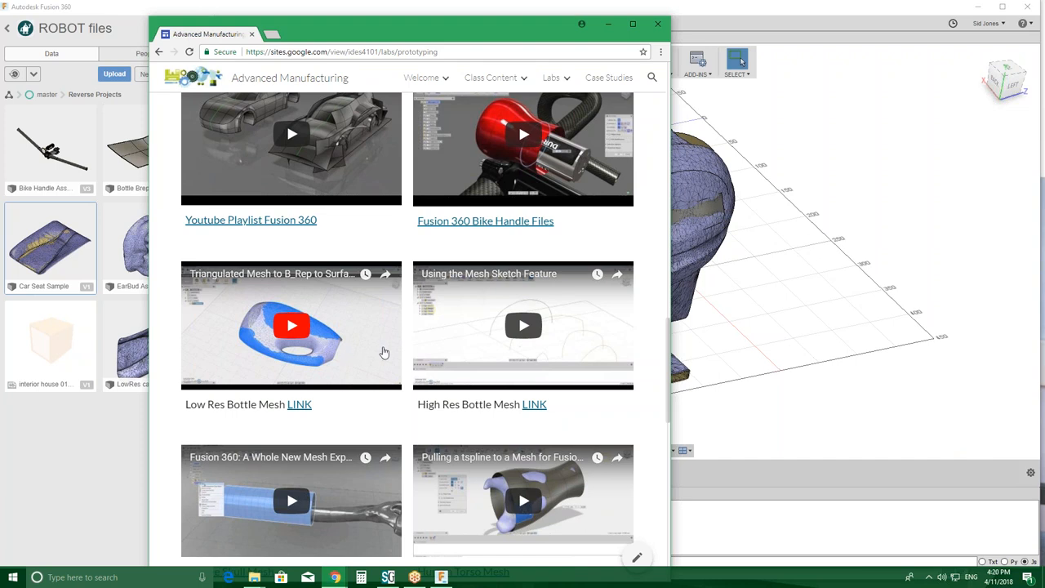
{"action": "mouse_move", "coordinate": [491, 397]}
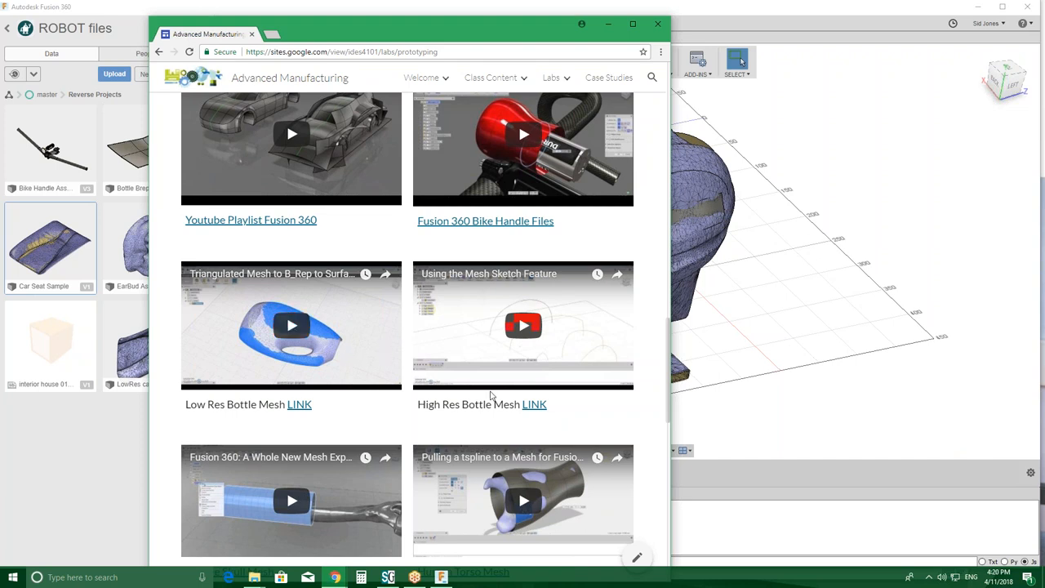
{"action": "mouse_move", "coordinate": [519, 356]}
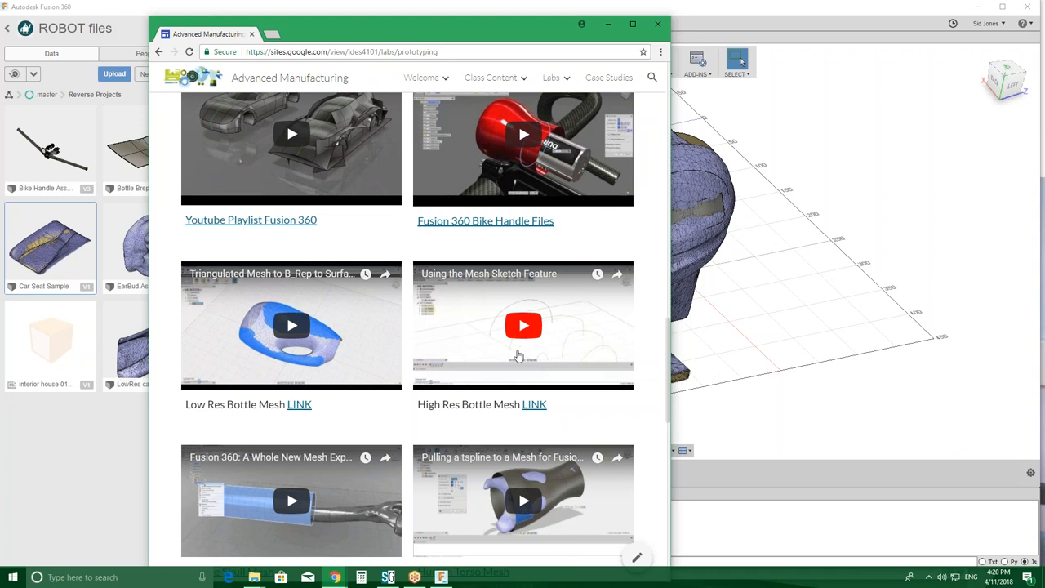
{"action": "mouse_move", "coordinate": [467, 352]}
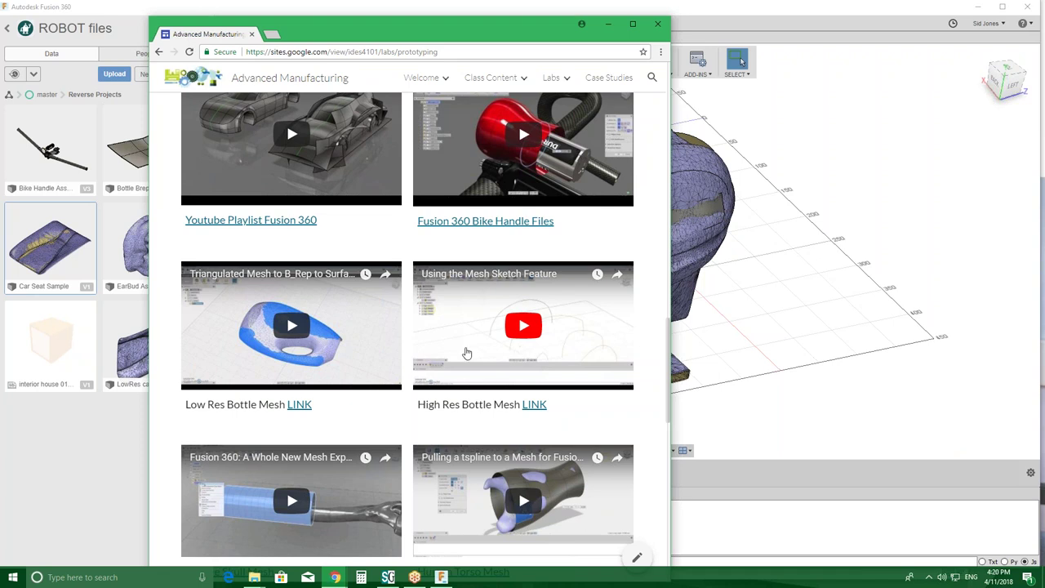
{"action": "mouse_move", "coordinate": [20, 366]}
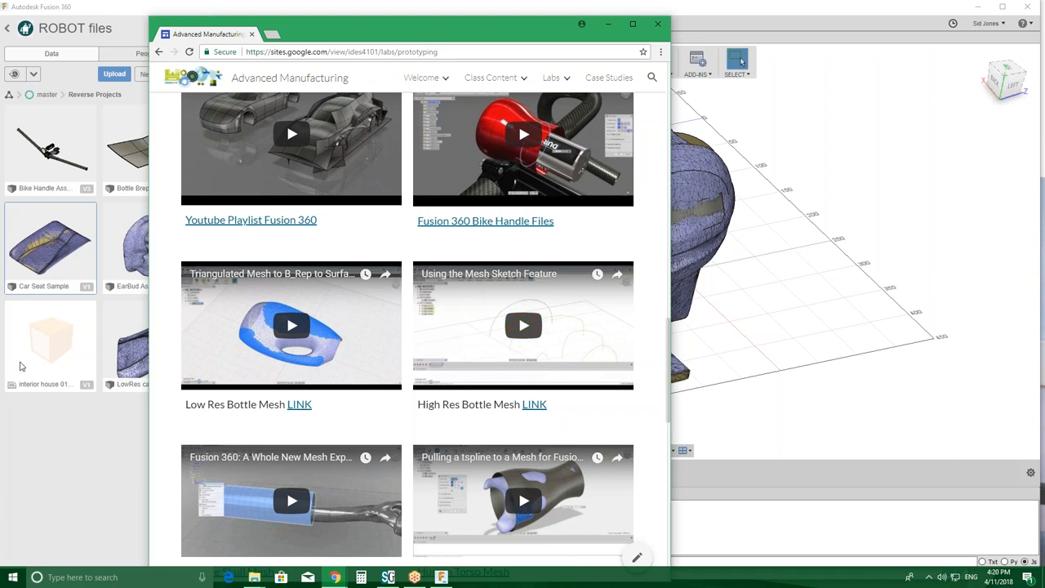